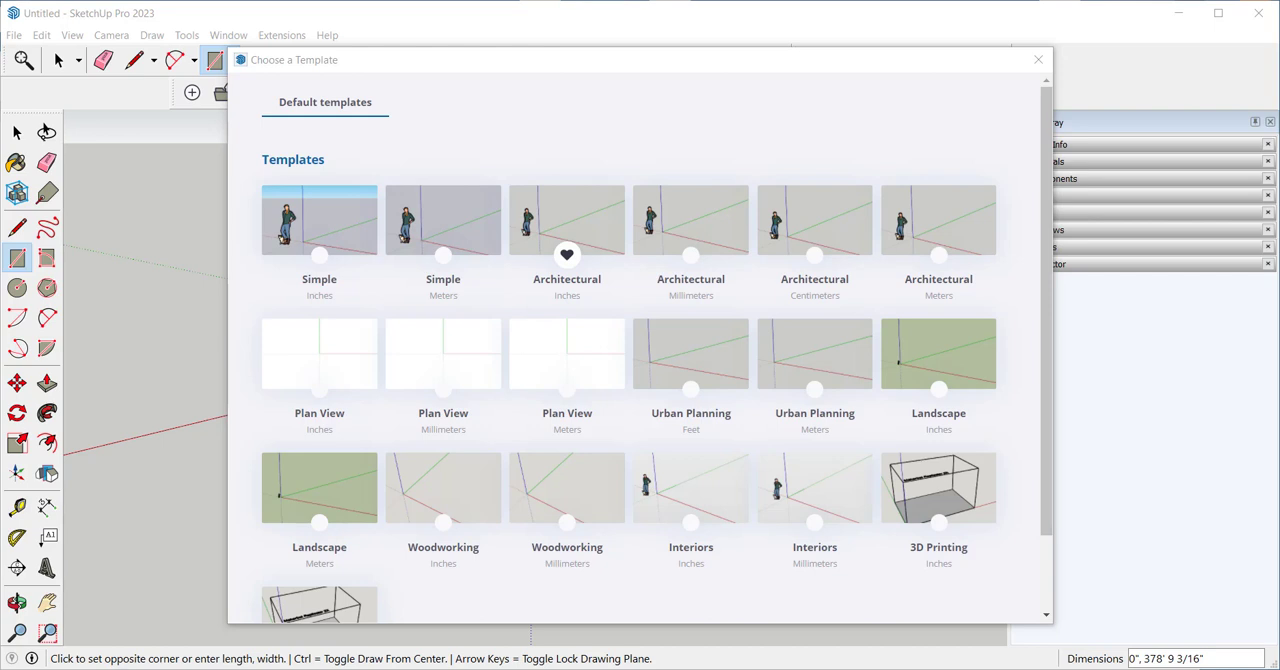
mouse_move(1176, 274)
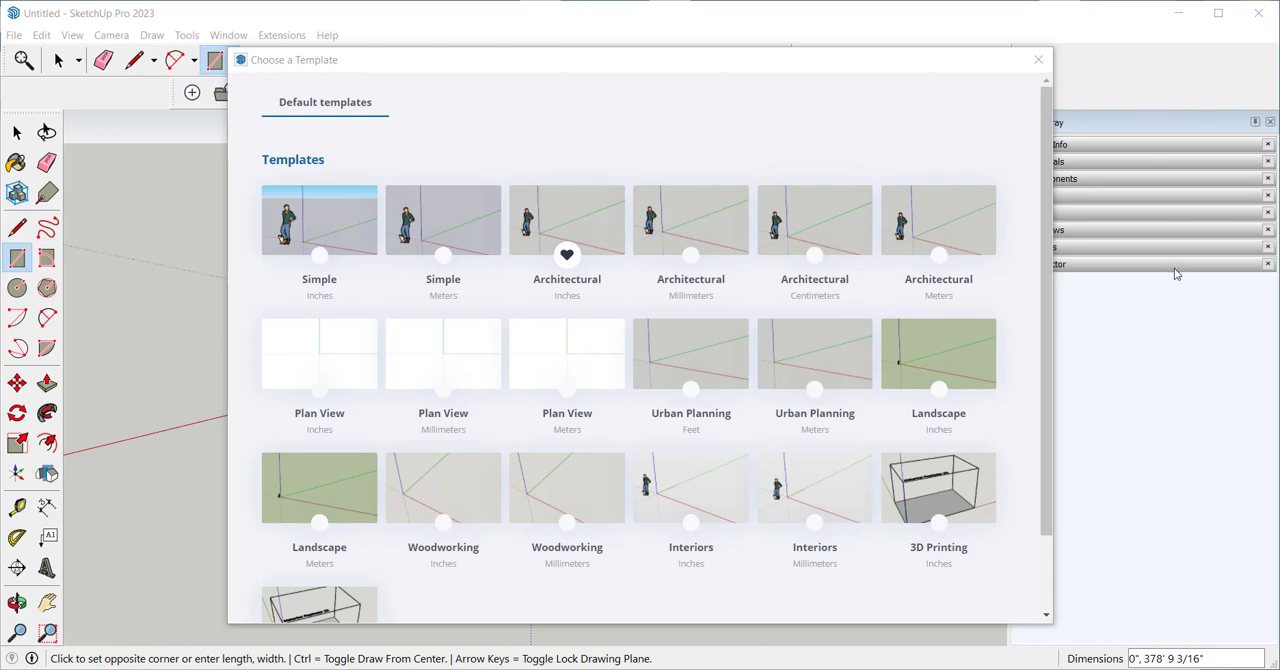
mouse_move(178, 292)
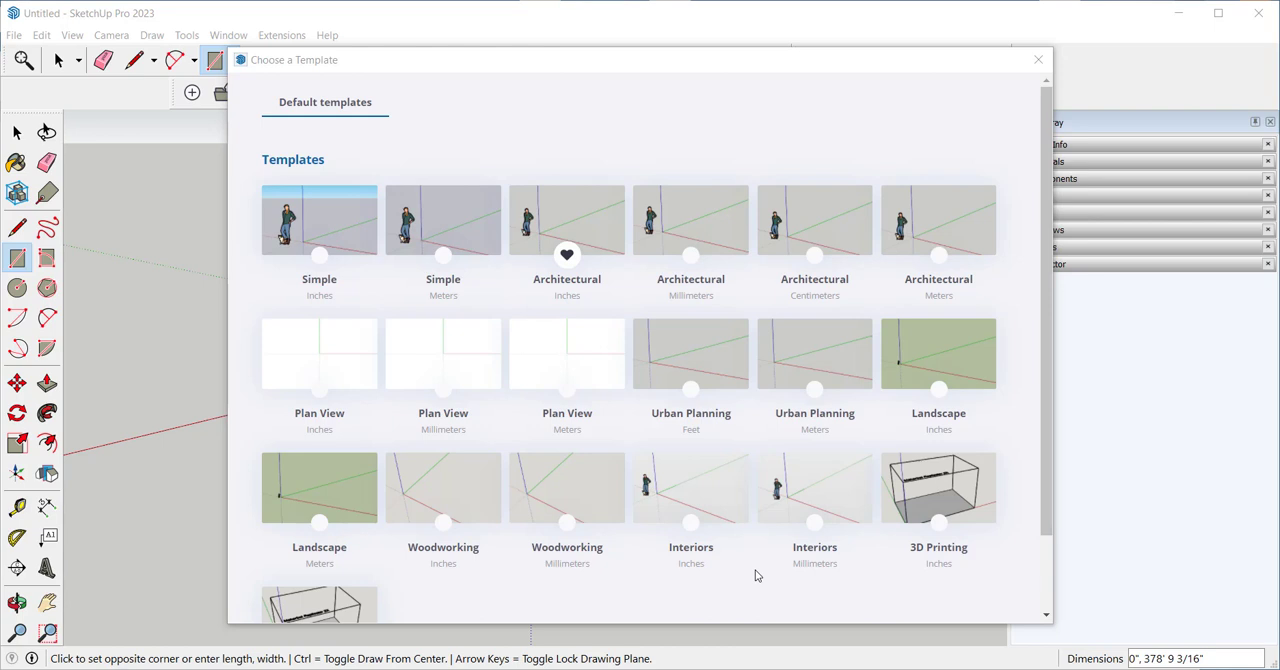
mouse_move(568, 284)
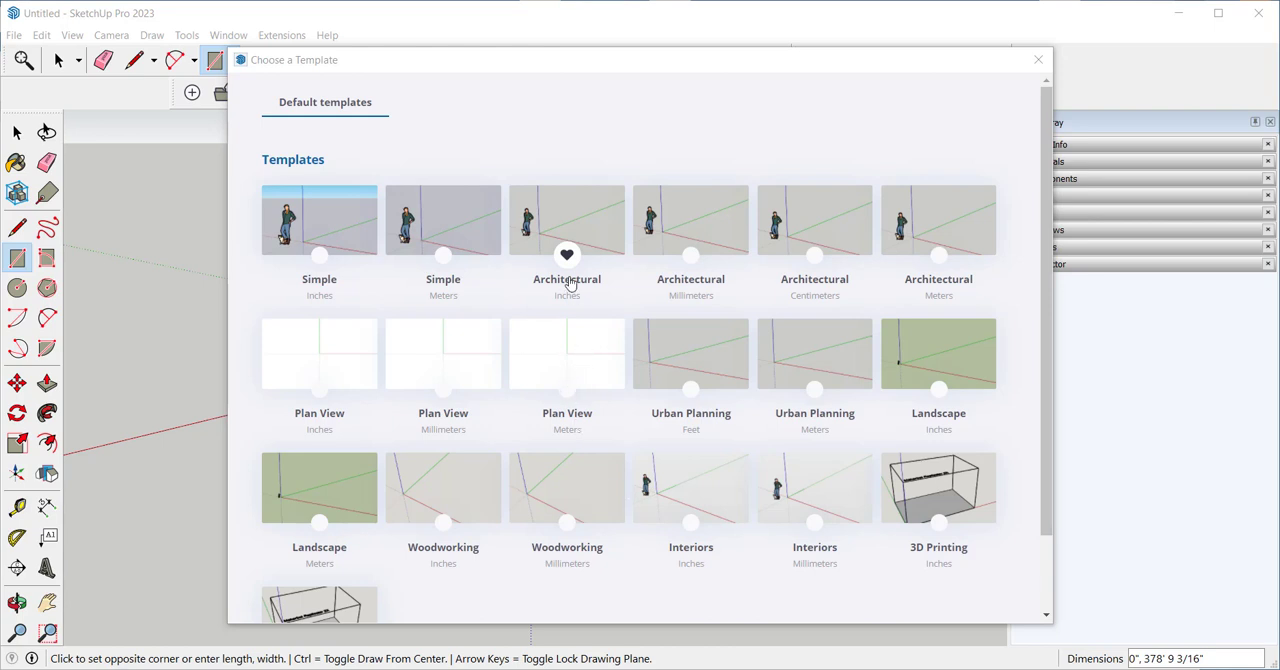
mouse_move(572, 312)
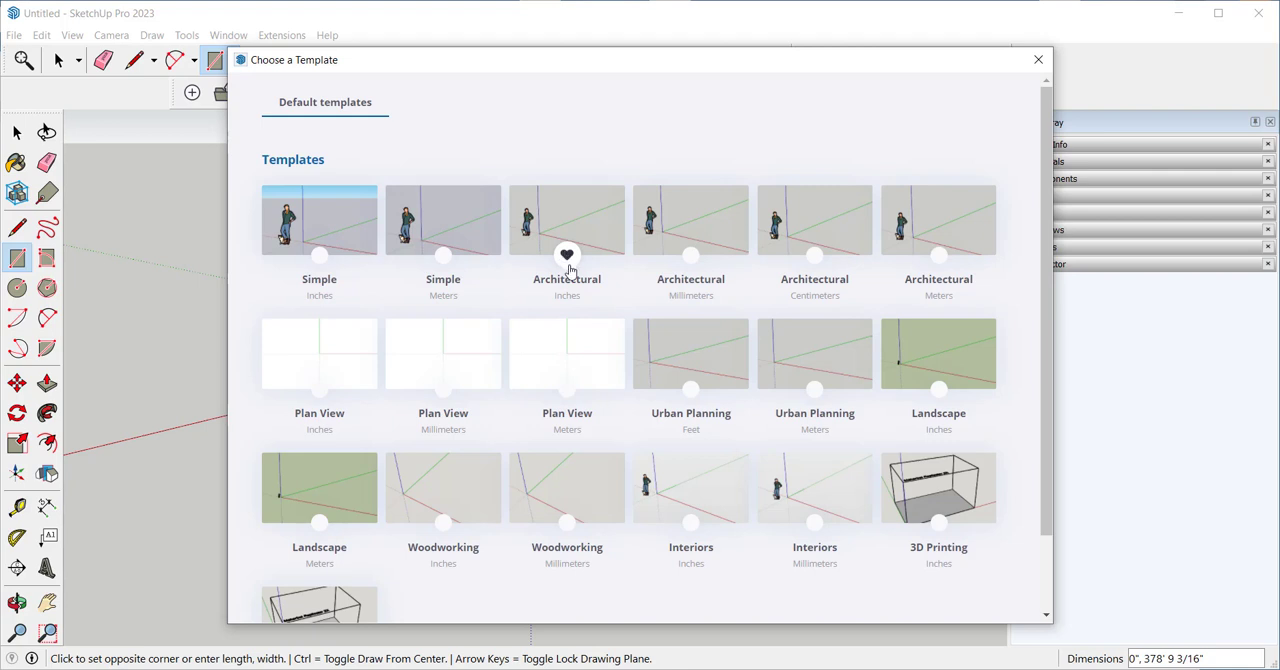
mouse_move(320, 258)
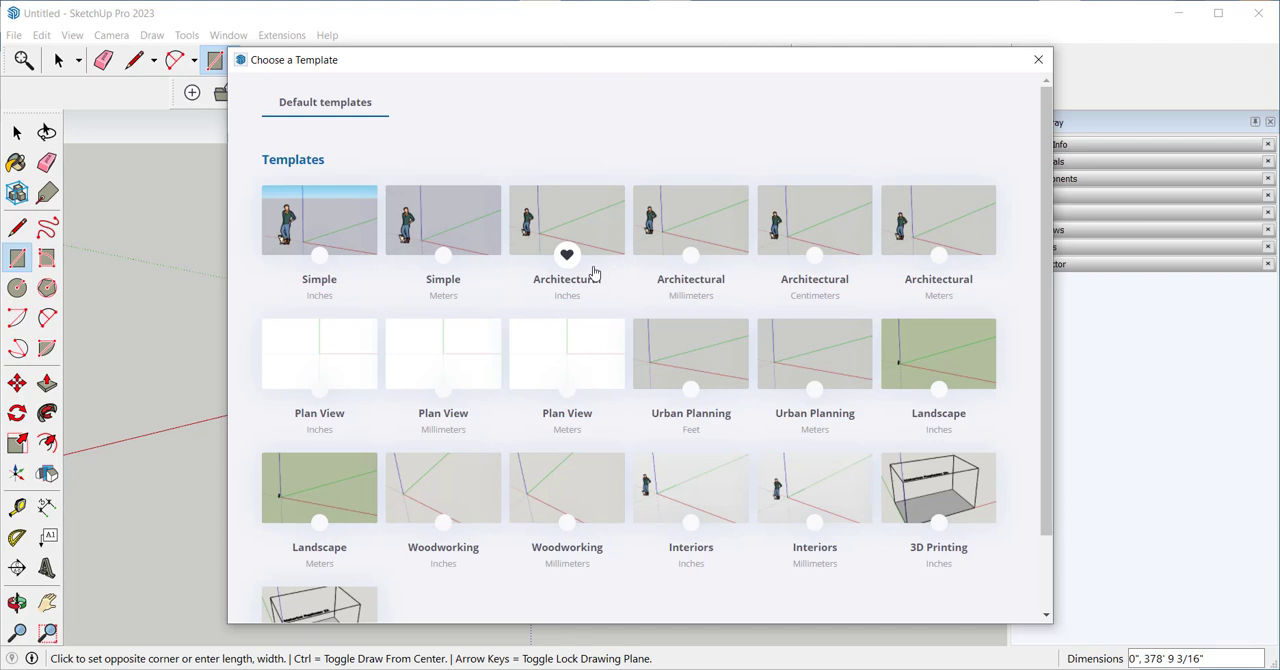
mouse_move(984, 236)
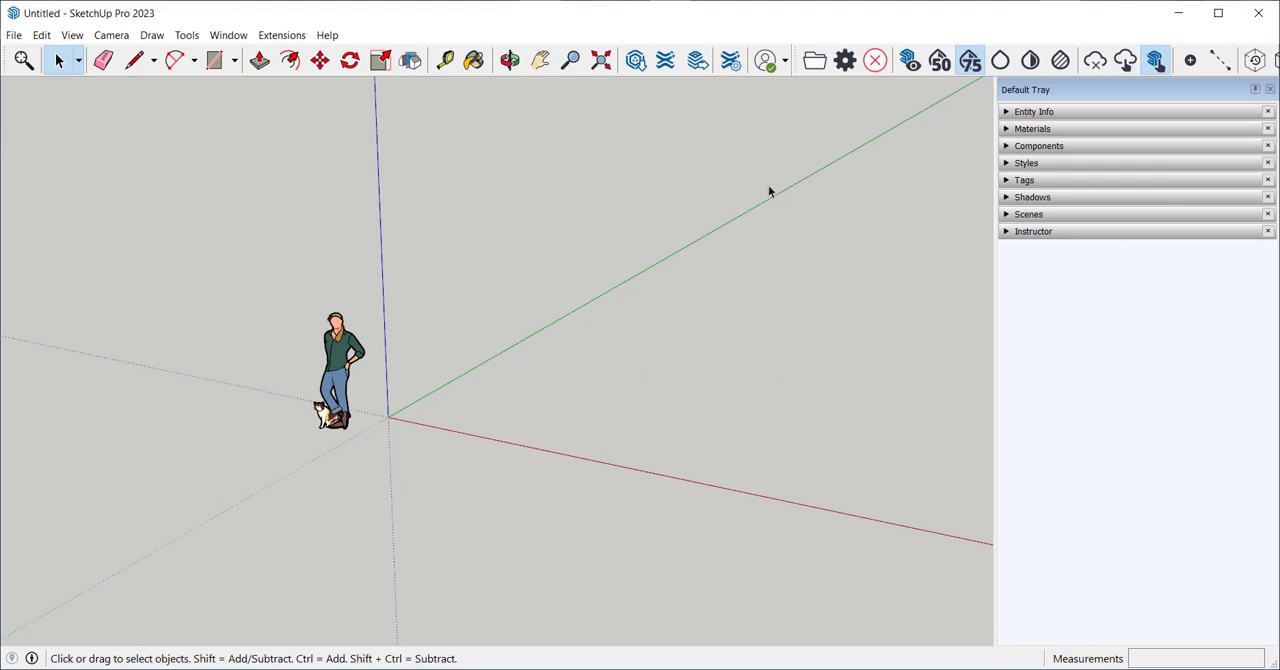
mouse_move(88, 122)
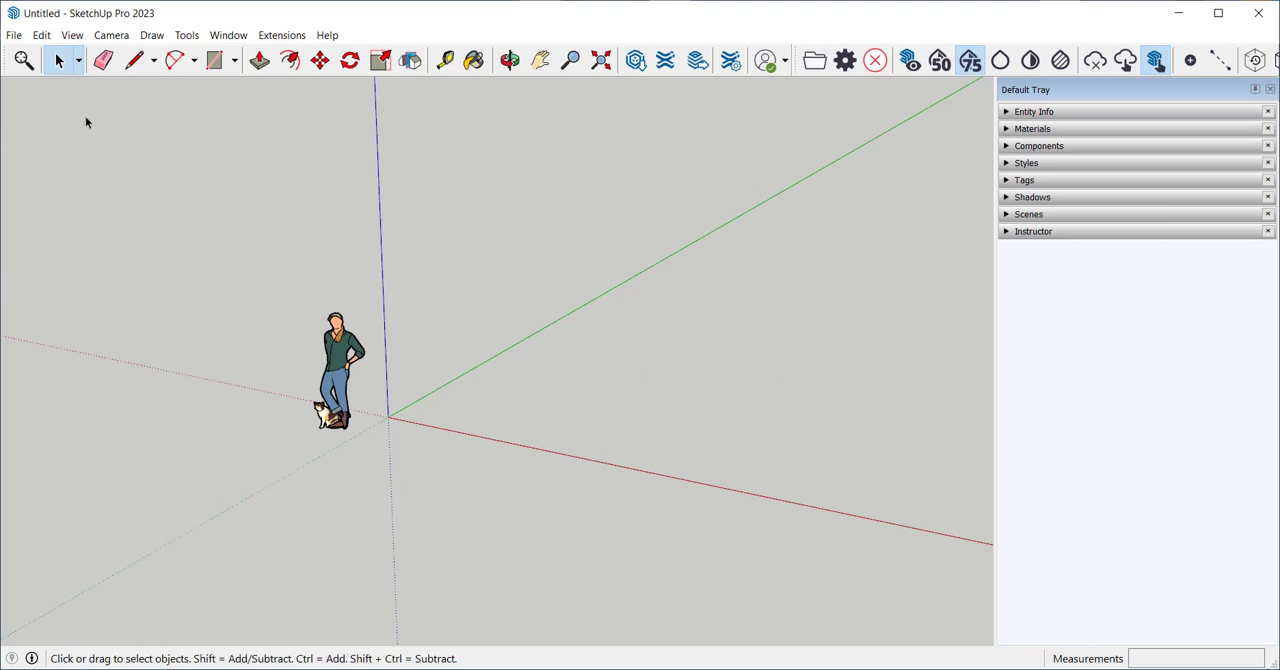
mouse_move(72, 118)
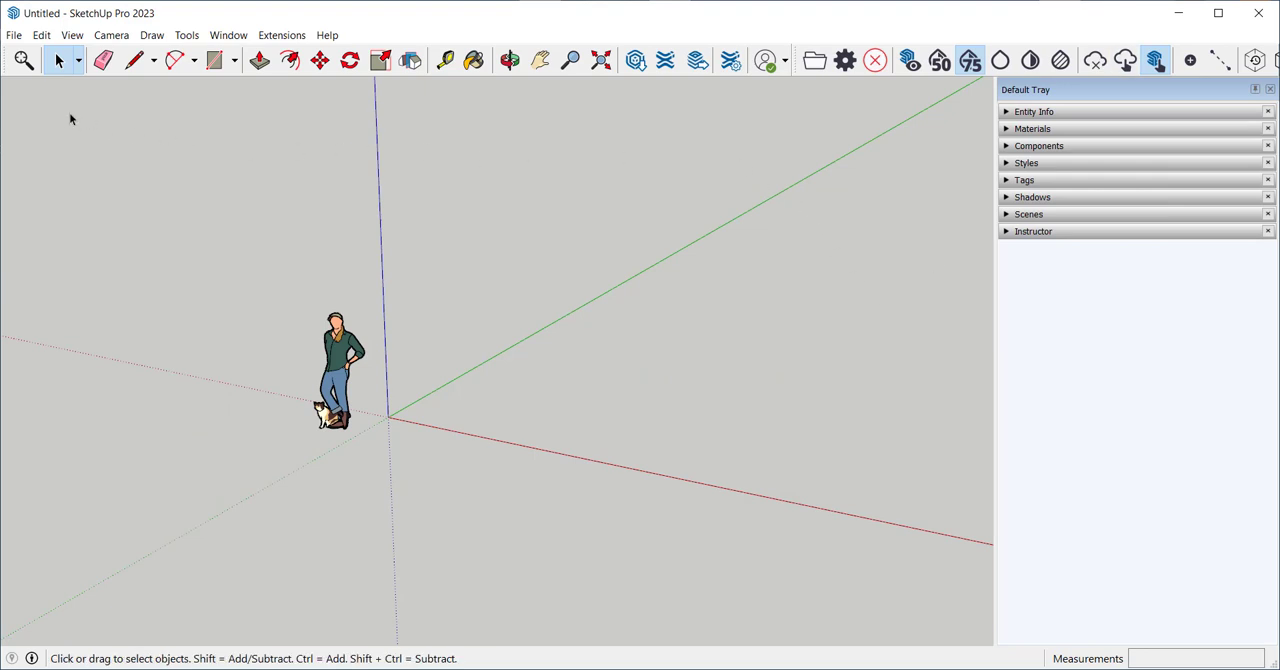
click(14, 36)
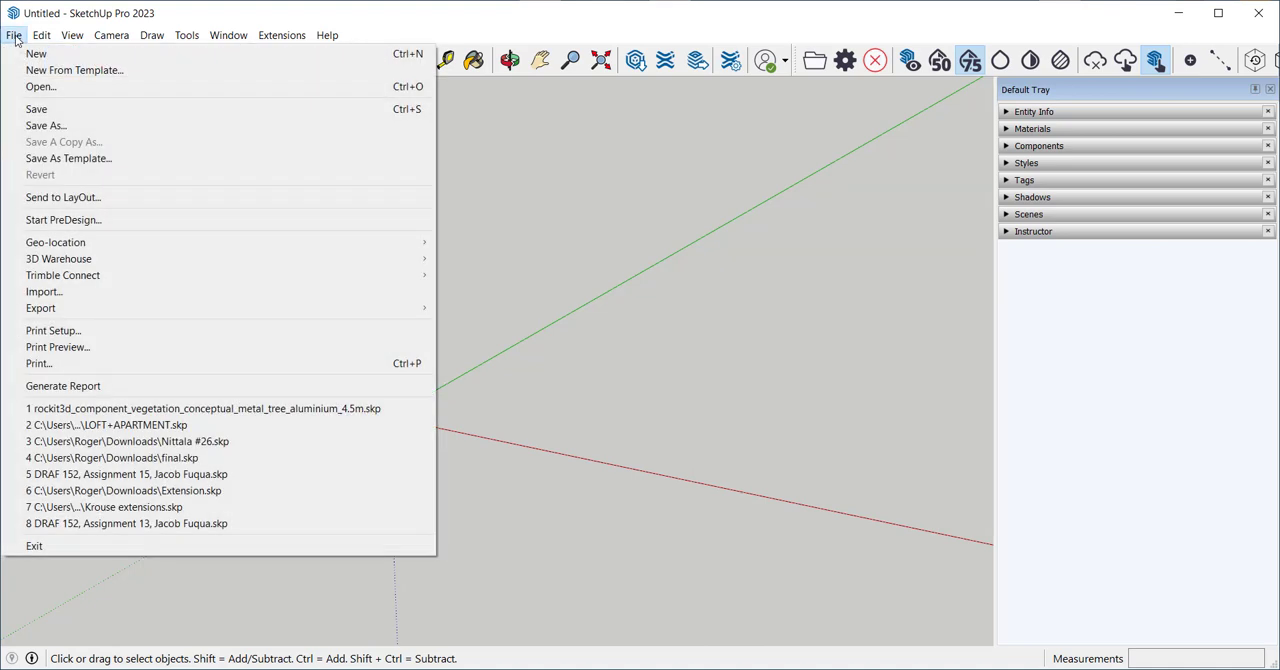
click(40, 36)
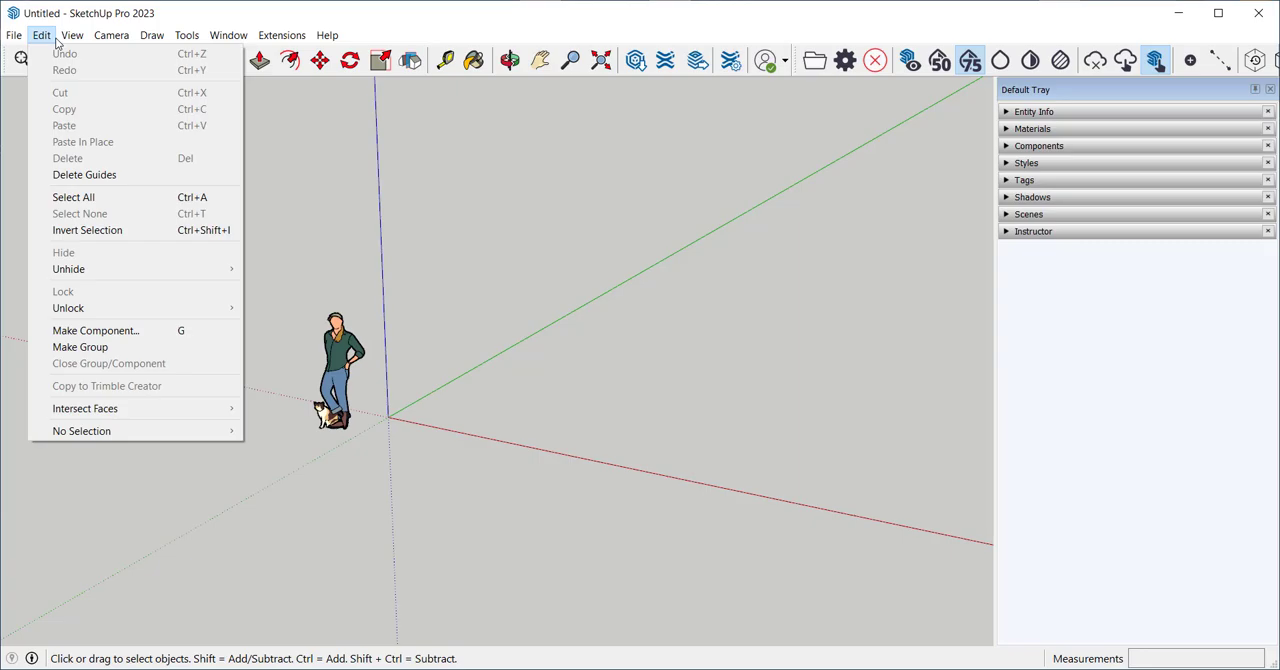
click(112, 36)
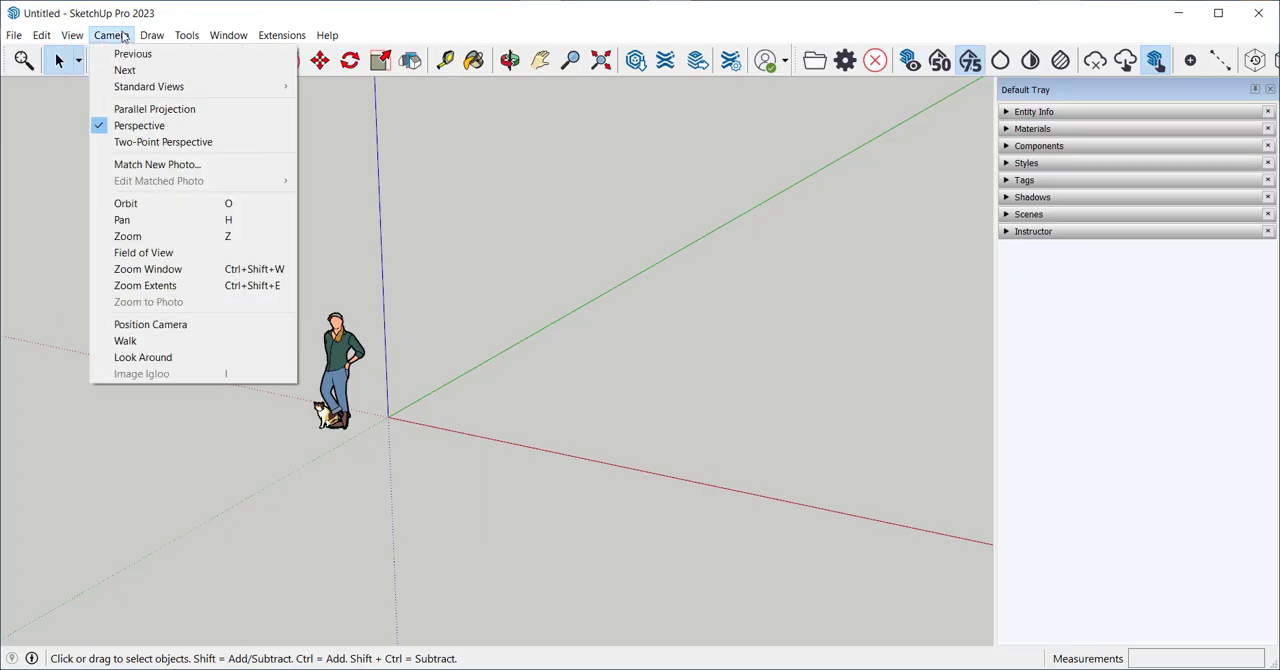
click(228, 36)
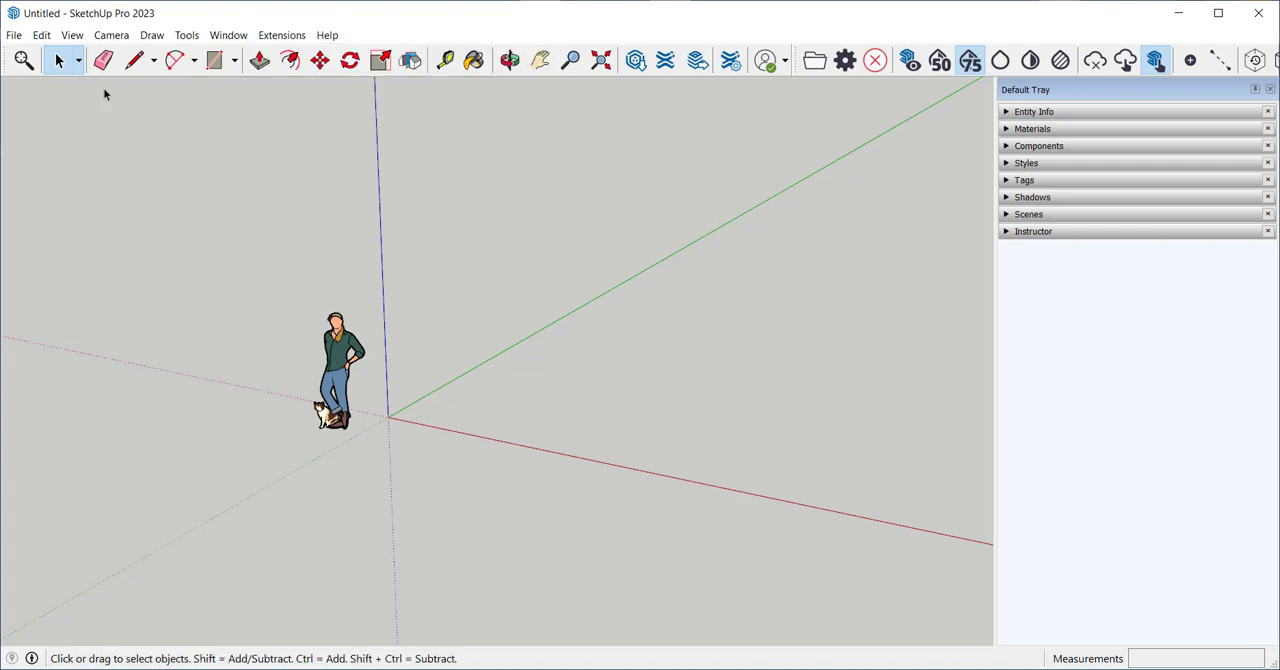
mouse_move(684, 54)
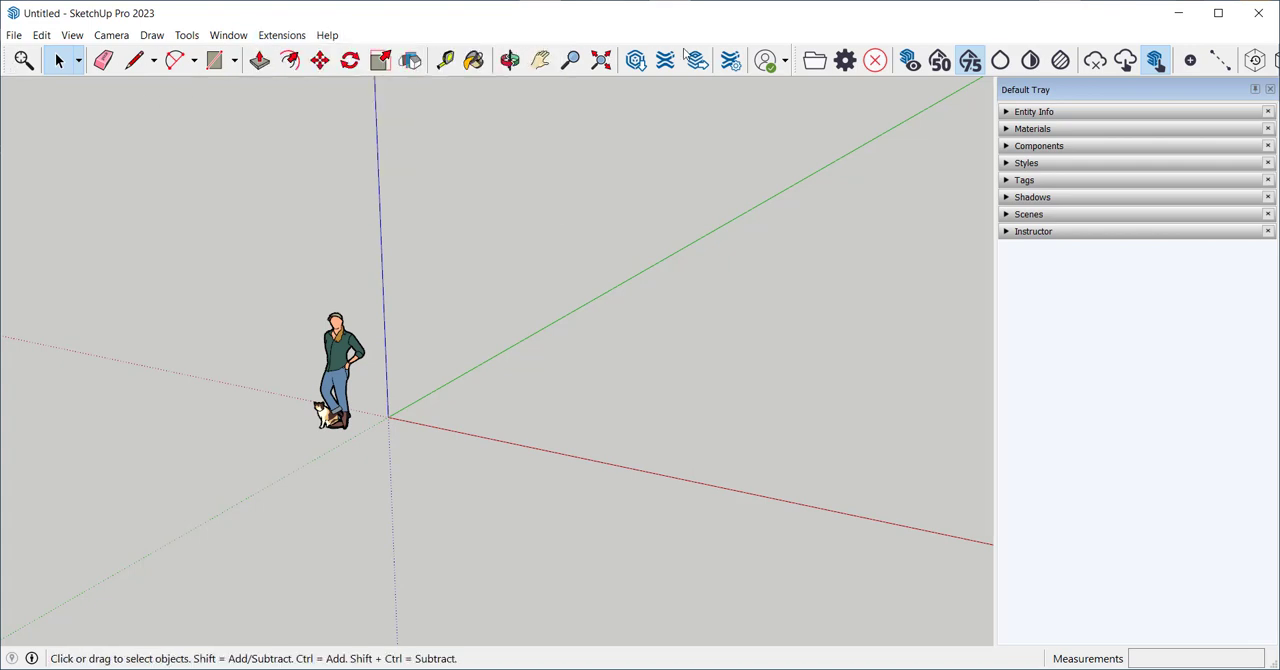
mouse_move(68, 56)
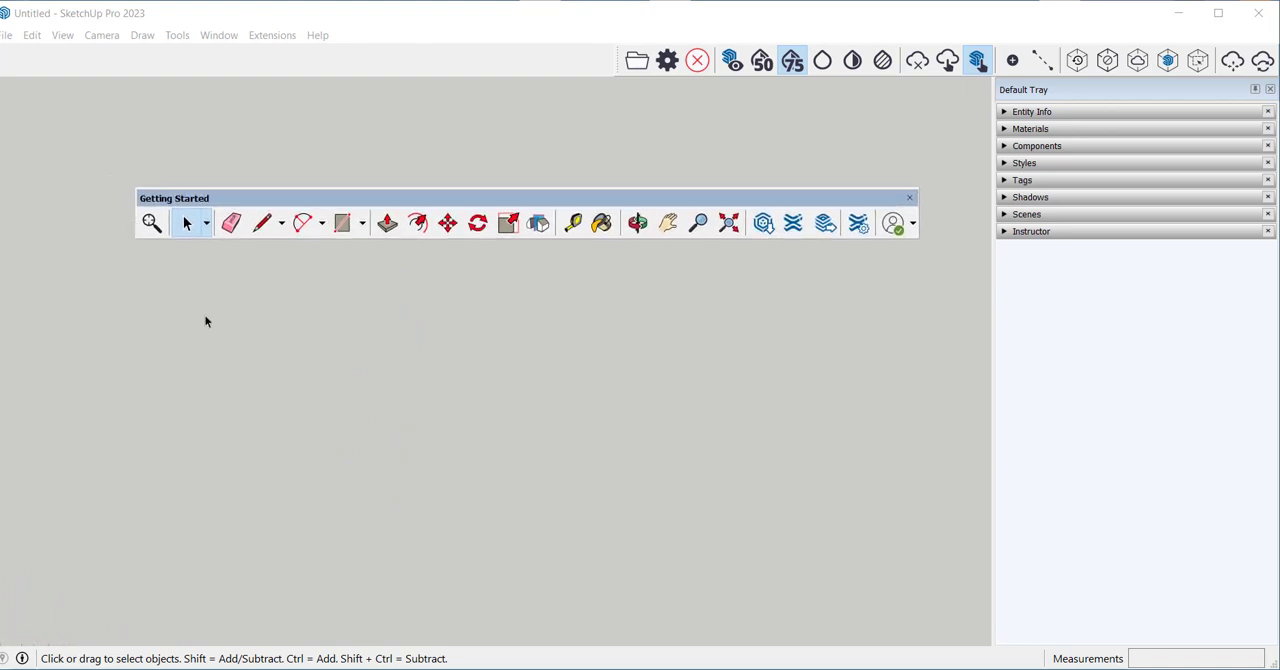
Step: Redock the Getting Started toolbar at the top left of the window
click(908, 196)
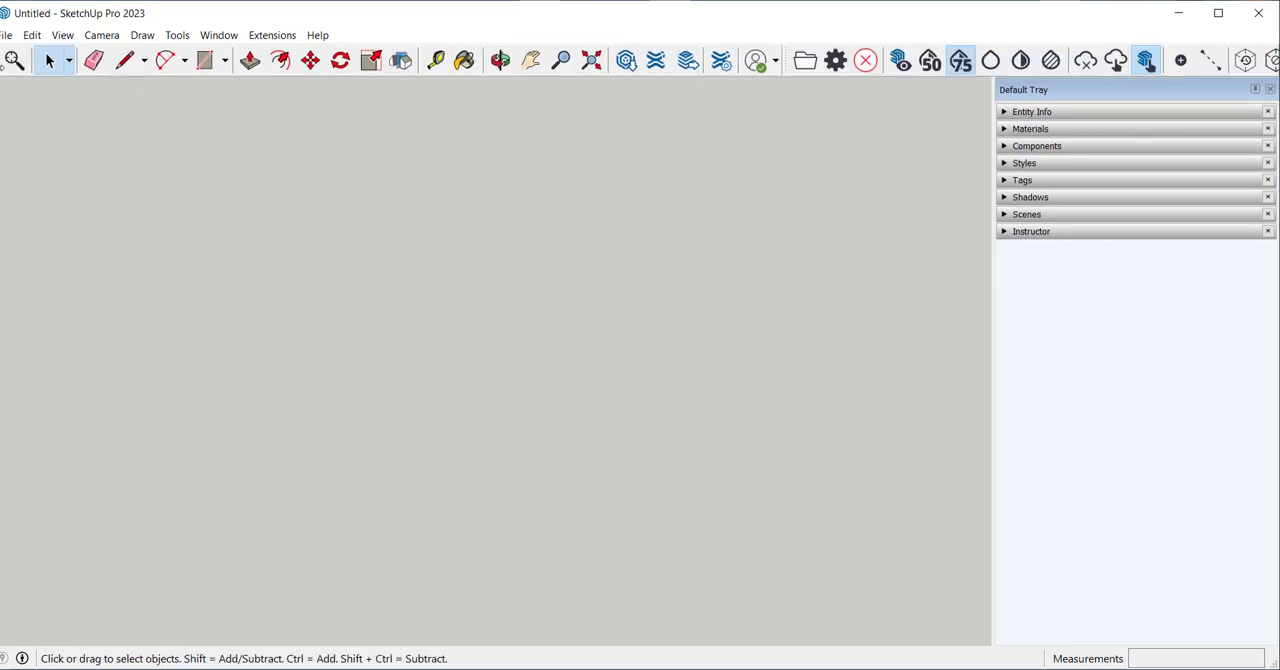
mouse_move(624, 88)
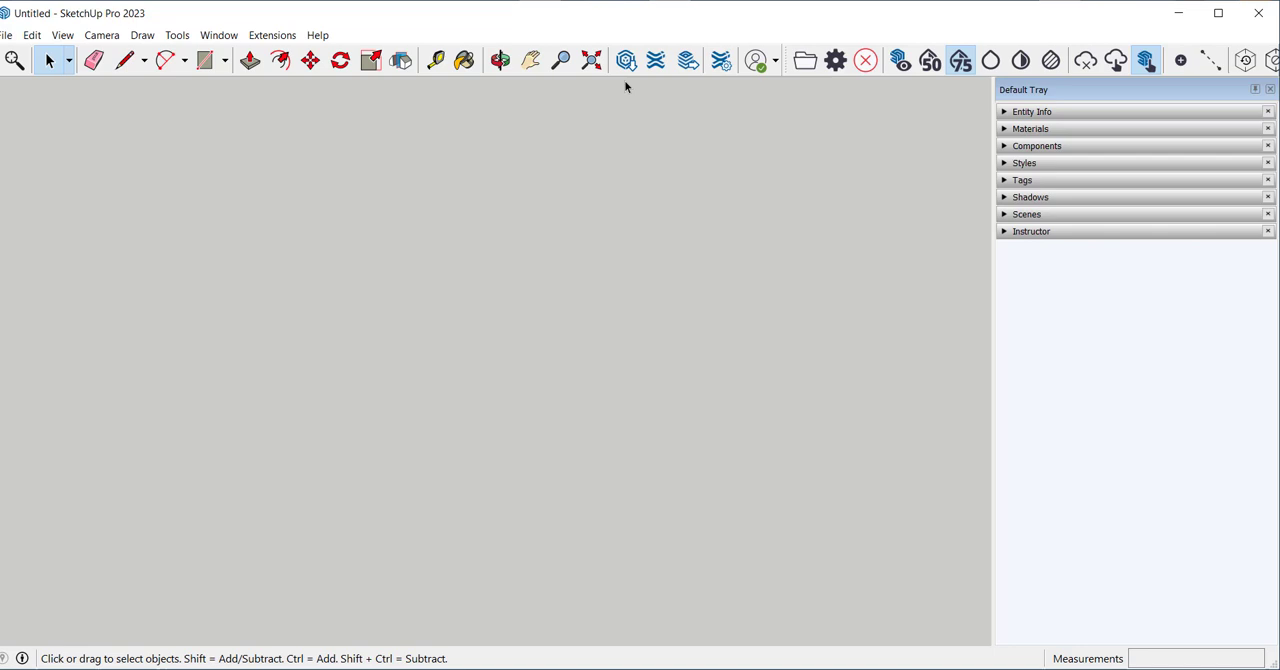
mouse_move(656, 60)
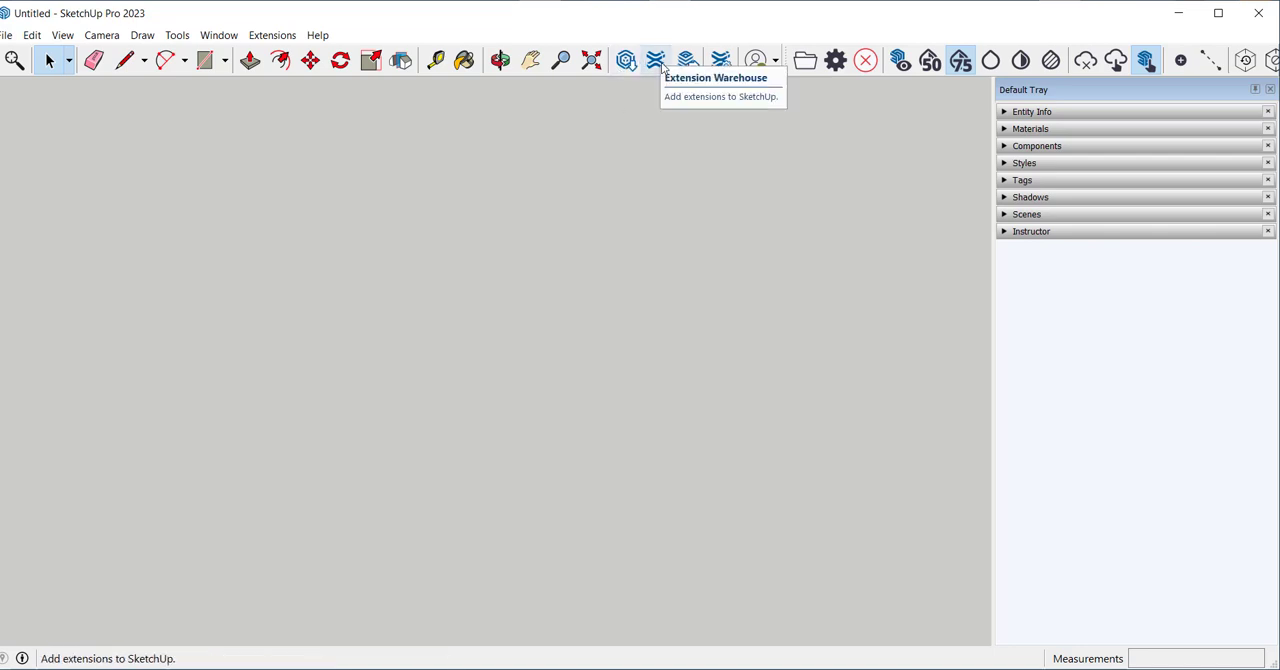
mouse_move(686, 60)
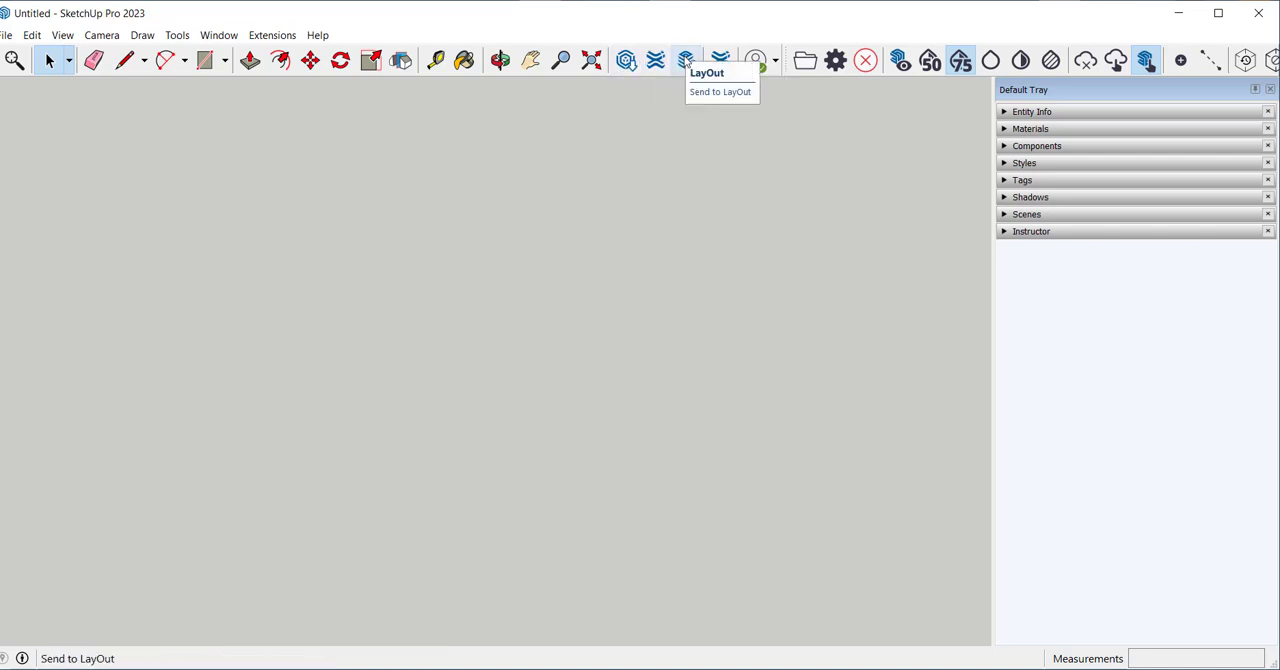
mouse_move(720, 60)
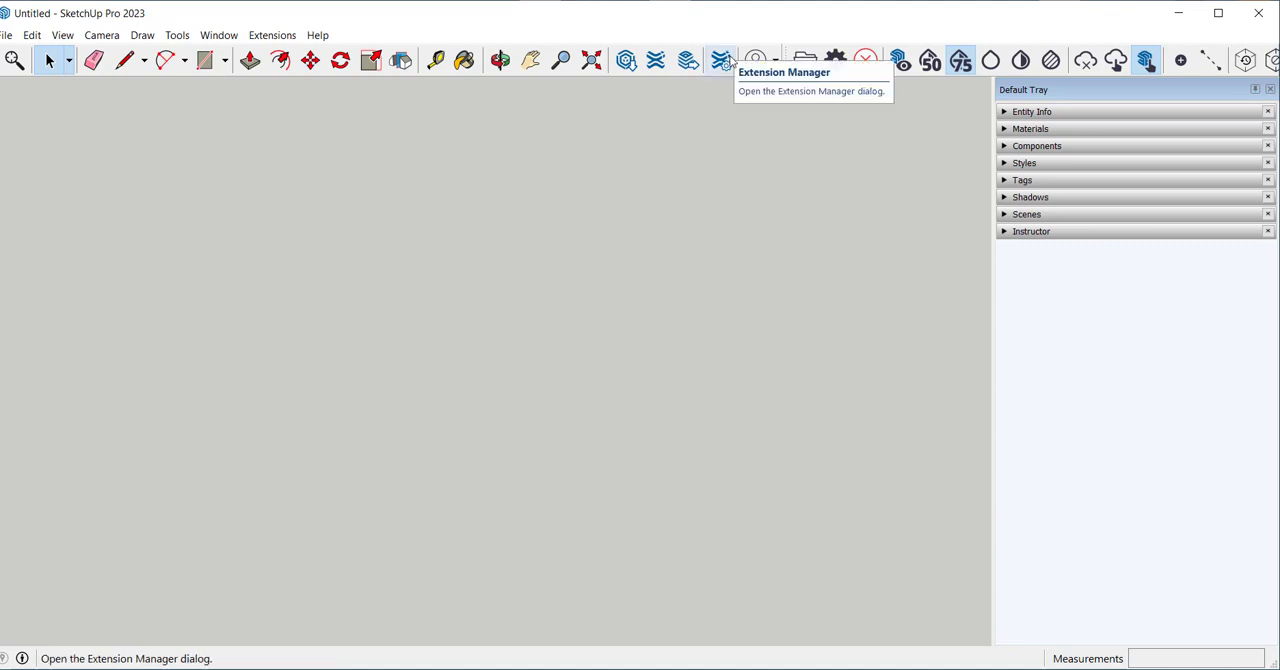
mouse_move(732, 62)
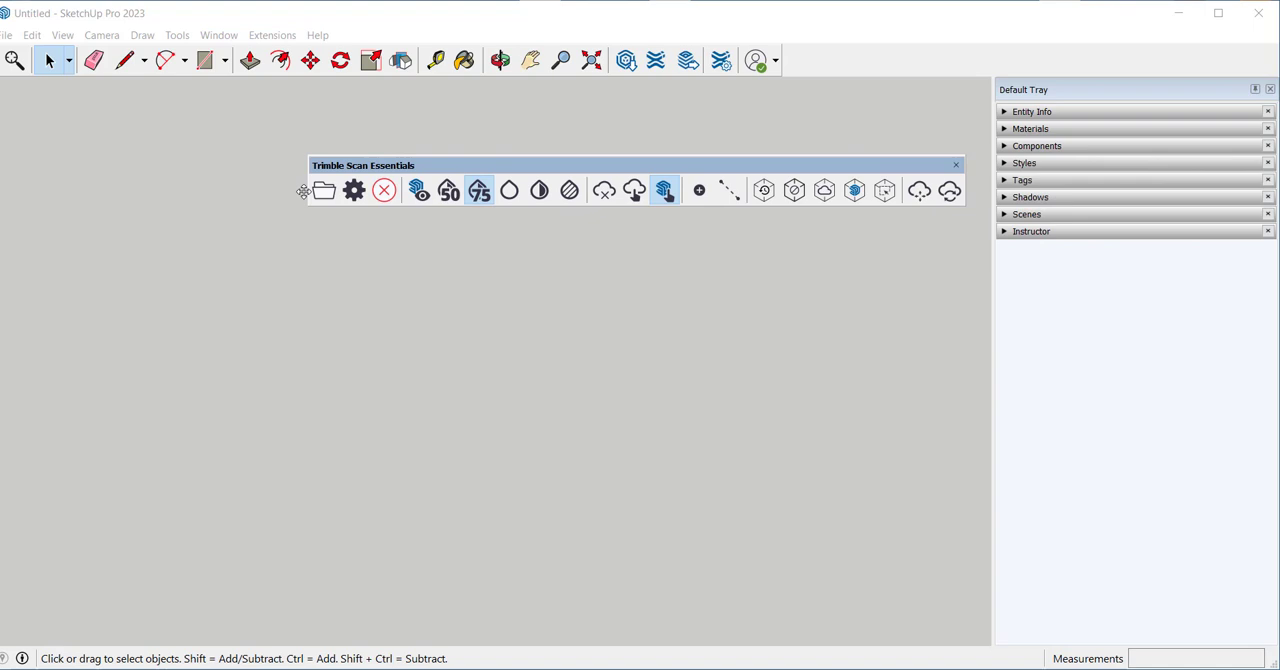
mouse_move(324, 190)
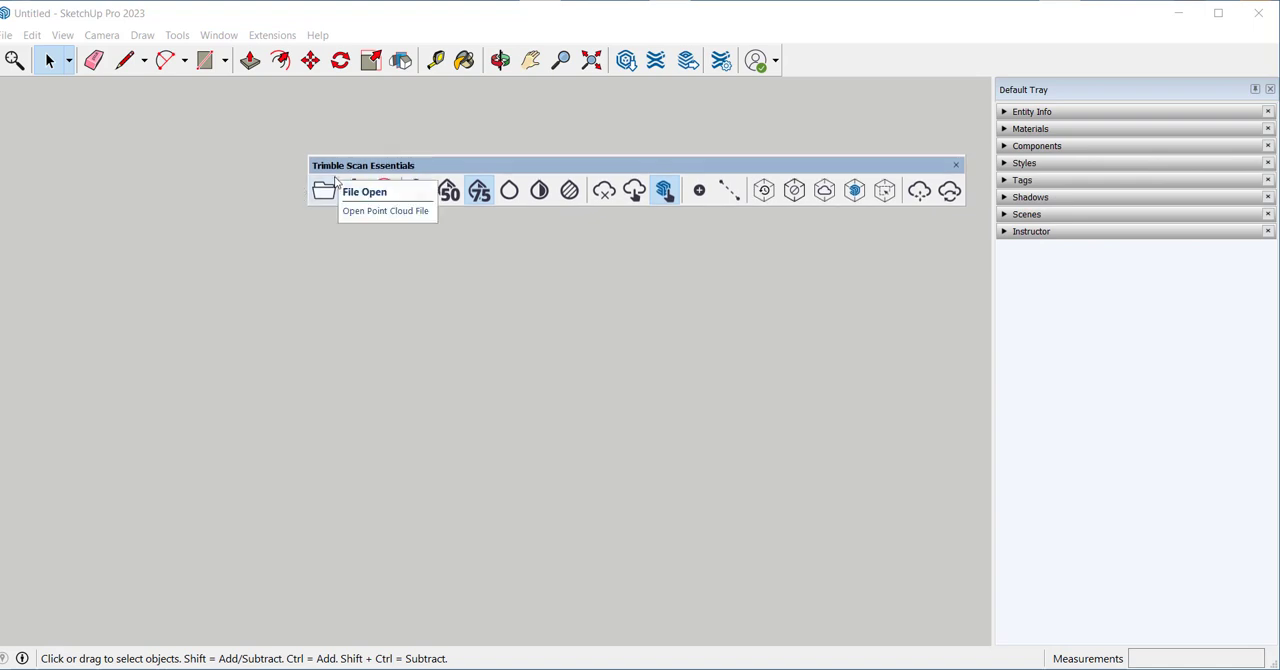
mouse_move(400, 300)
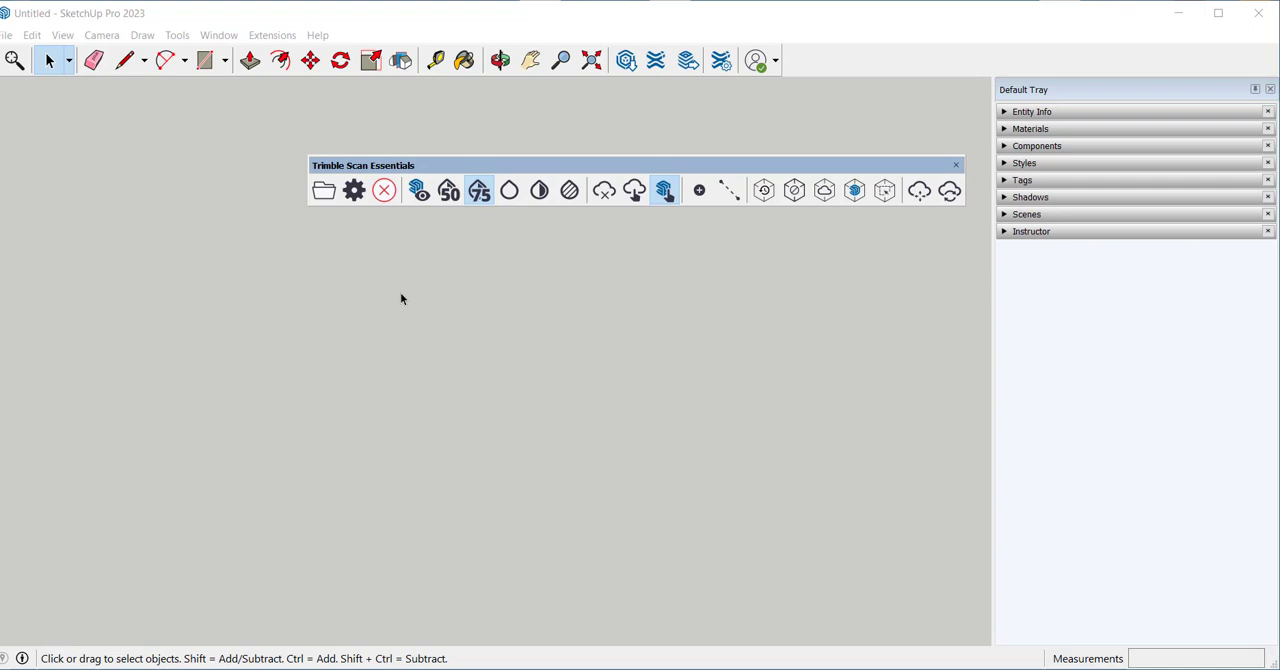
mouse_move(406, 296)
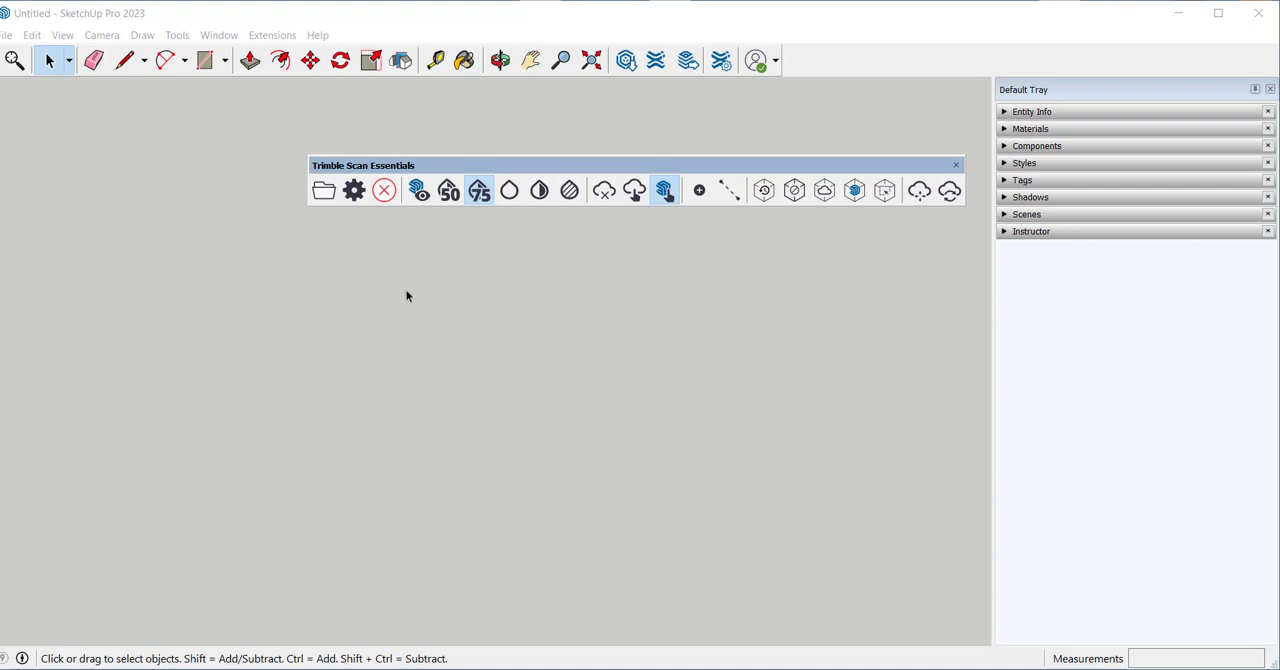
mouse_move(420, 192)
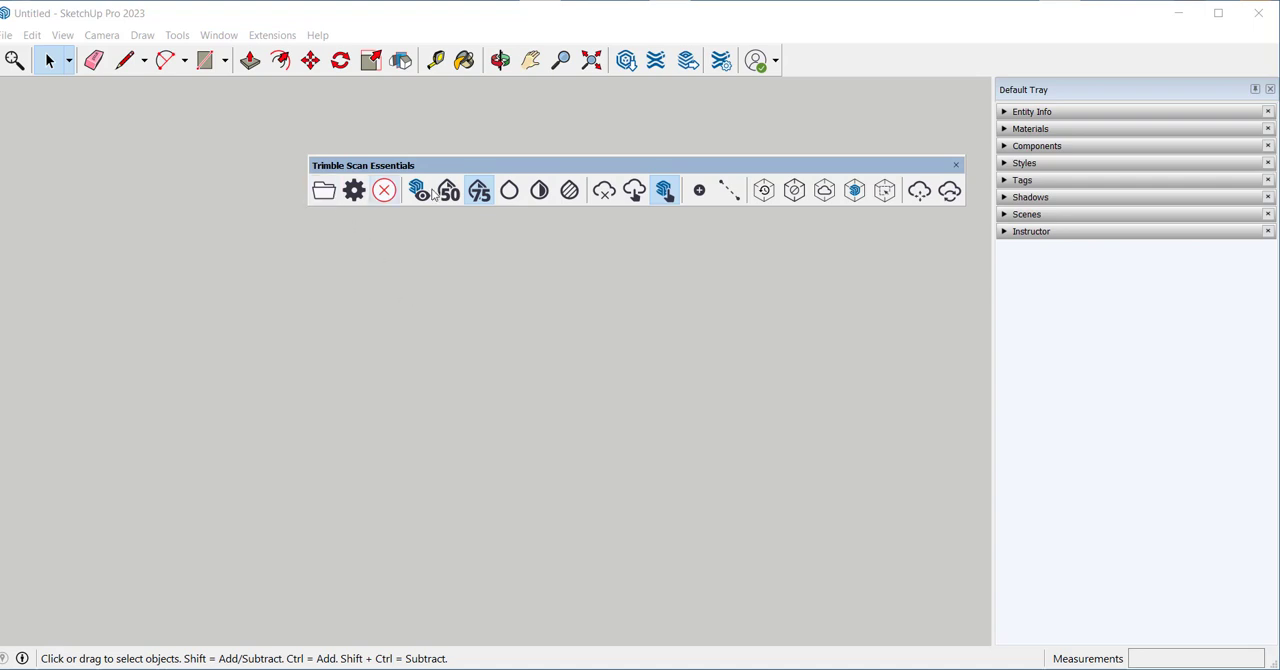
mouse_move(938, 250)
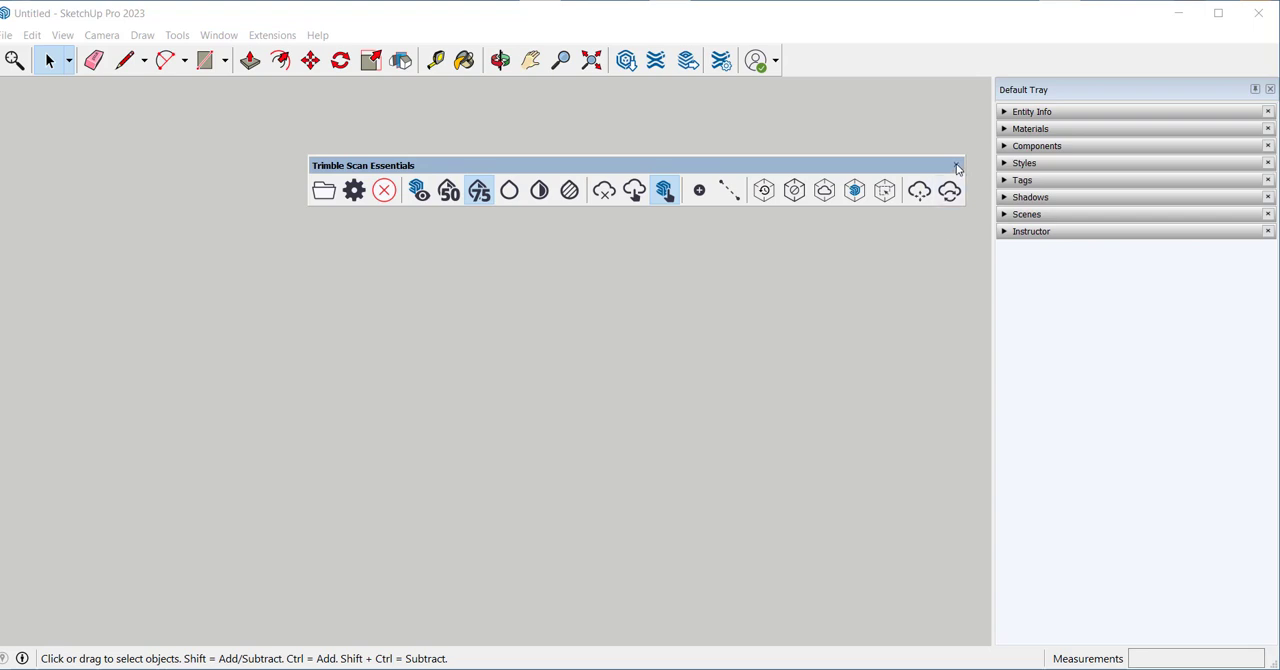
Step: Dismiss the Trimble Scan Essentials panel and bring up the Toolbars dialog from the View menu
click(956, 166)
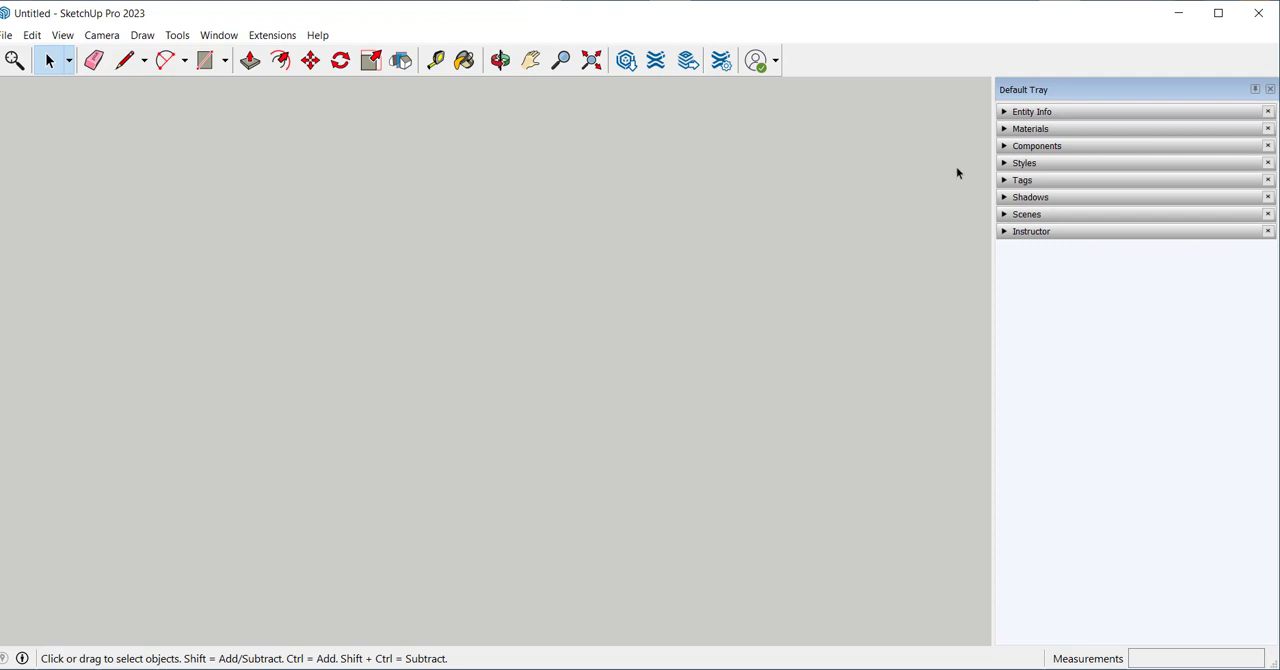
mouse_move(964, 180)
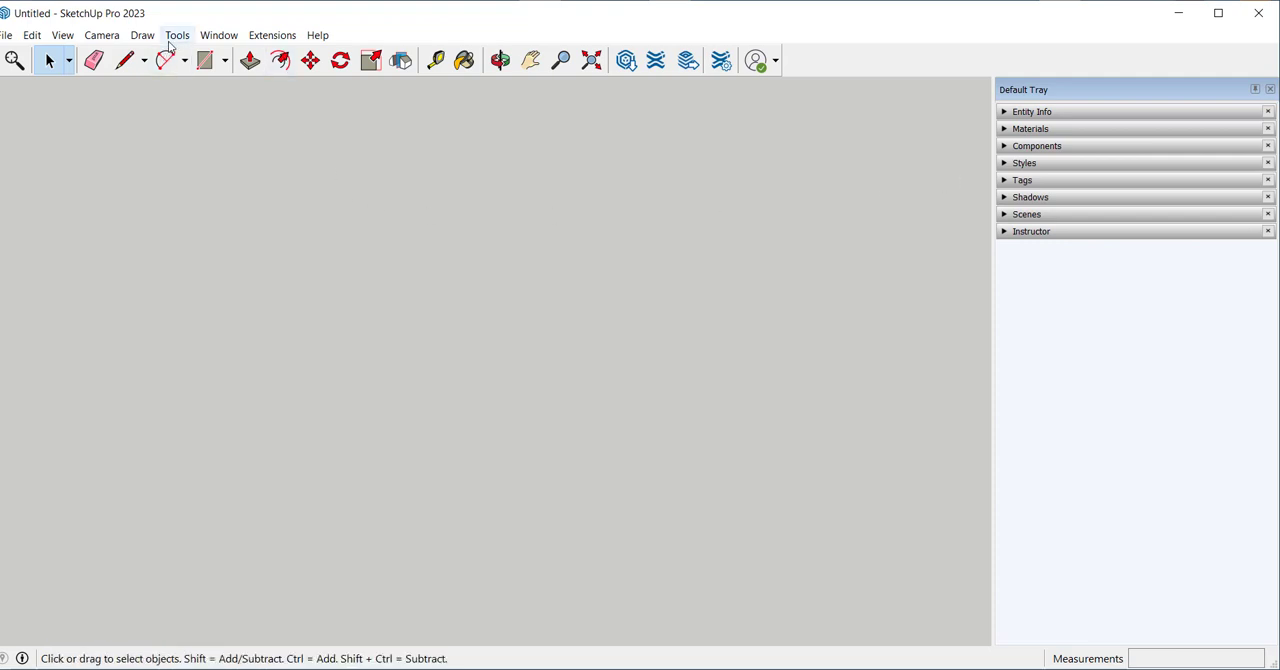
click(62, 36)
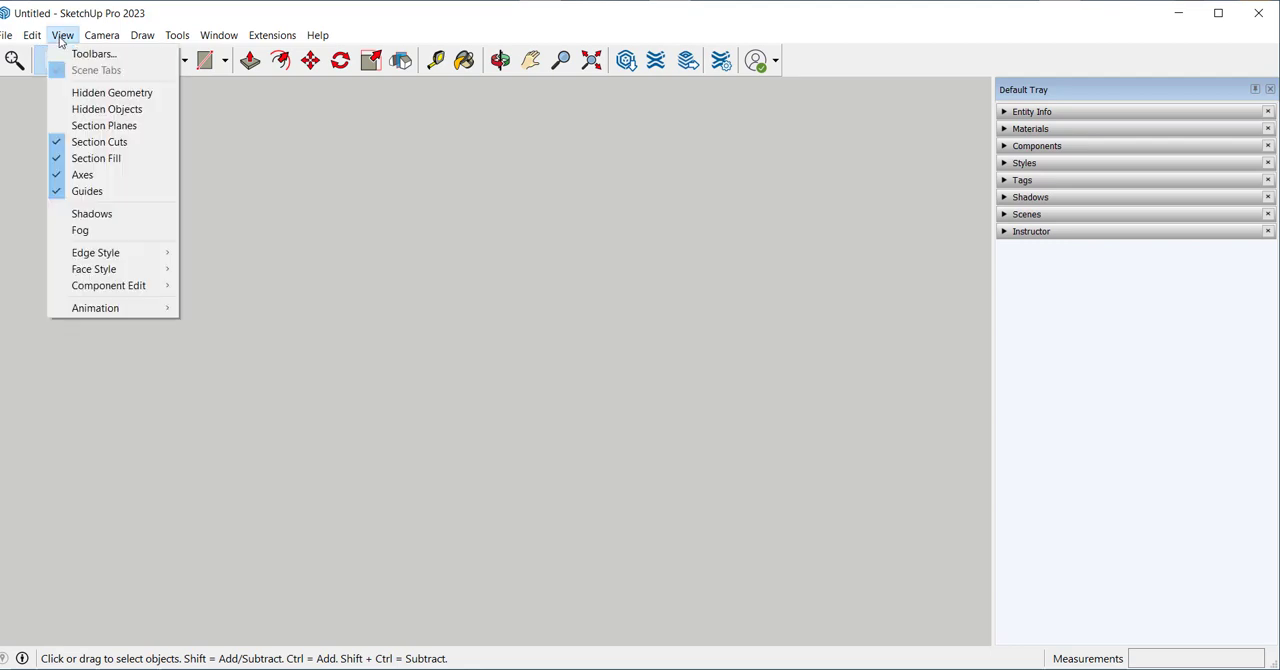
click(92, 54)
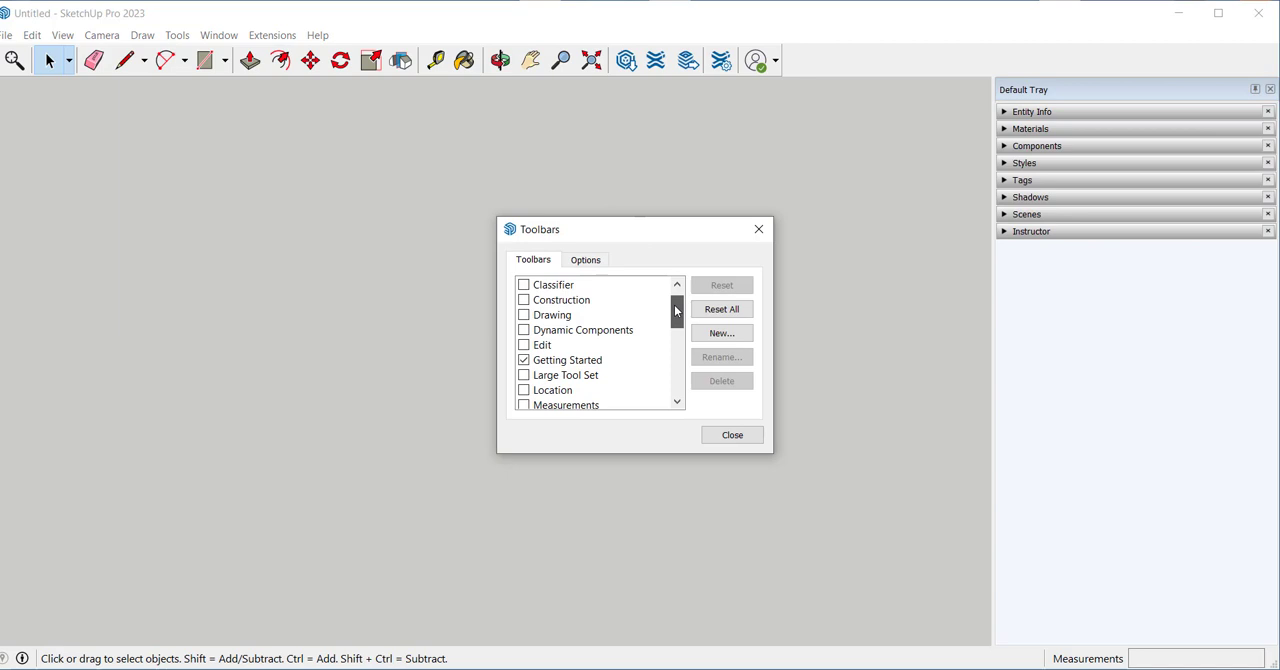
Step: Switch on the Views and Standard toolbars in the Toolbars list
scroll(down, 3)
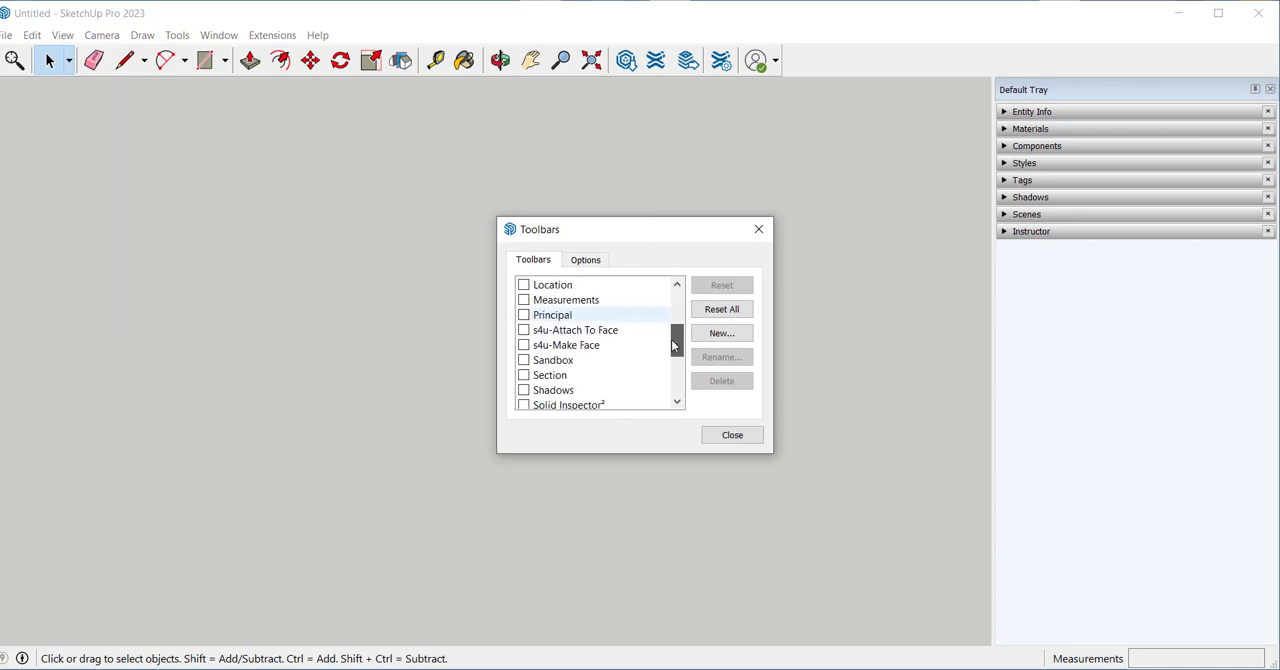
scroll(down, 3)
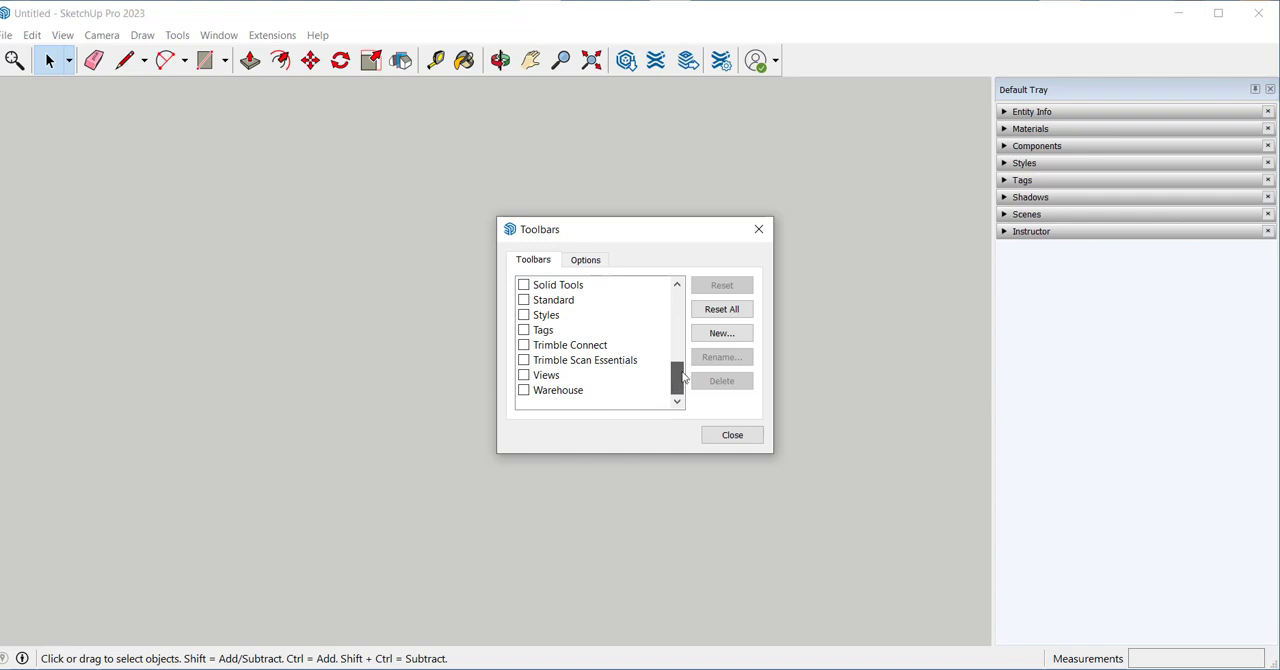
click(546, 374)
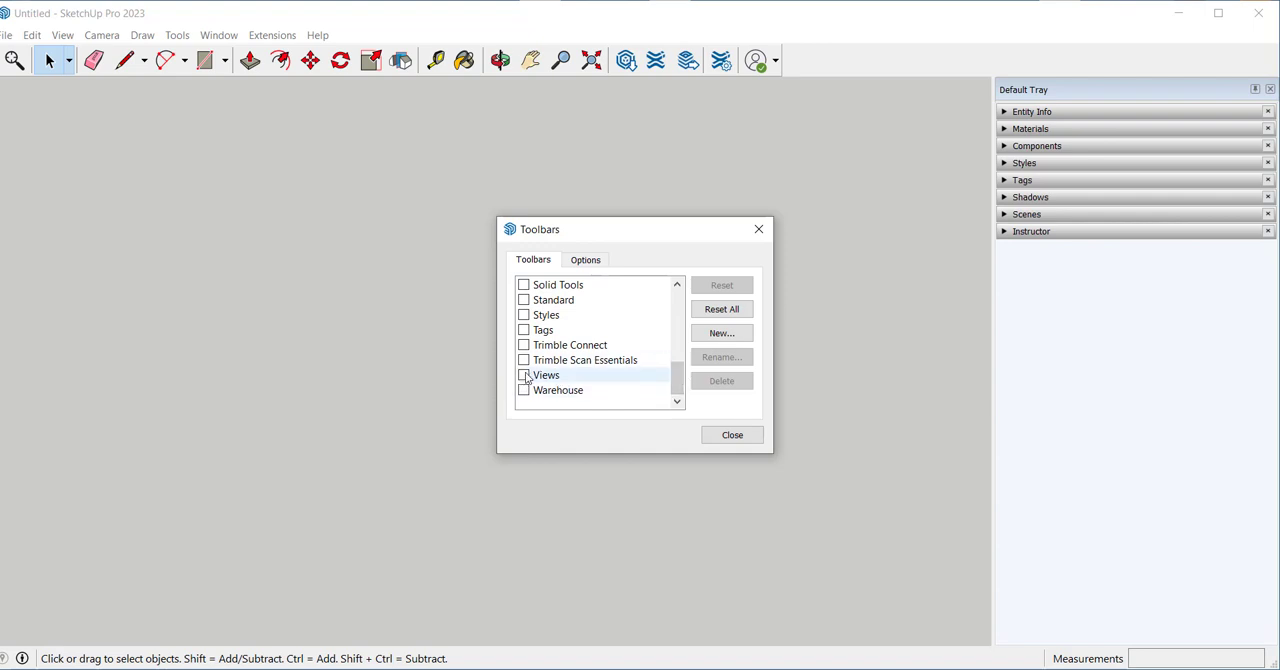
click(524, 374)
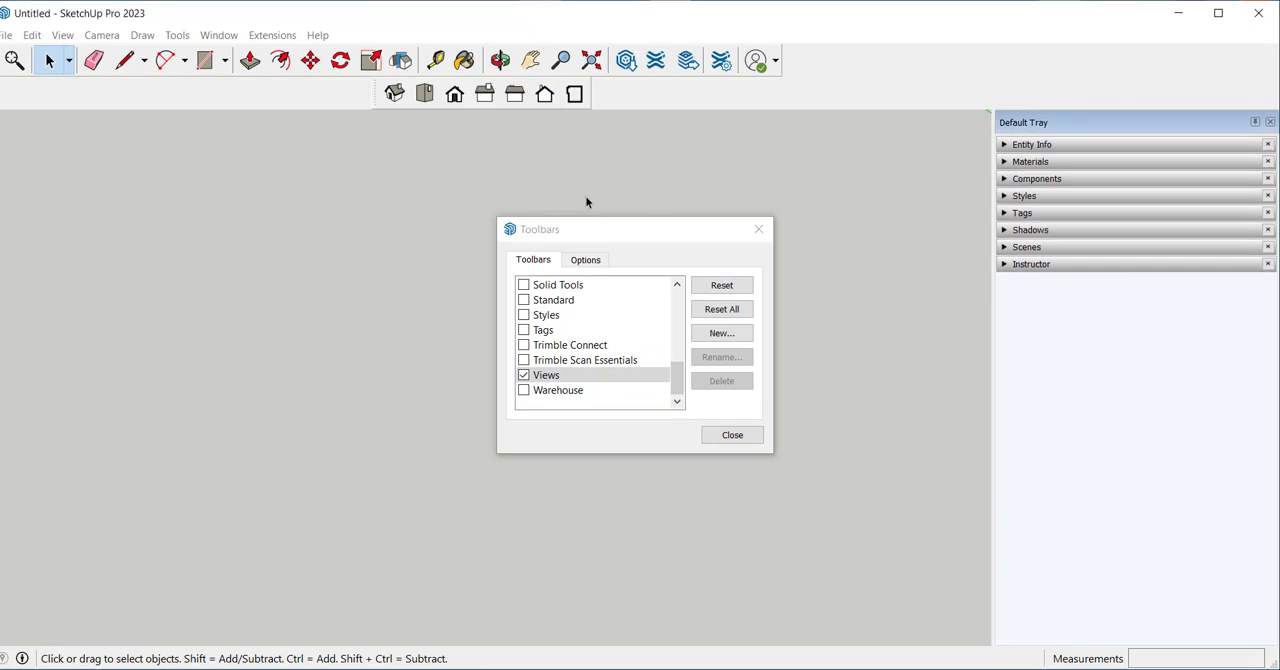
mouse_move(570, 346)
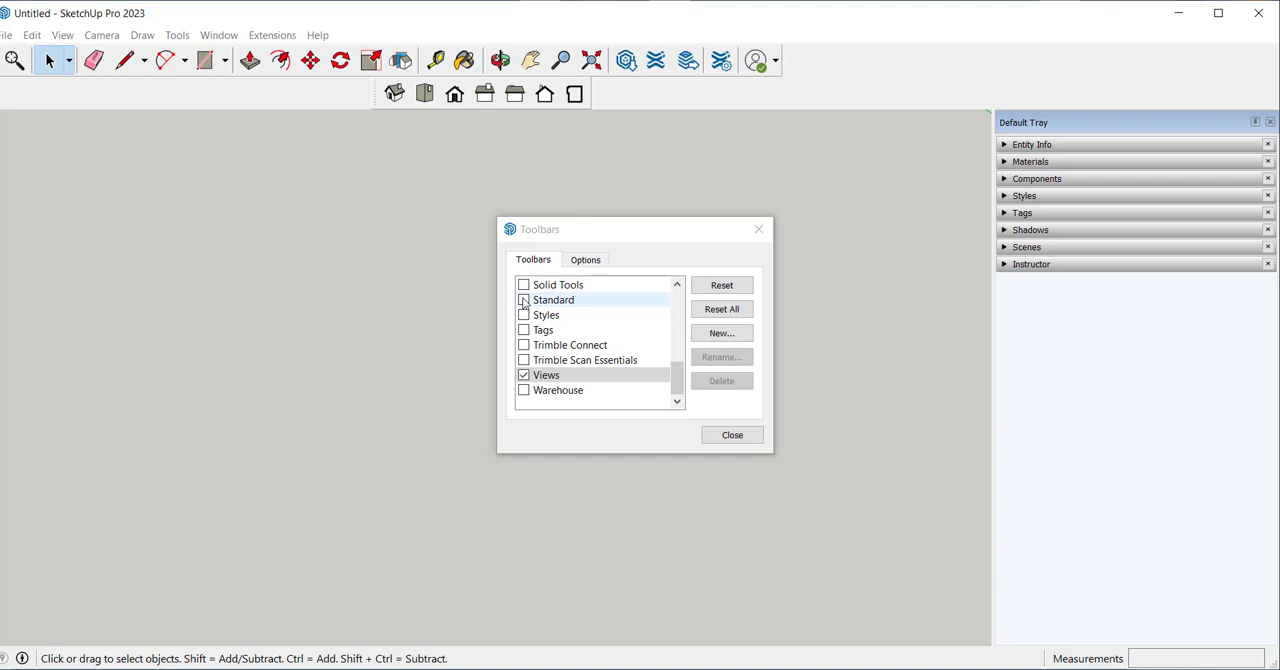
click(524, 300)
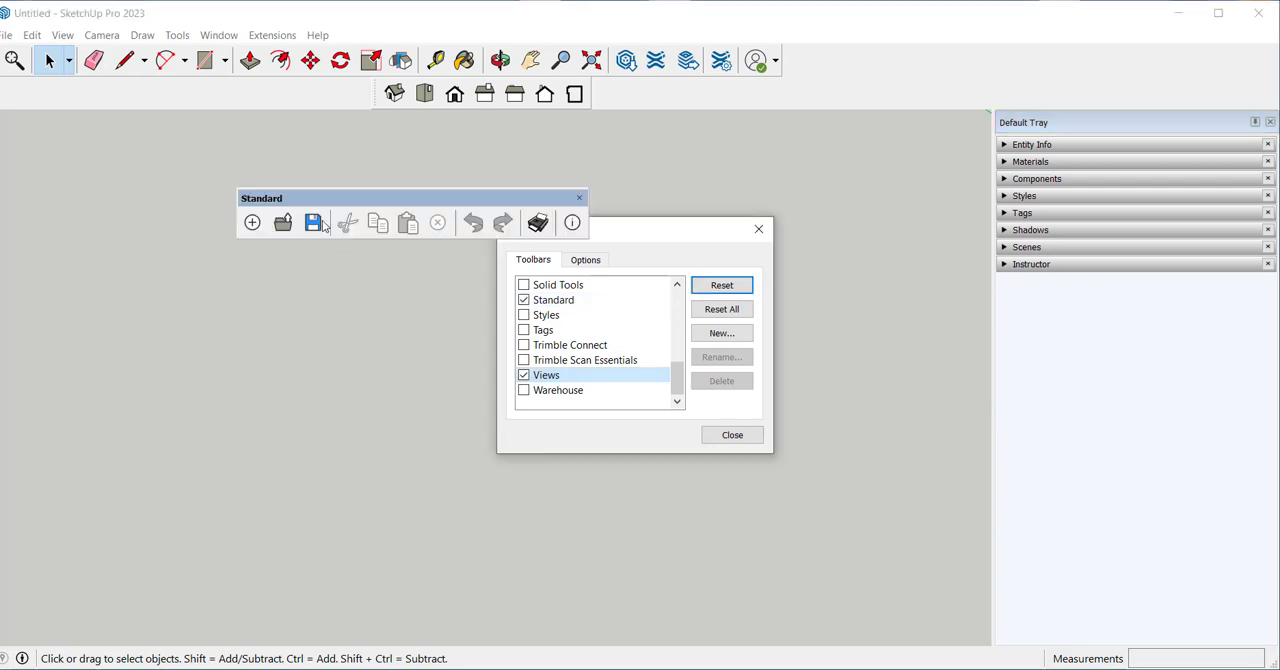
mouse_move(520, 222)
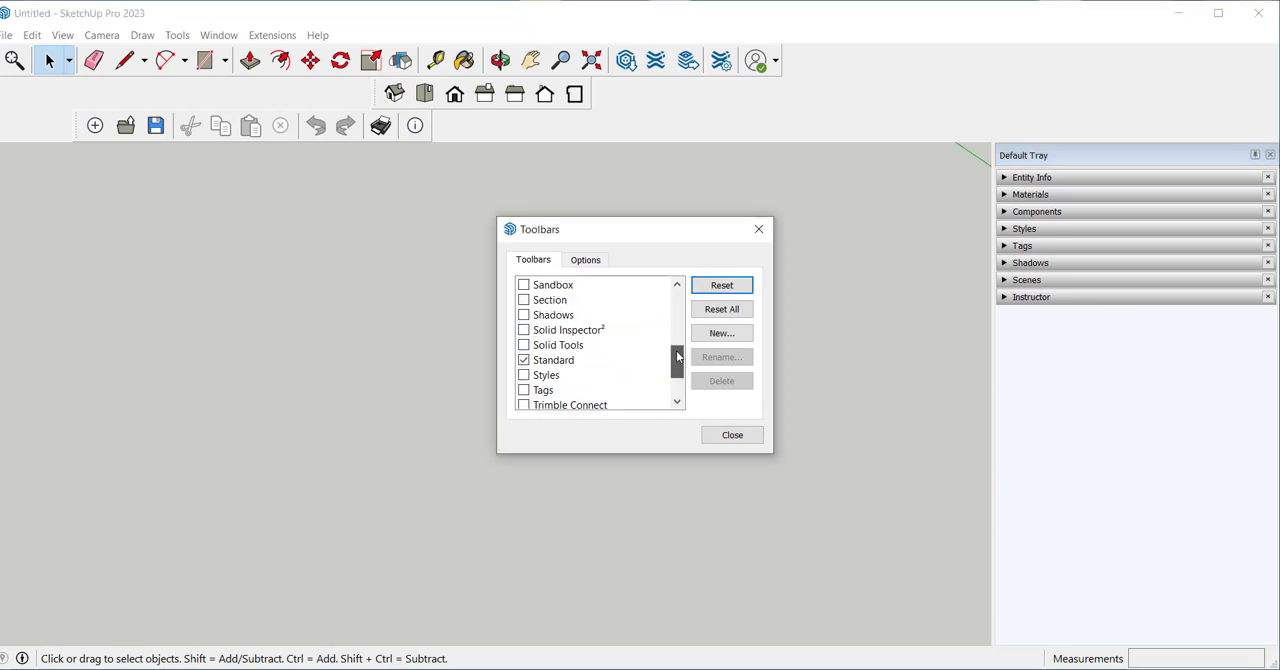
Step: Switch on the Large Tool Set and close the Toolbars dialog
scroll(up, 3)
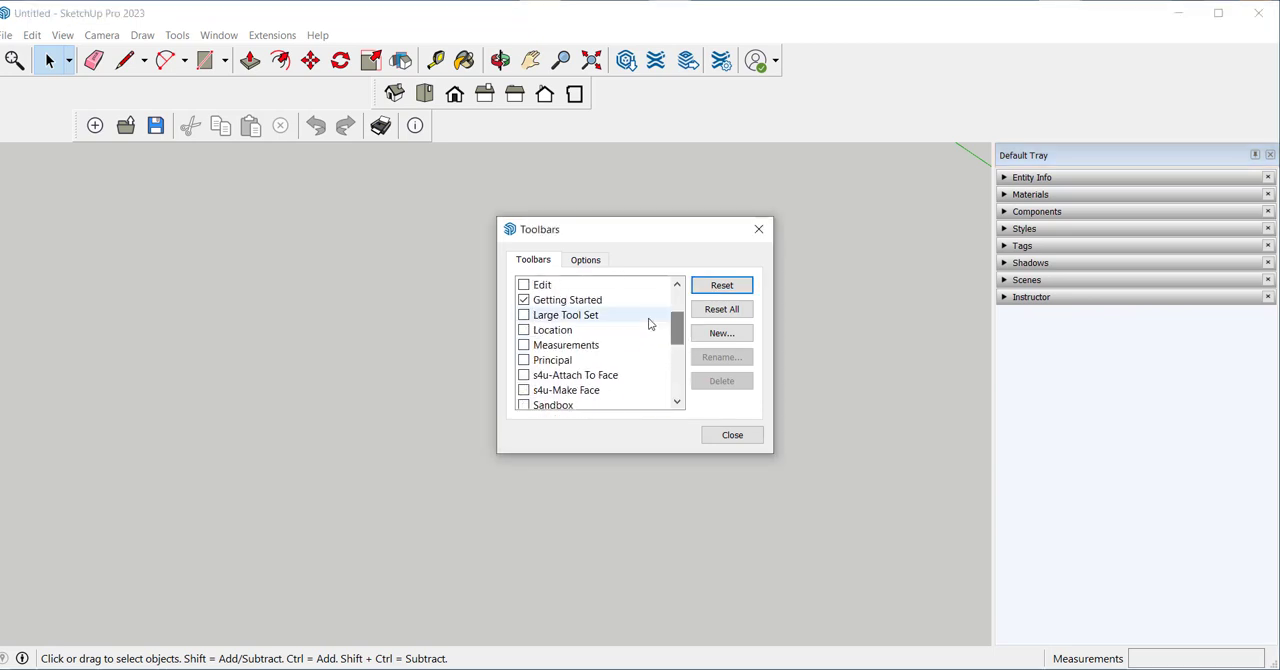
click(524, 316)
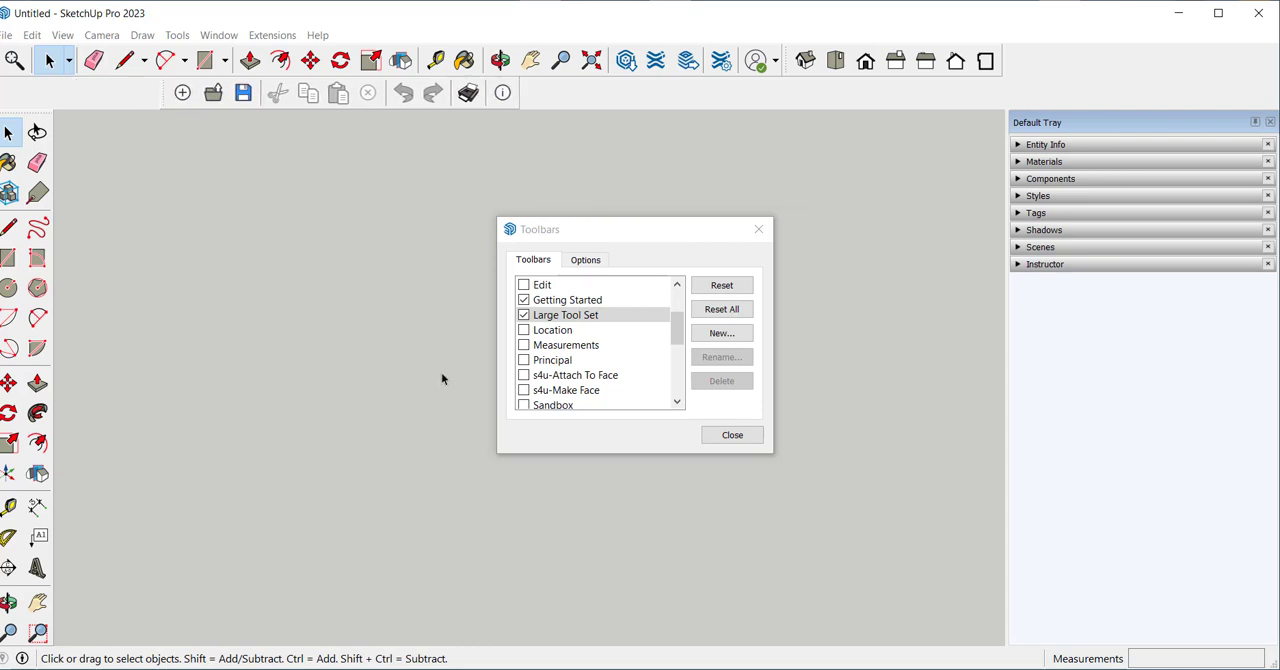
mouse_move(420, 100)
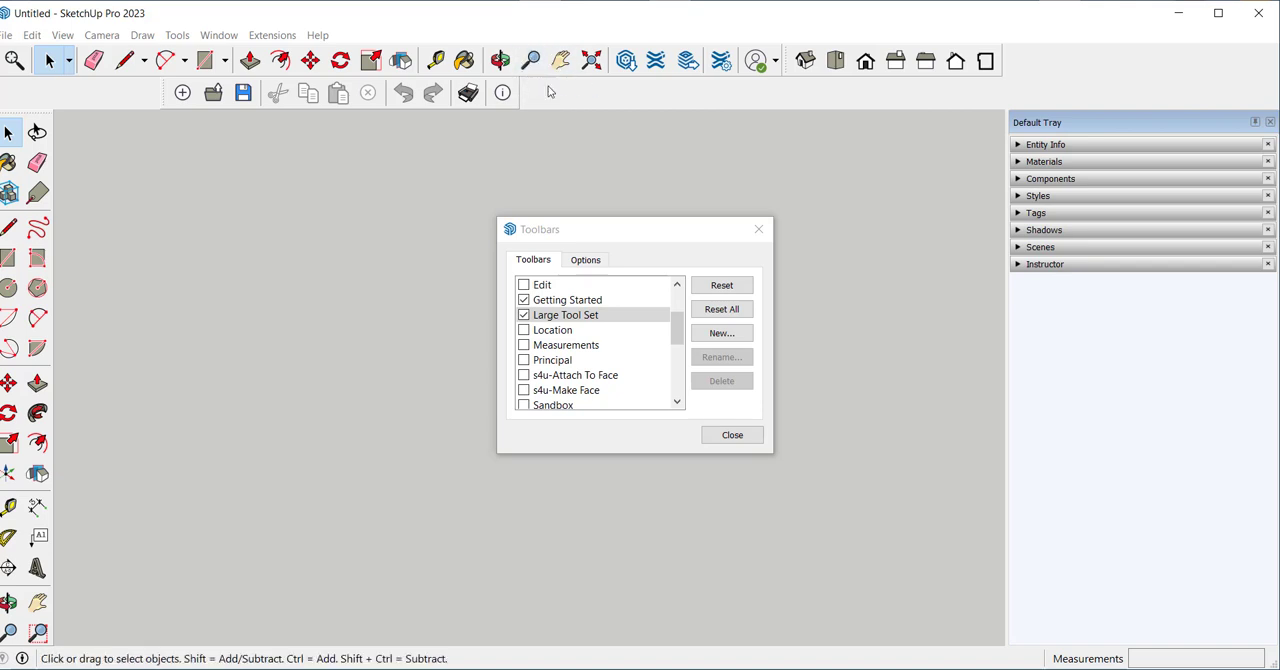
mouse_move(712, 420)
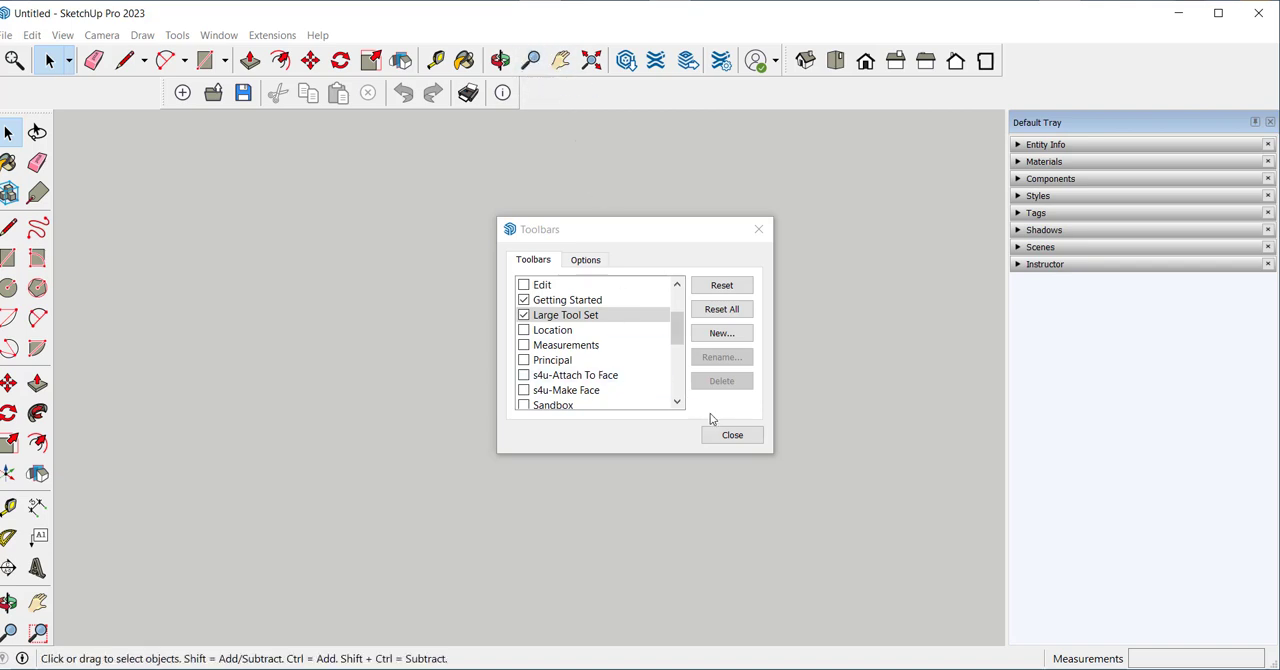
click(732, 434)
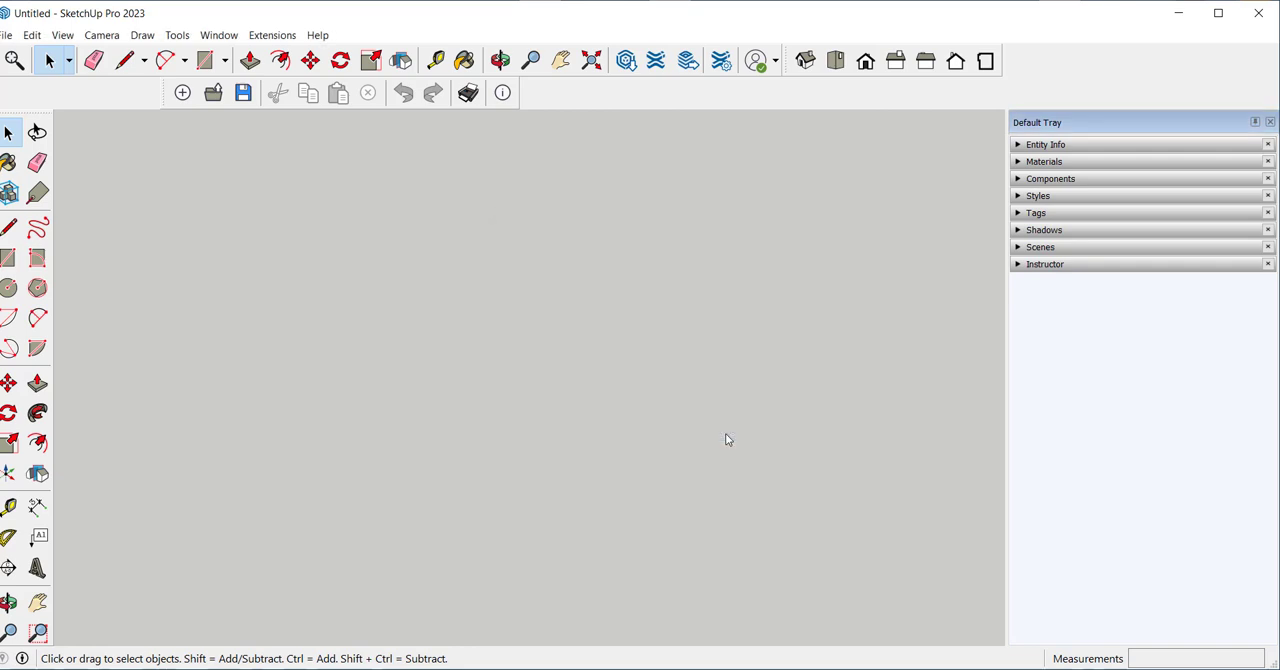
mouse_move(732, 436)
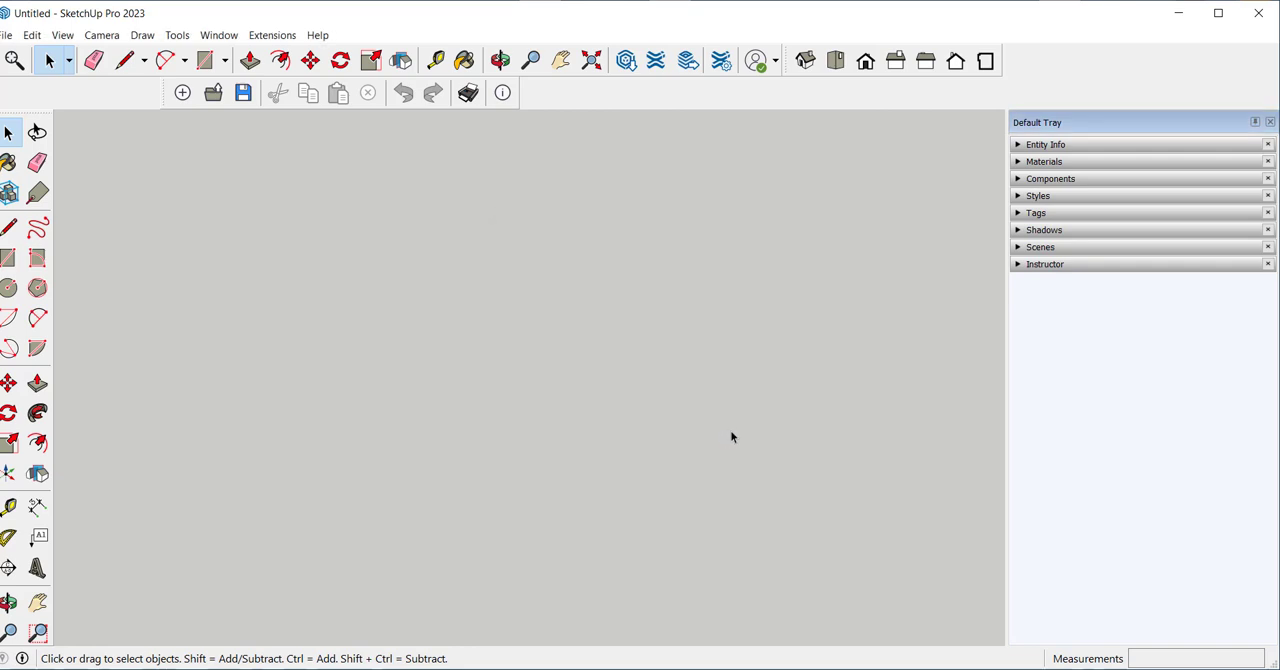
mouse_move(808, 164)
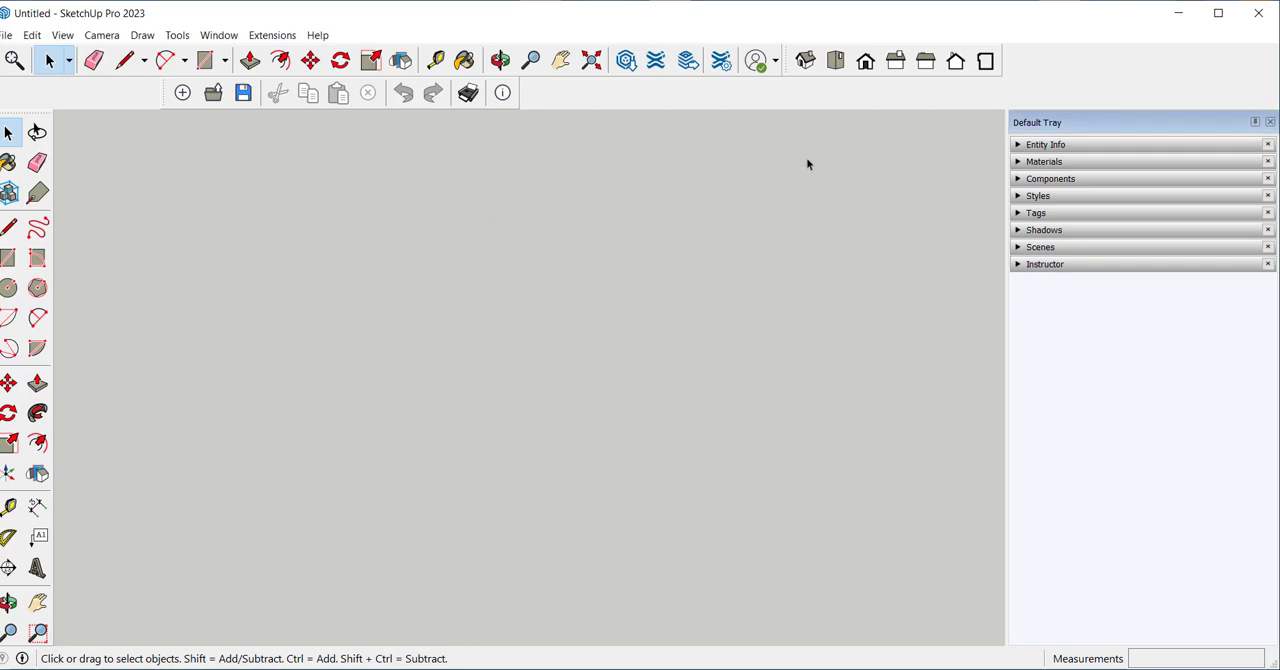
mouse_move(1006, 148)
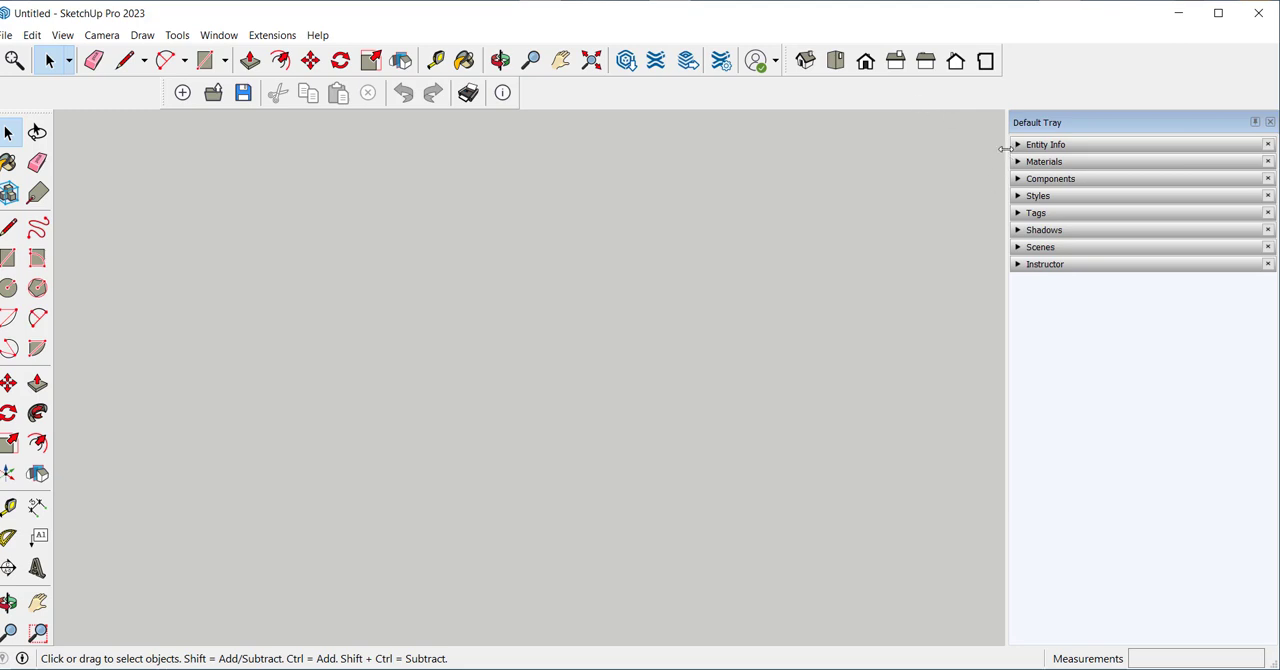
Step: Expand and collapse Entity Info, then show the Instructor panel in the Default Tray
click(1020, 144)
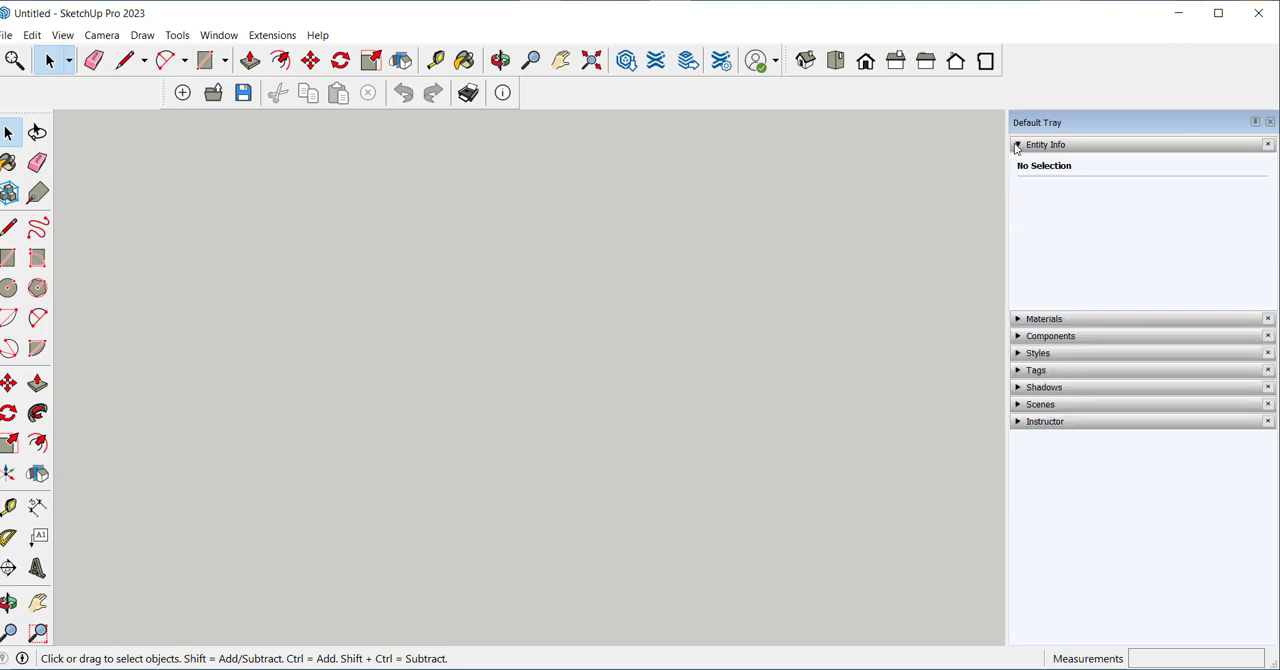
click(1018, 144)
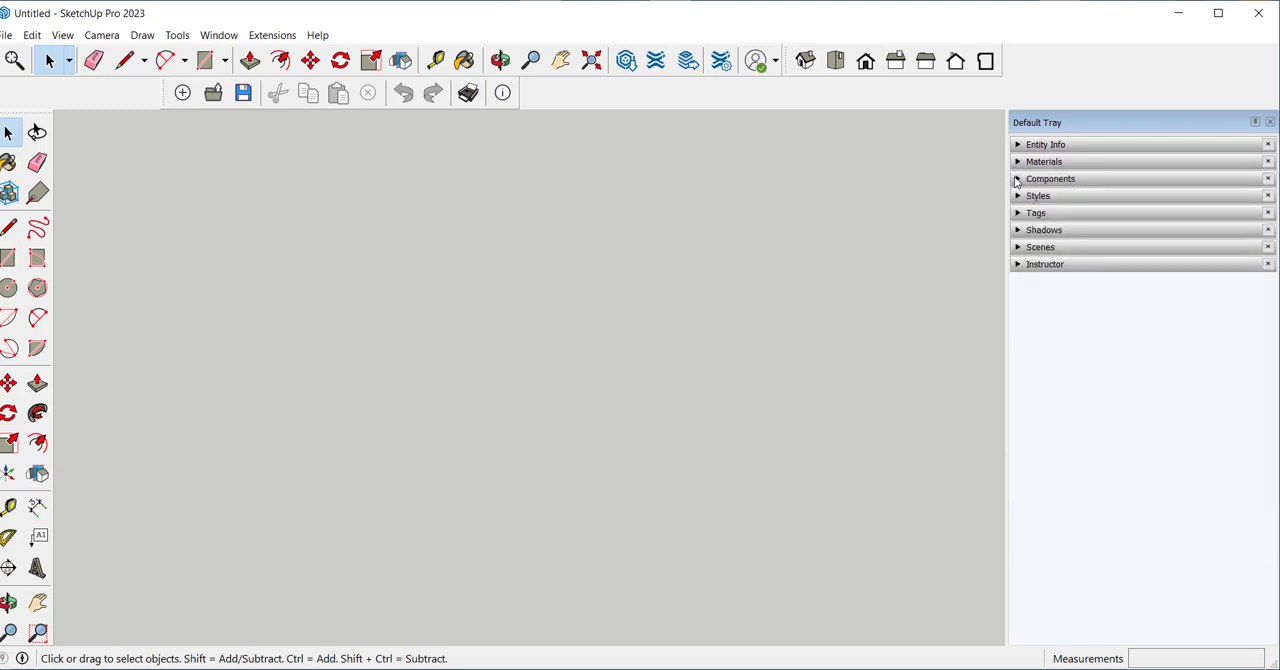
mouse_move(1018, 196)
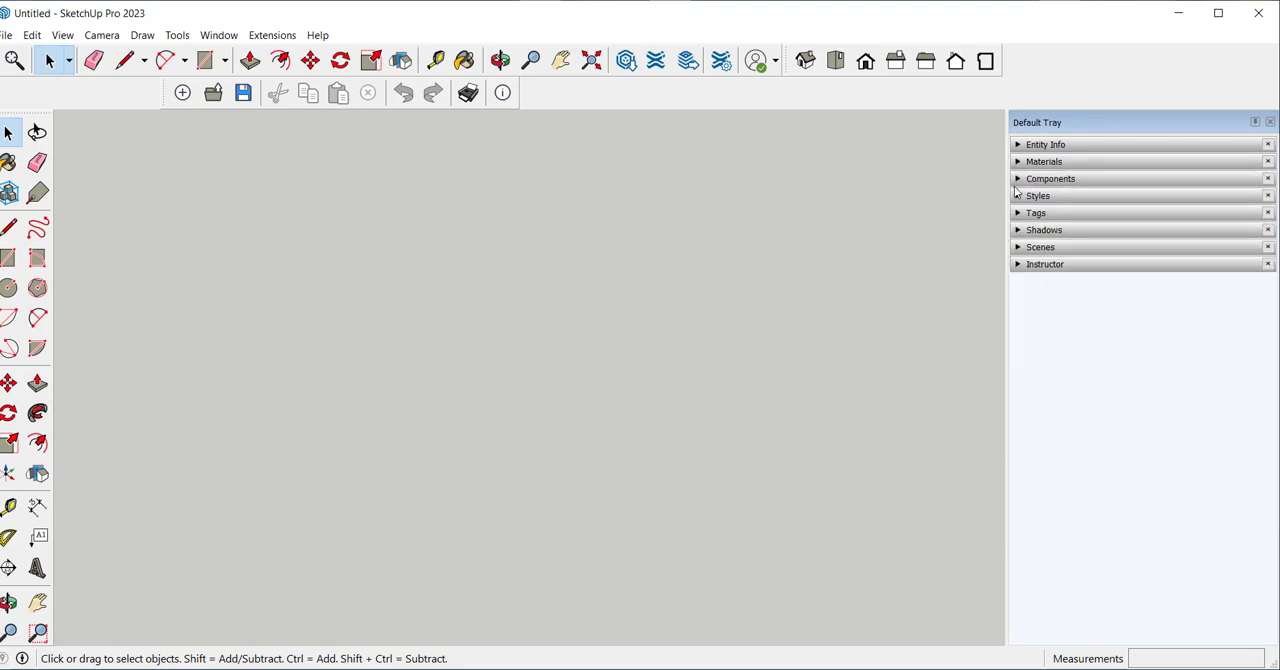
mouse_move(1018, 218)
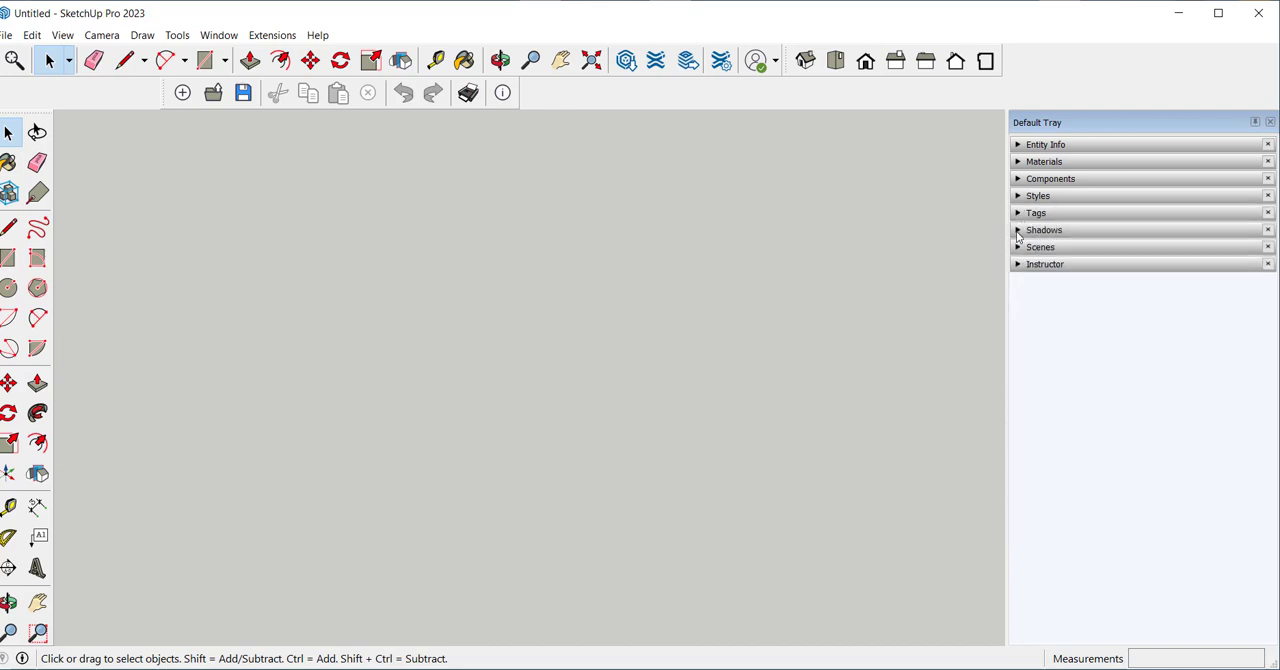
click(1044, 264)
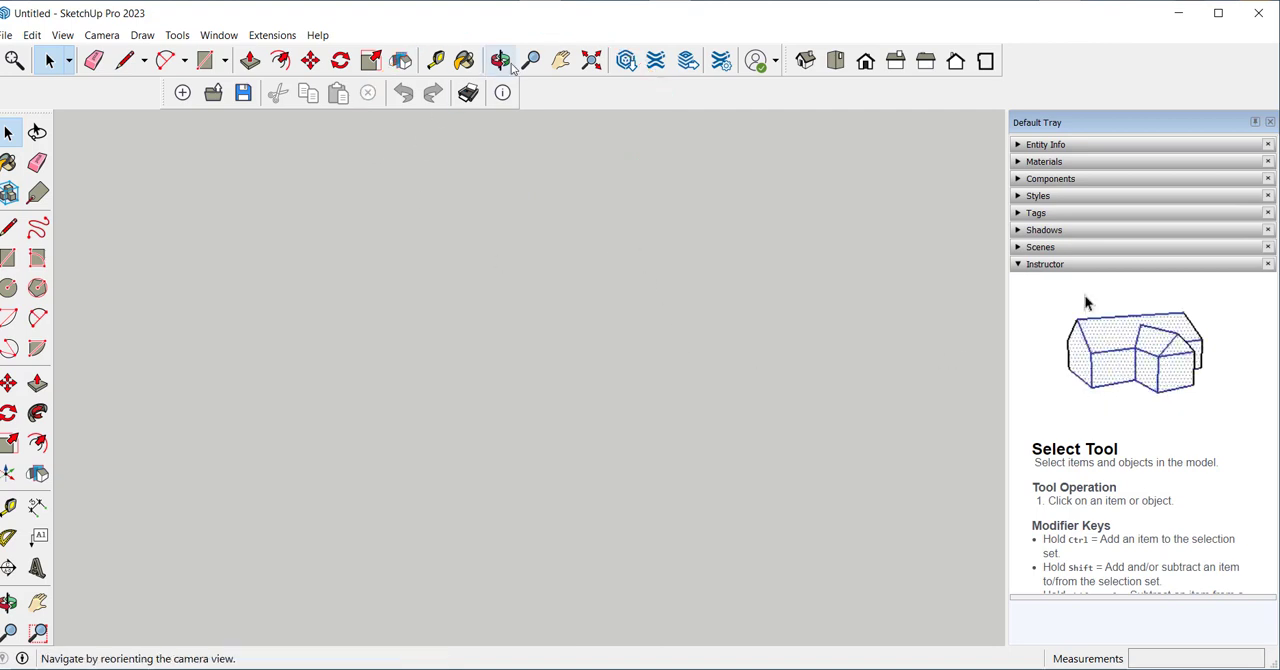
Step: Pick the Orbit and Zoom tools to view their Instructor guidance
click(500, 60)
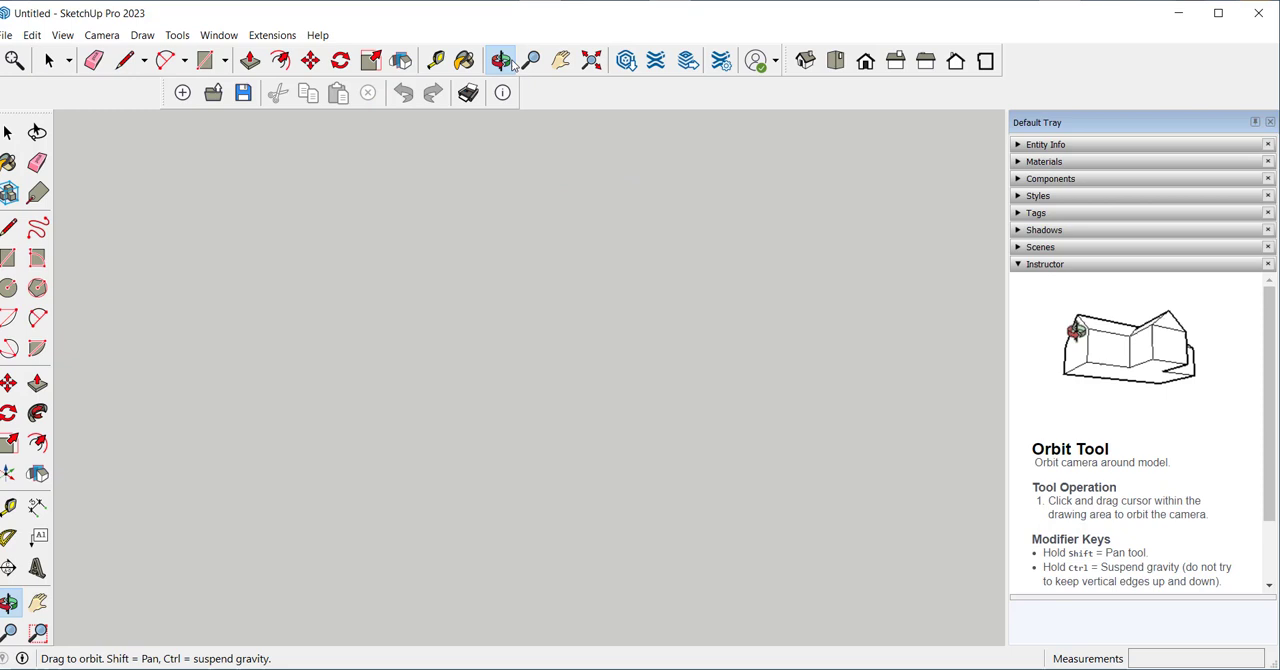
click(532, 60)
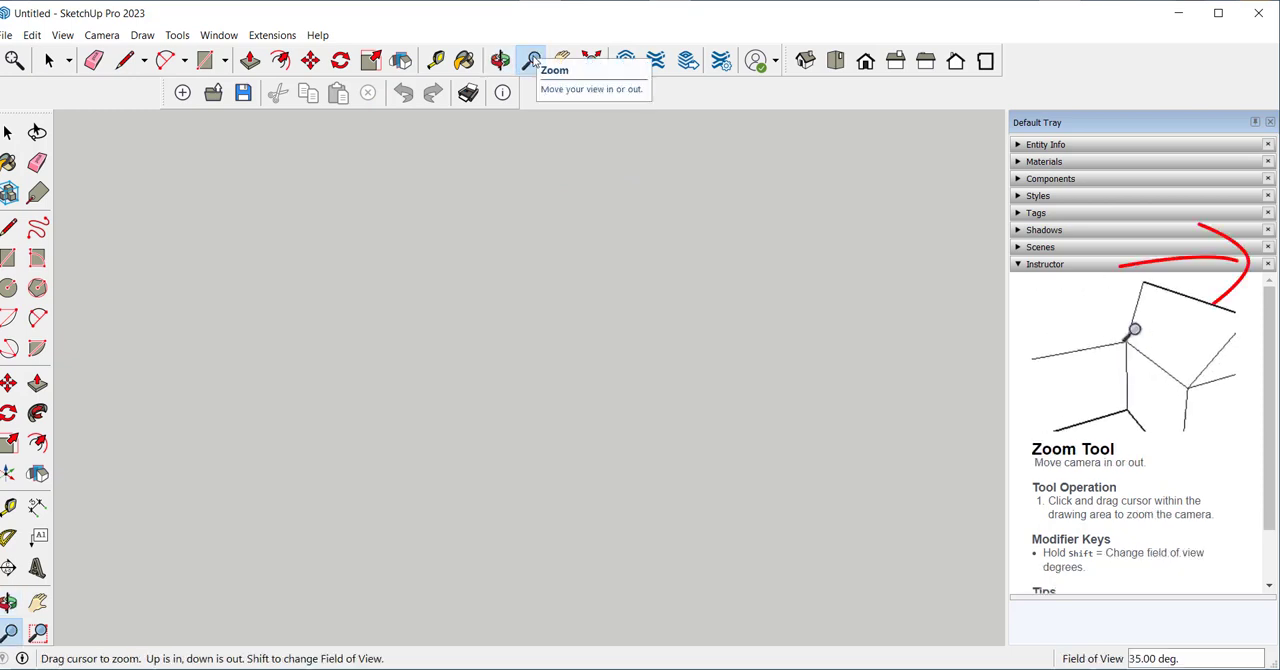
click(560, 60)
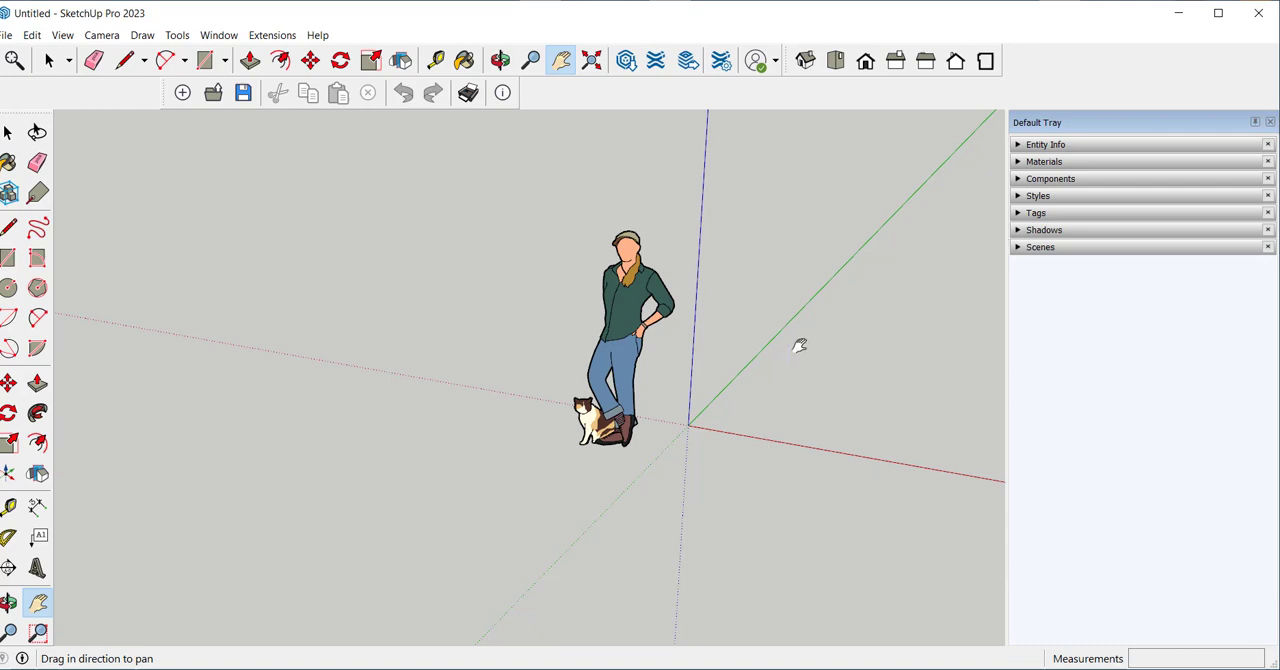
mouse_move(816, 332)
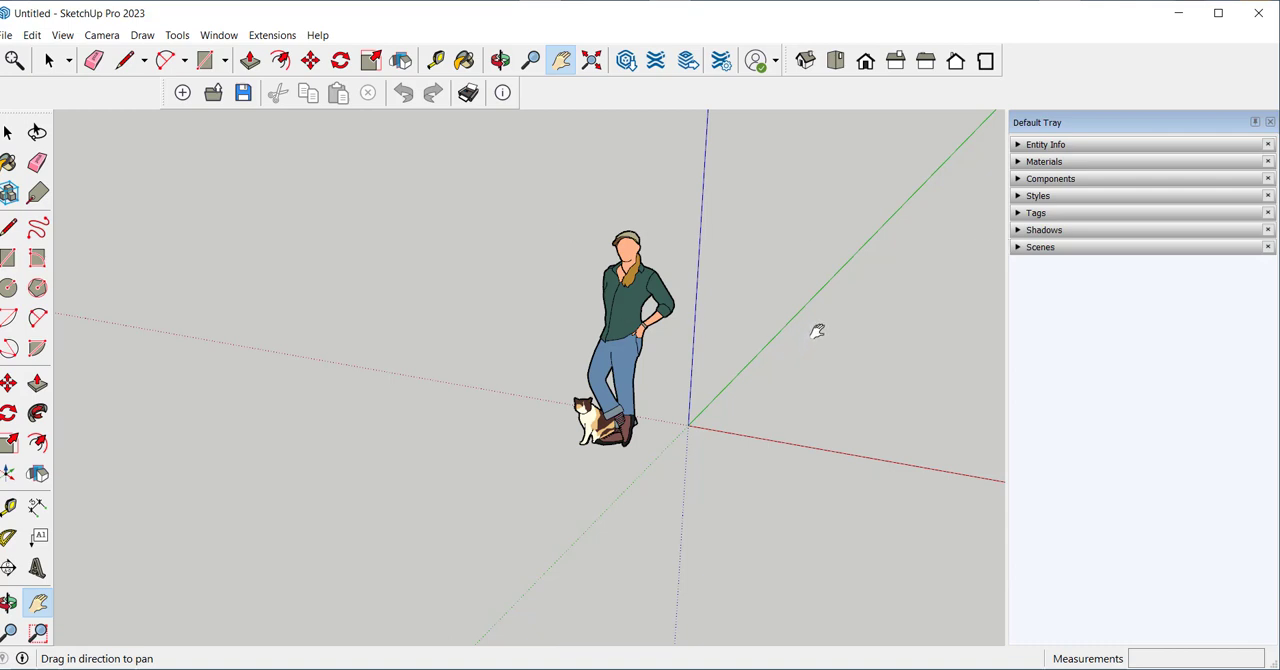
Step: Add the Instructor panel to the Default Tray via the Window menu and collapse it
drag(818, 330, 216, 184)
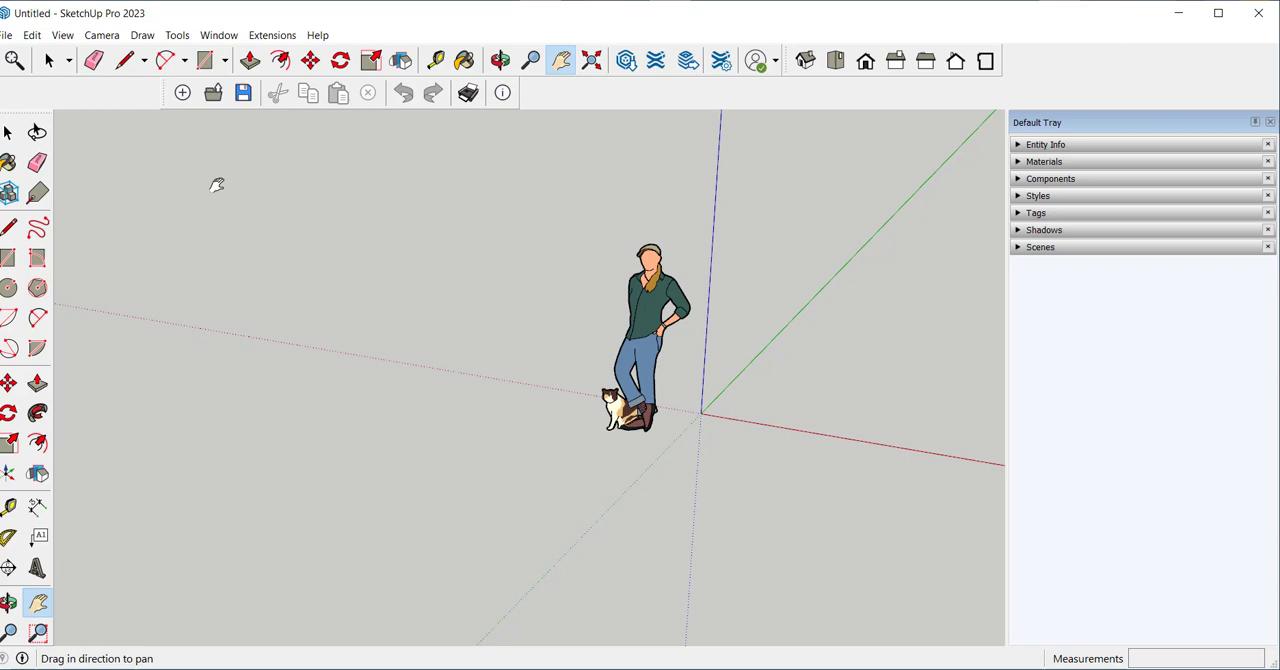
click(218, 36)
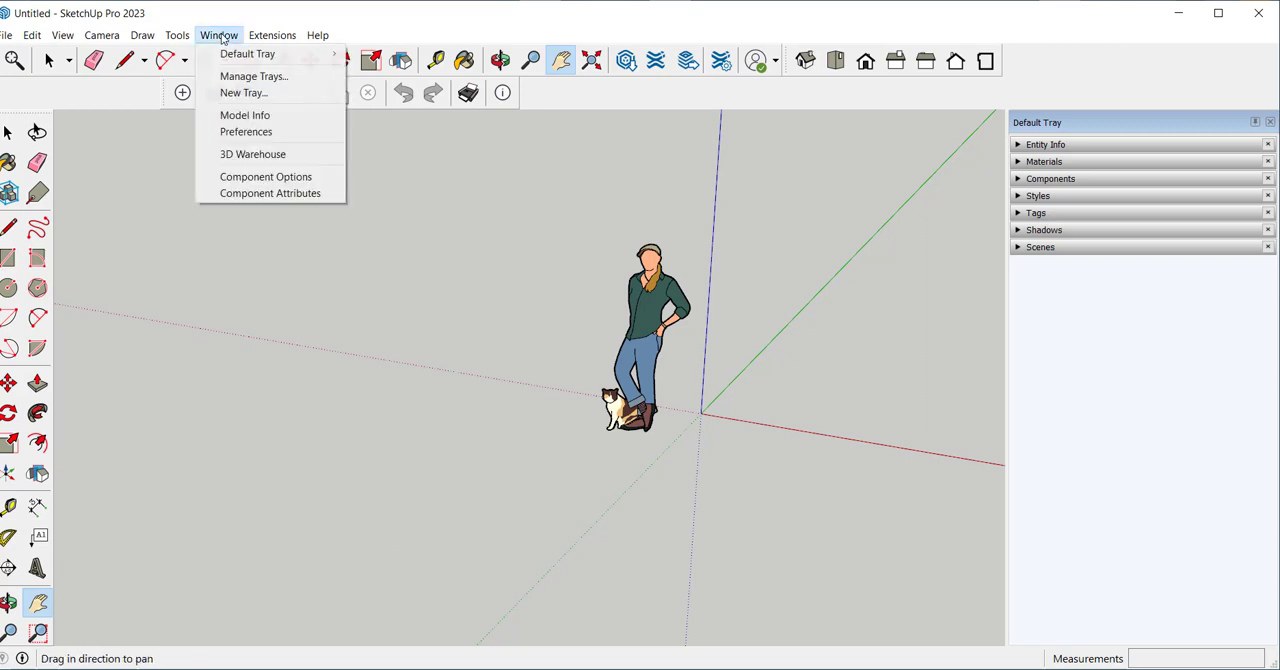
mouse_move(248, 54)
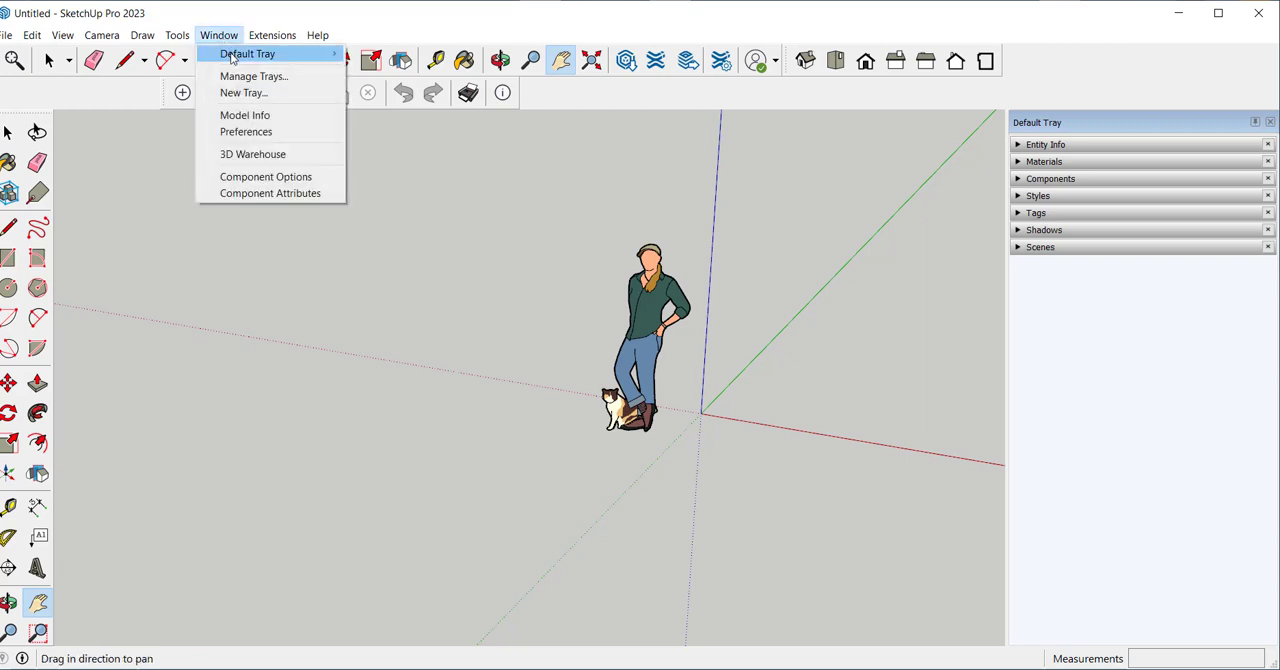
mouse_move(248, 52)
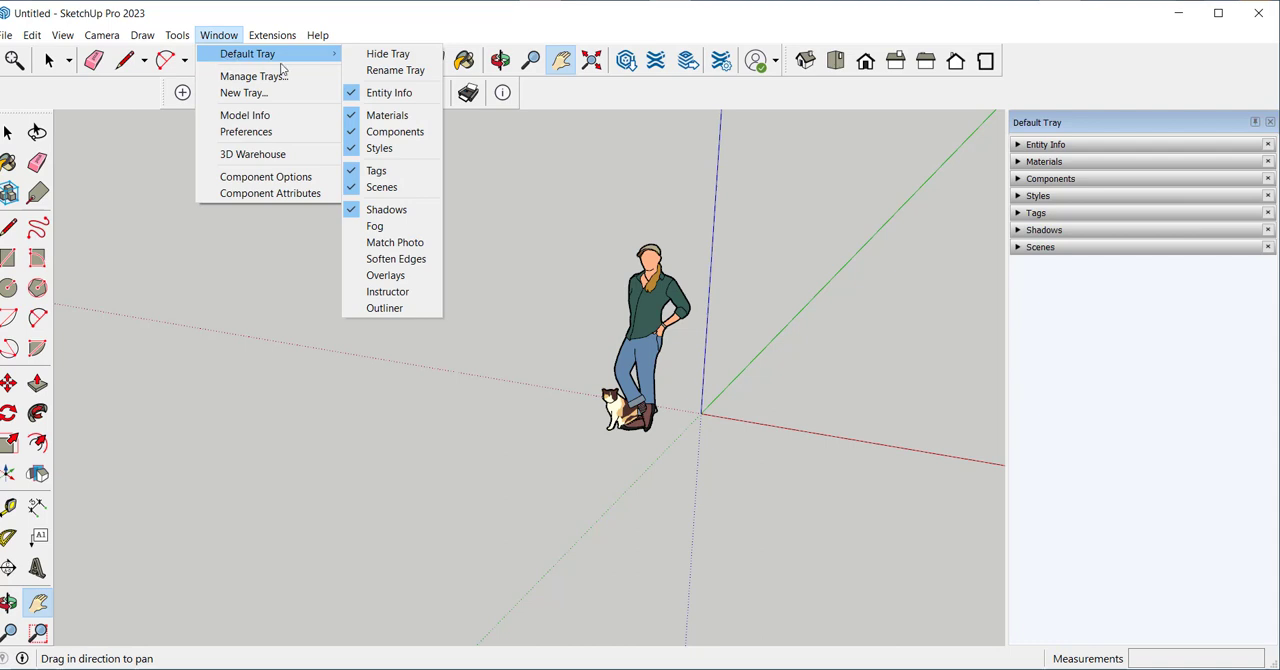
mouse_move(384, 308)
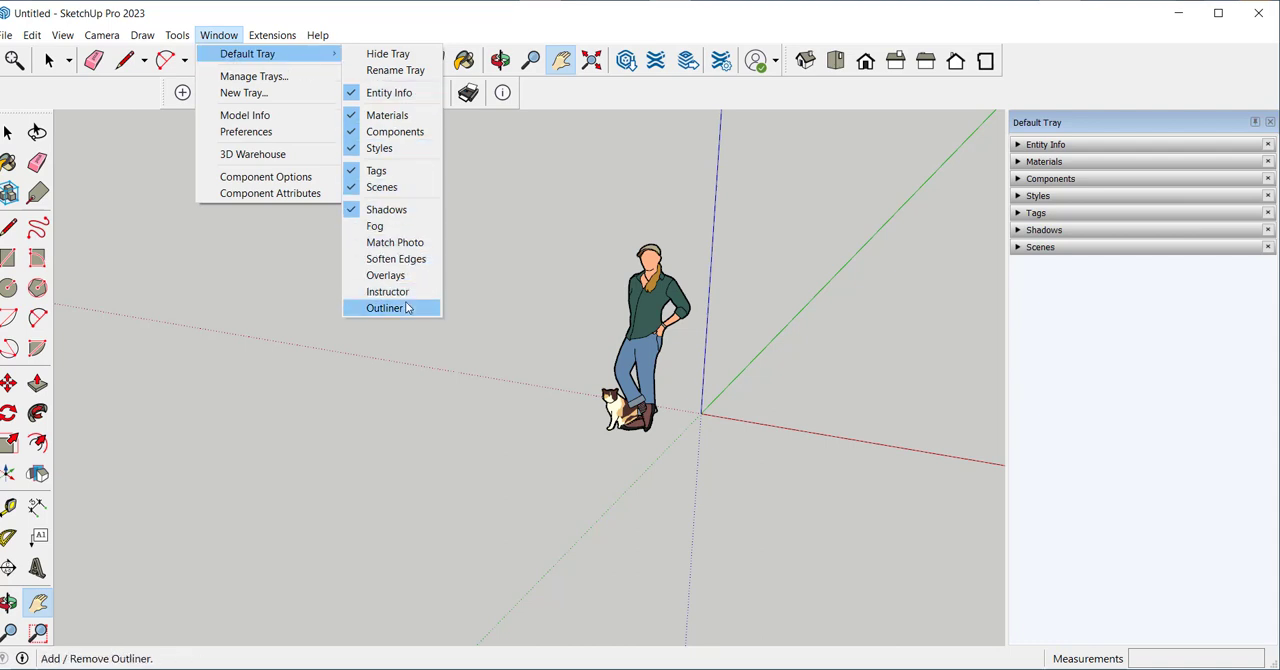
click(388, 292)
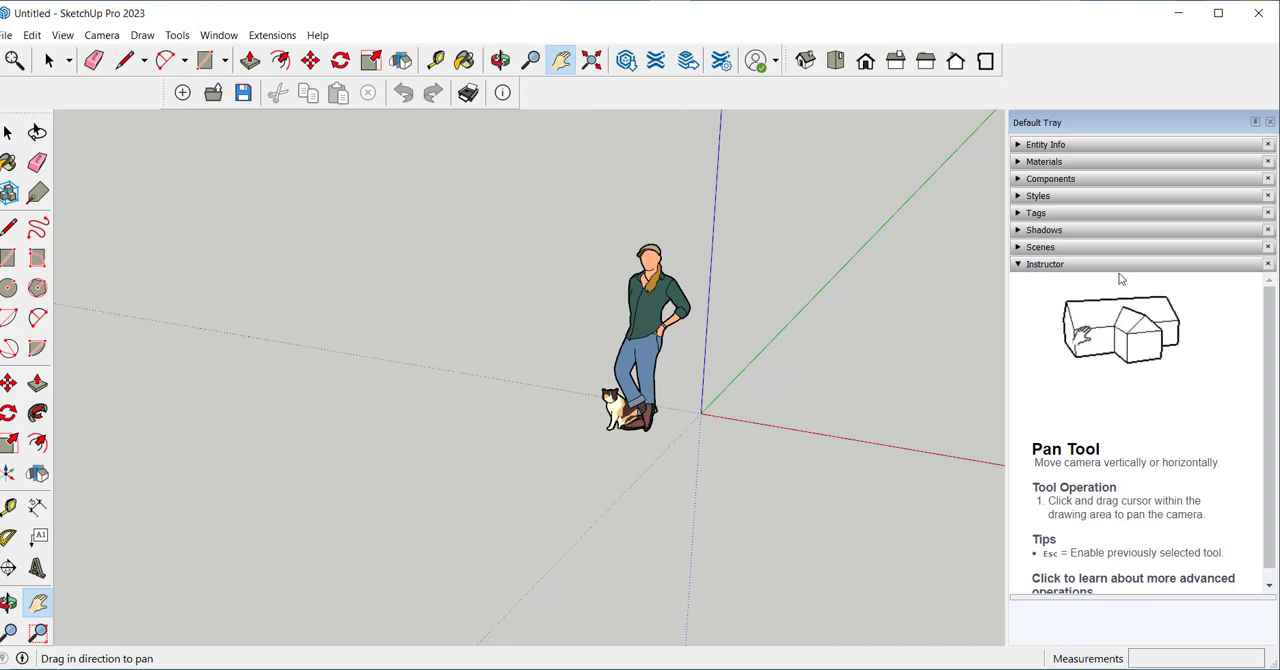
click(1044, 264)
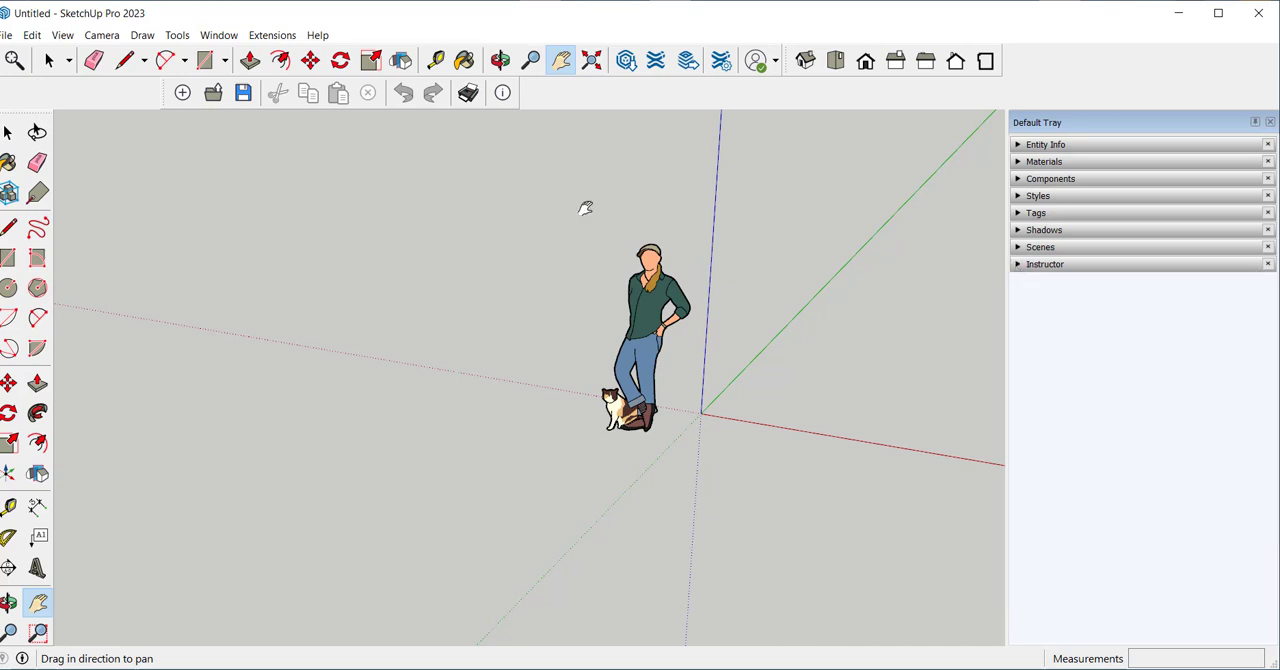
Step: Review the Default Tray contents in Manage Trays and close the dialog
click(220, 36)
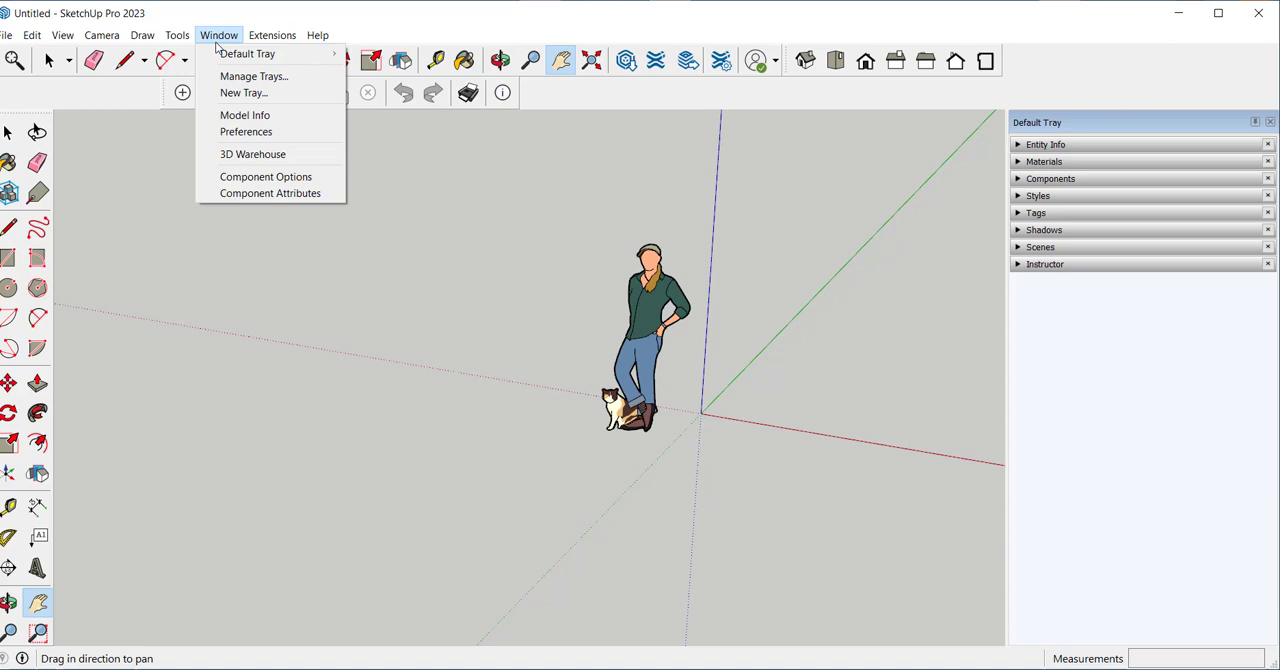
click(252, 76)
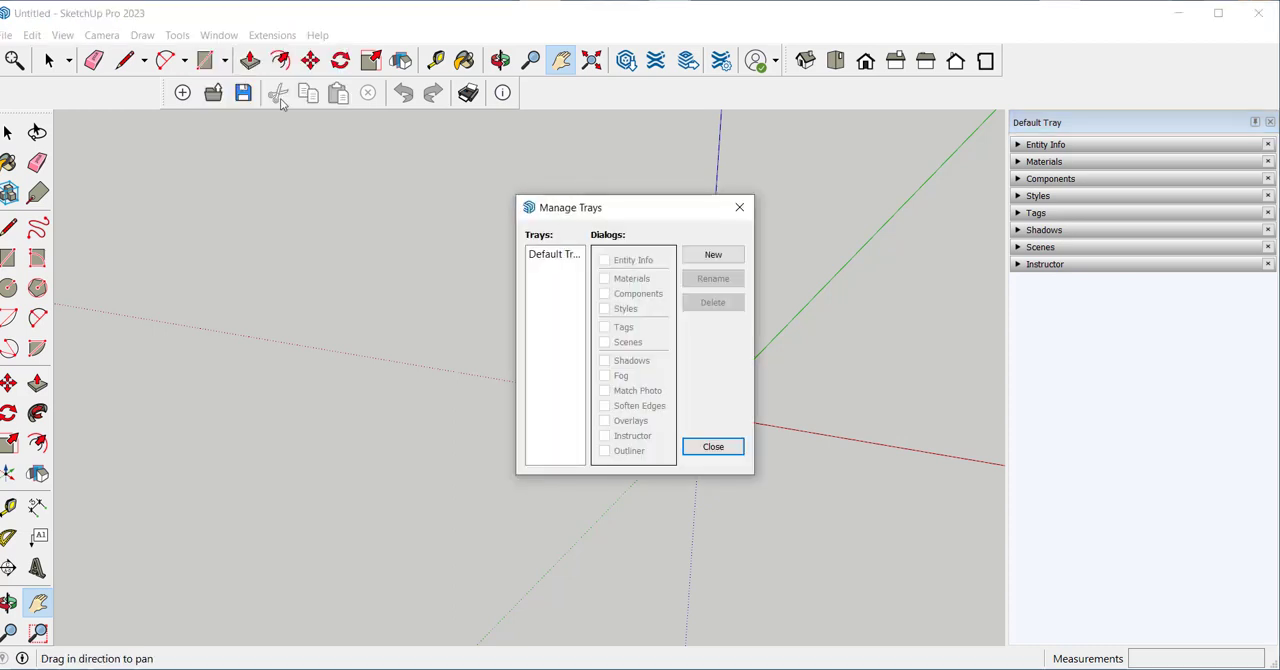
click(554, 252)
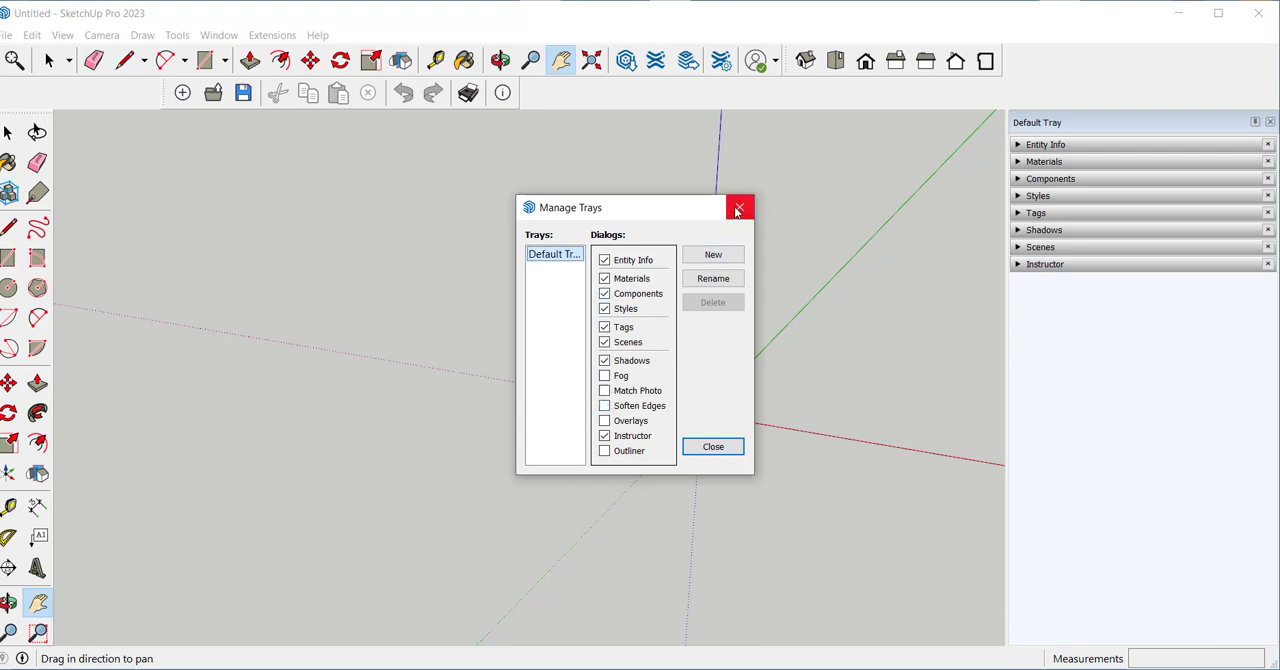
click(740, 208)
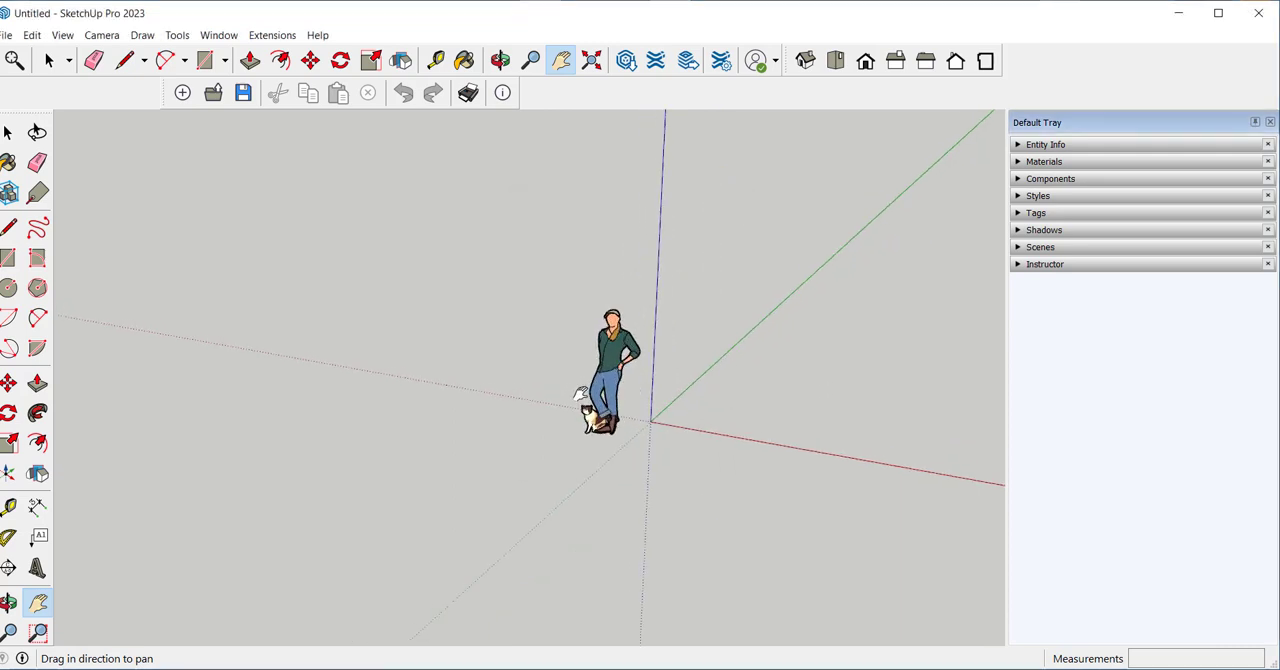
Step: Shift the origin left of centre and hover the Rectangle tool
click(500, 60)
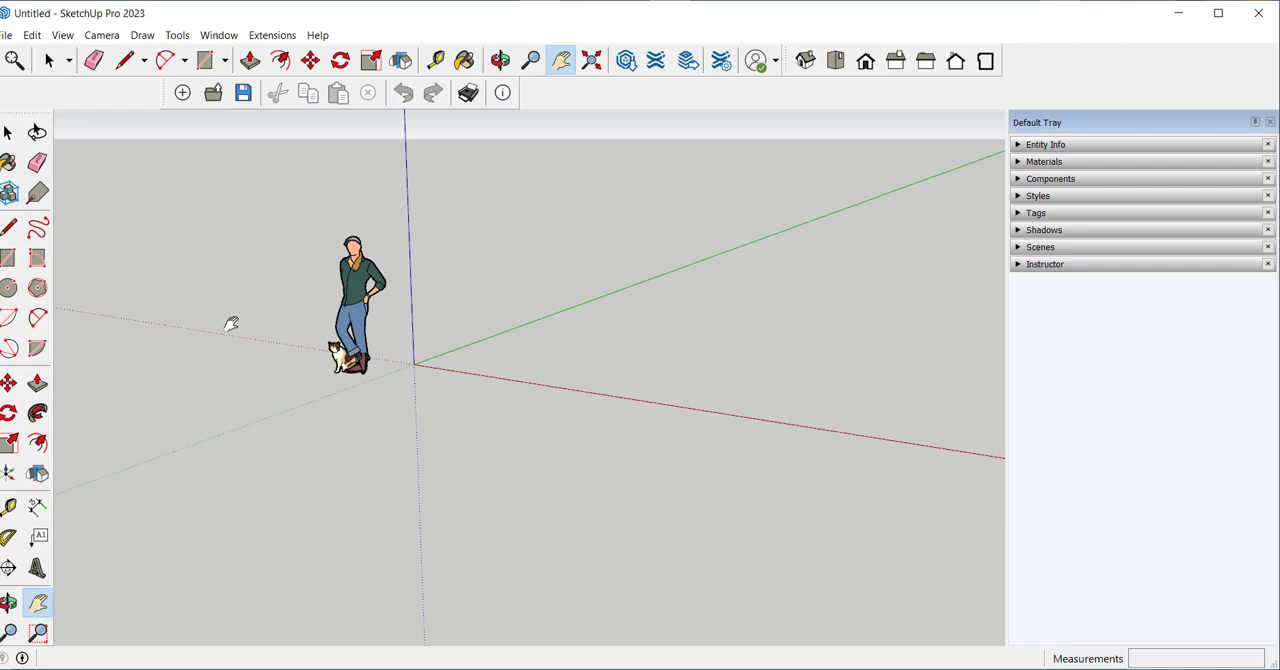
click(10, 258)
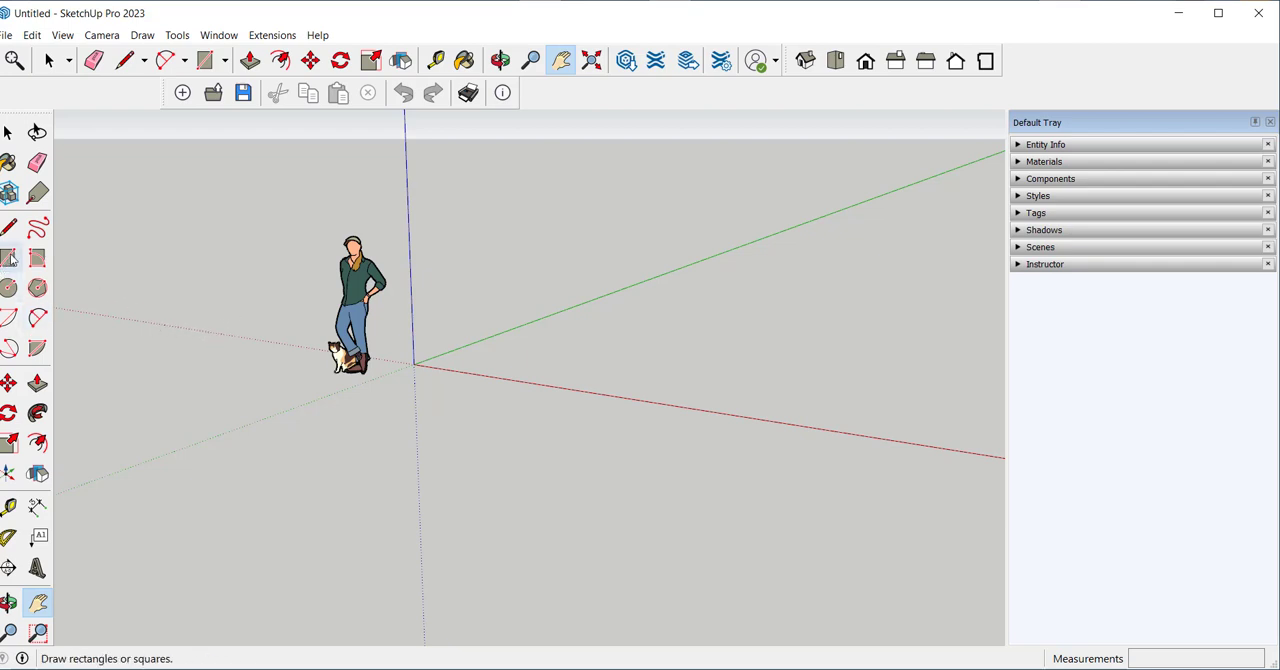
mouse_move(12, 260)
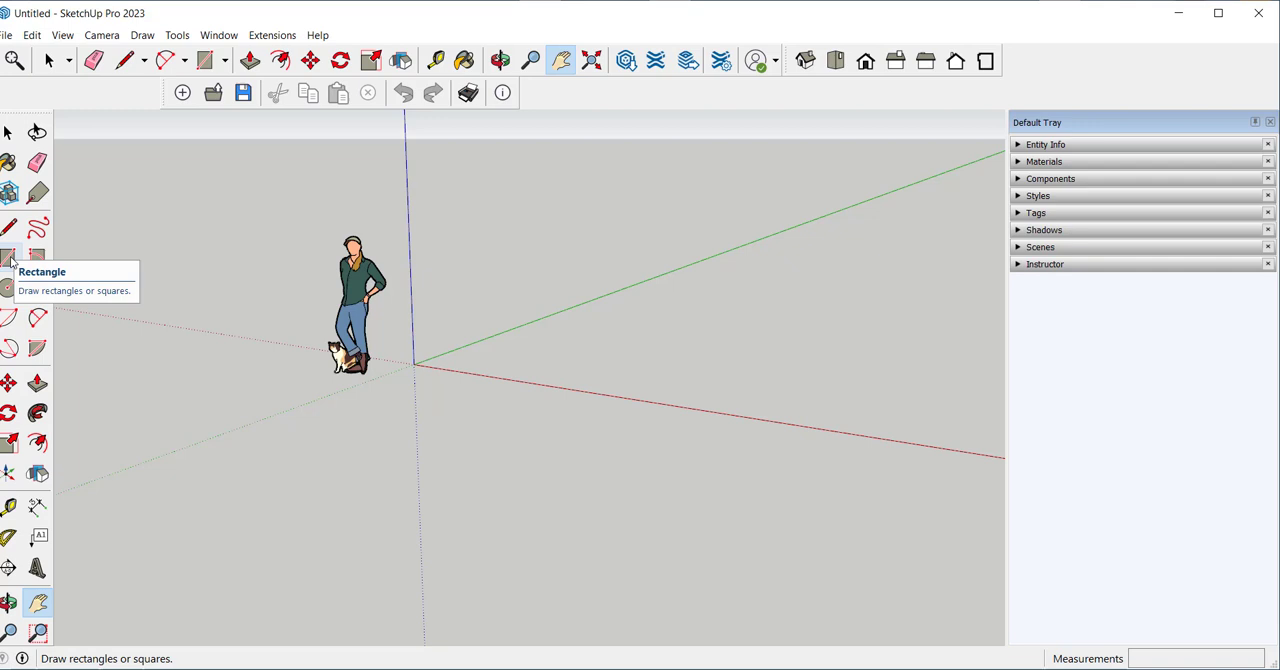
Step: Draw a 10' by 10' rectangle on the ground from the origin using typed dimensions
click(10, 258)
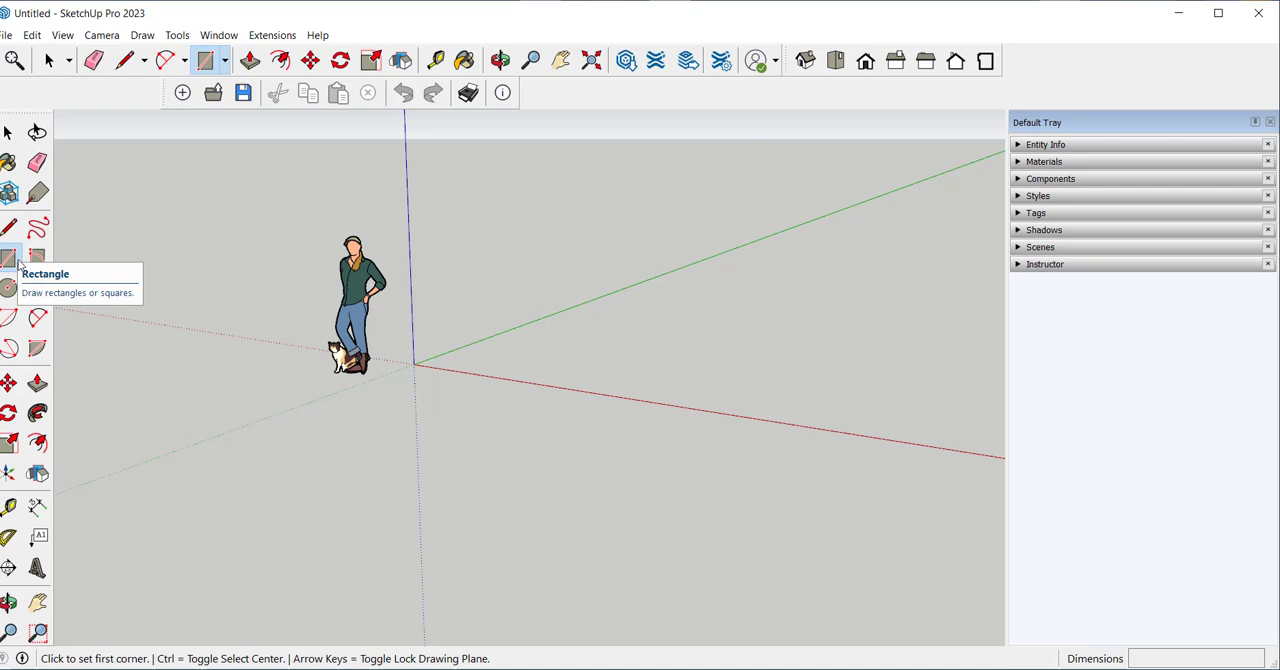
mouse_move(416, 364)
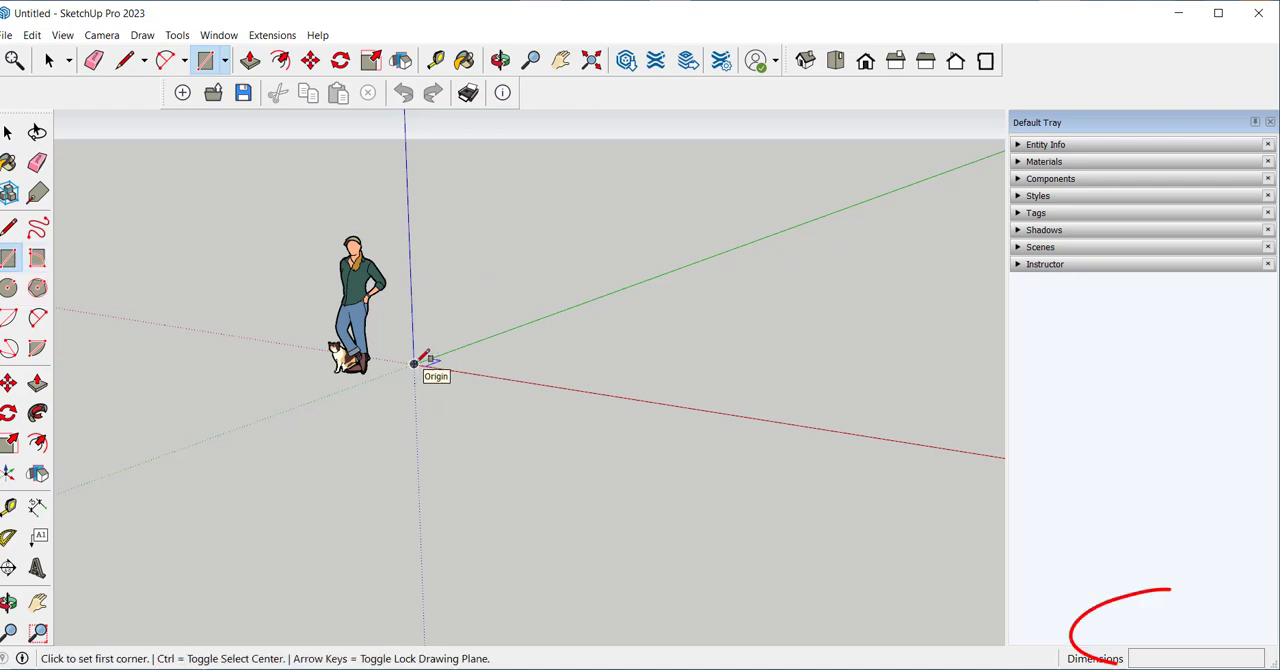
click(414, 364)
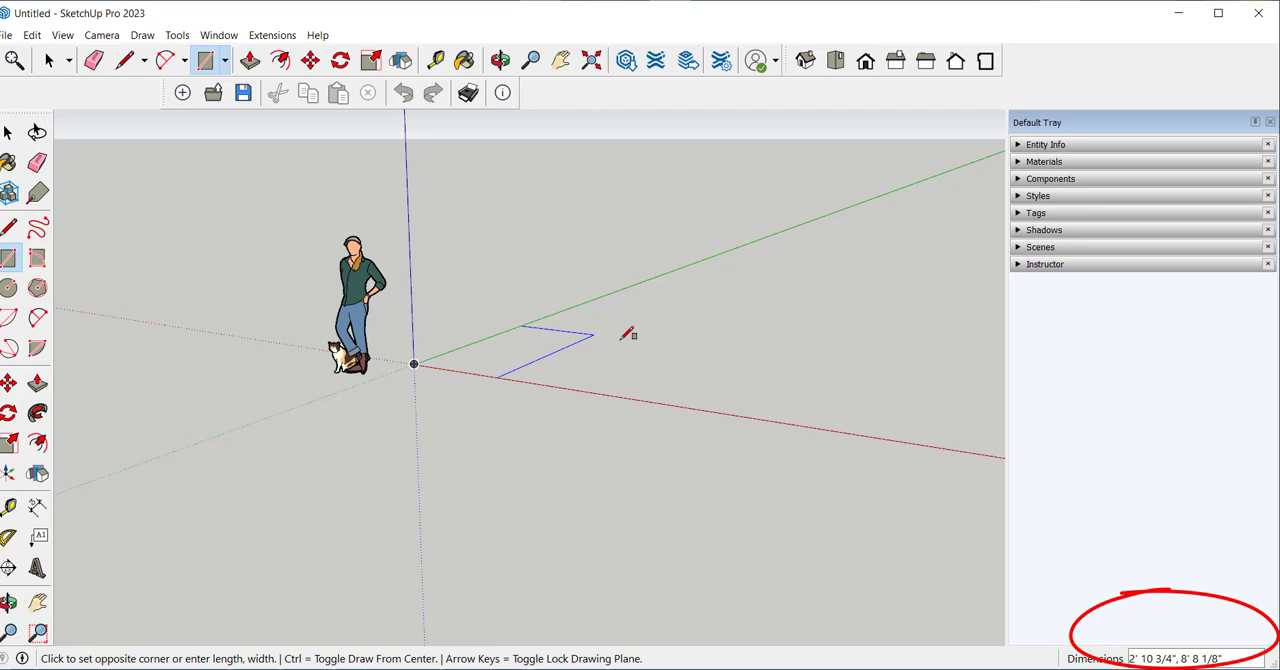
mouse_move(770, 308)
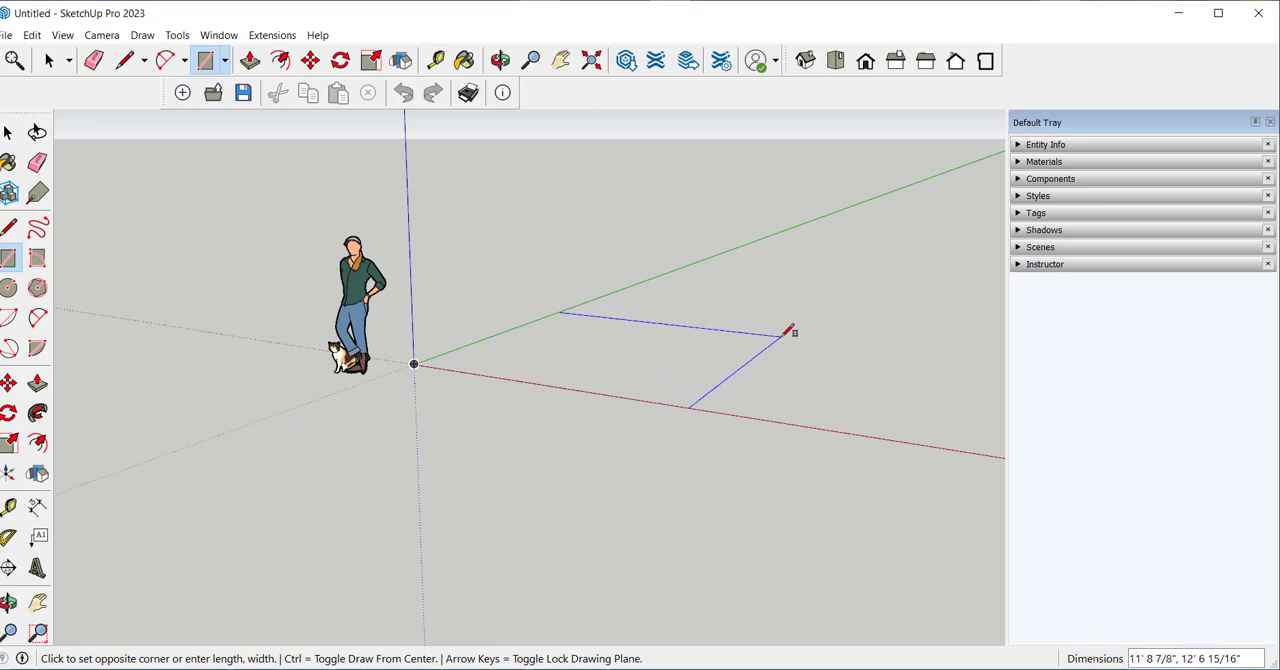
mouse_move(858, 328)
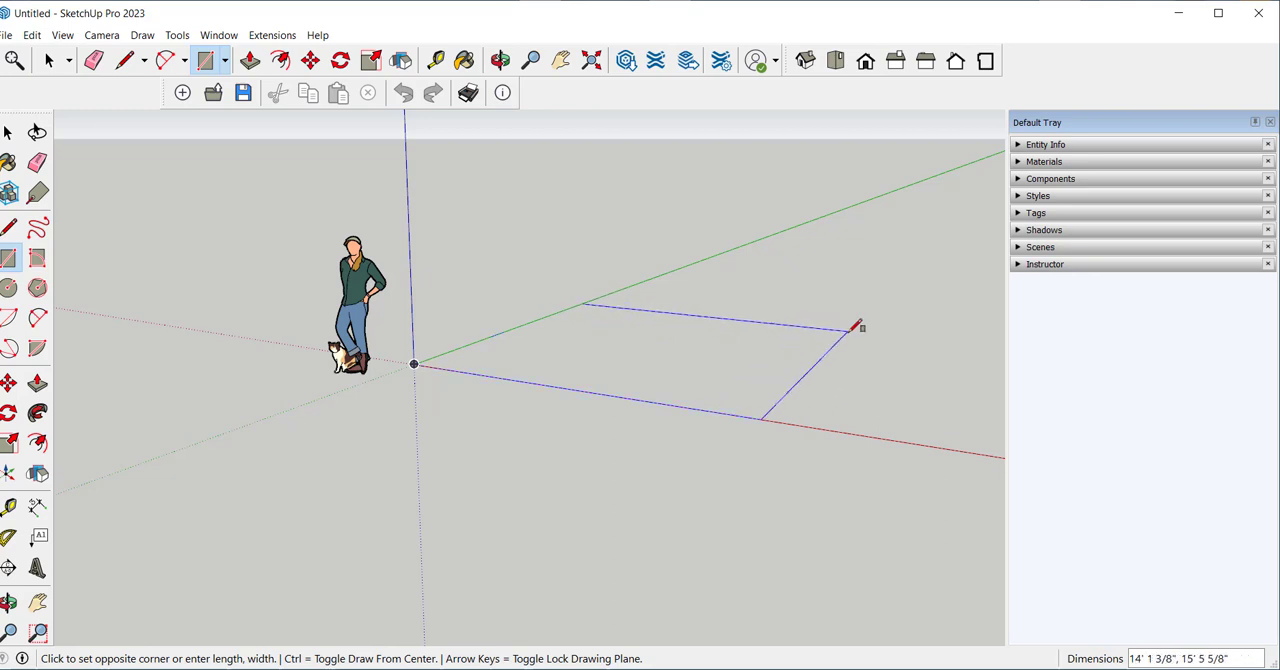
mouse_move(756, 316)
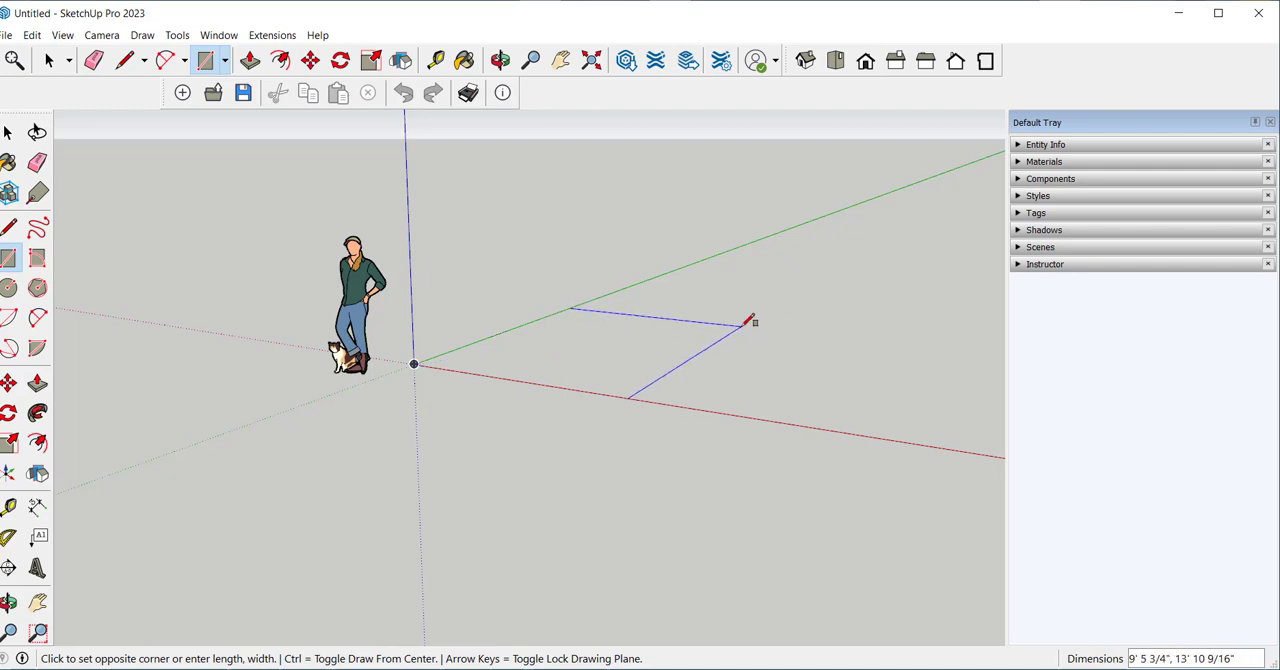
mouse_move(720, 322)
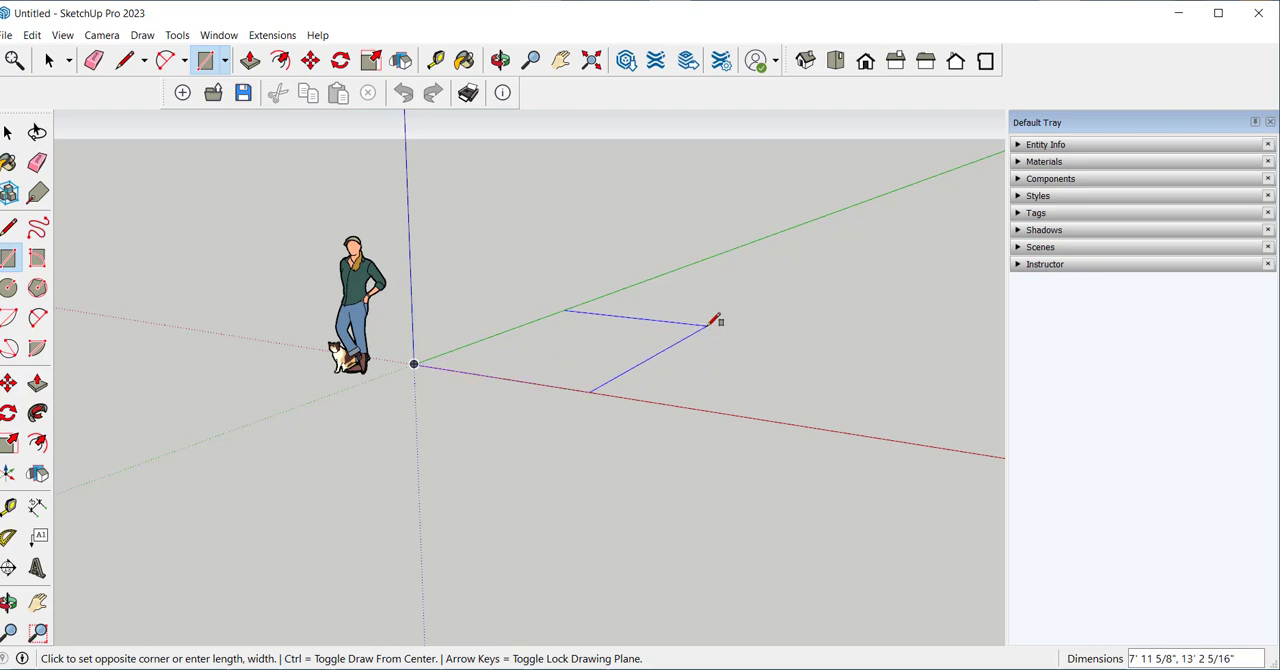
mouse_move(790, 324)
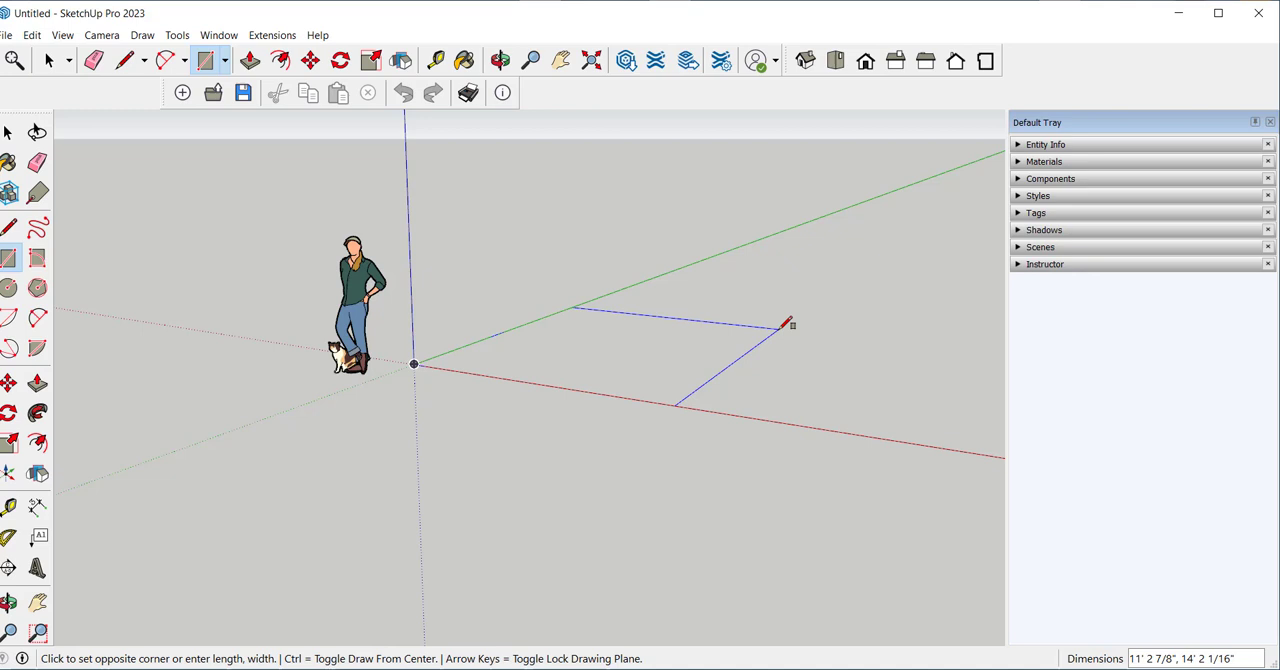
text(10)
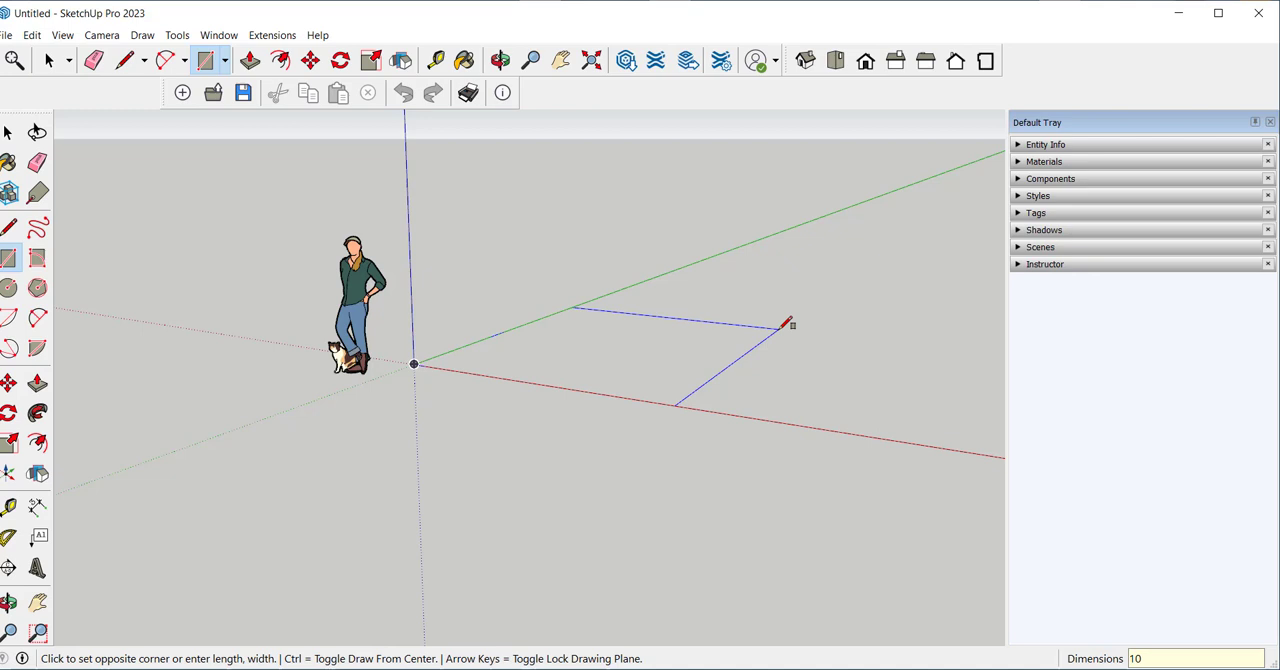
text(10',10)
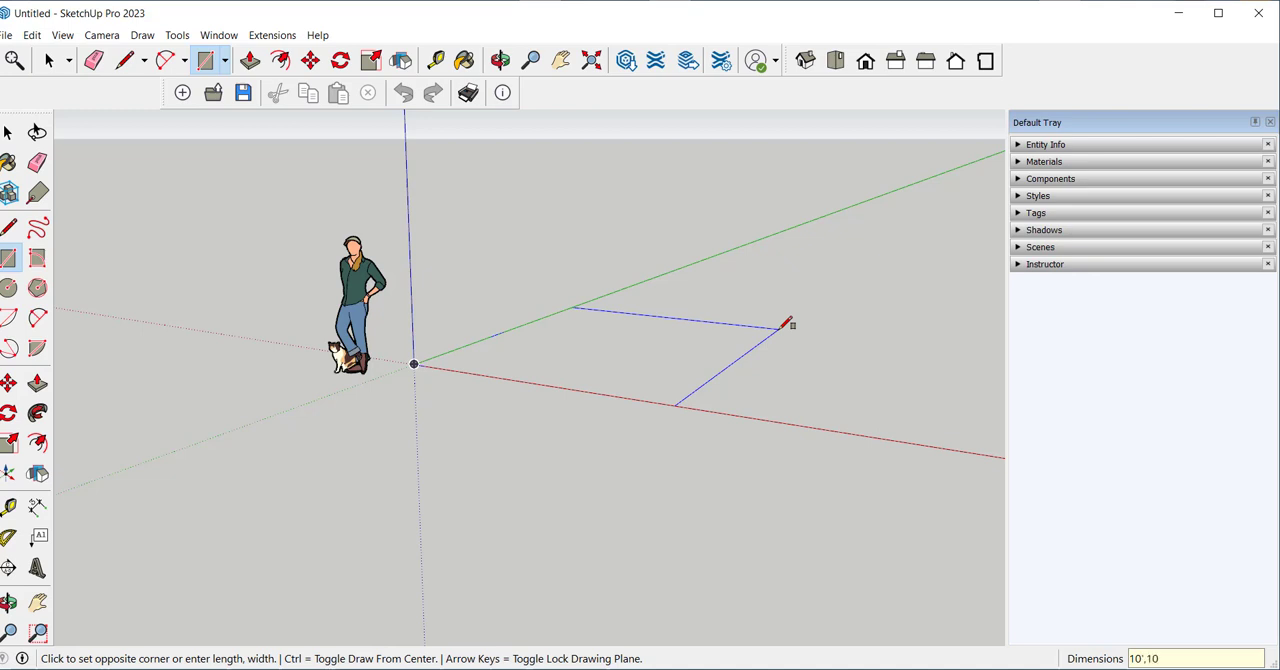
click(790, 324)
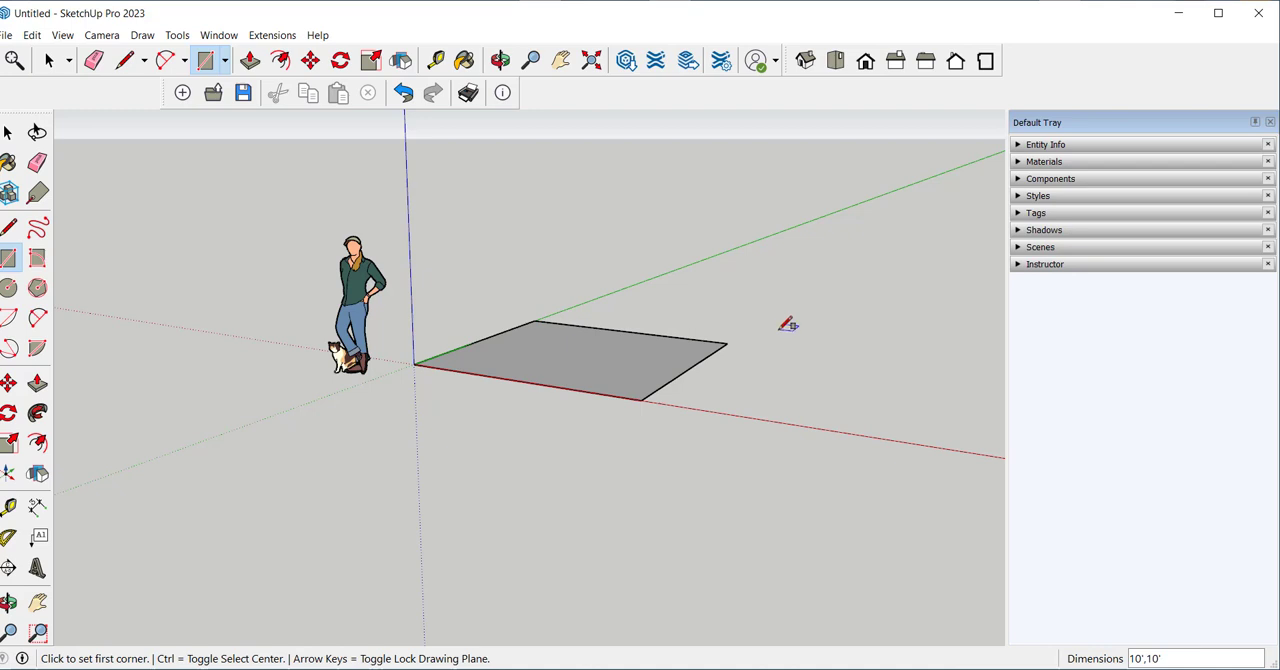
Step: Enter 20',20' in Measurements to resize the rectangle, then leave the Rectangle tool
text(20')
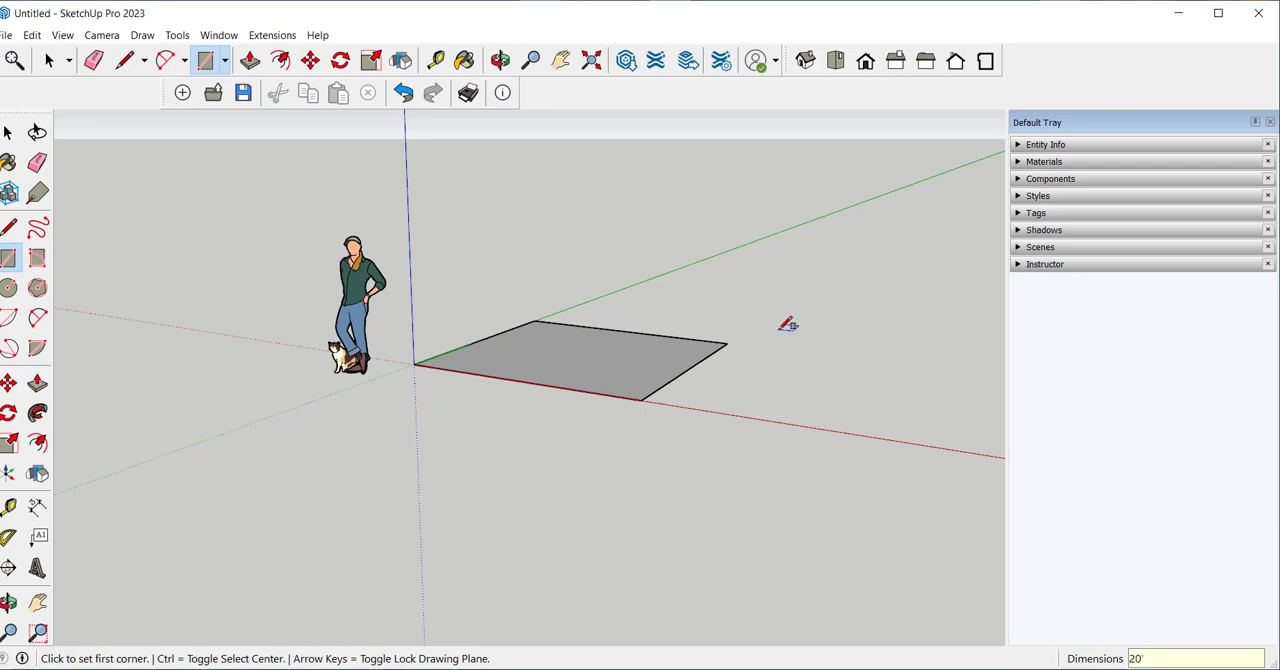
text(,20)
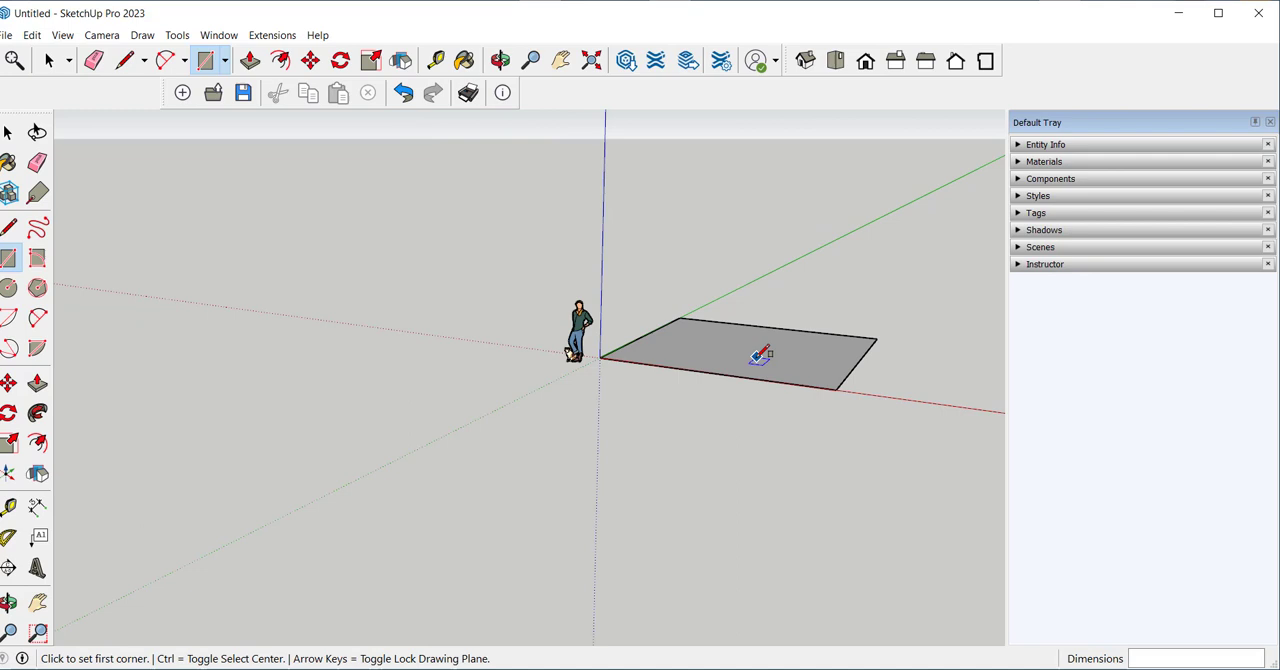
click(500, 60)
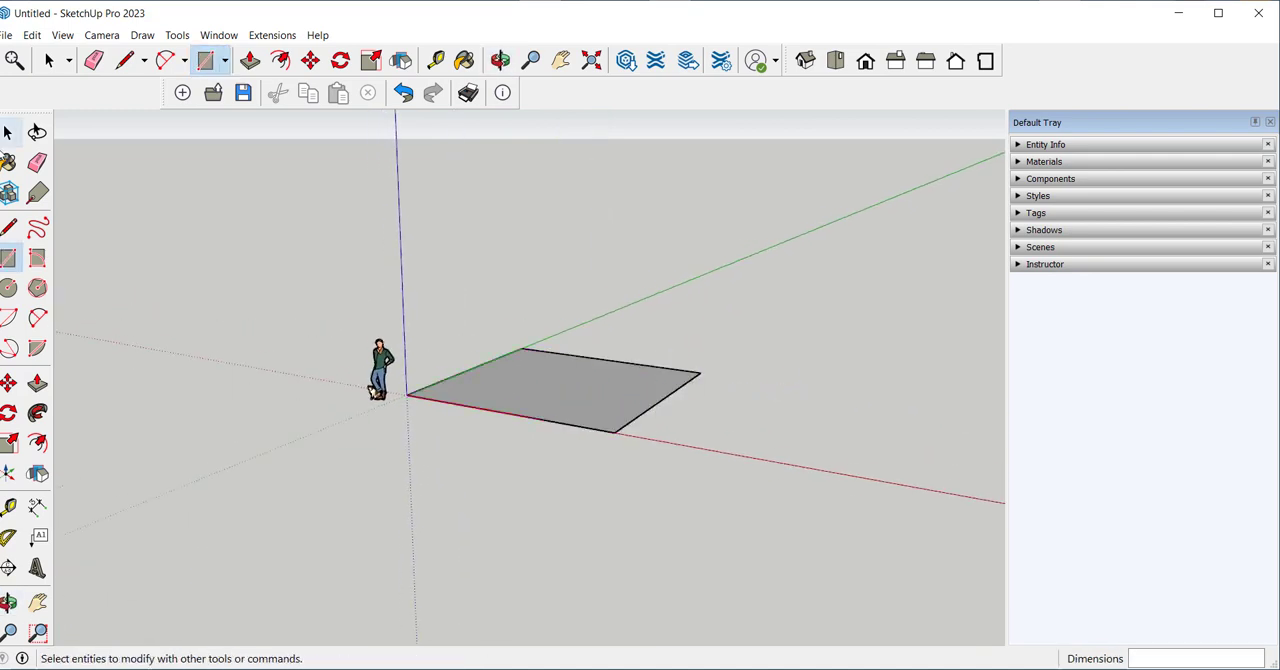
Step: Undo the rectangle so only the axes and scale figure remain
click(48, 60)
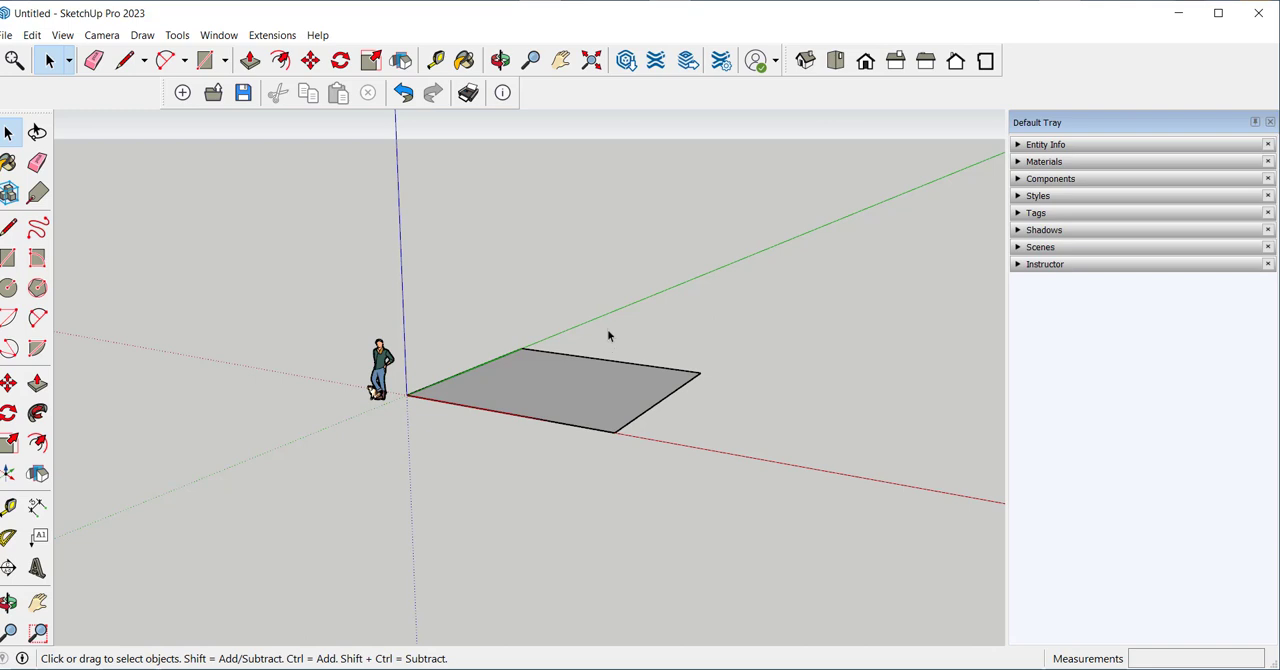
mouse_move(572, 320)
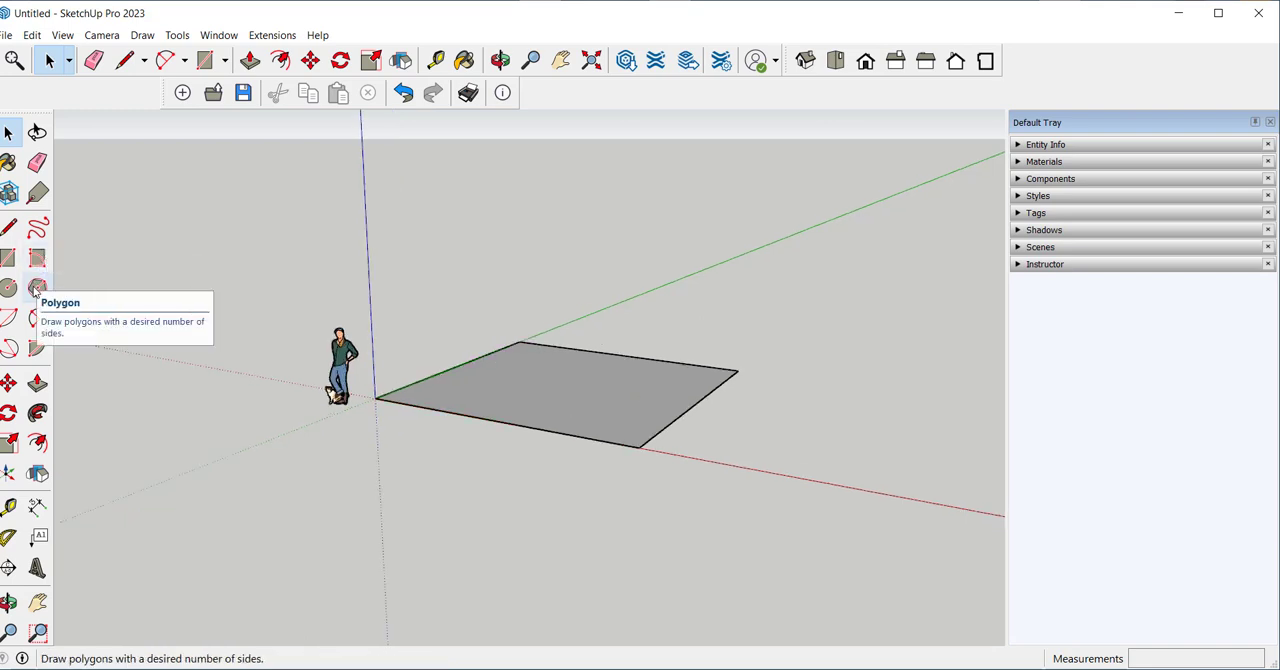
mouse_move(36, 348)
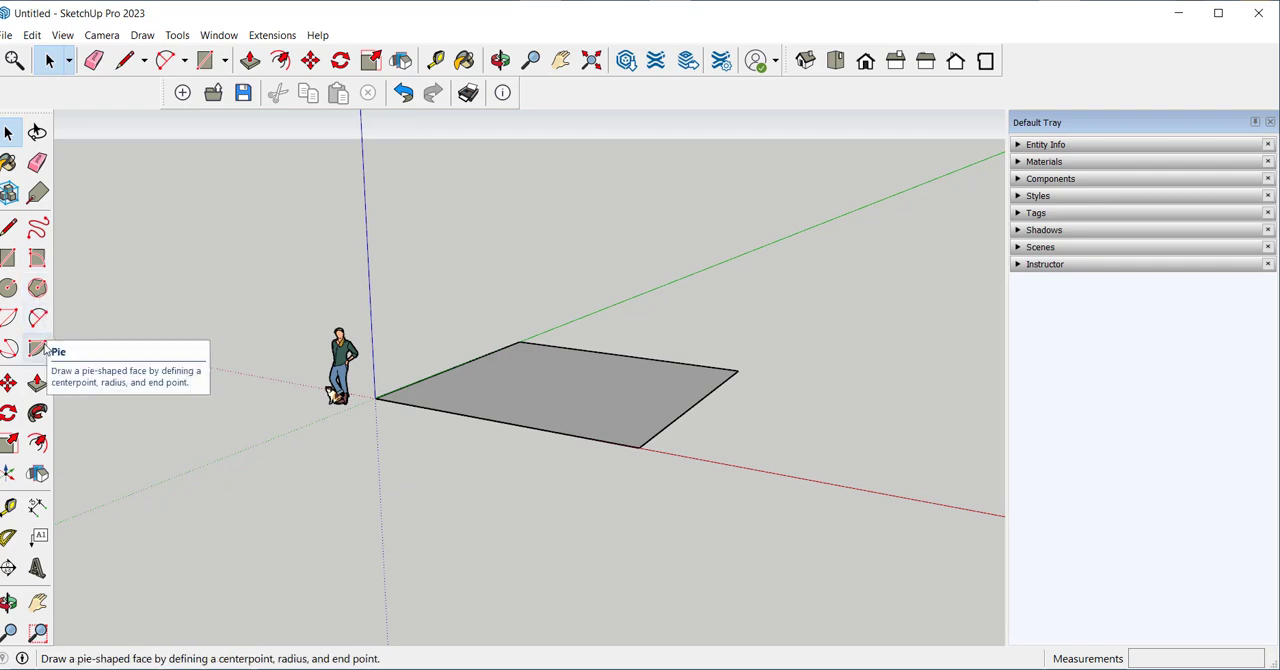
mouse_move(36, 384)
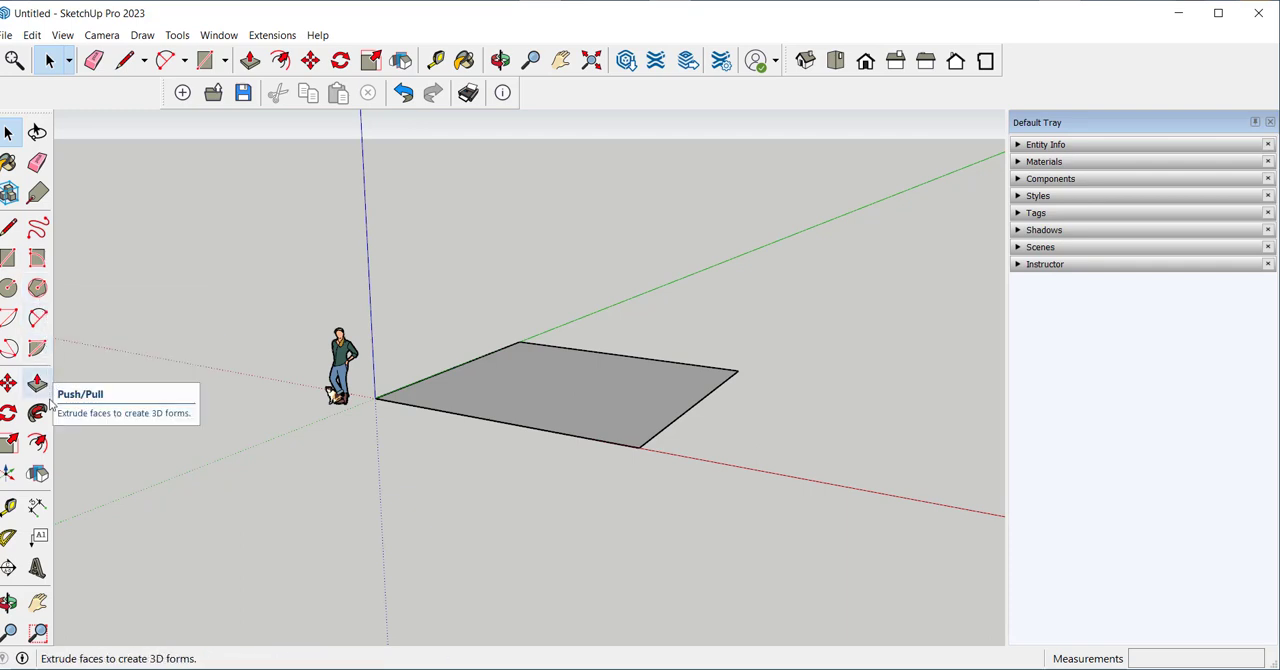
mouse_move(36, 444)
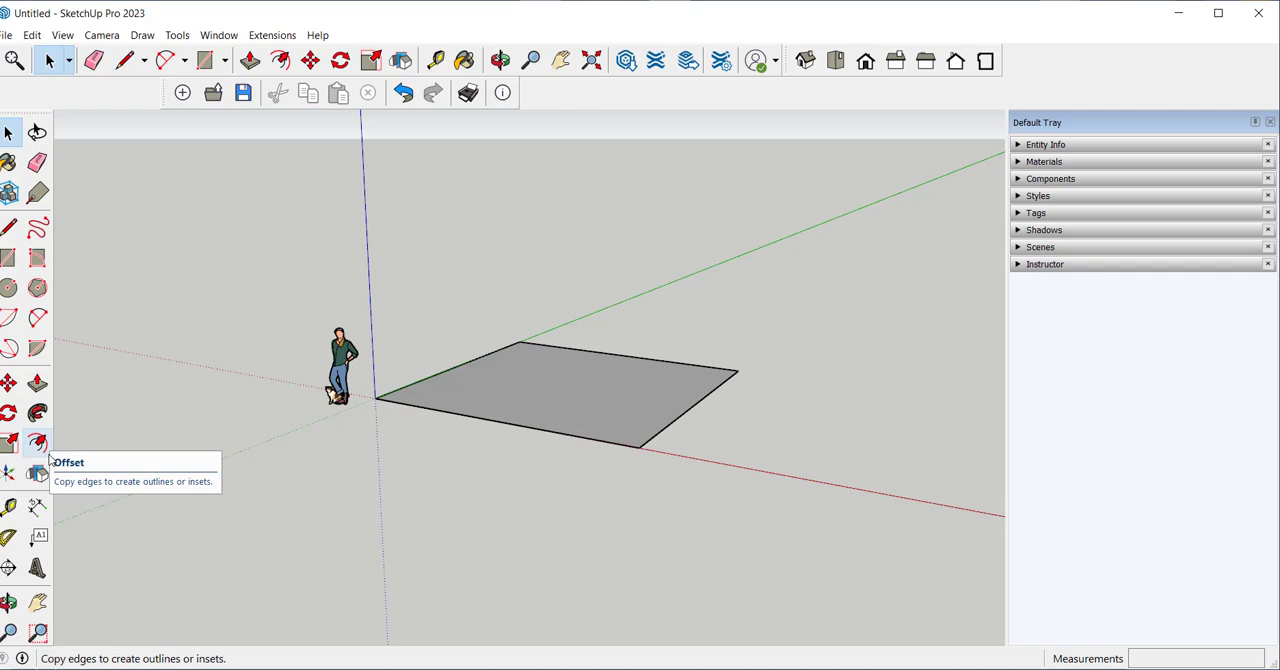
click(402, 92)
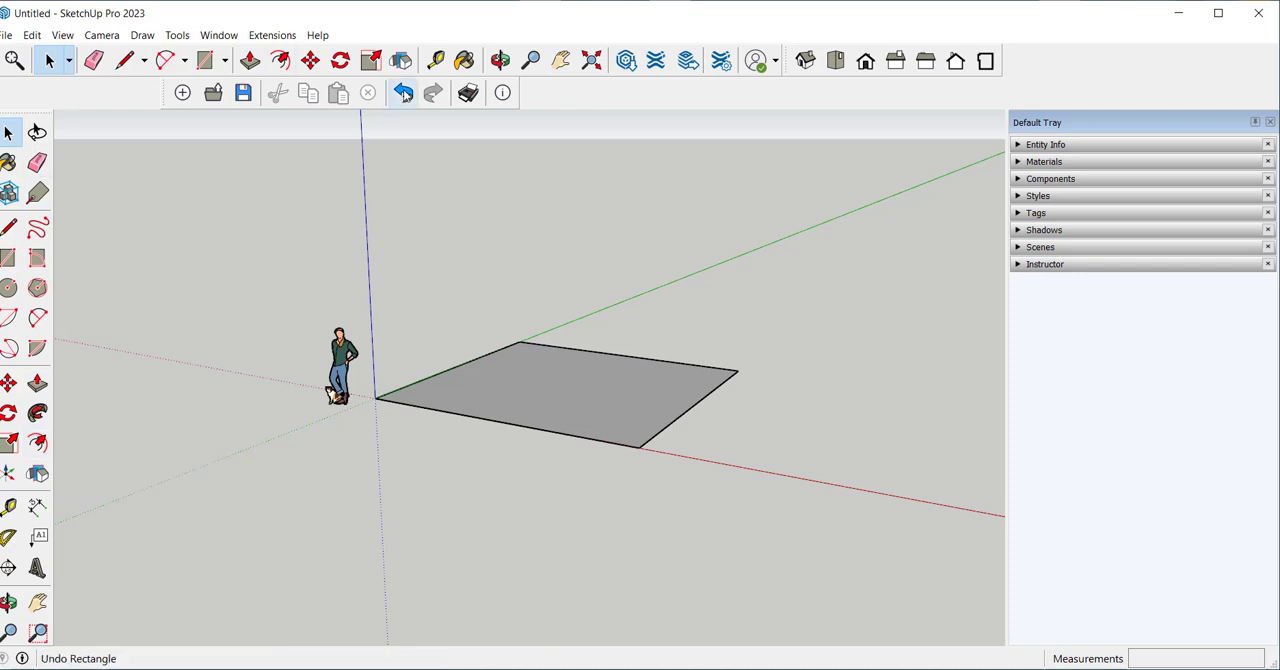
click(402, 92)
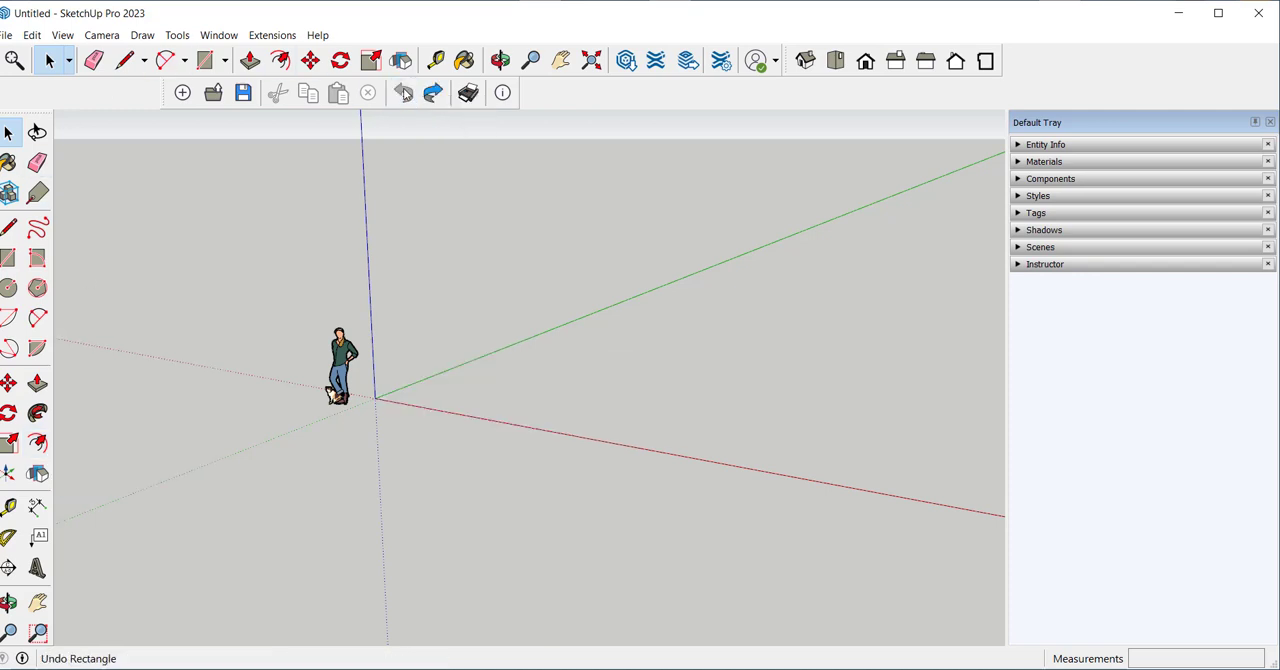
mouse_move(404, 92)
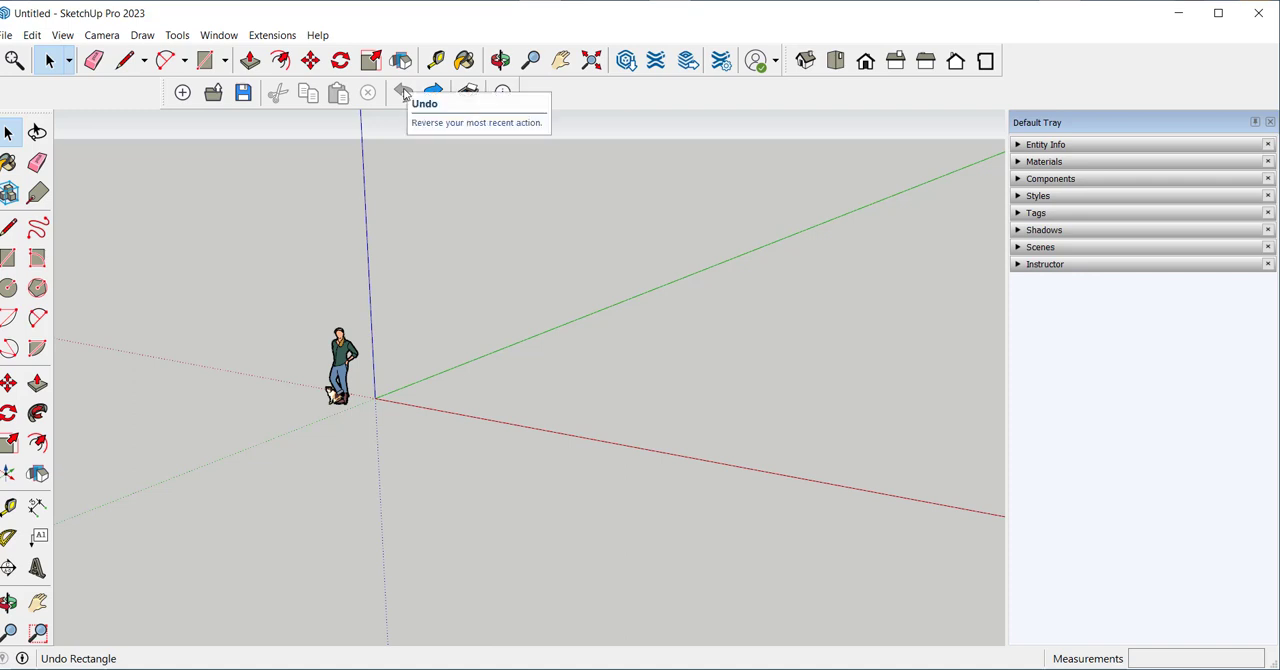
click(404, 92)
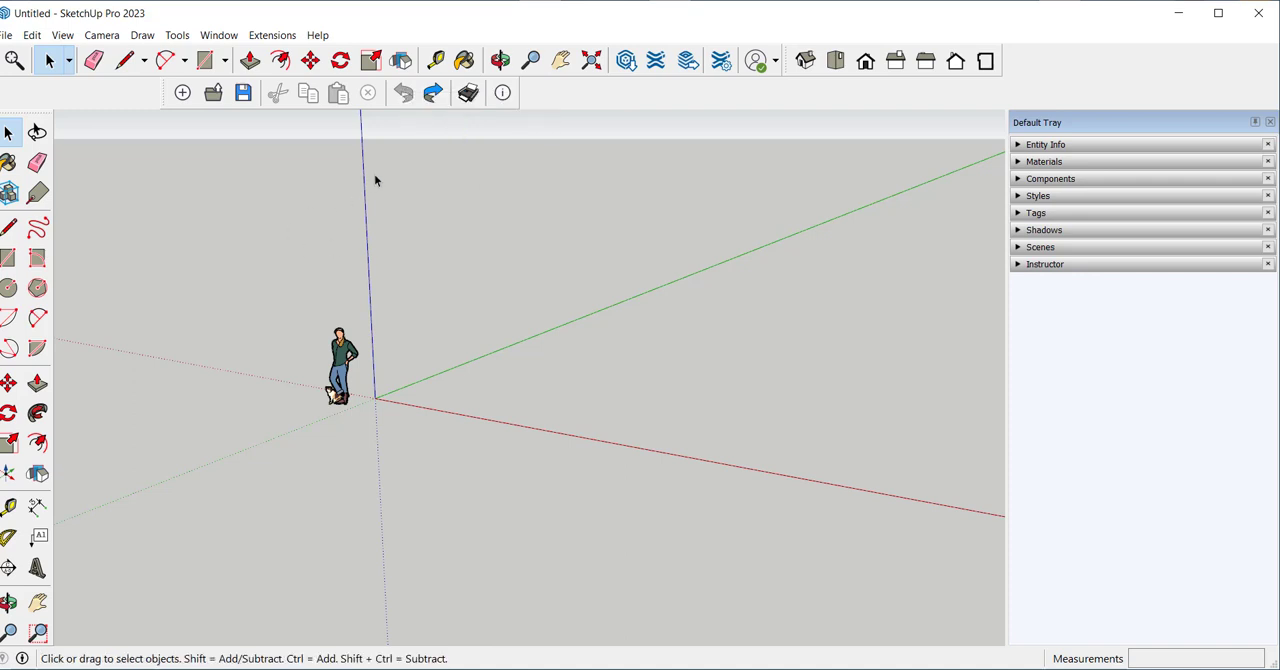
mouse_move(438, 384)
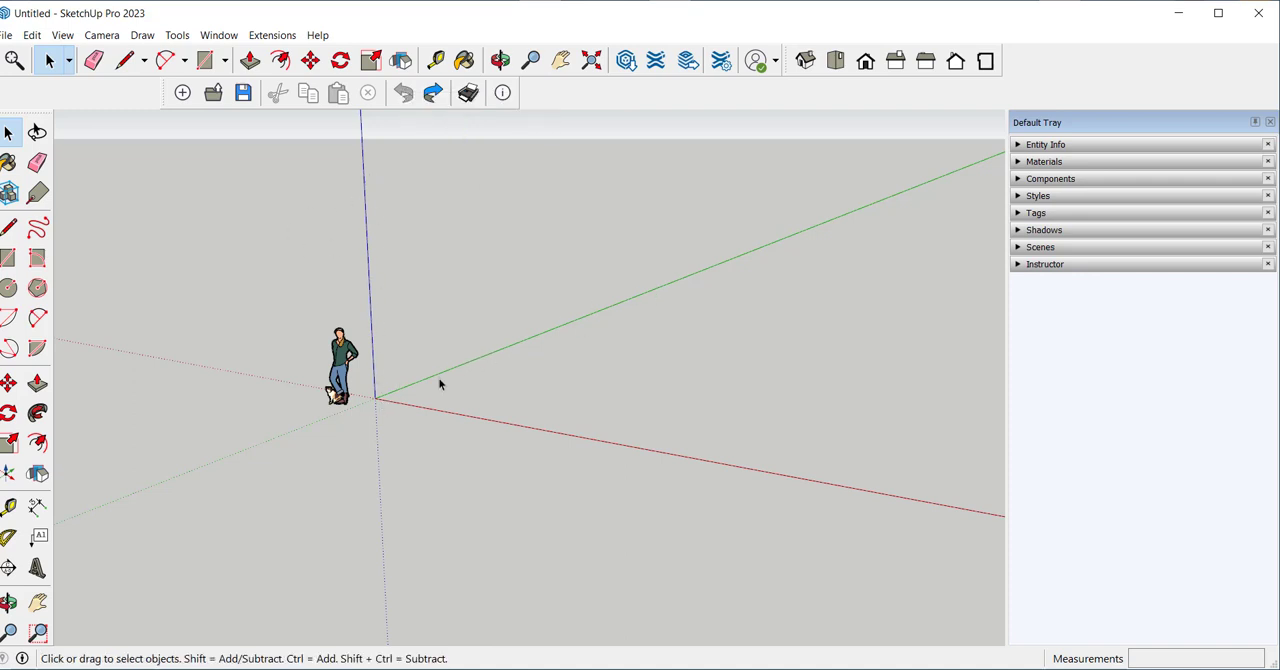
mouse_move(404, 400)
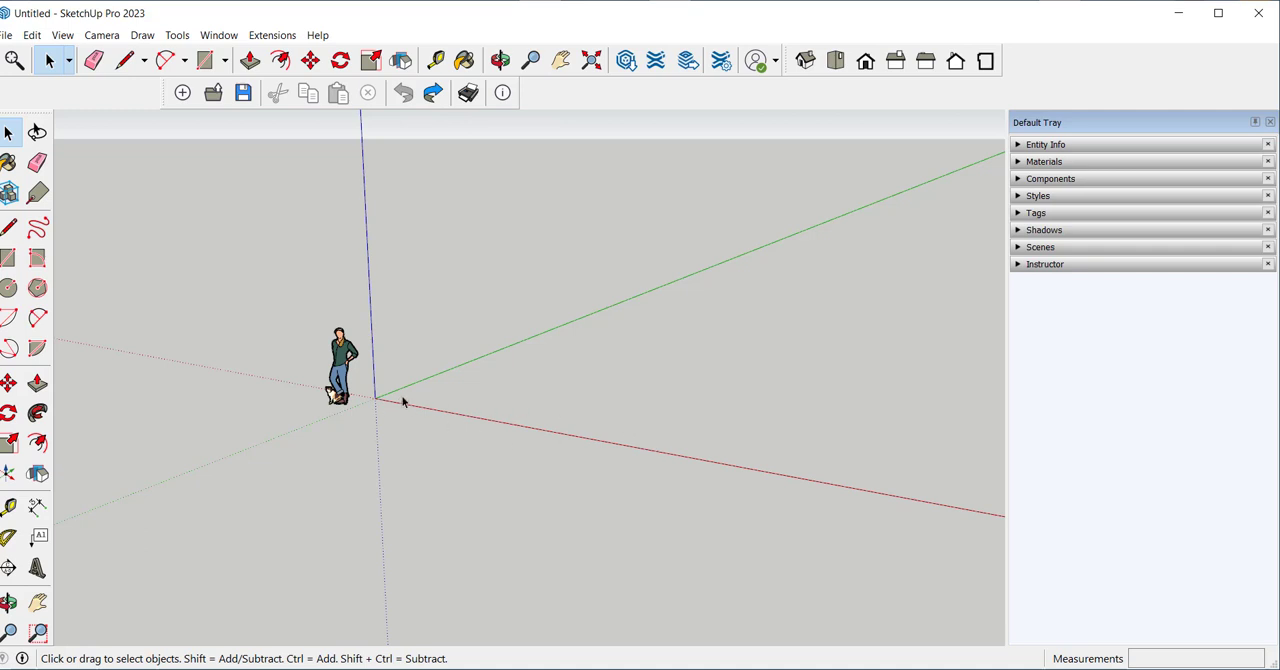
Step: Start a rectangular outline with the Line tool from a first point on the ground
click(10, 228)
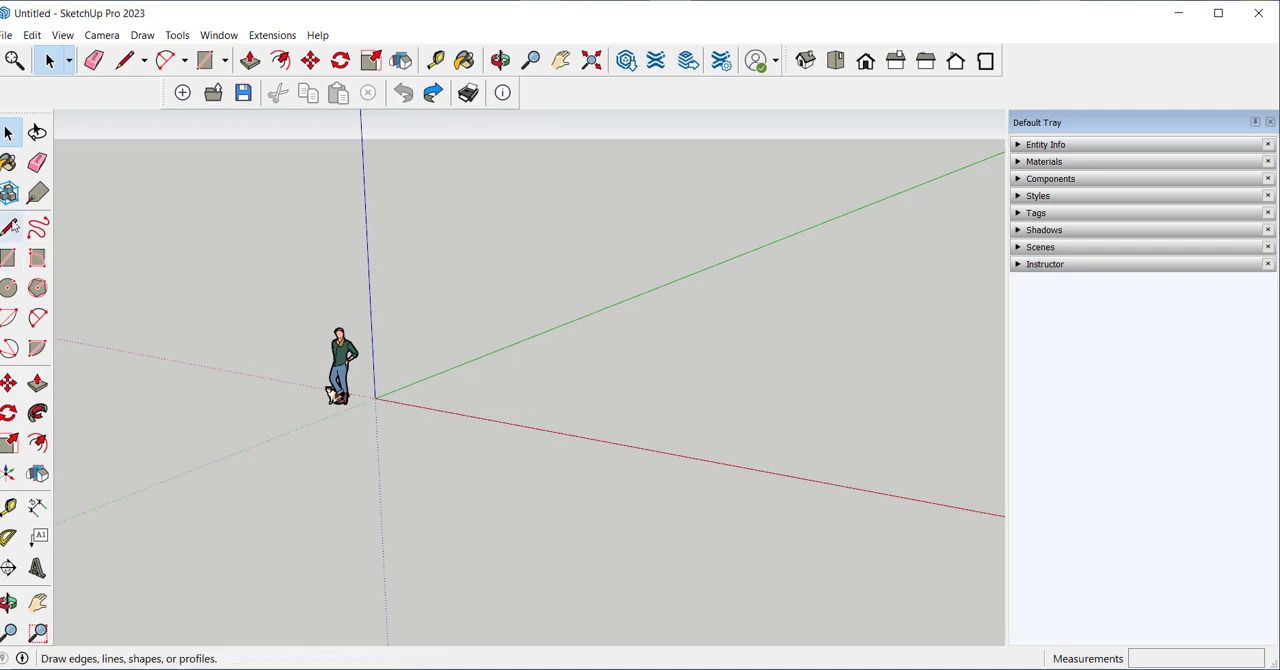
click(124, 60)
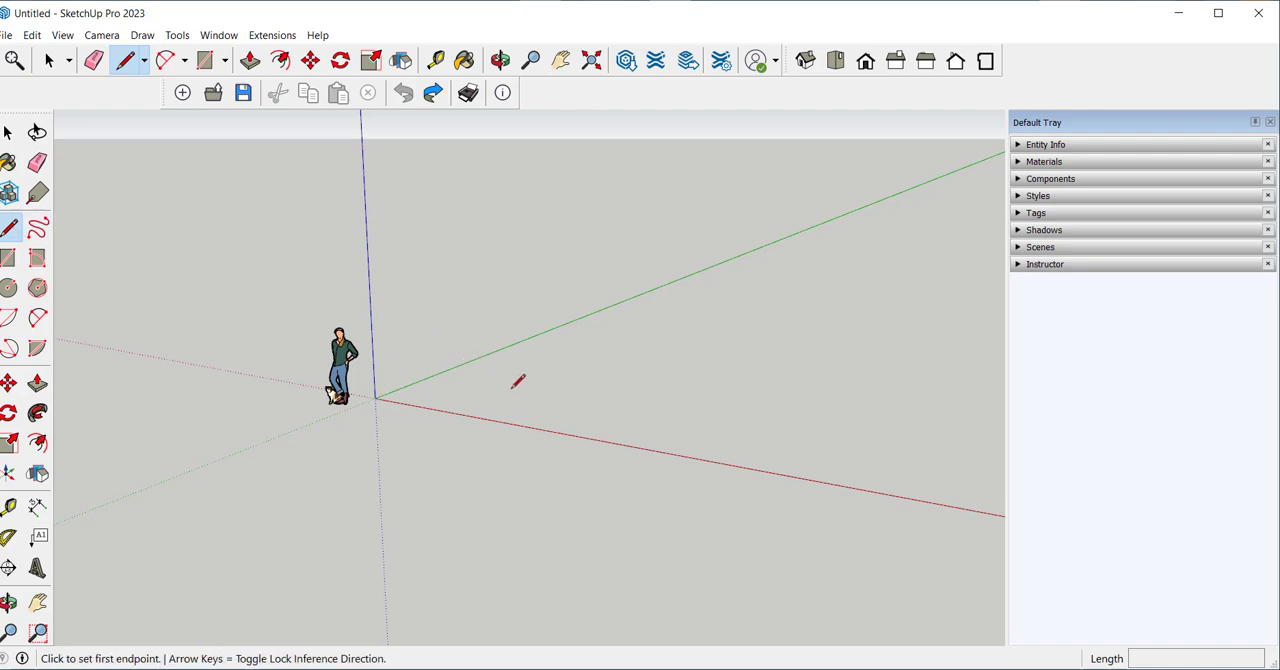
click(518, 384)
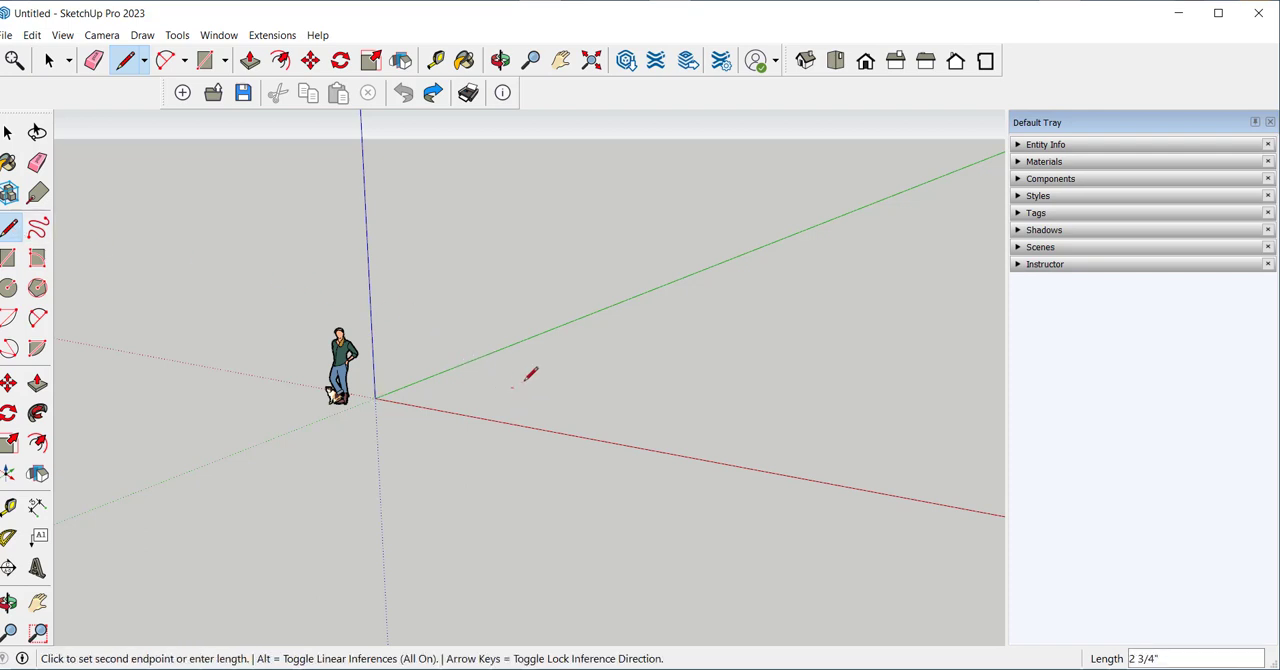
mouse_move(616, 336)
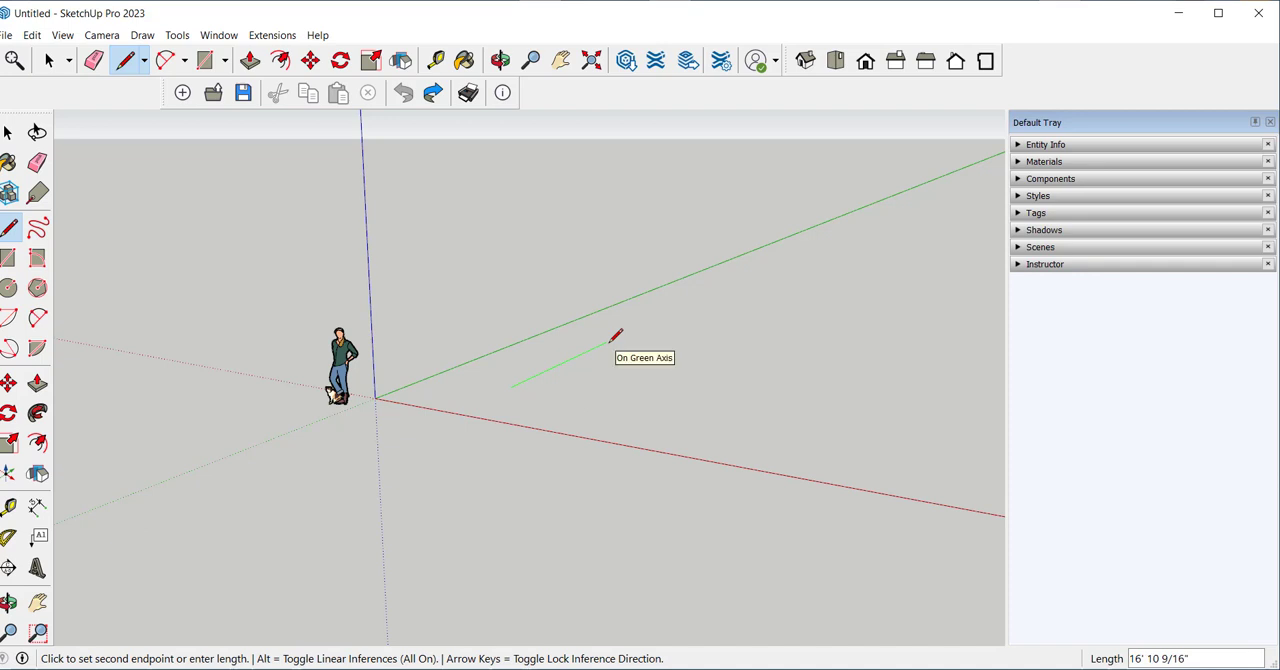
mouse_move(648, 320)
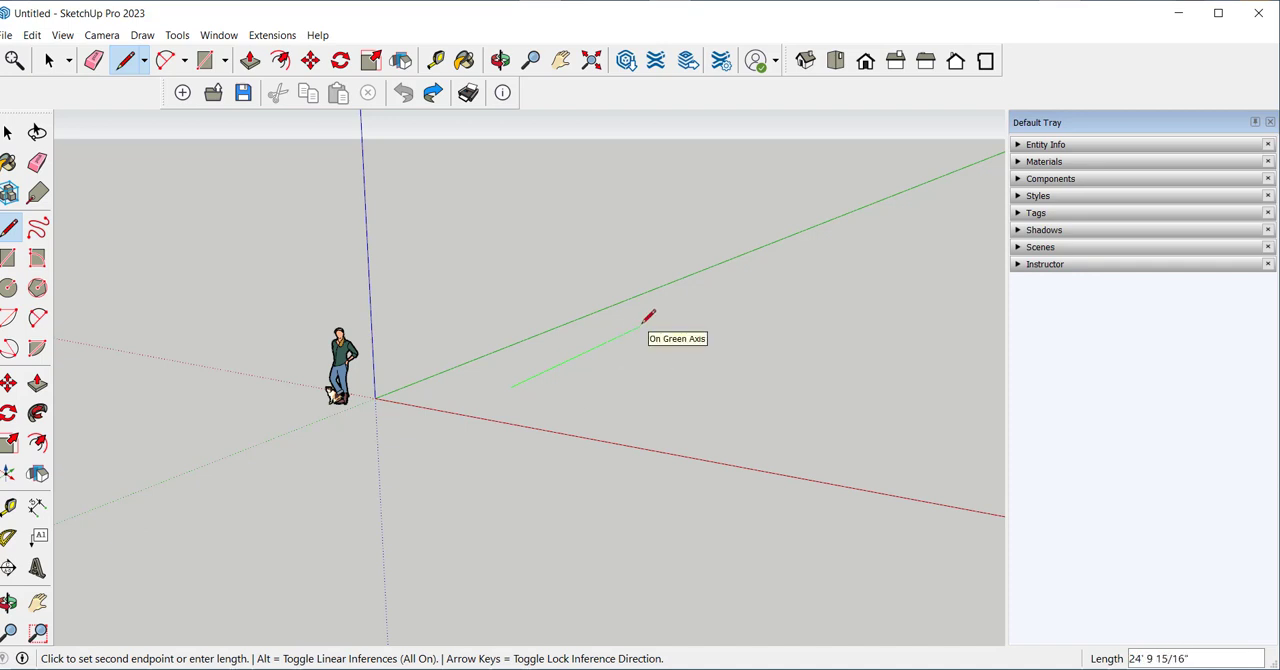
mouse_move(630, 300)
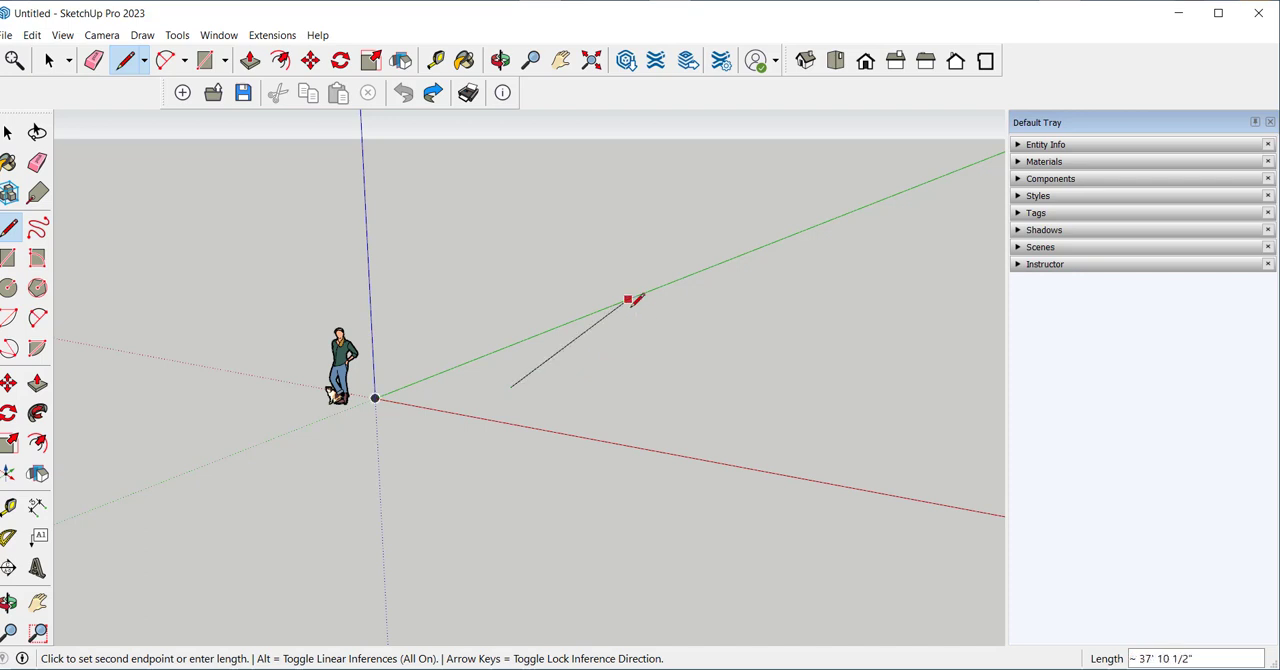
mouse_move(636, 300)
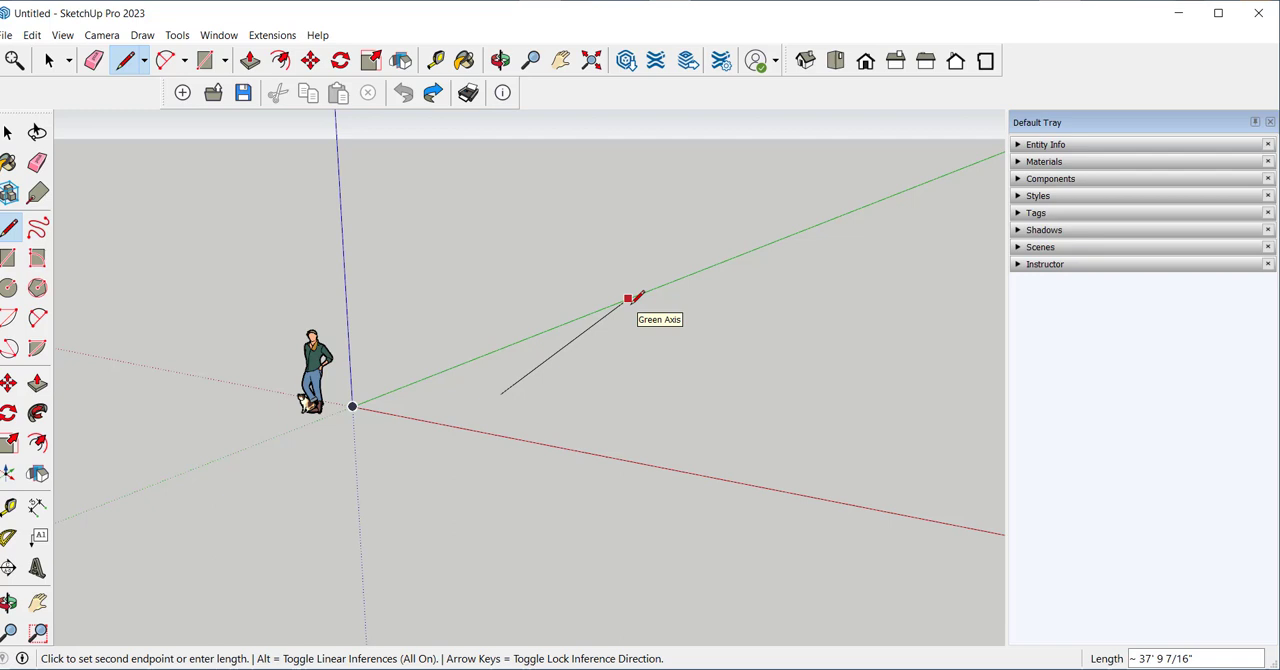
mouse_move(704, 318)
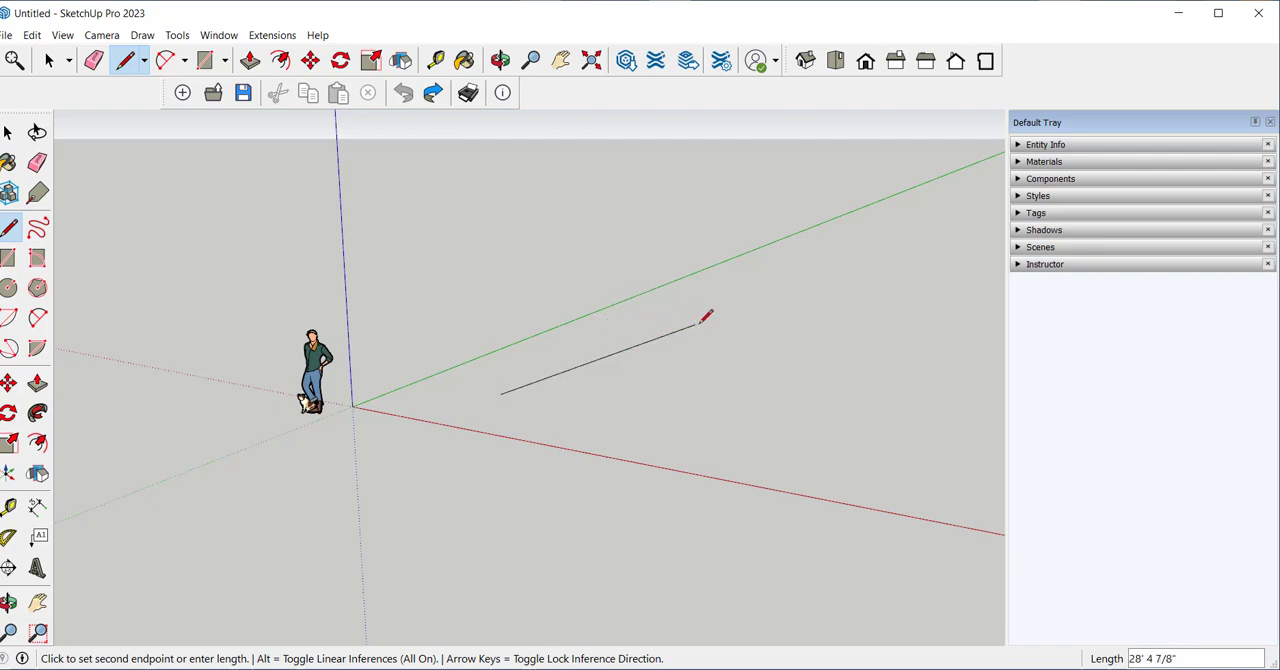
mouse_move(680, 308)
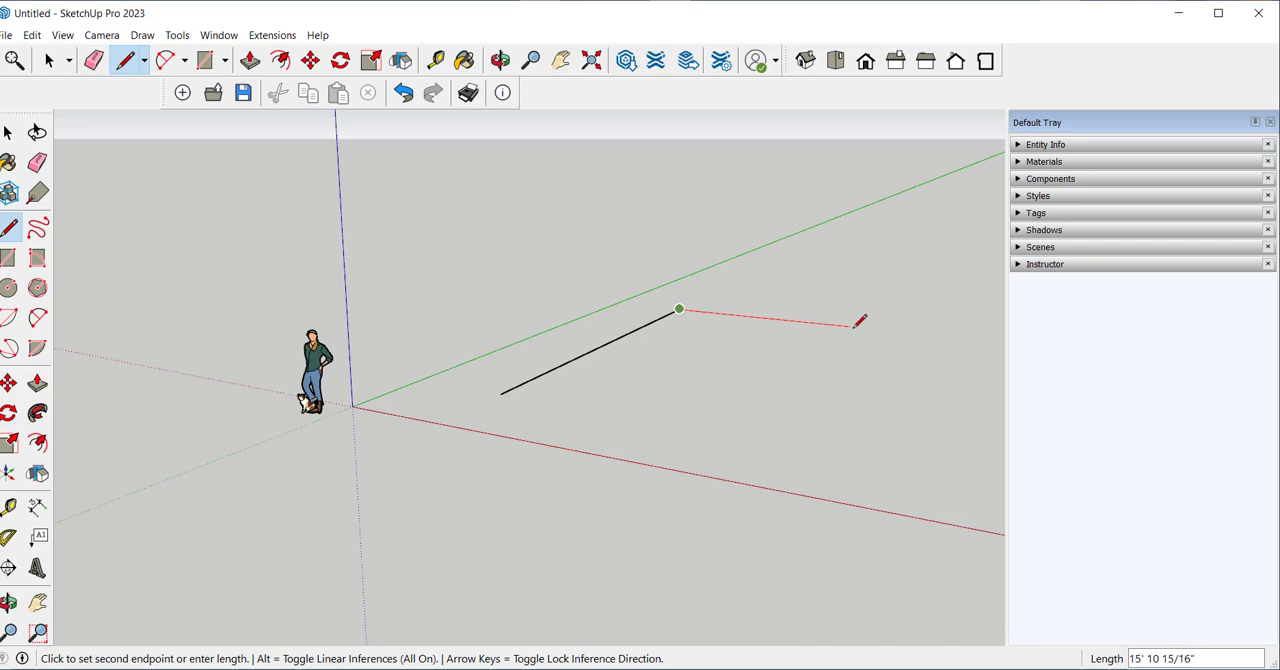
mouse_move(878, 322)
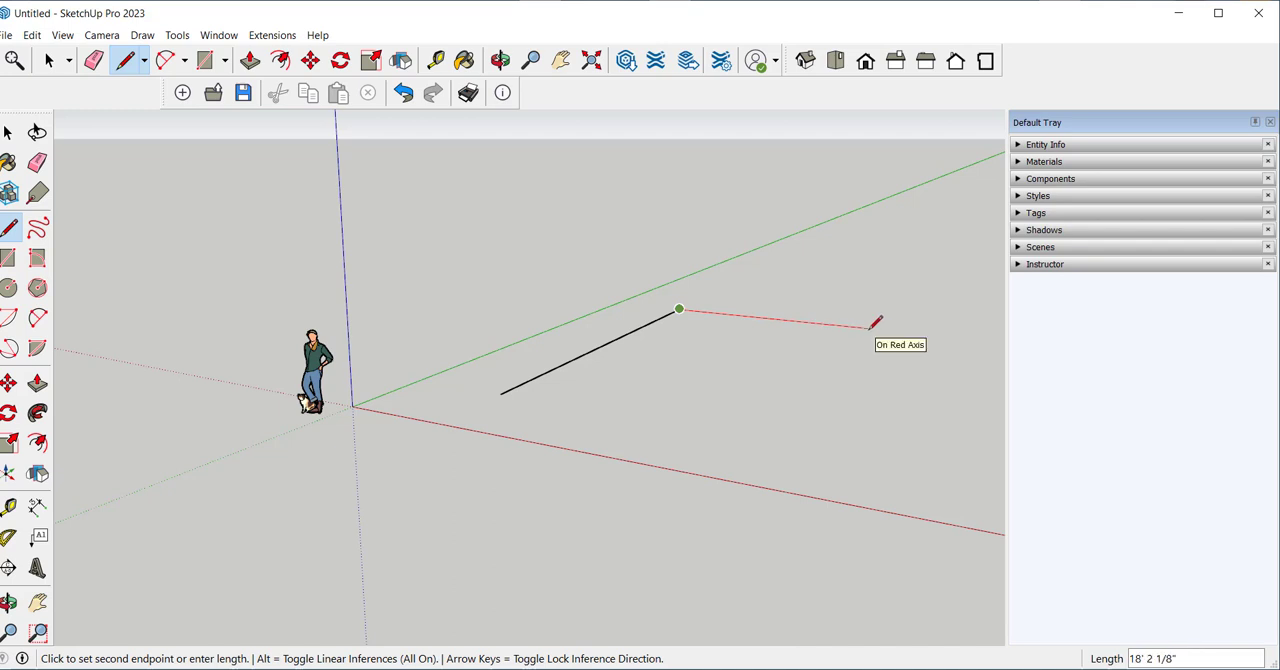
mouse_move(870, 328)
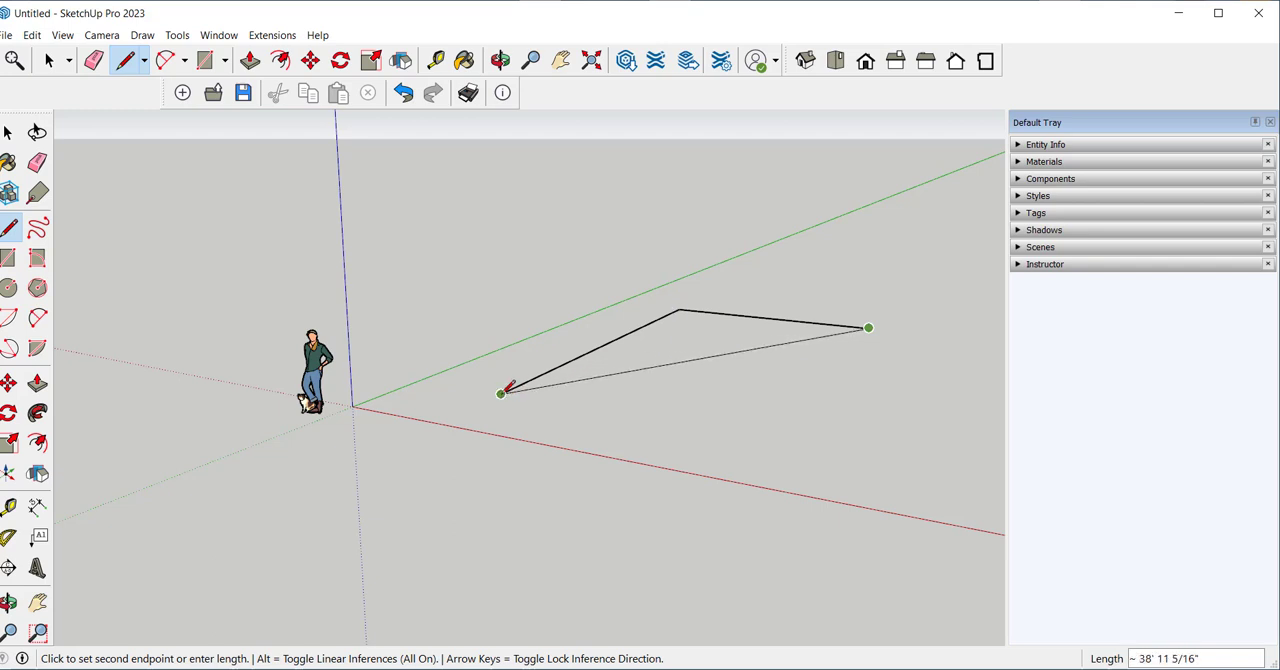
mouse_move(500, 392)
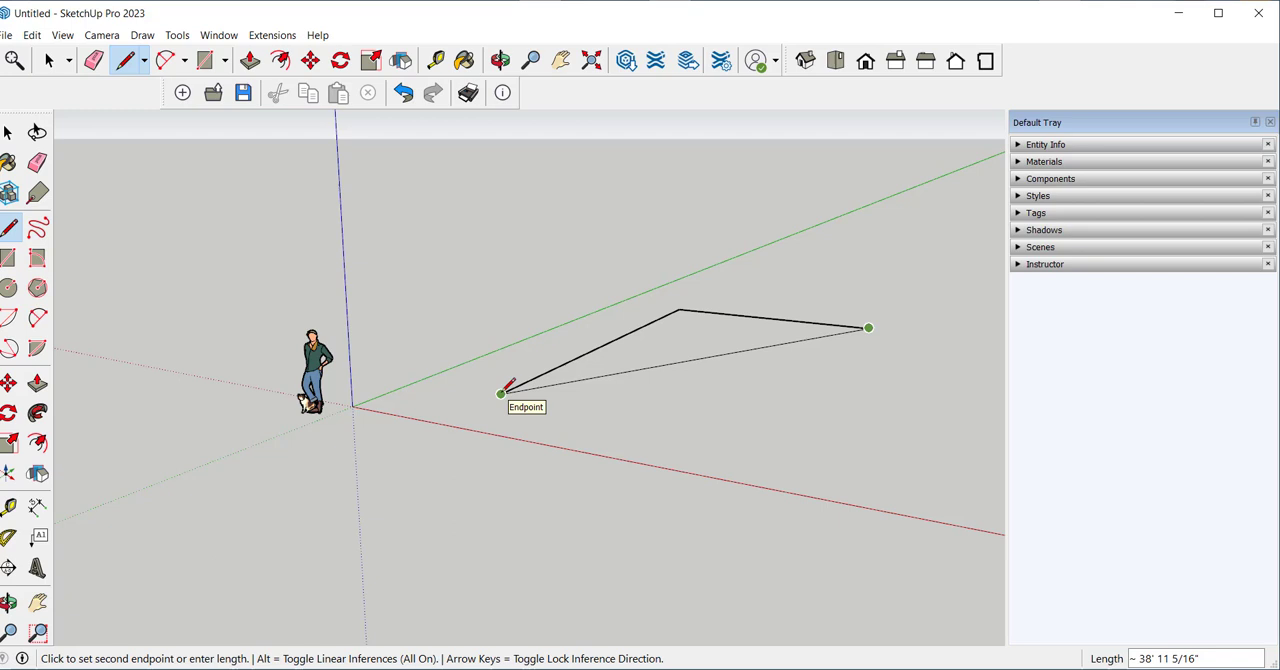
mouse_move(518, 390)
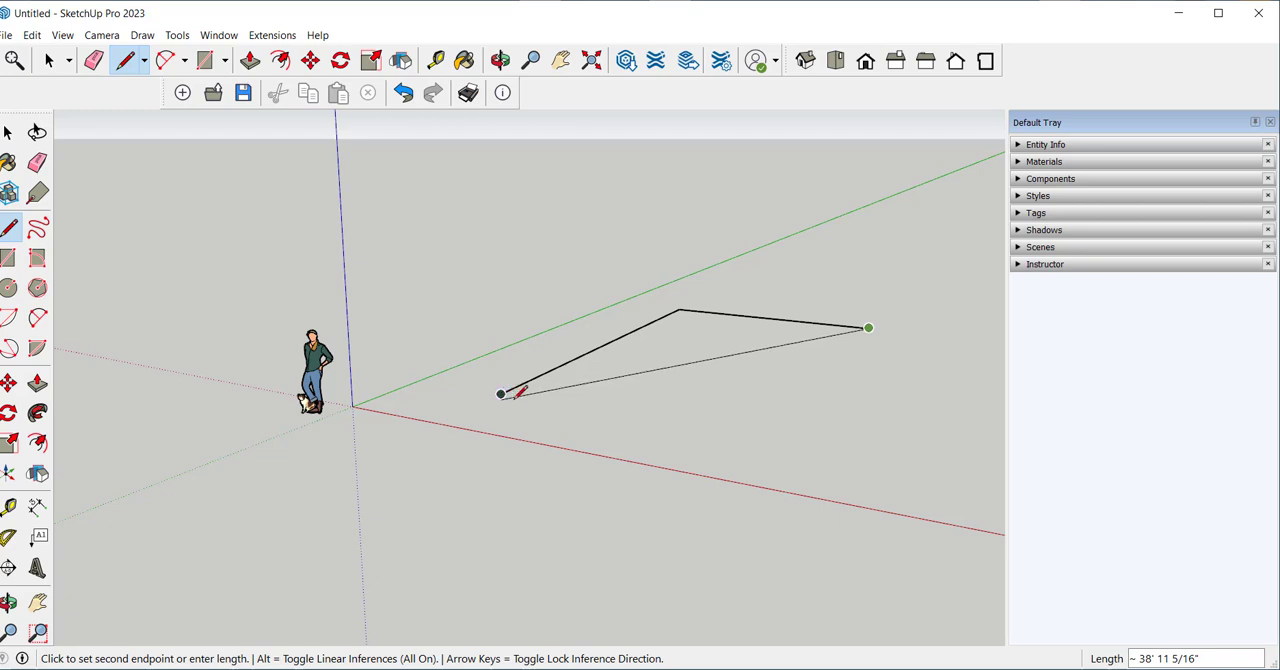
mouse_move(640, 412)
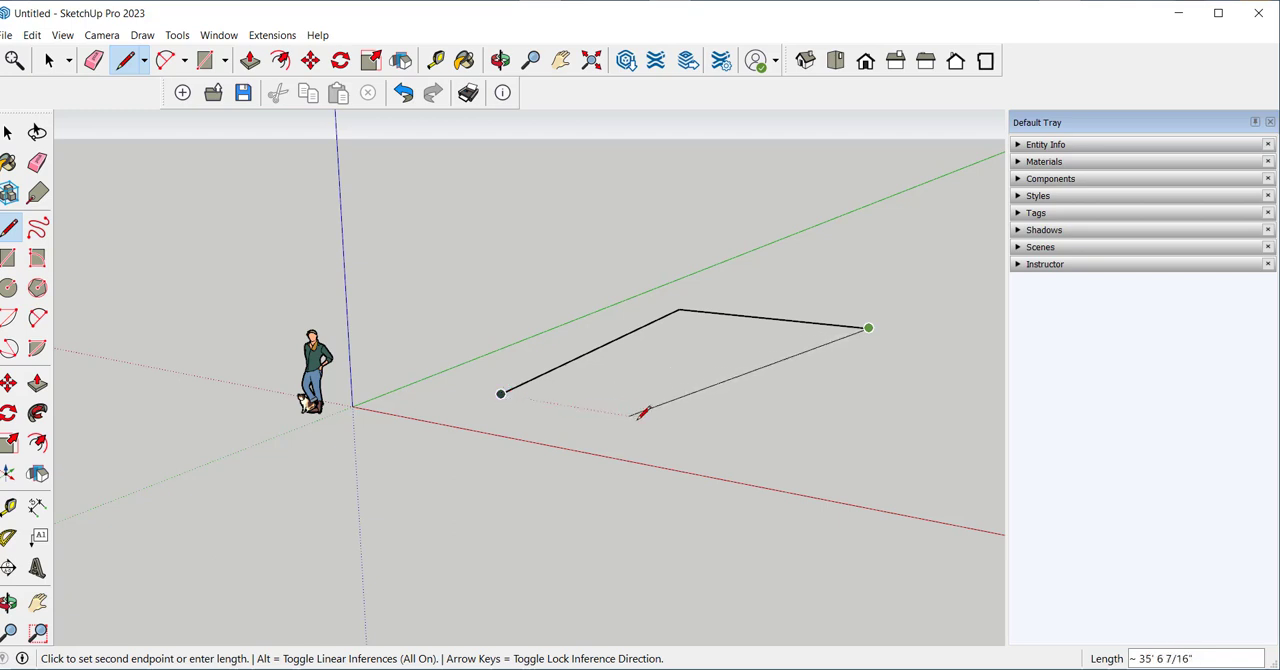
mouse_move(730, 426)
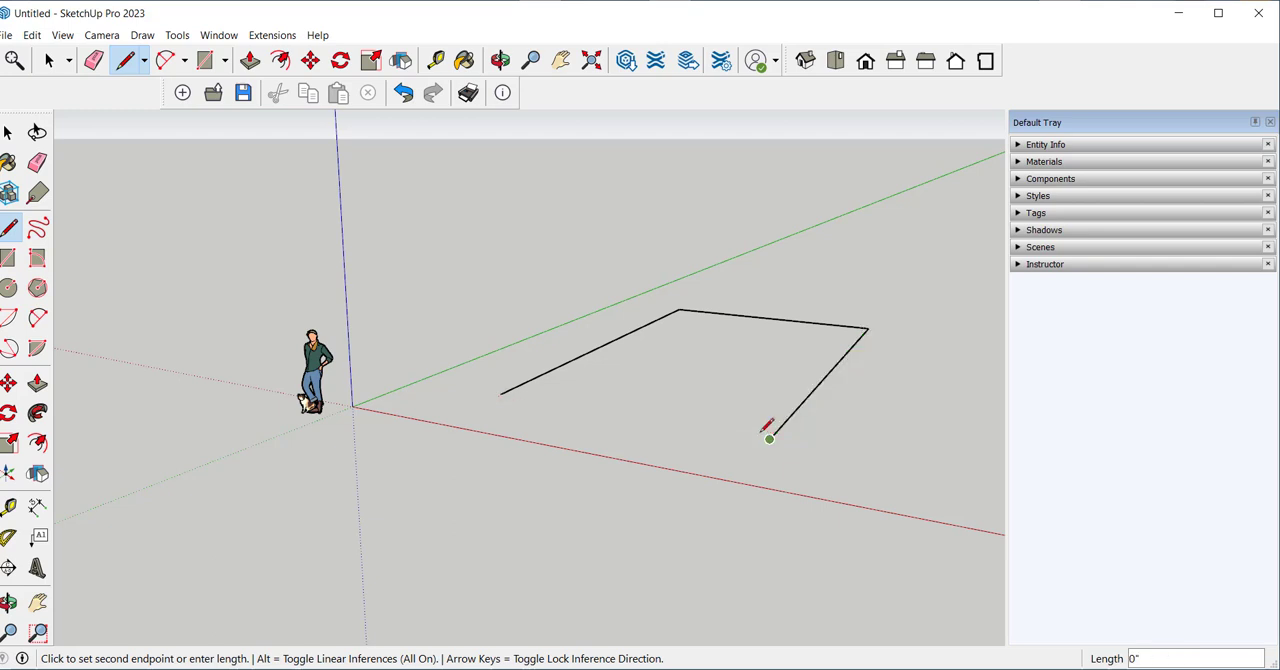
mouse_move(504, 390)
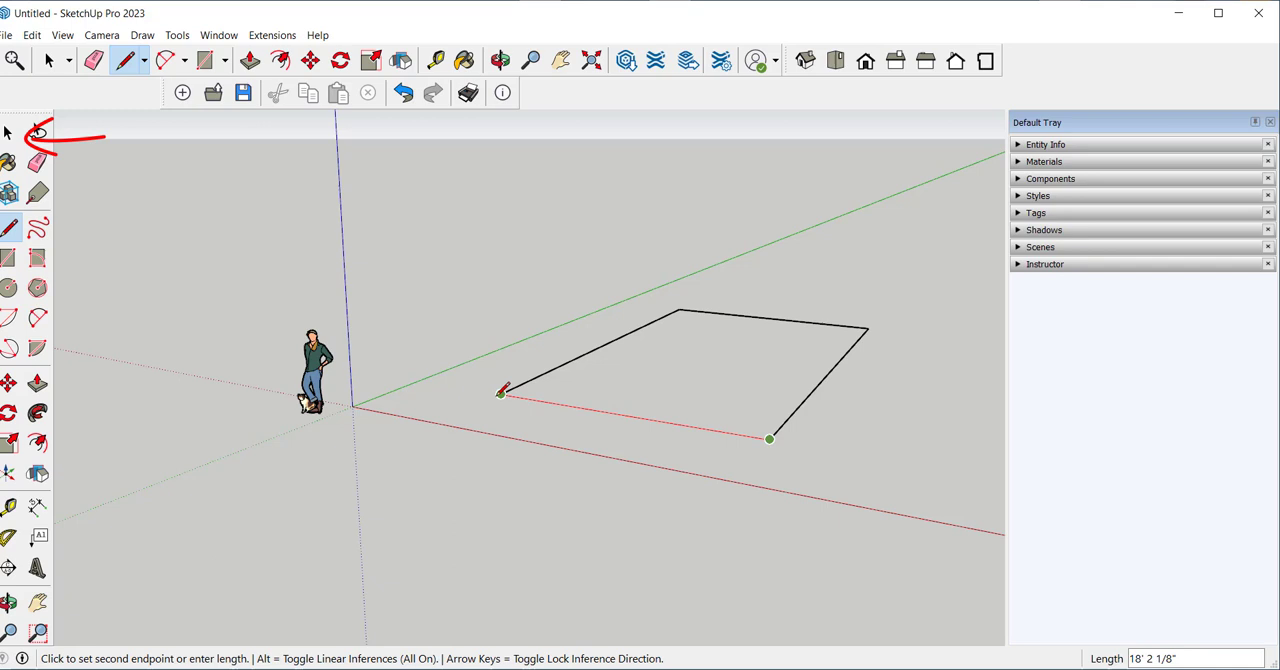
Step: Close the line outline into a flat rectangular face on the ground plane
click(500, 60)
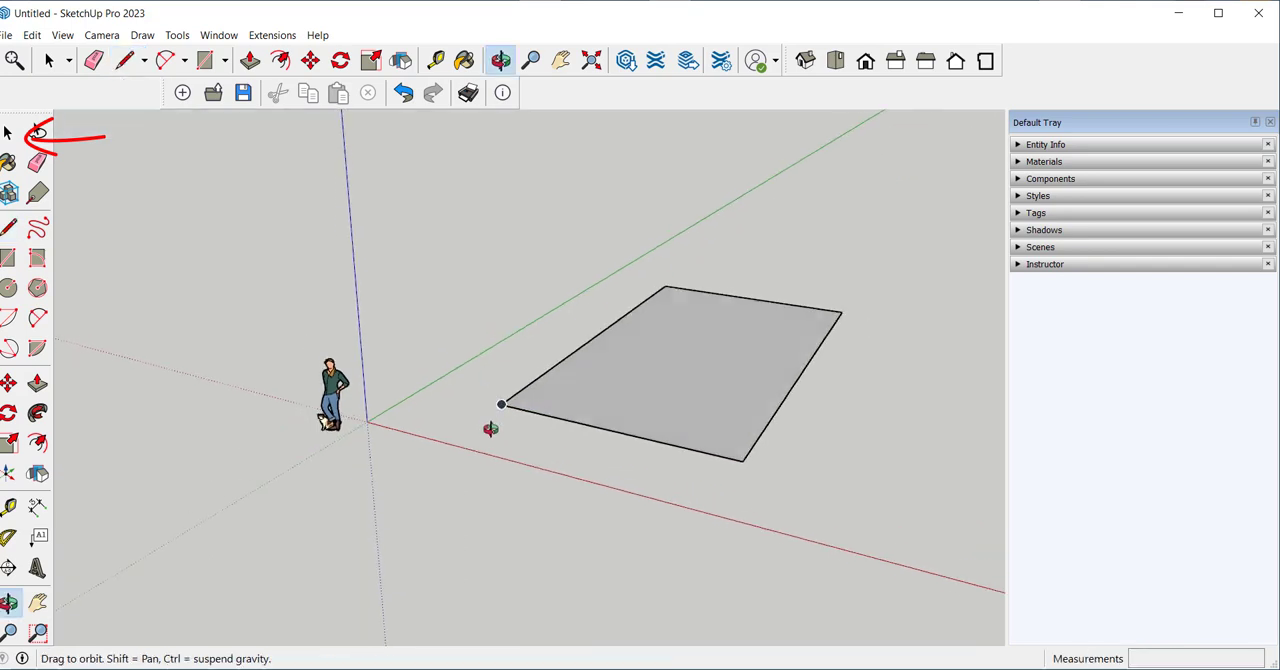
click(124, 60)
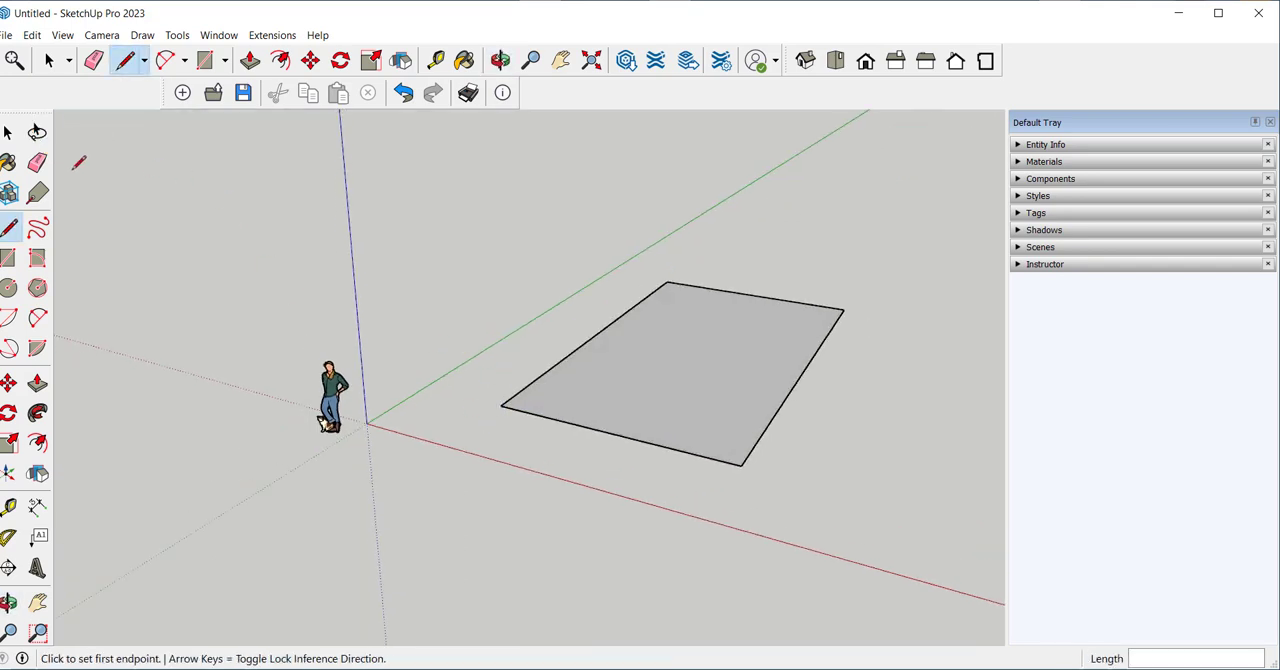
click(10, 132)
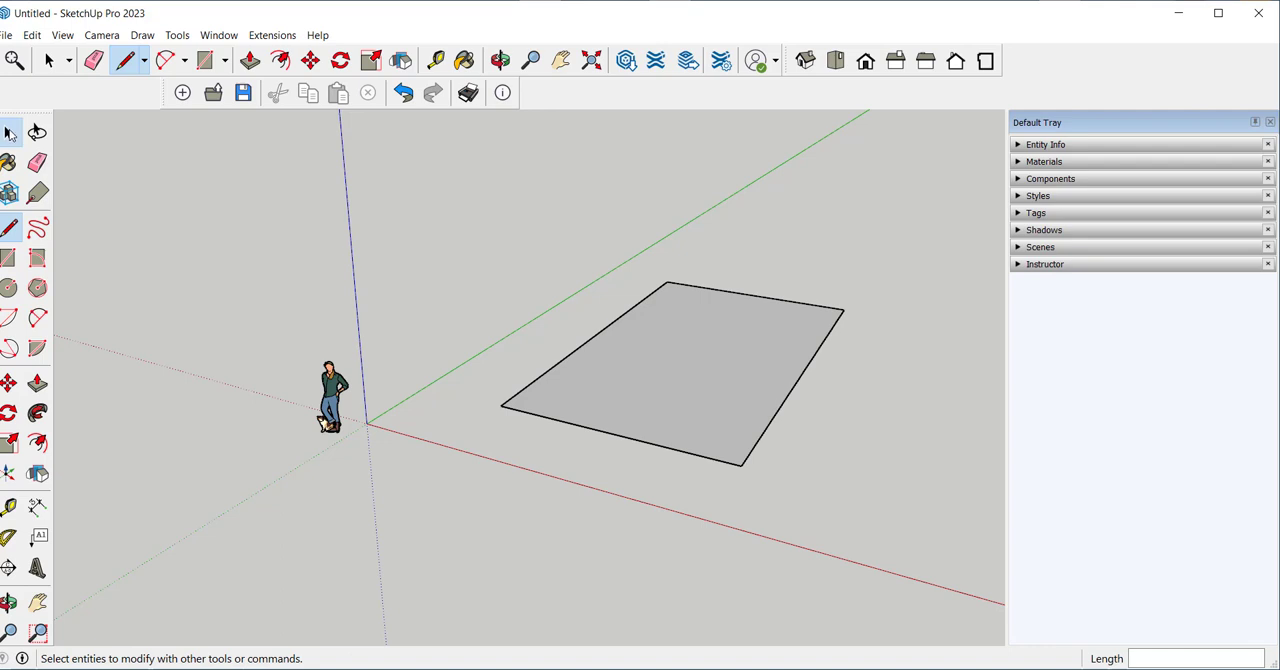
click(48, 60)
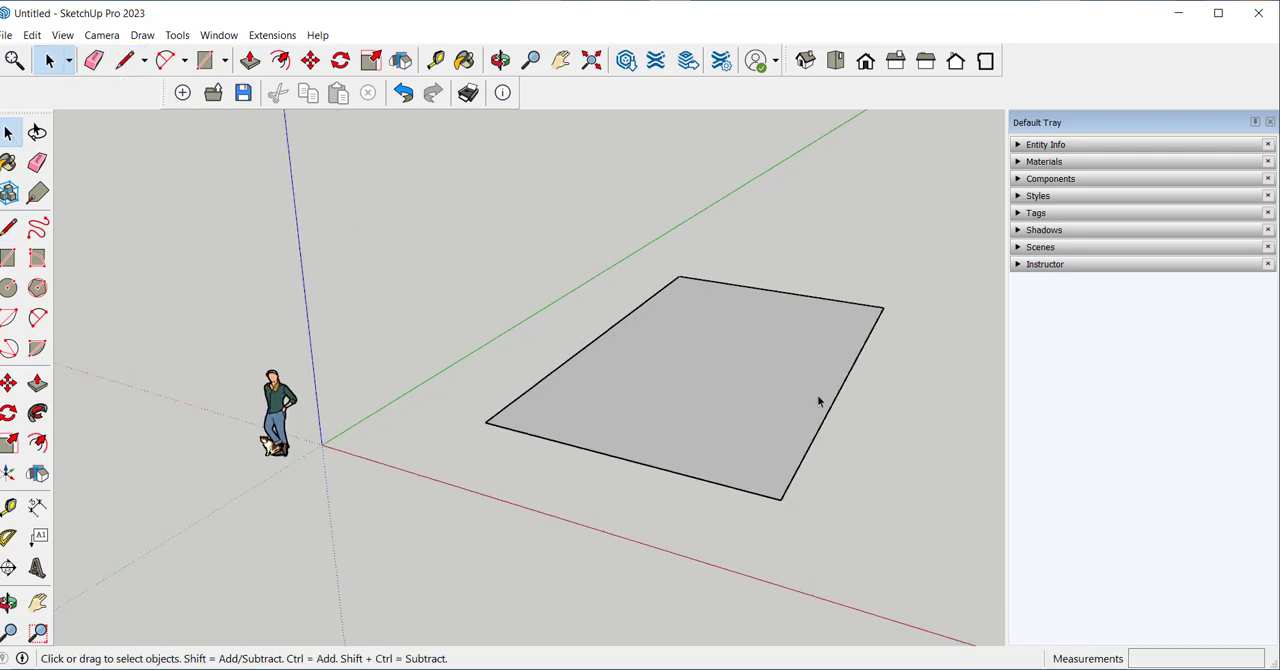
Step: Select the new rectangular face, orbiting to check its underside
click(500, 60)
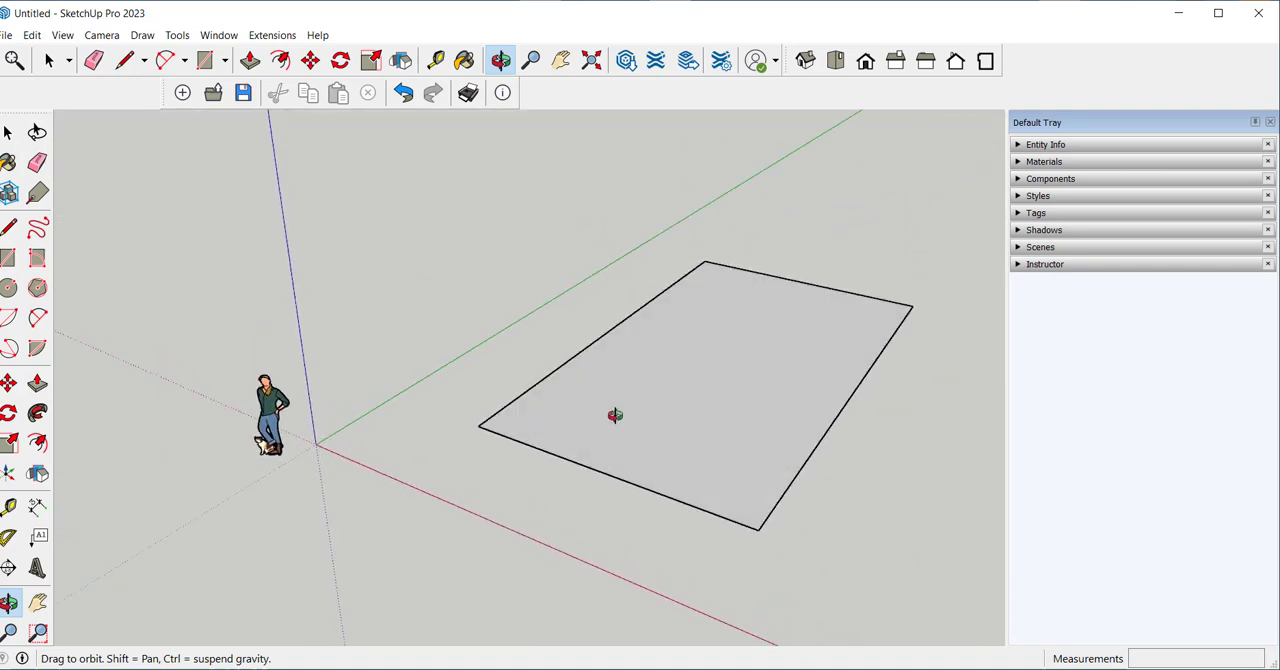
click(48, 60)
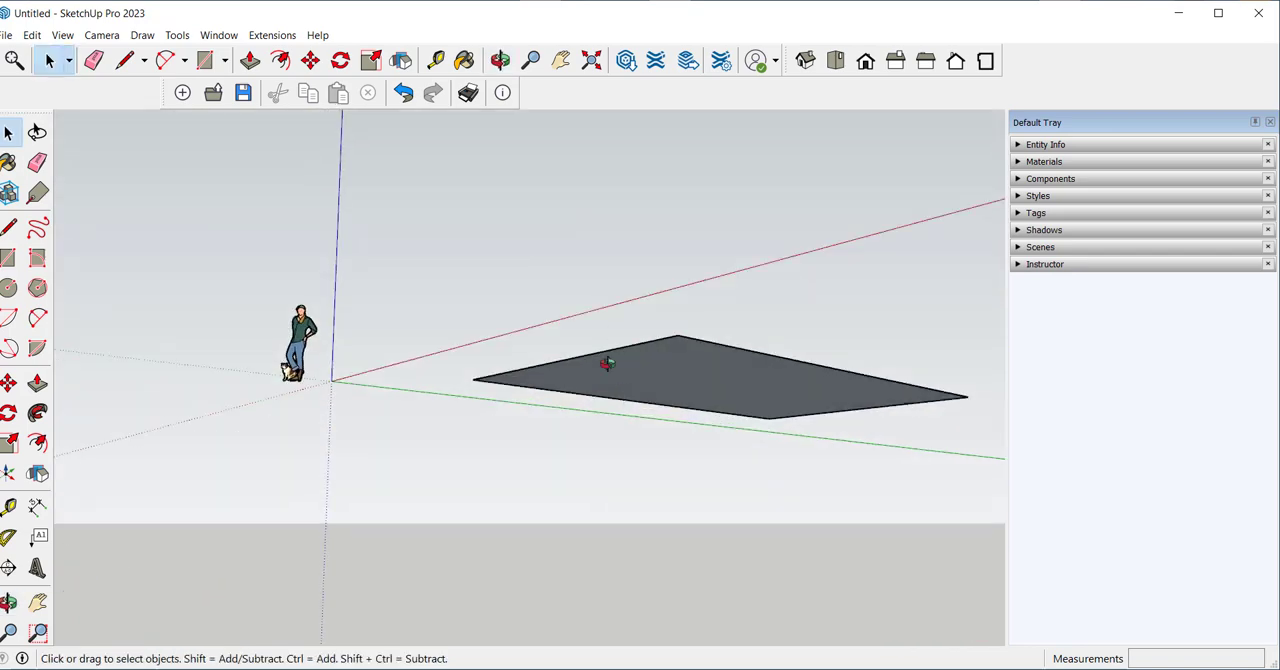
click(500, 60)
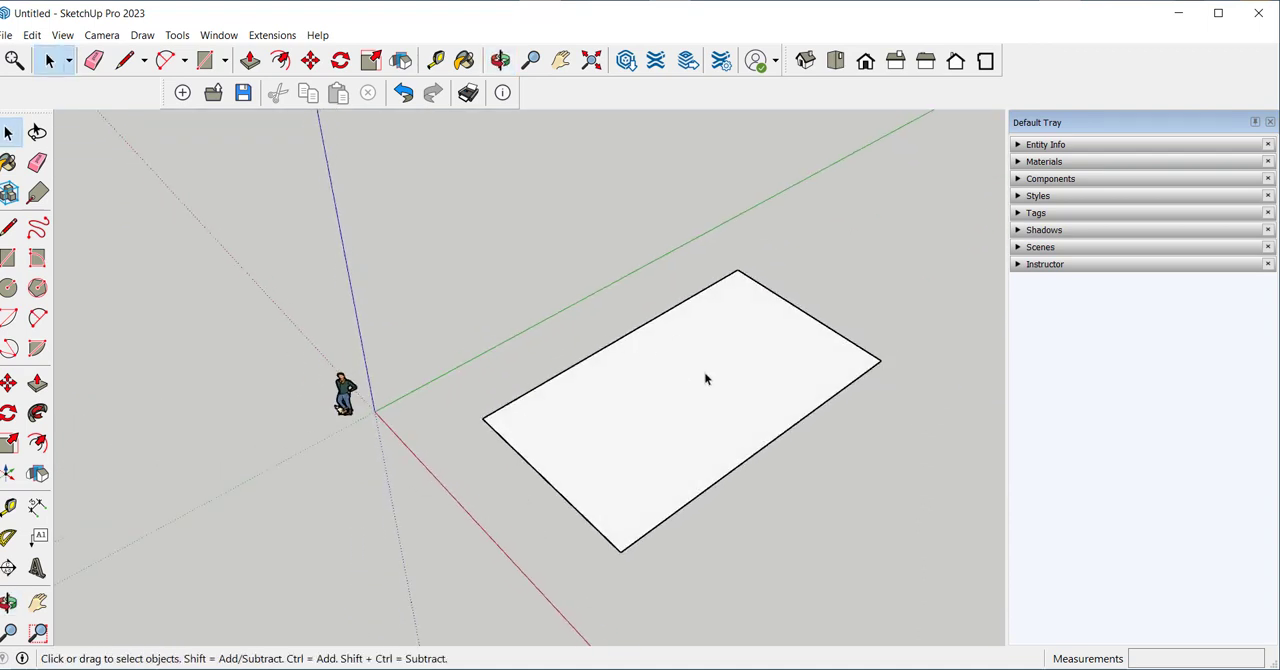
click(704, 374)
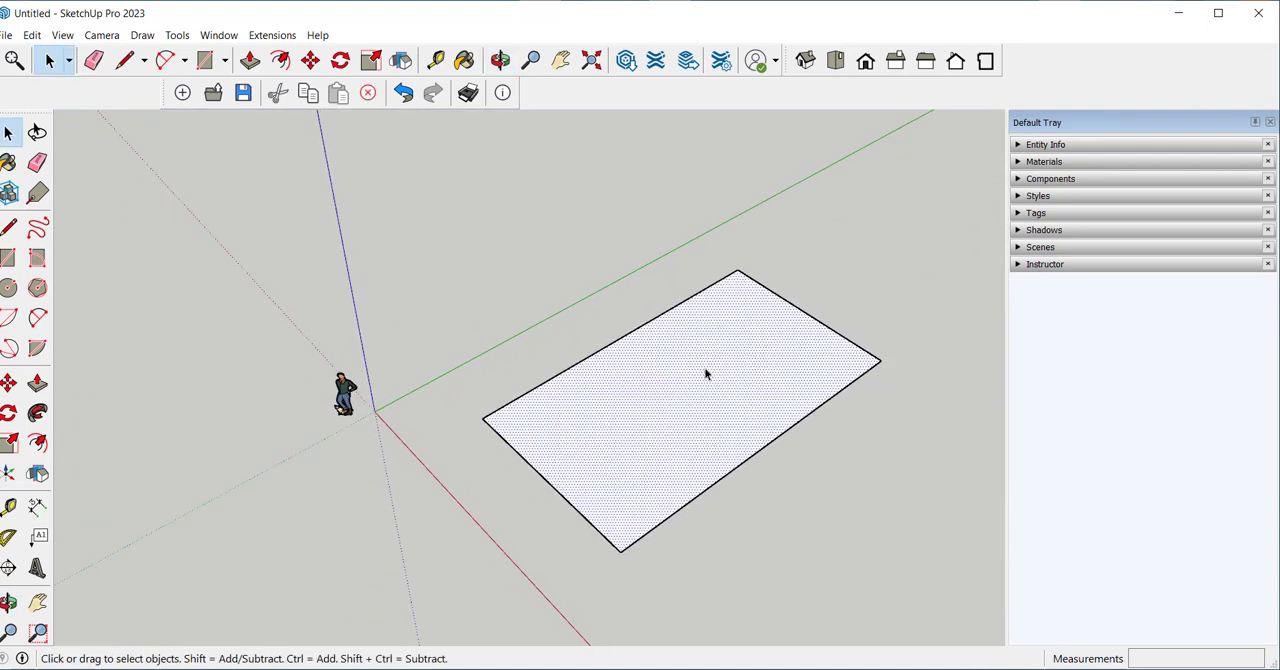
mouse_move(744, 296)
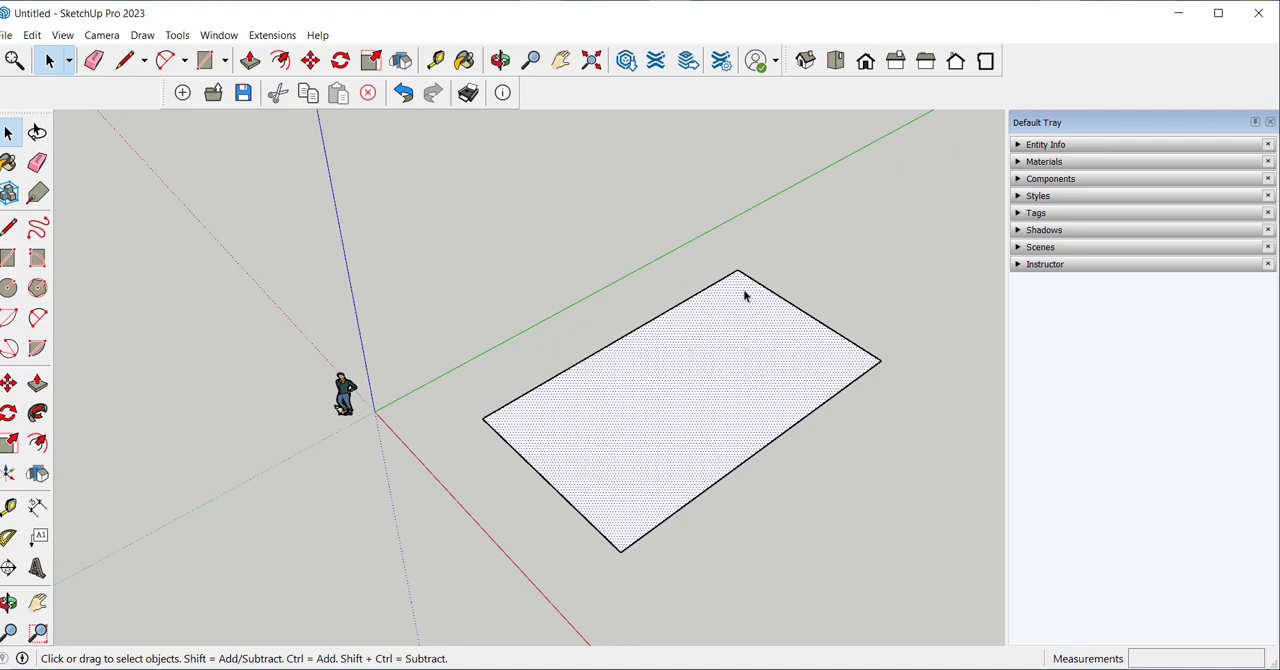
mouse_move(732, 388)
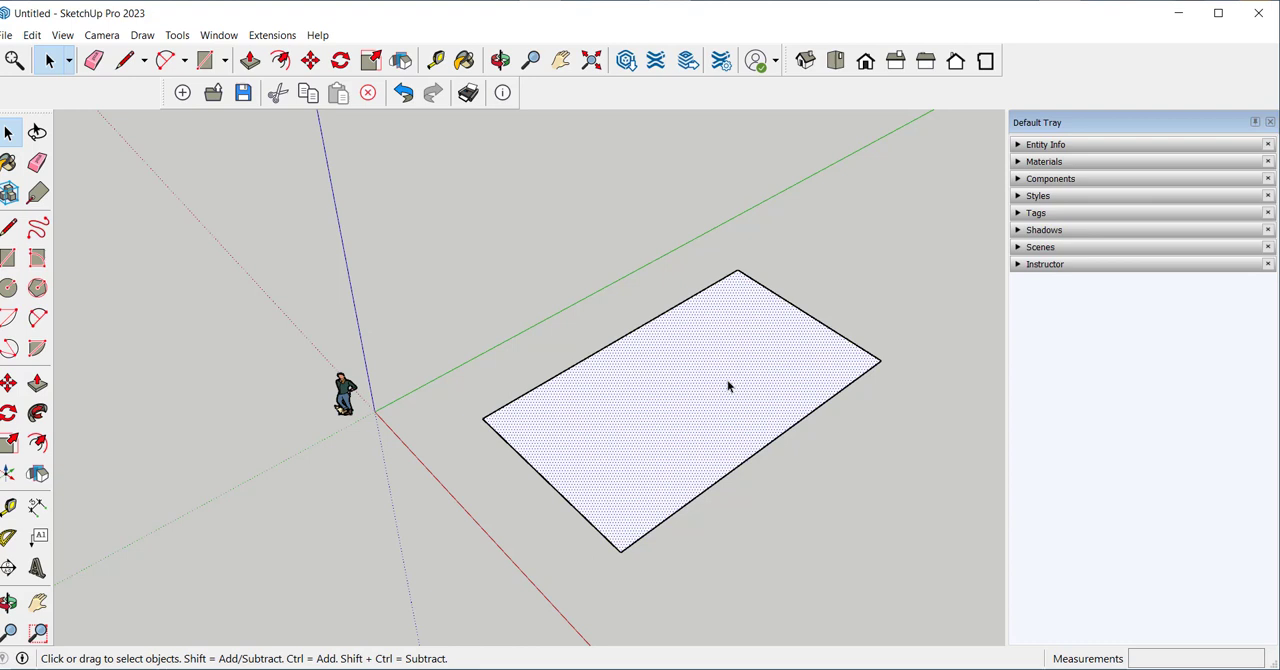
mouse_move(728, 374)
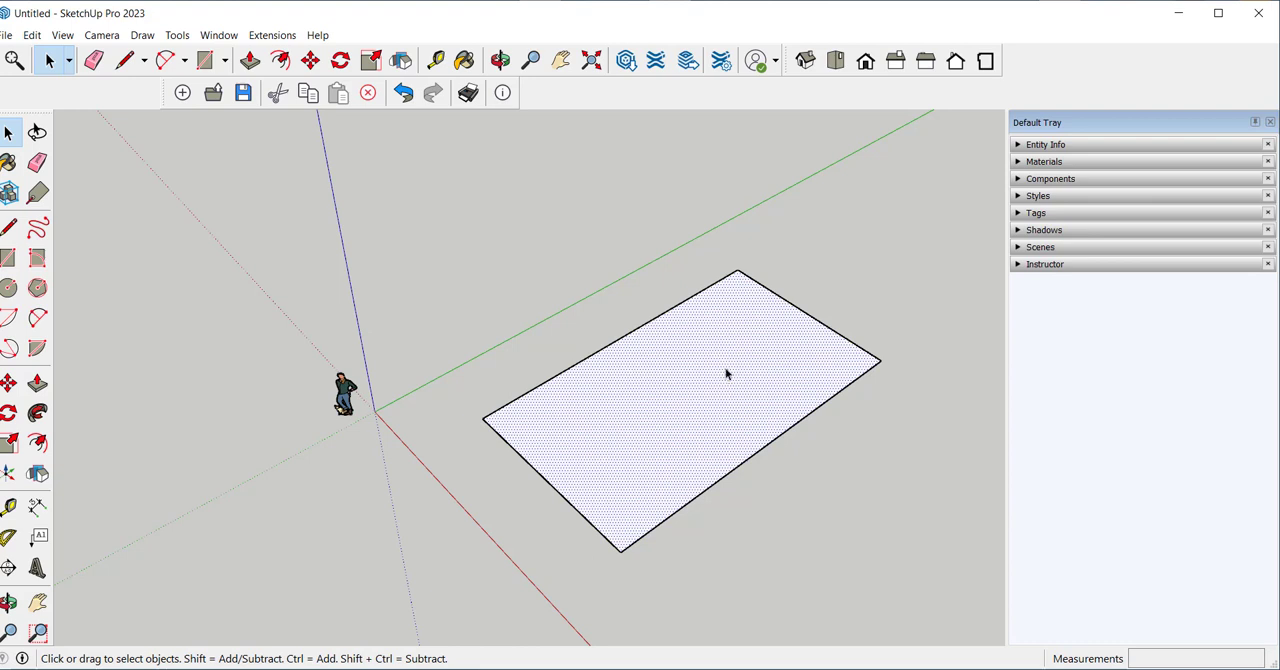
Step: Delete the rectangle's face, then retrace one edge corner to corner so the face regenerates
click(730, 374)
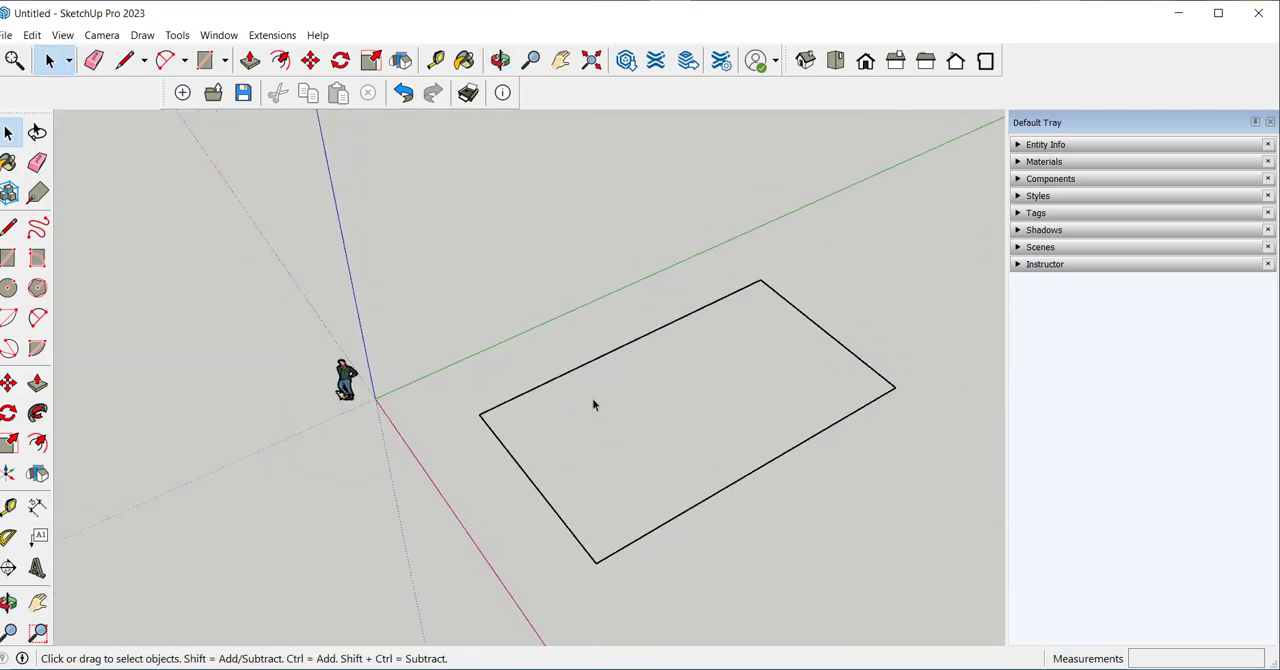
mouse_move(636, 420)
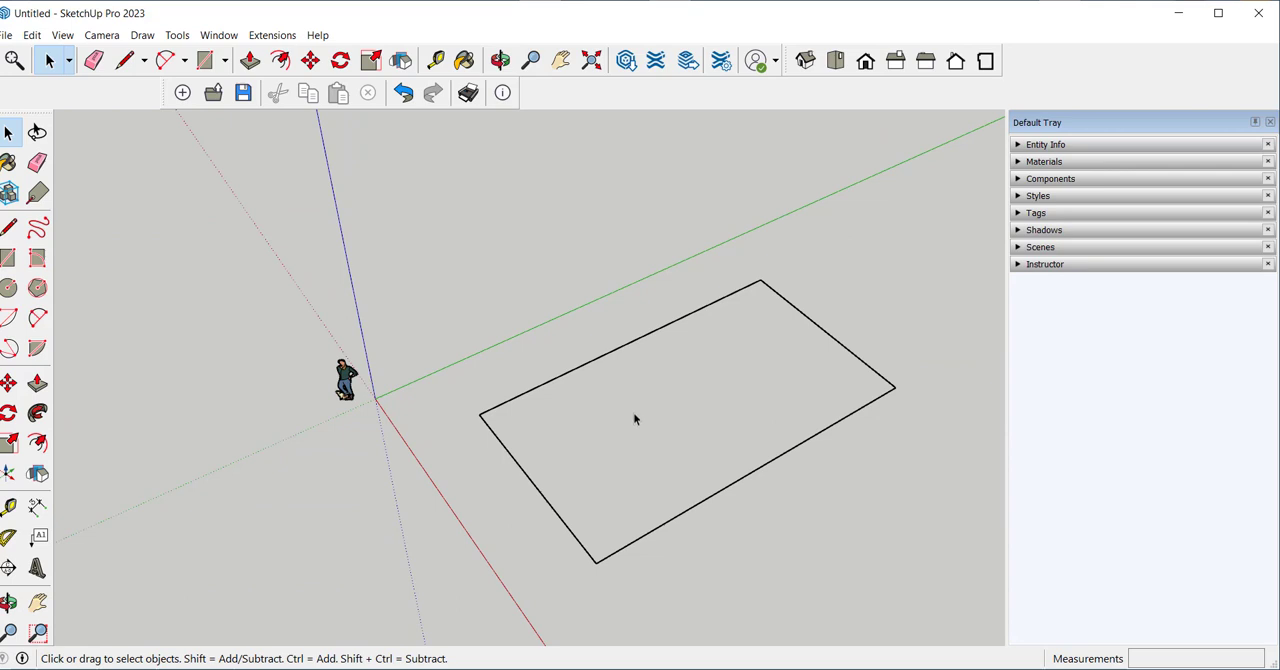
click(124, 60)
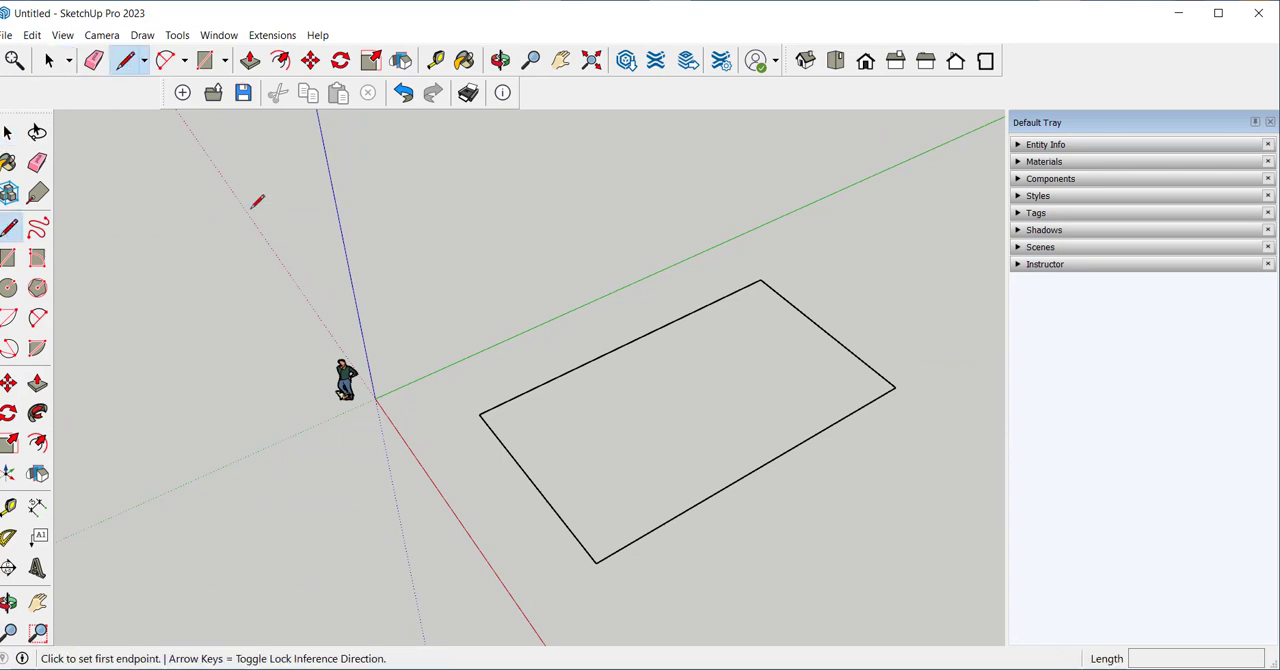
click(760, 280)
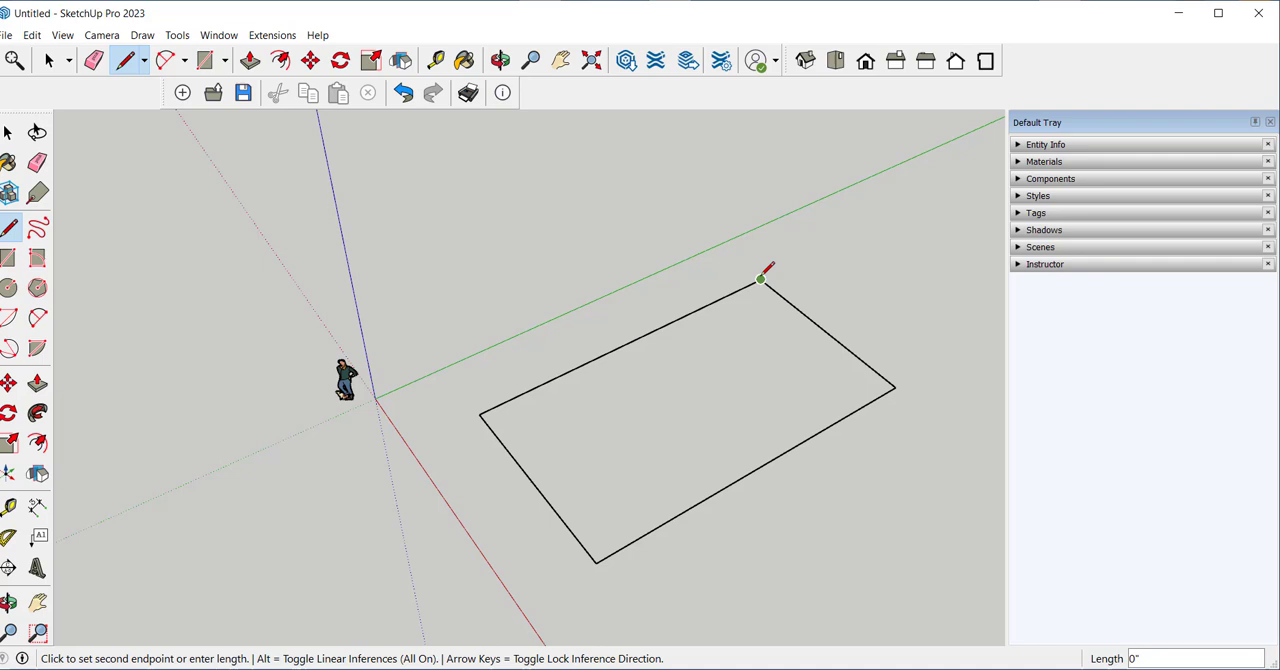
mouse_move(896, 388)
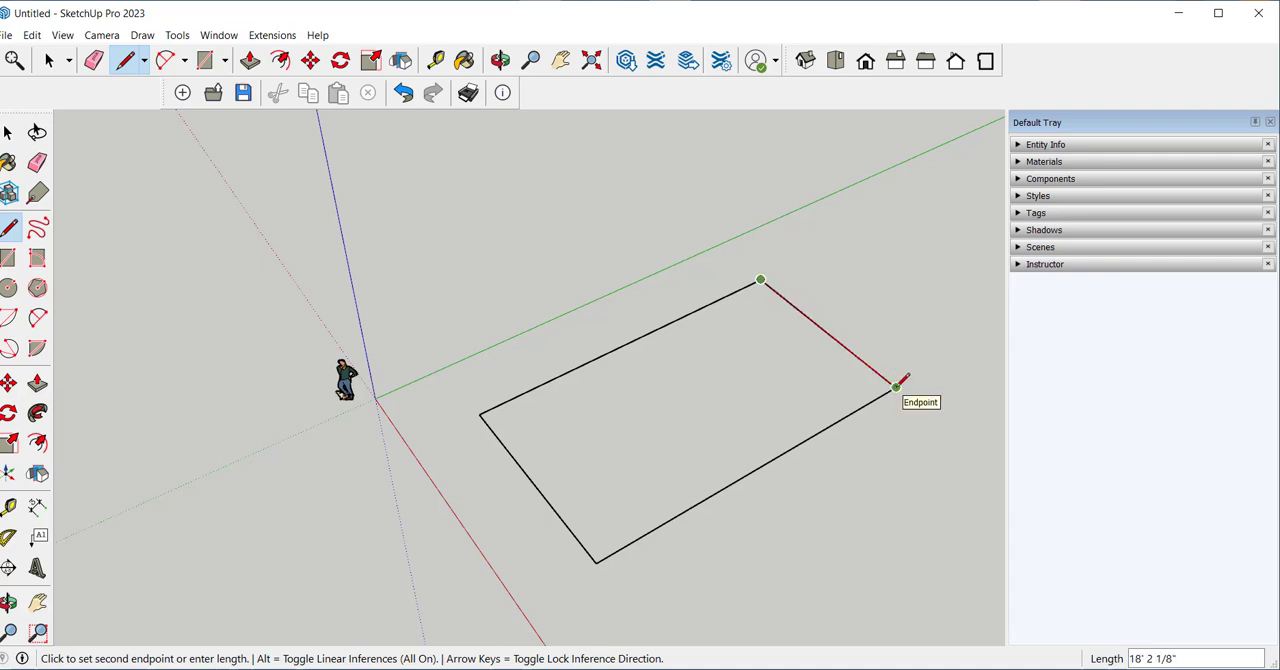
click(896, 388)
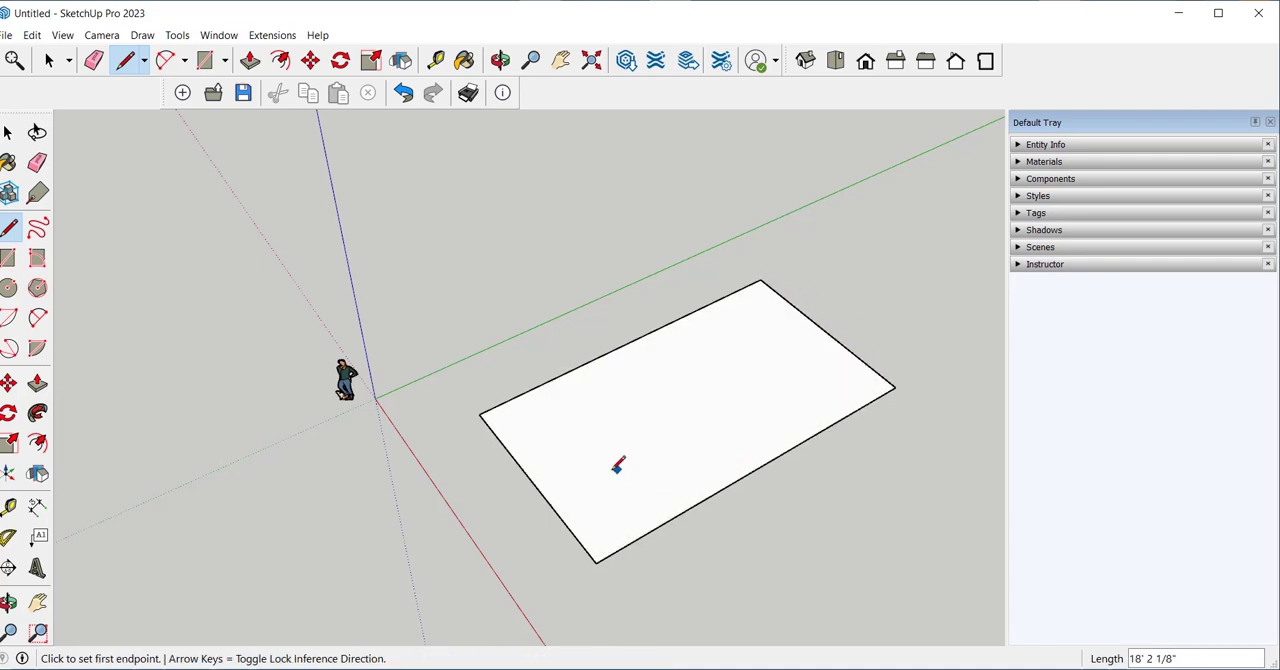
click(500, 60)
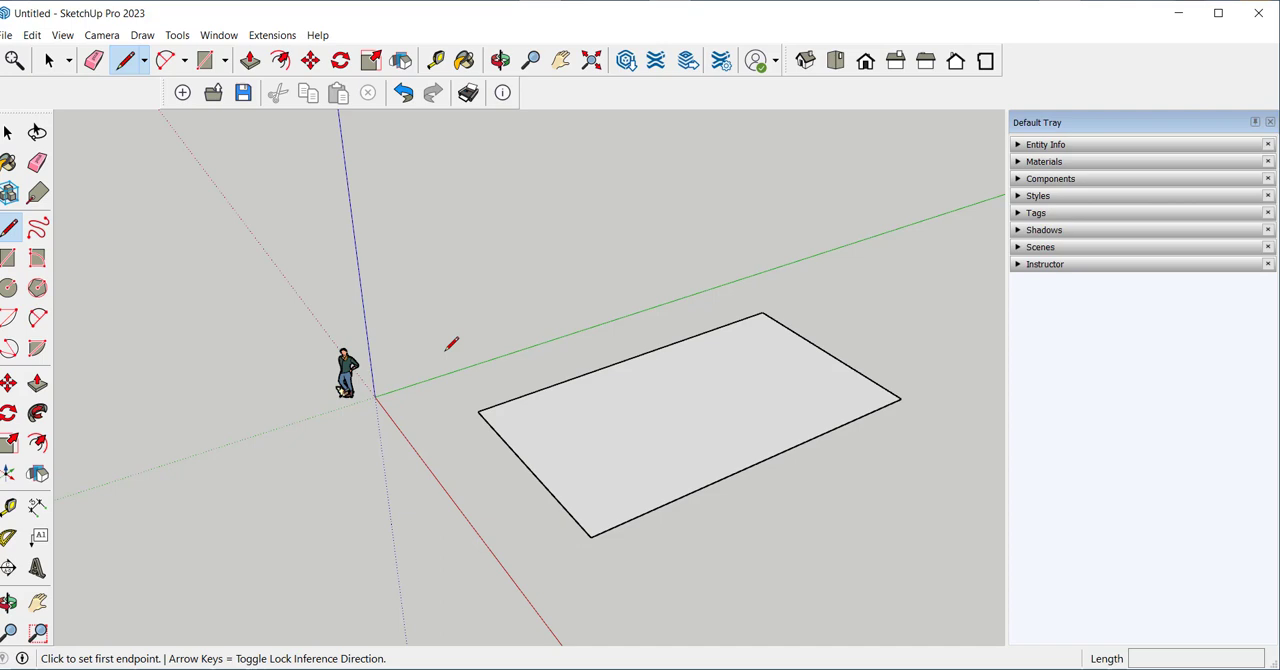
Step: Draw a standing rectangular wall face from four connected lines, locking the first vertical
click(444, 350)
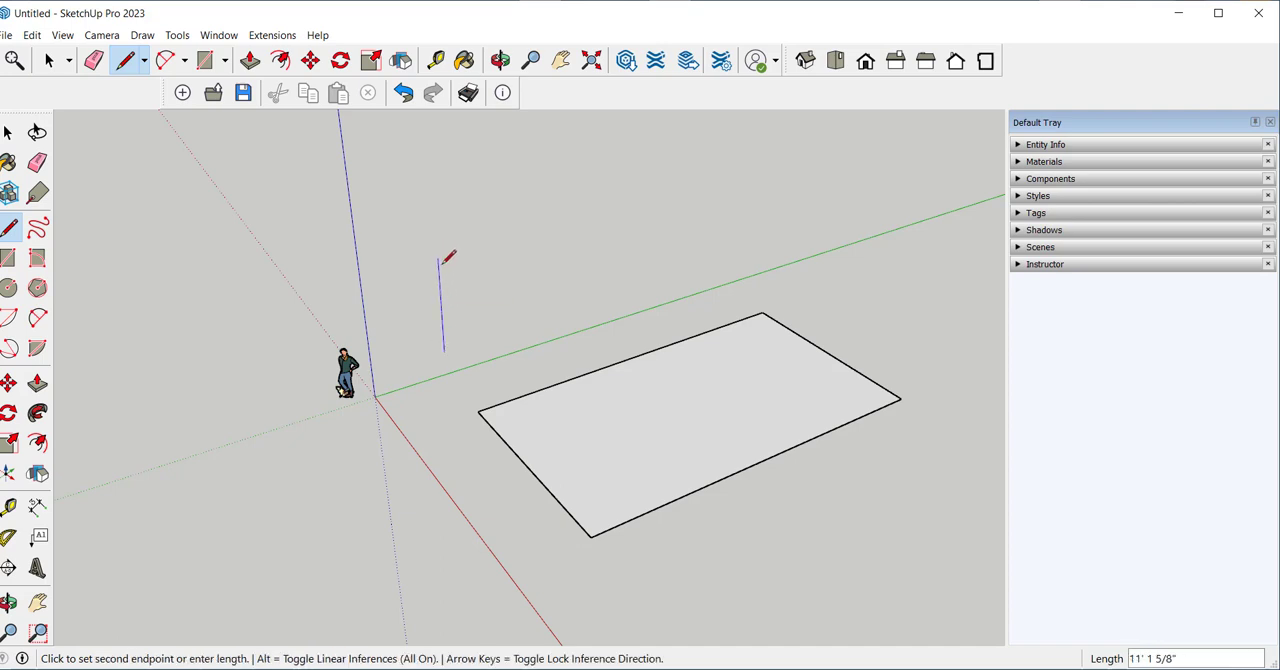
key(up)
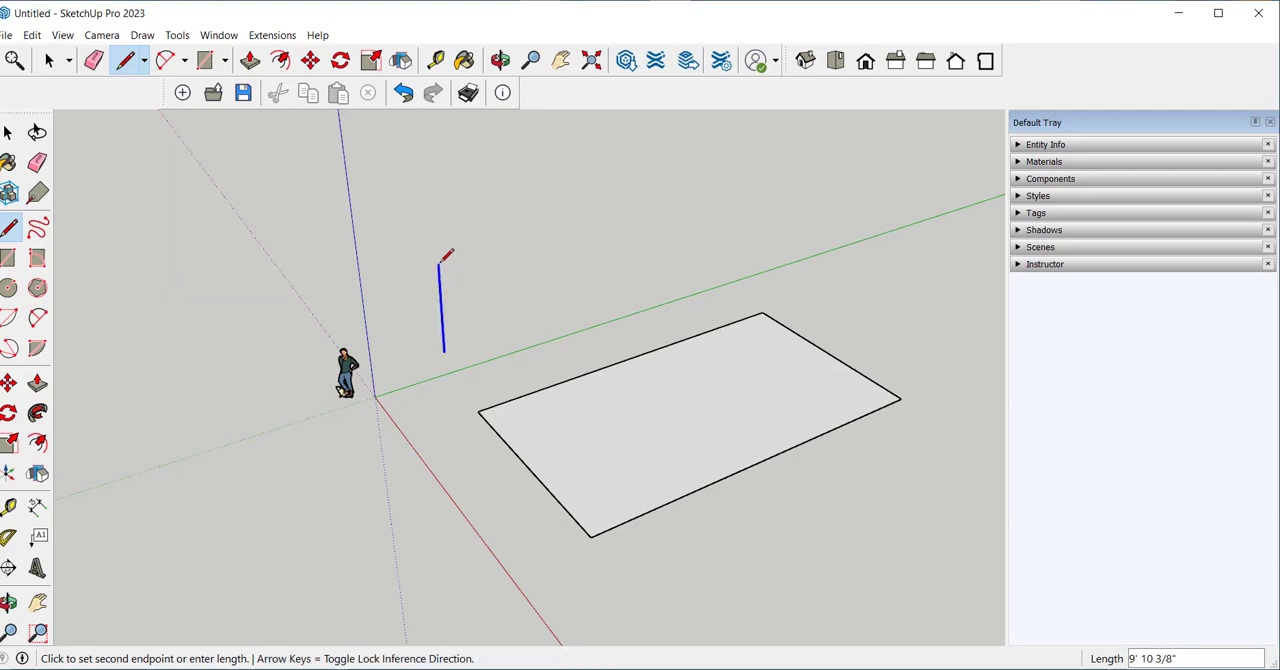
mouse_move(432, 210)
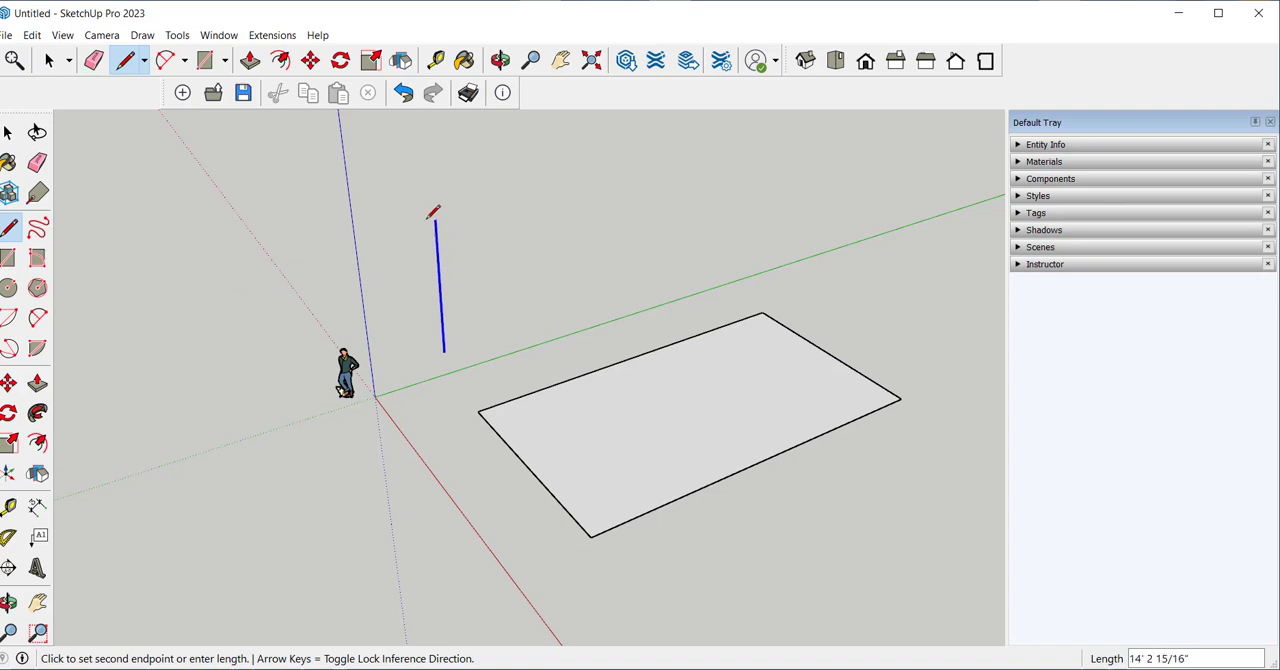
mouse_move(440, 216)
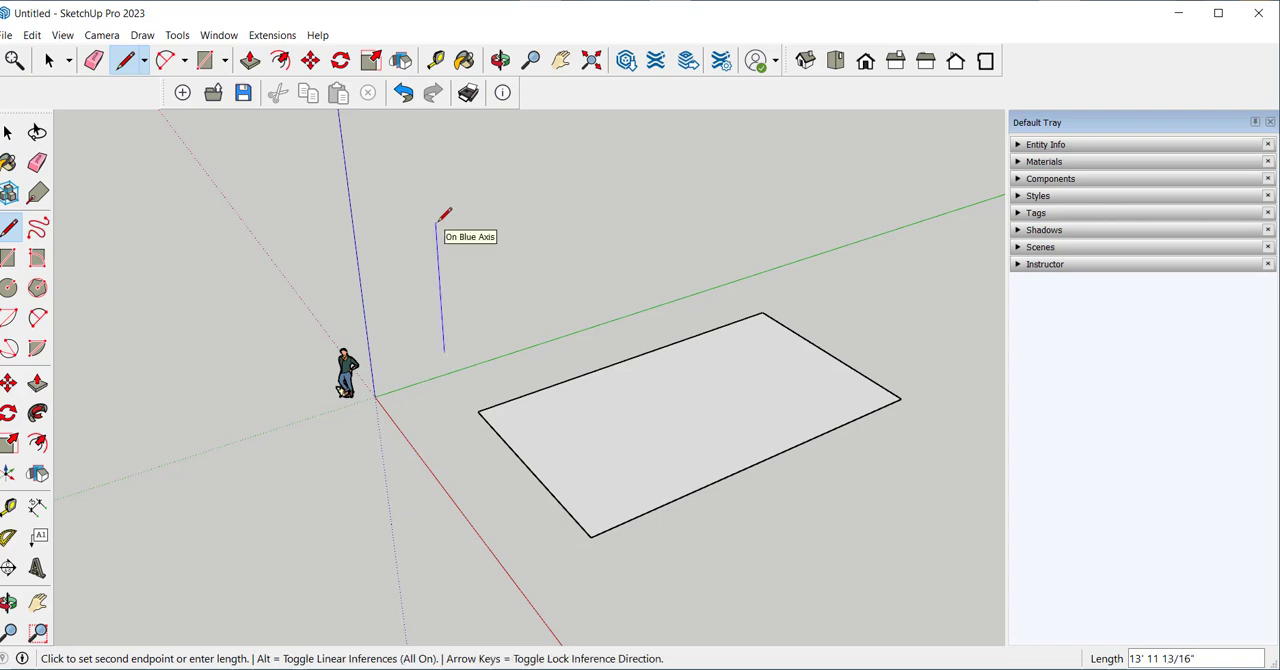
mouse_move(532, 204)
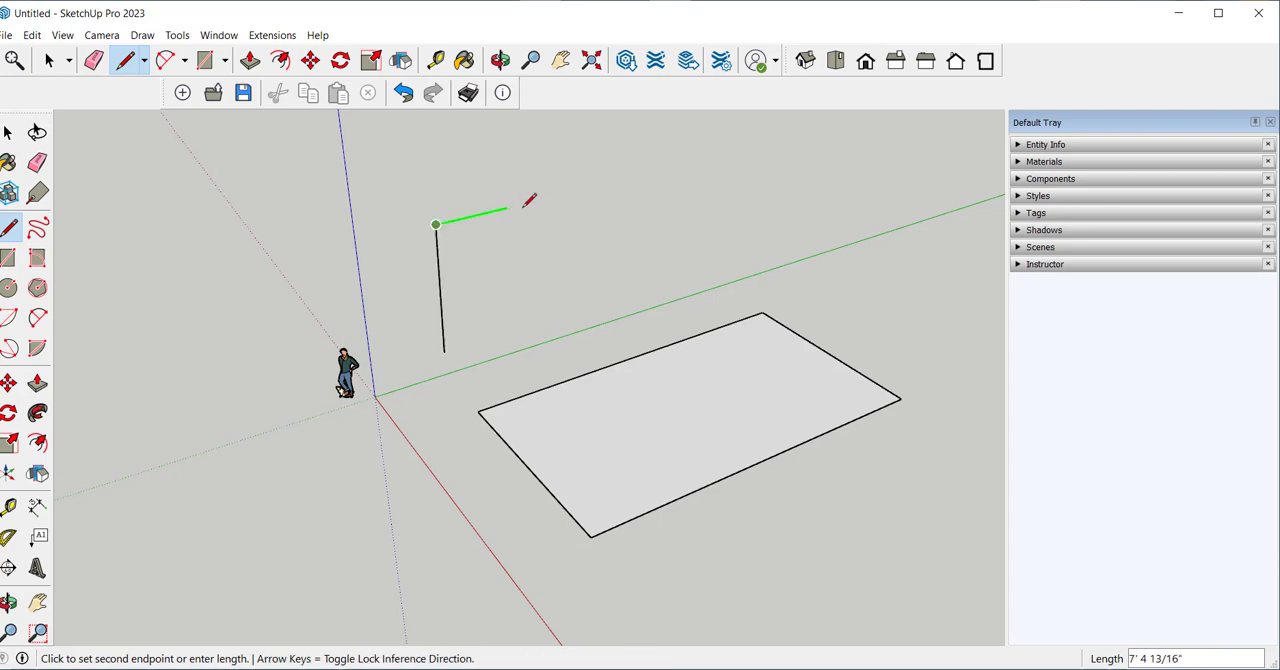
mouse_move(588, 184)
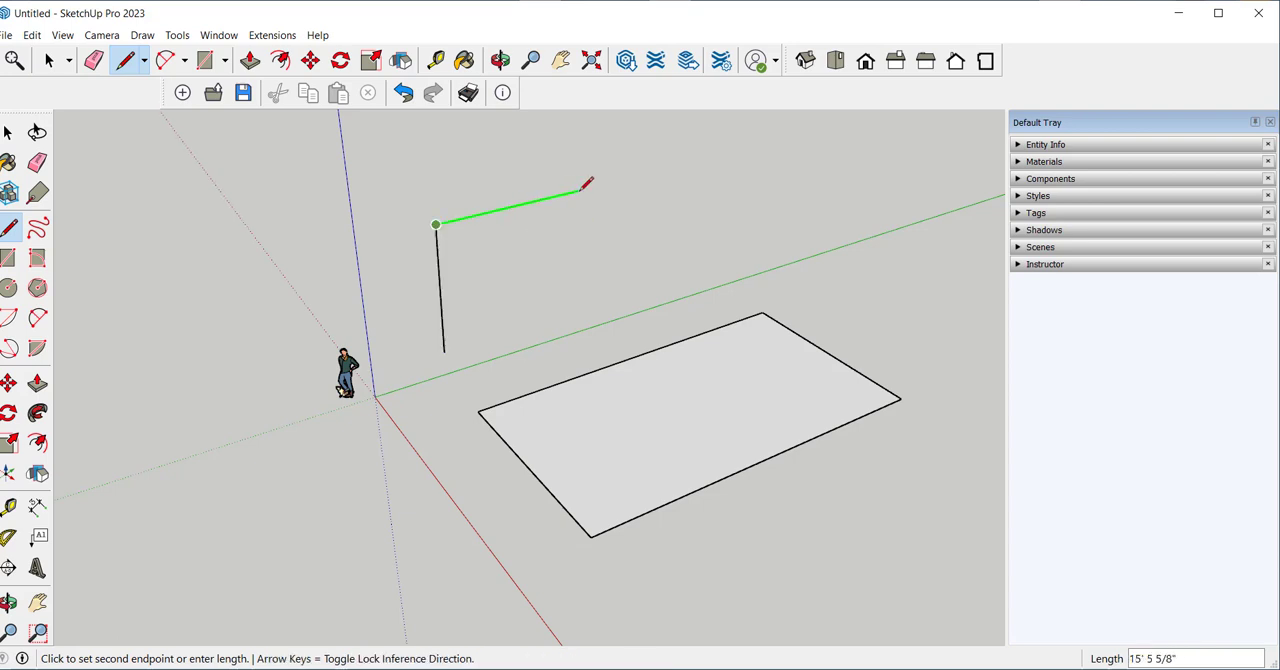
mouse_move(584, 184)
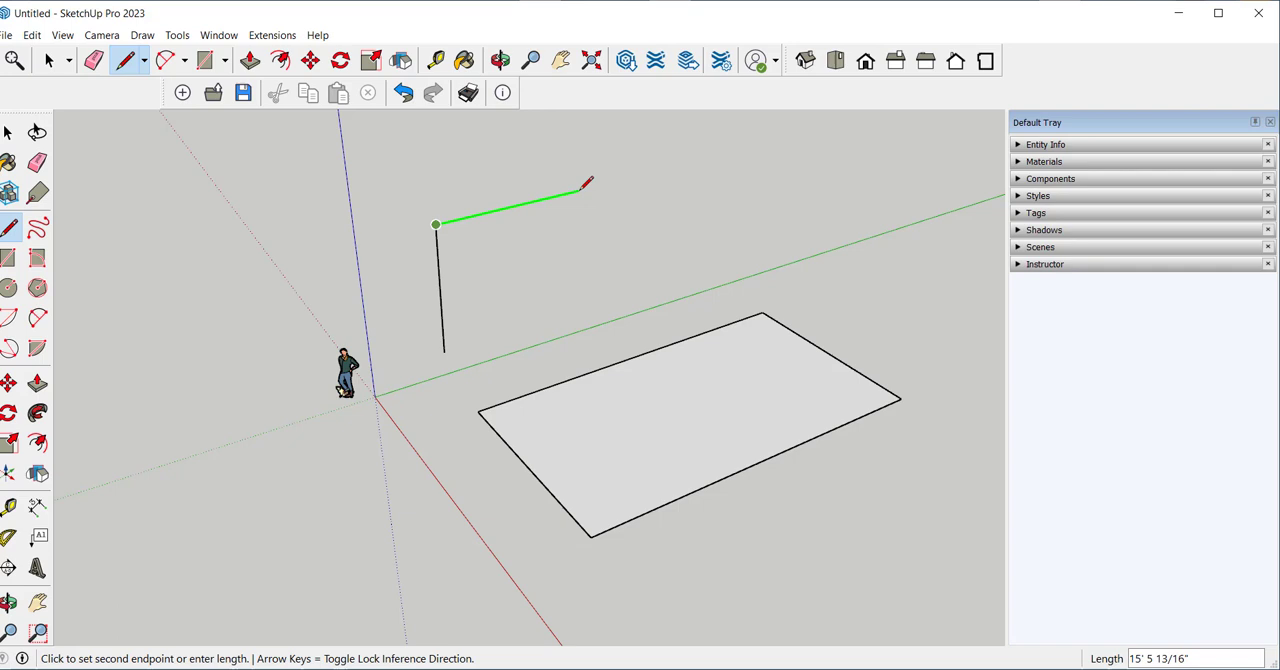
mouse_move(596, 184)
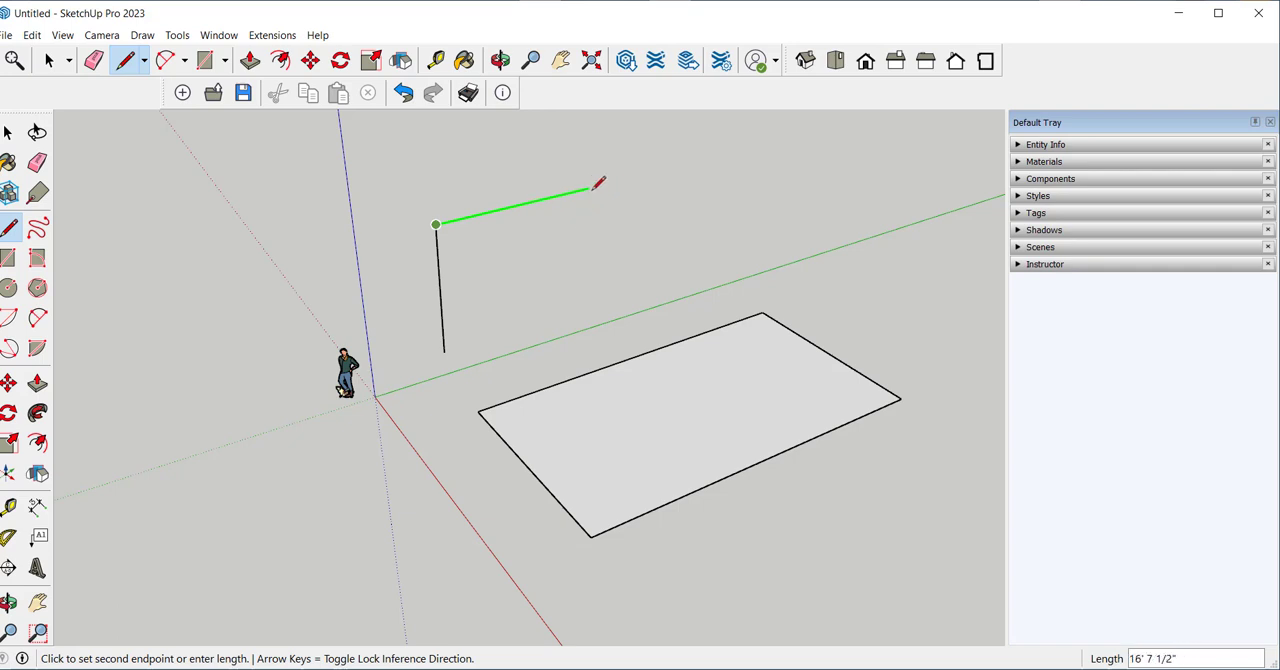
mouse_move(590, 188)
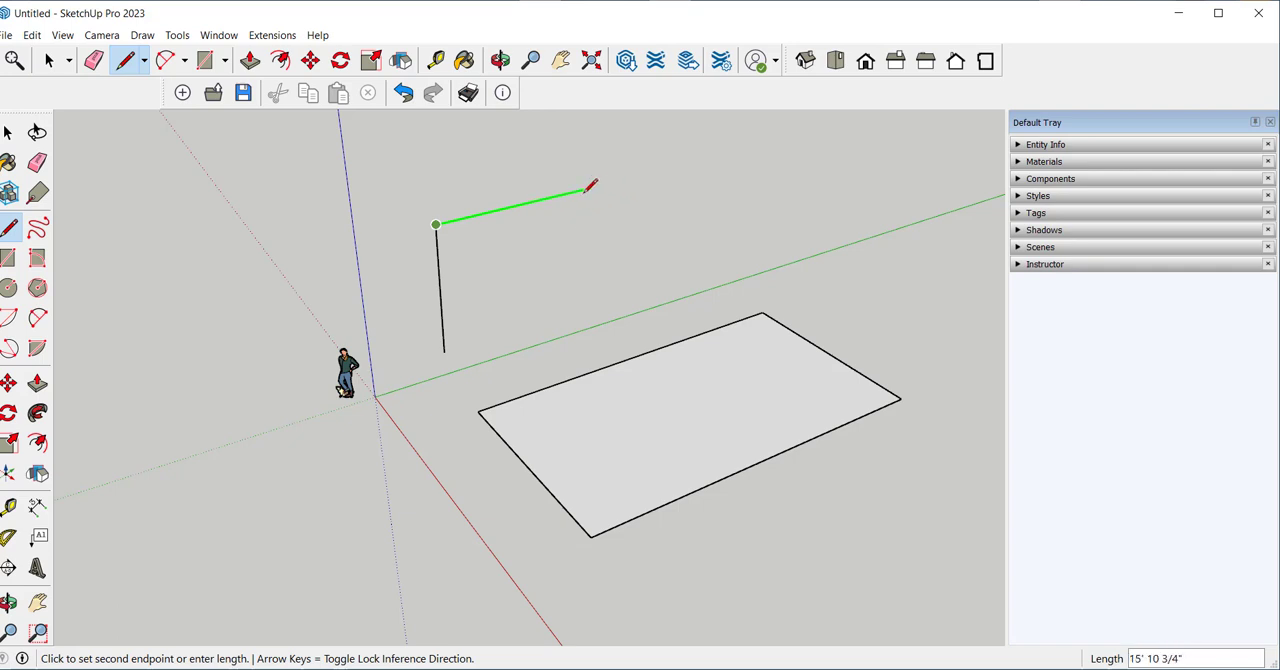
mouse_move(598, 188)
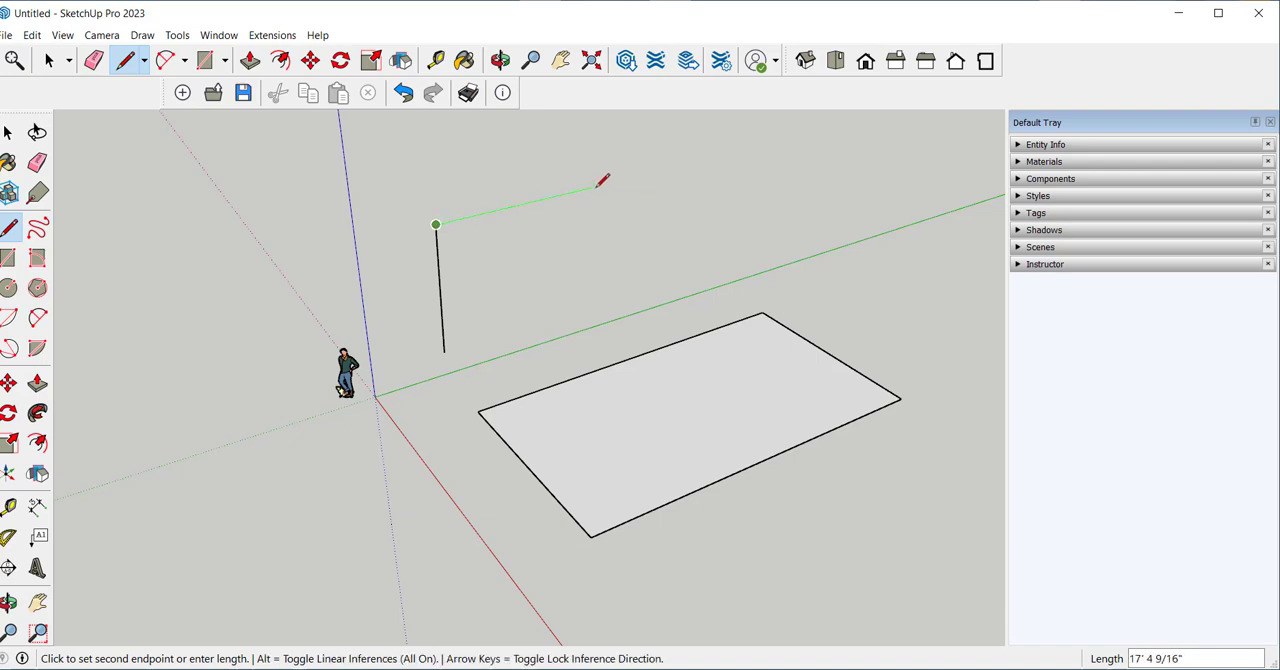
click(596, 186)
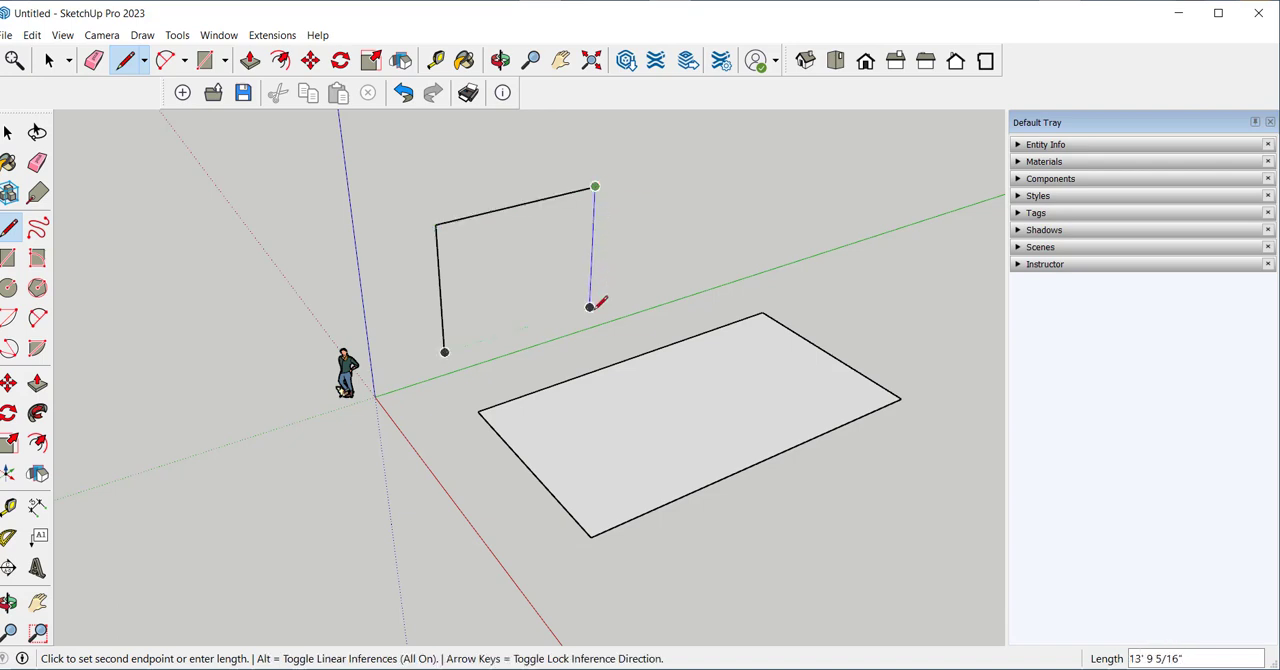
mouse_move(590, 306)
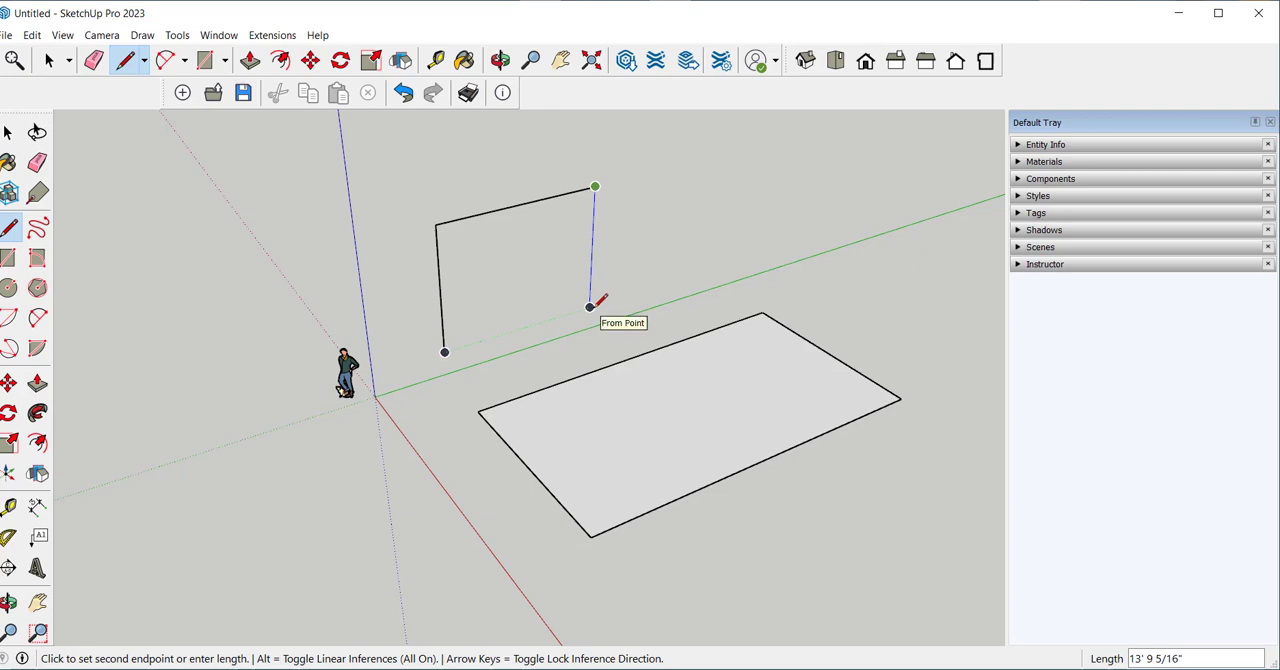
mouse_move(444, 354)
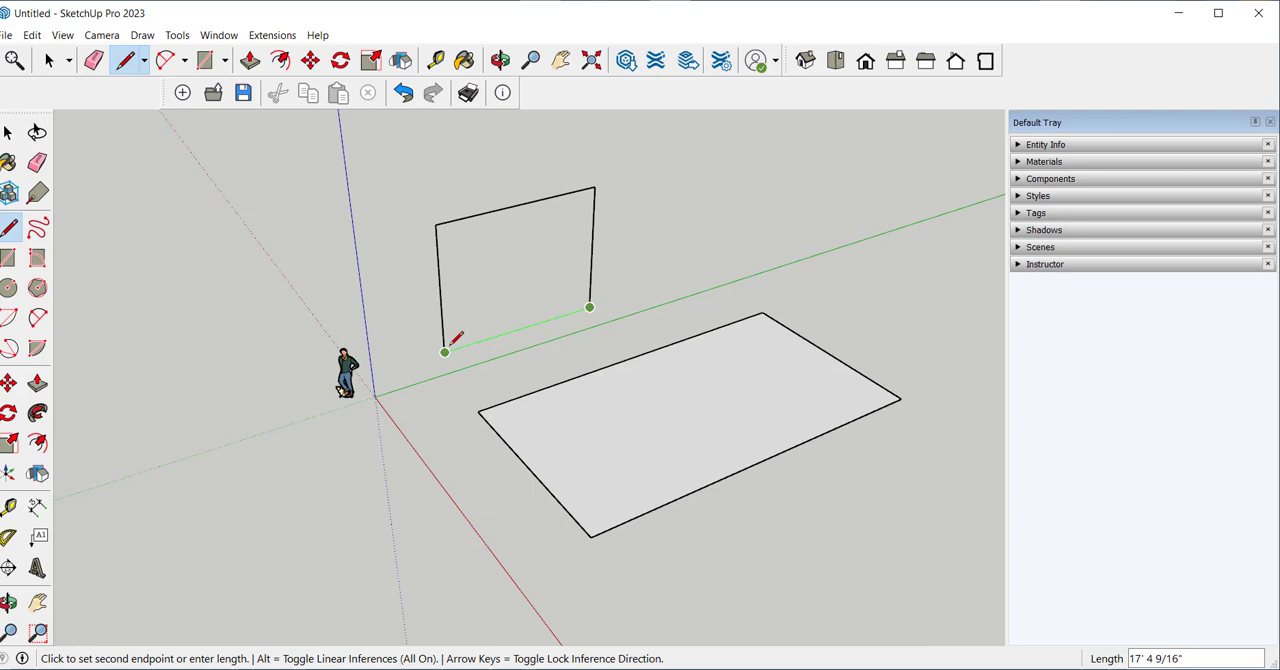
click(444, 352)
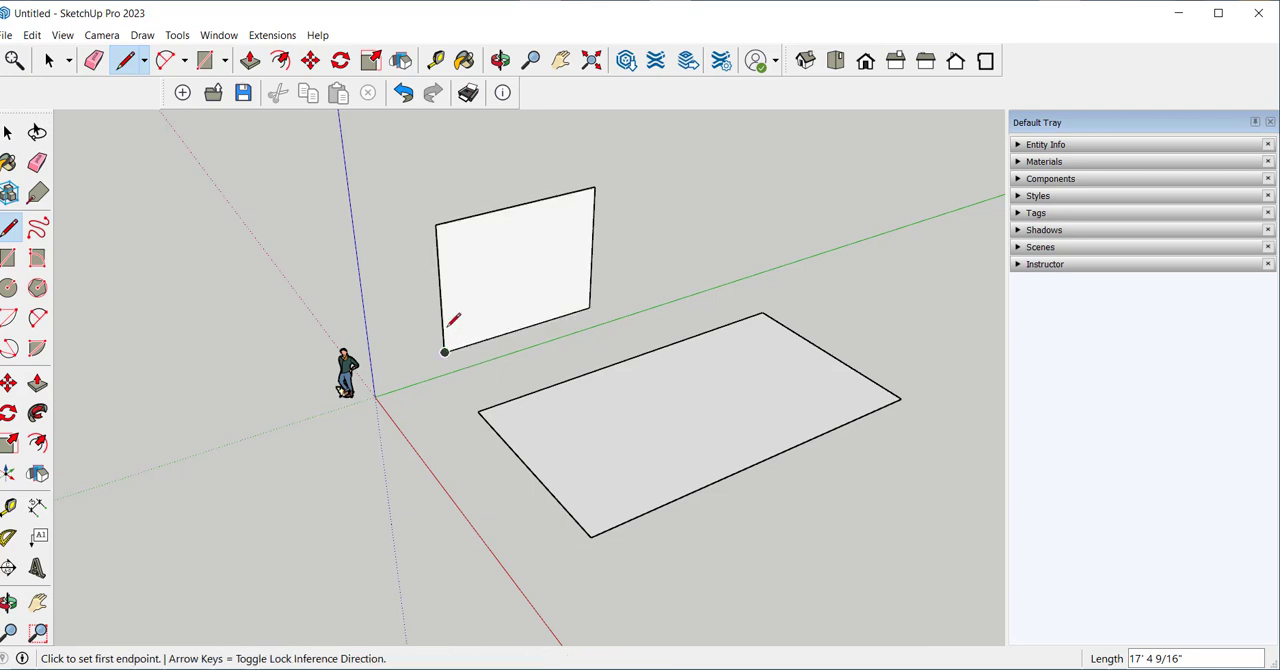
Step: Undo the drawn lines so only the ground rectangle remains
click(404, 92)
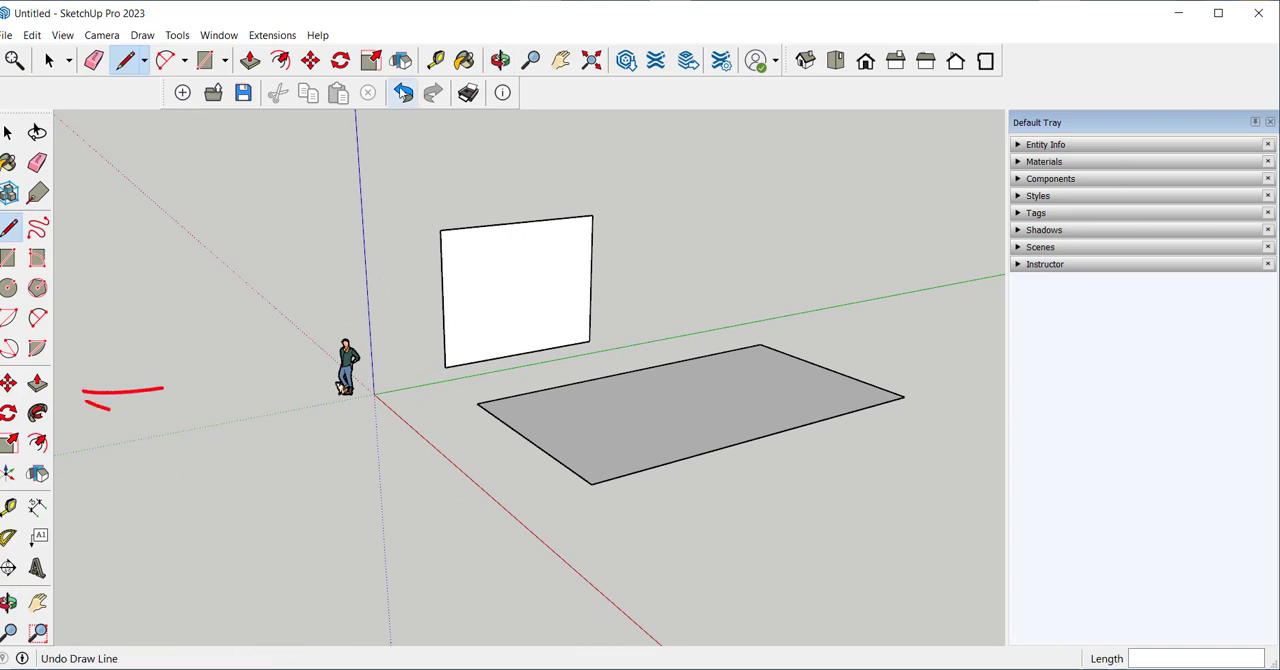
click(404, 92)
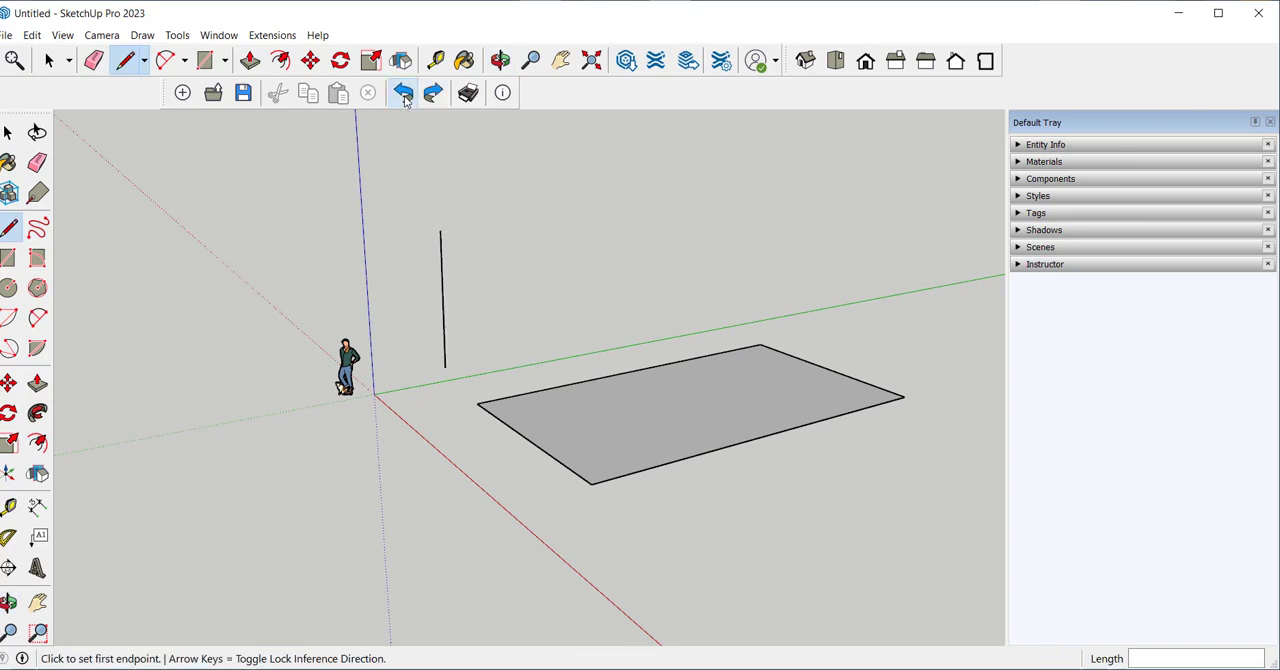
click(404, 92)
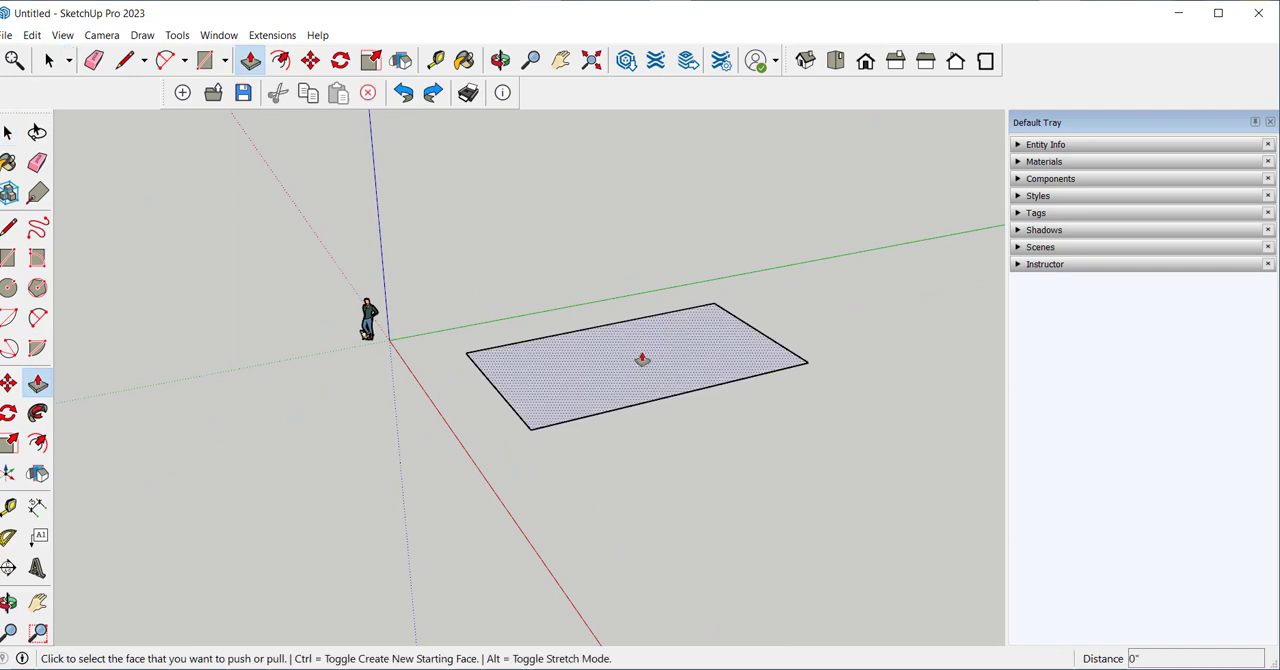
Step: Pull the ground rectangle up into a box and split its end face with a line
drag(640, 360, 640, 268)
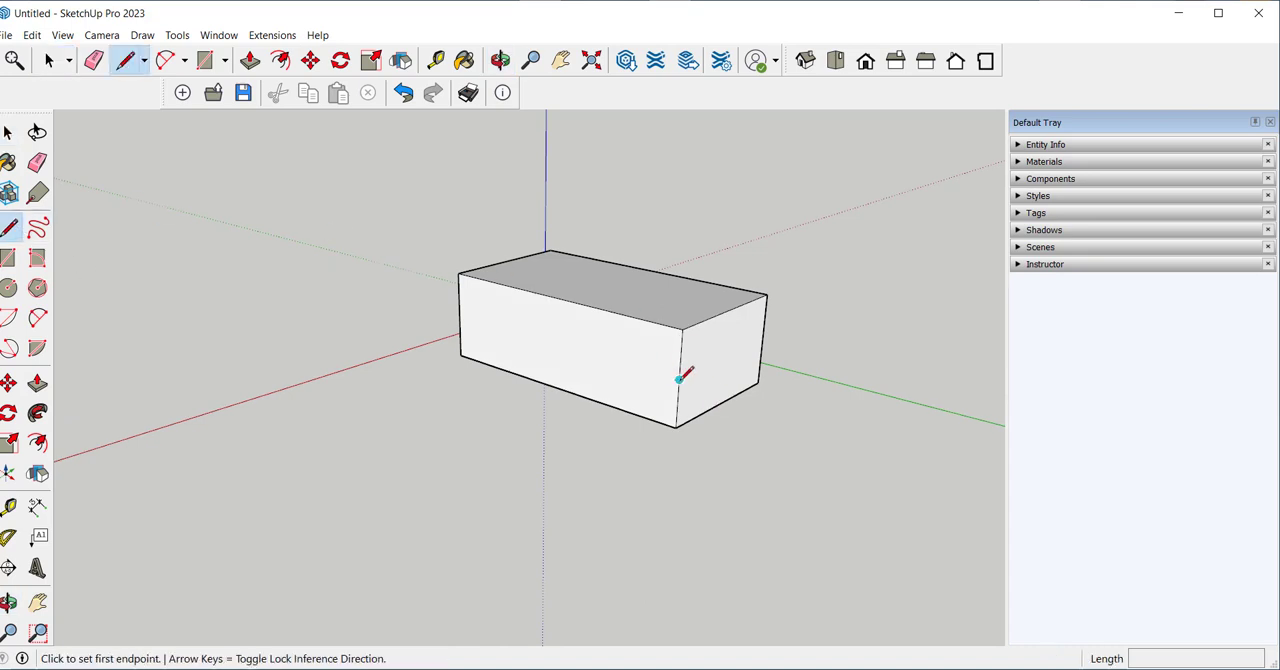
mouse_move(762, 338)
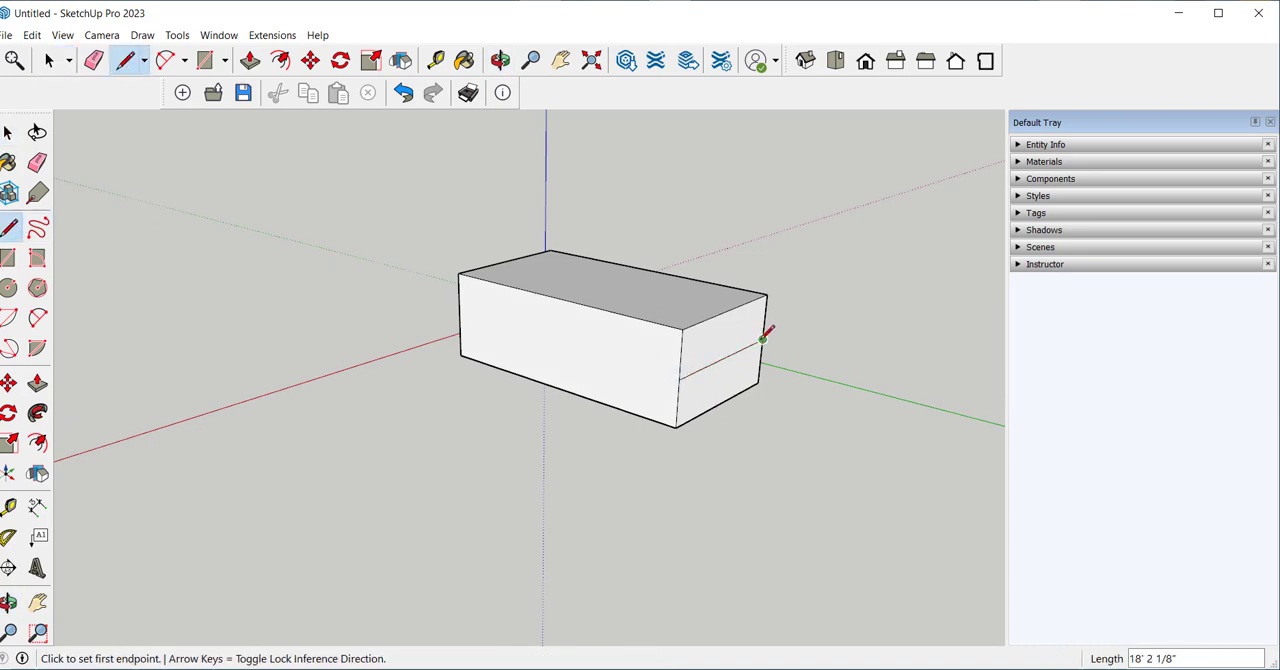
click(10, 256)
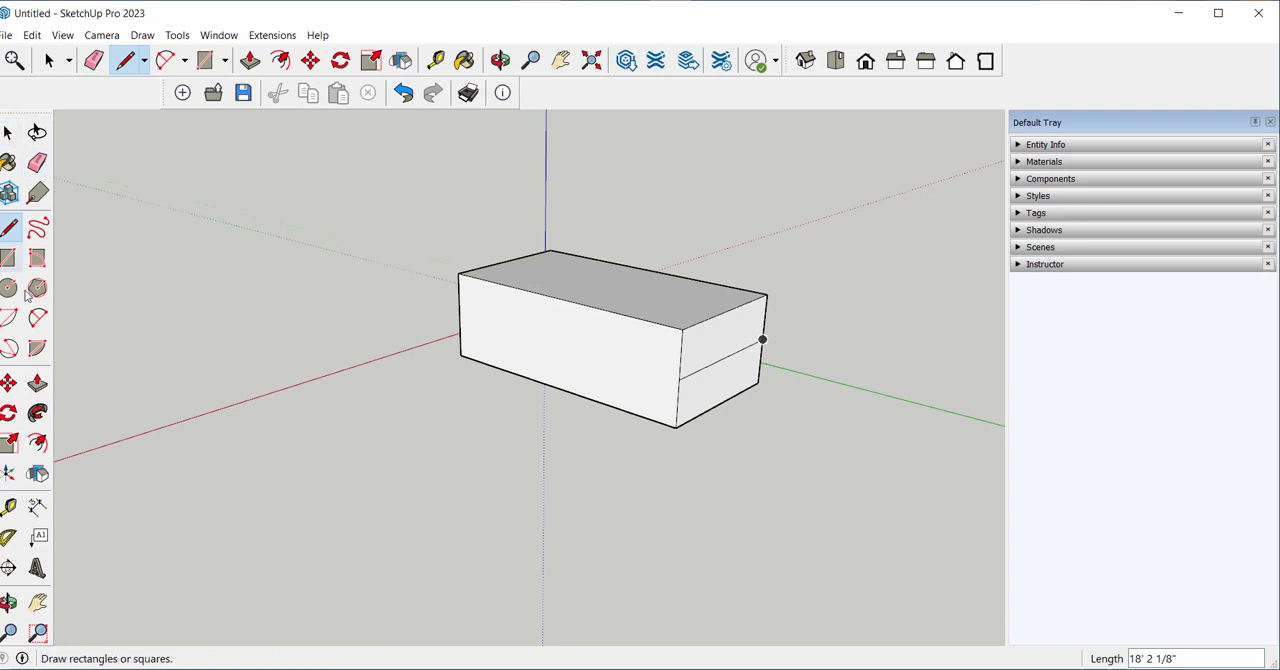
mouse_move(36, 384)
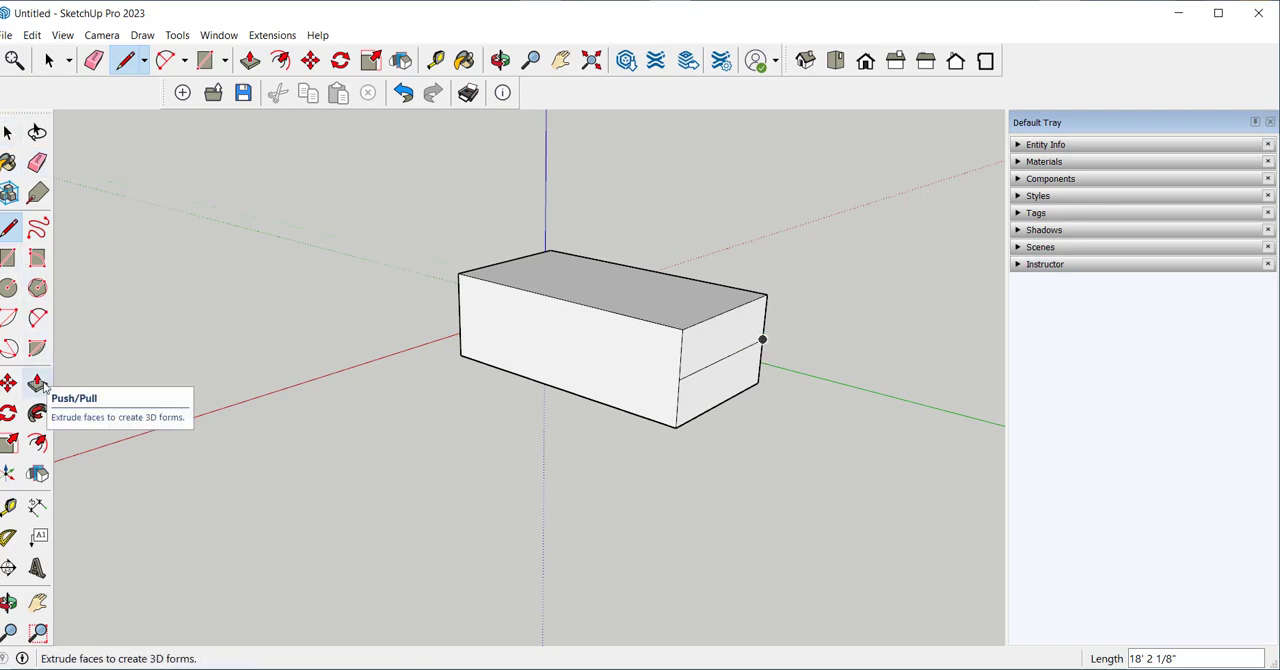
Step: Push/Pull the lower end face outward to form a jutting step
click(36, 384)
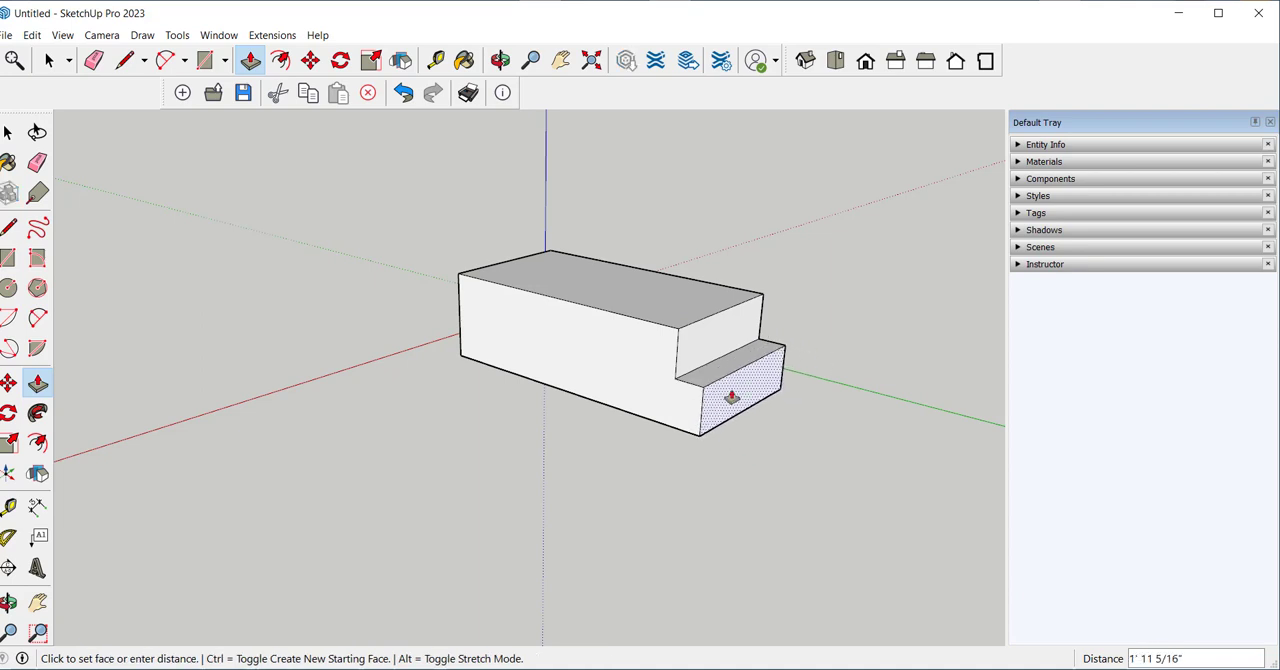
click(124, 60)
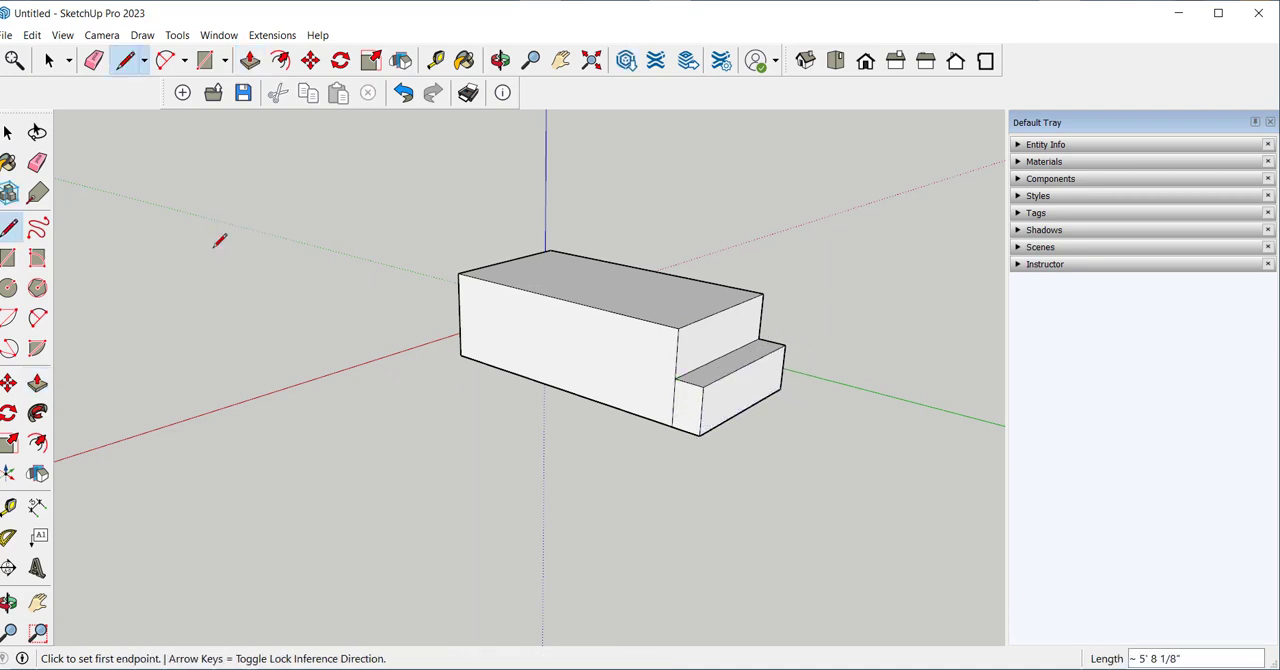
click(48, 60)
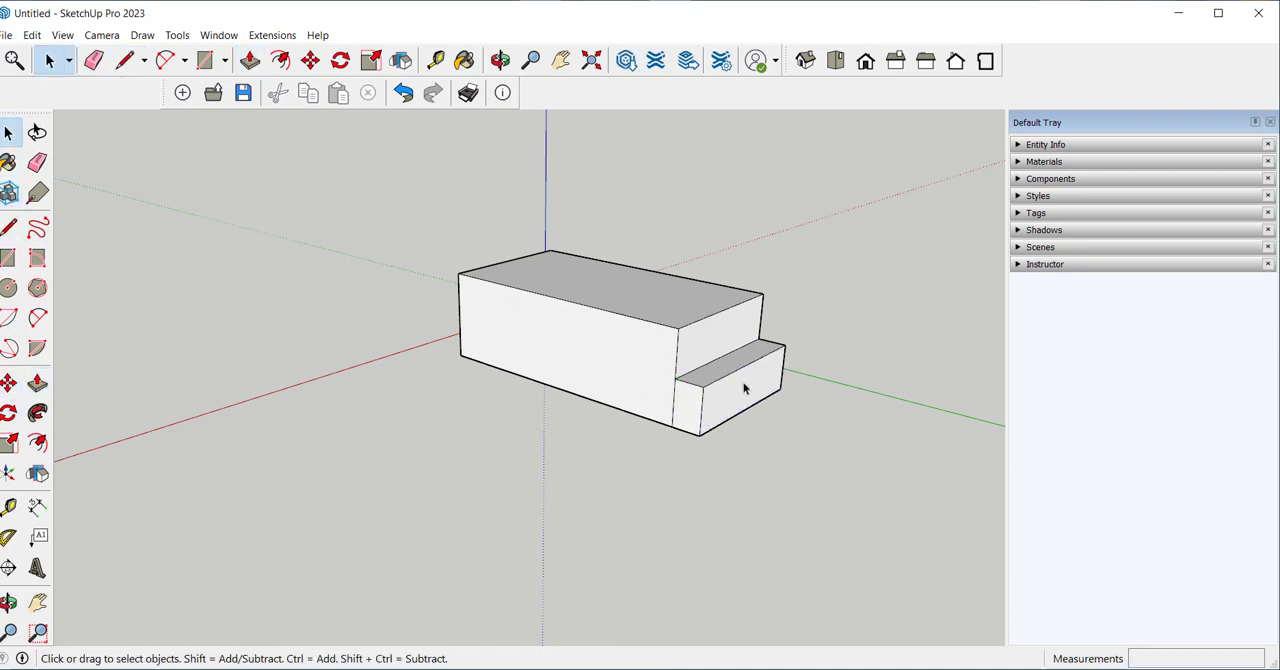
Step: Select just the lower stepped block and start dragging it away with Move
click(730, 390)
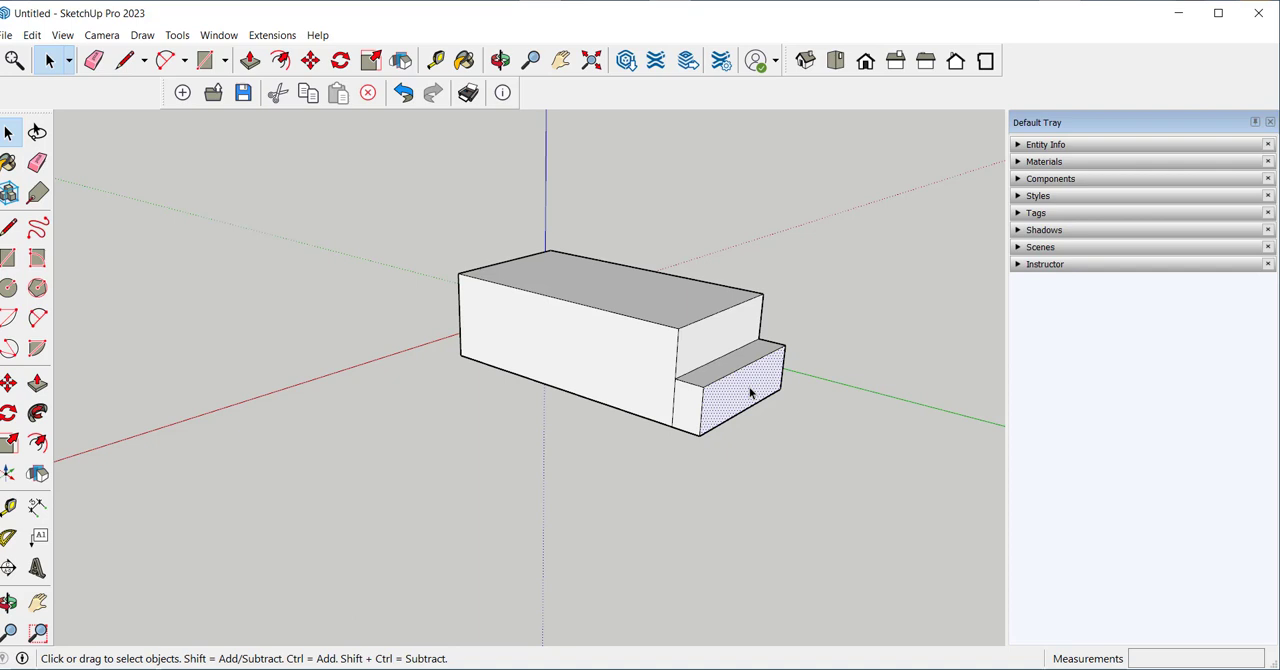
click(744, 392)
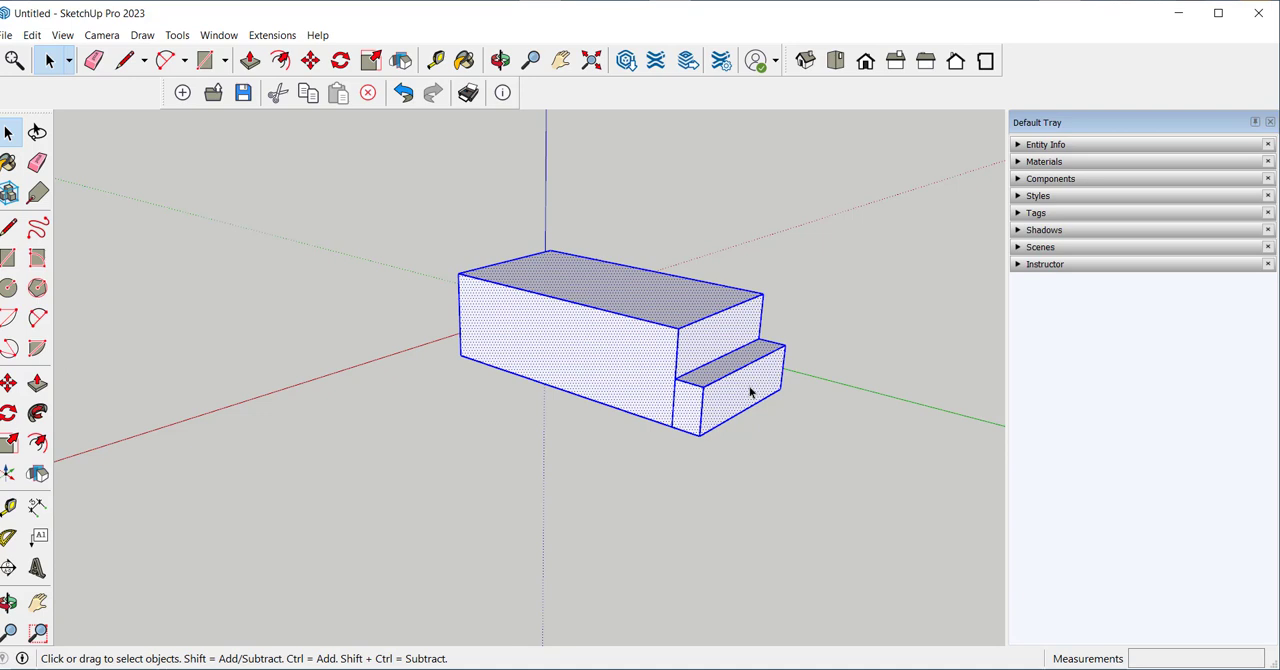
mouse_move(766, 404)
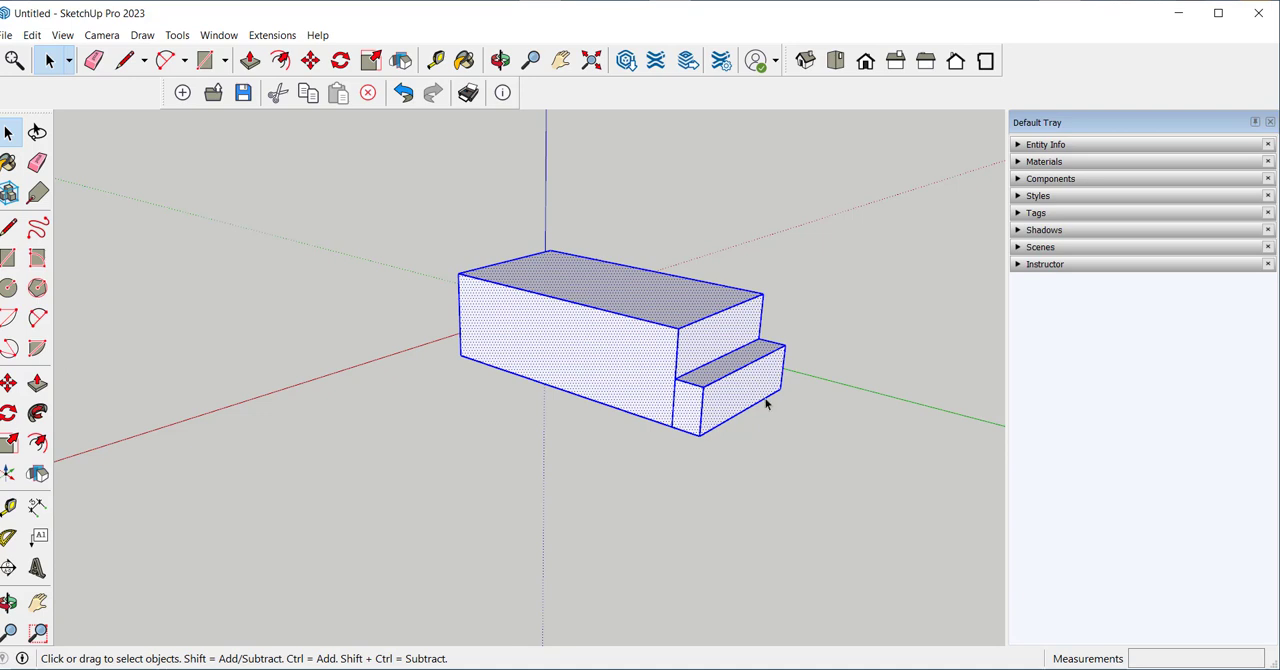
mouse_move(780, 432)
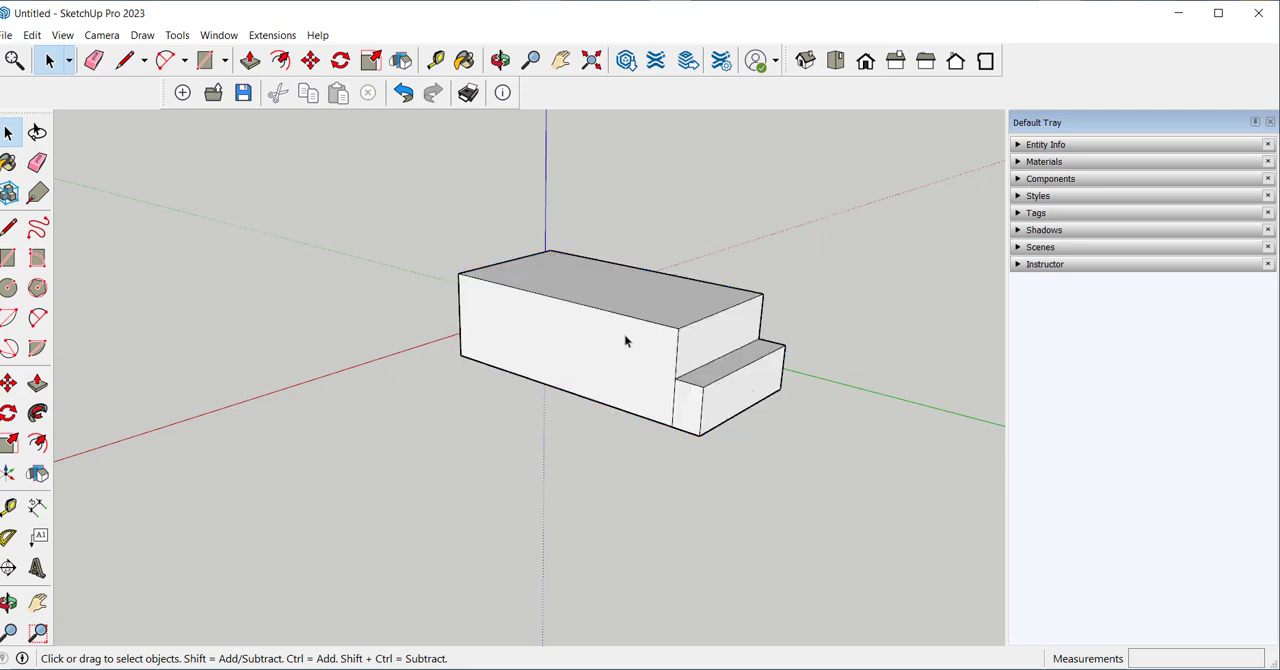
click(724, 384)
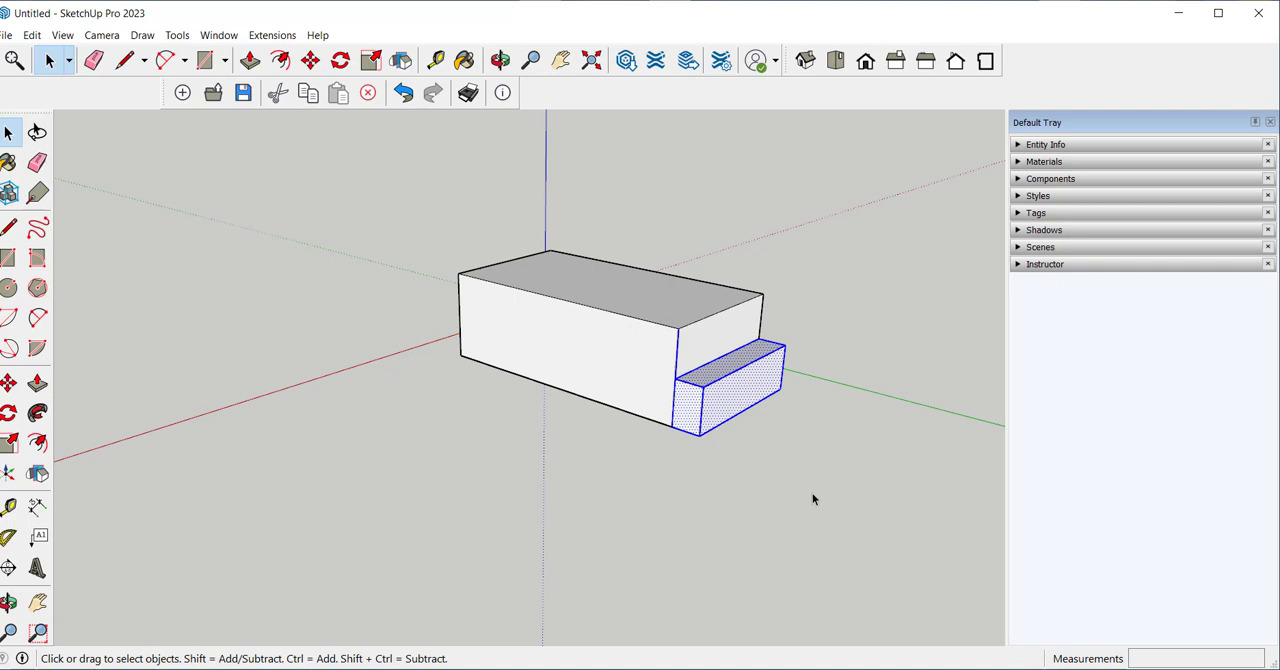
mouse_move(716, 388)
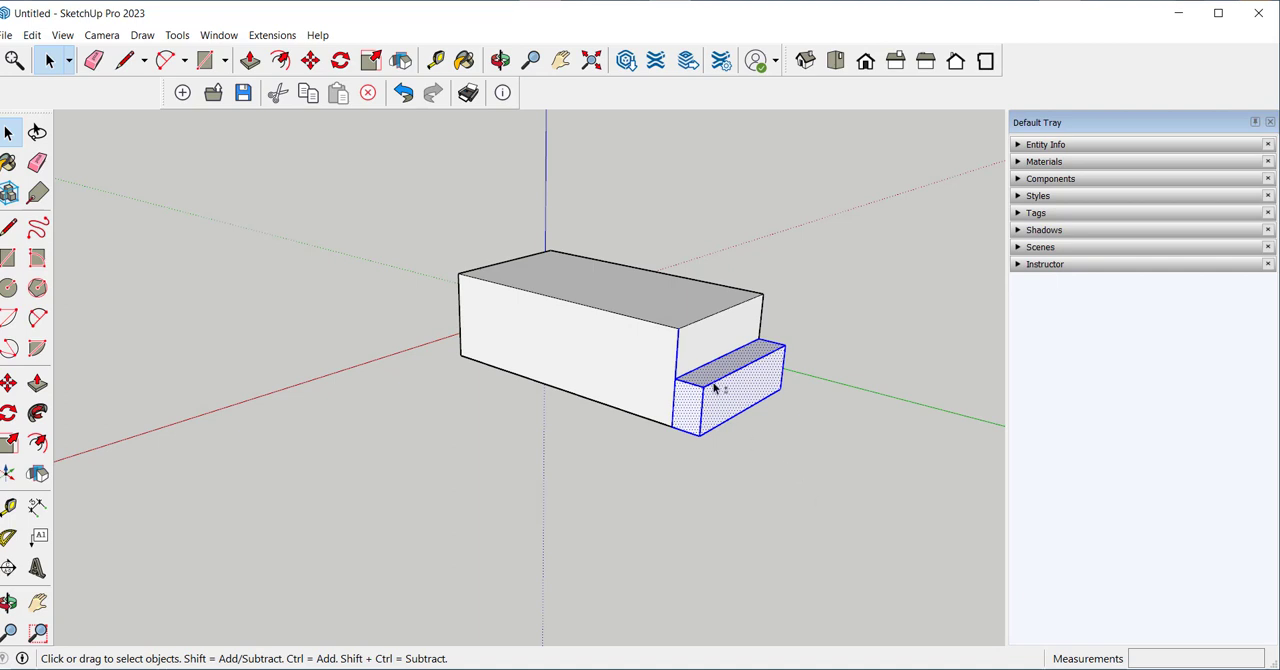
mouse_move(680, 356)
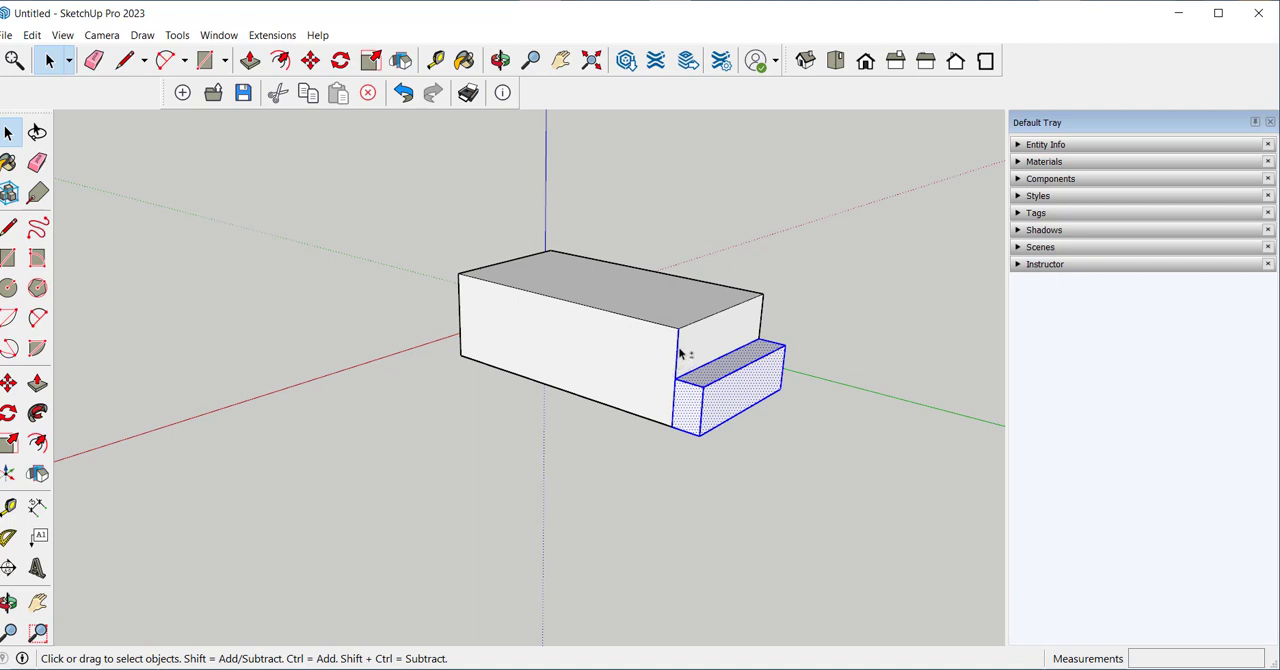
click(8, 384)
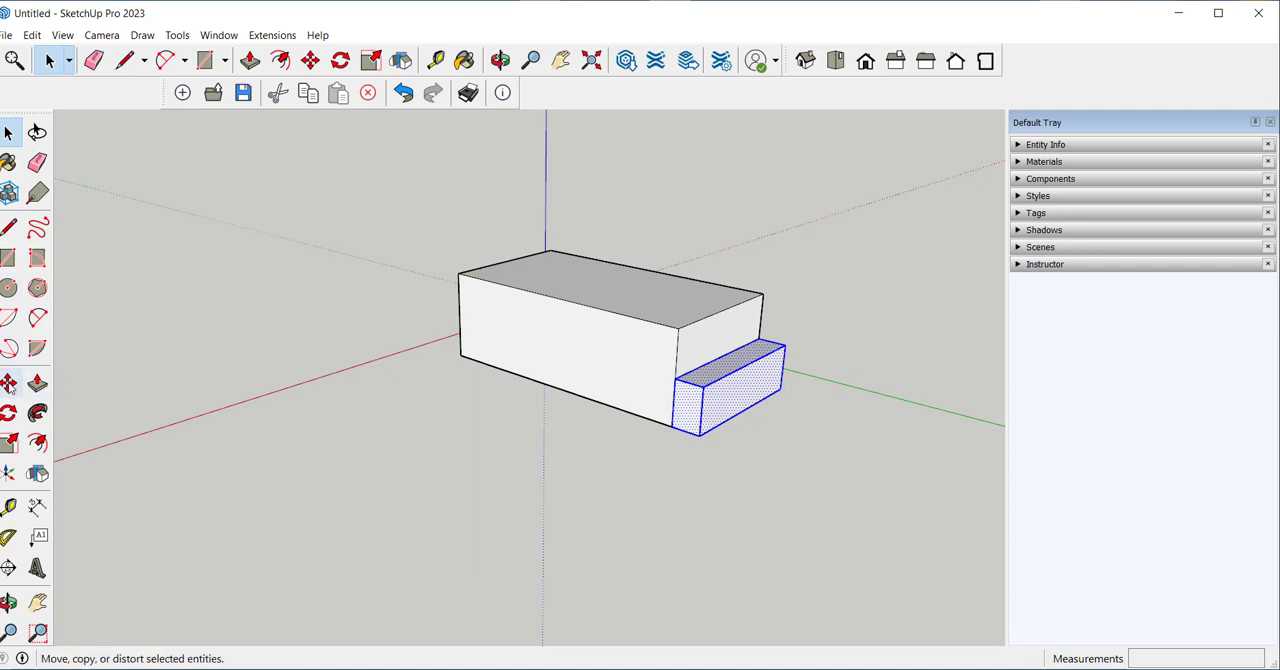
drag(730, 384, 836, 416)
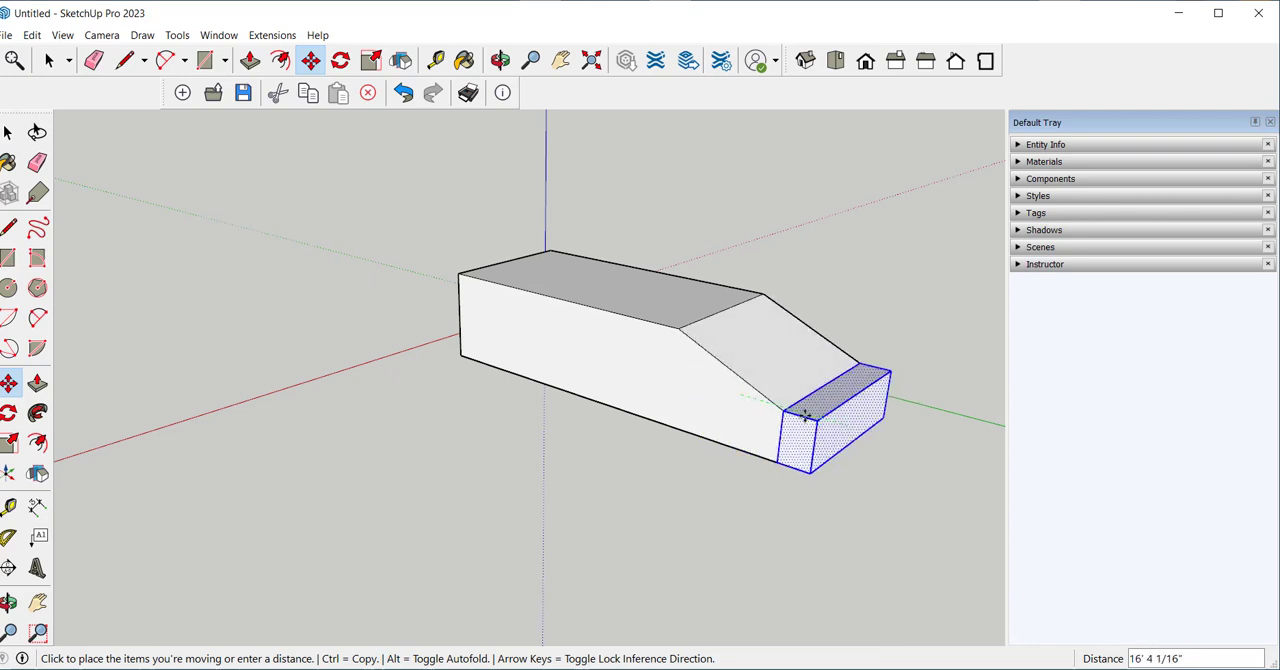
Step: Undo the distorting move and step back to the plain rectangular box
click(248, 60)
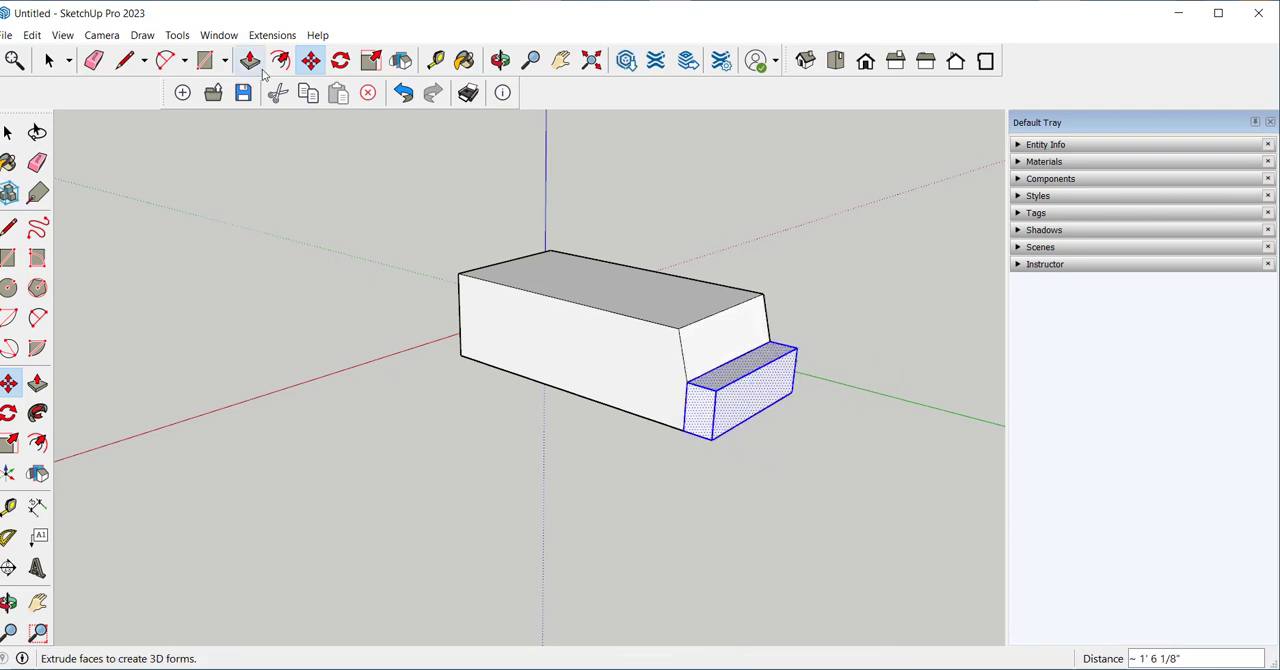
click(404, 92)
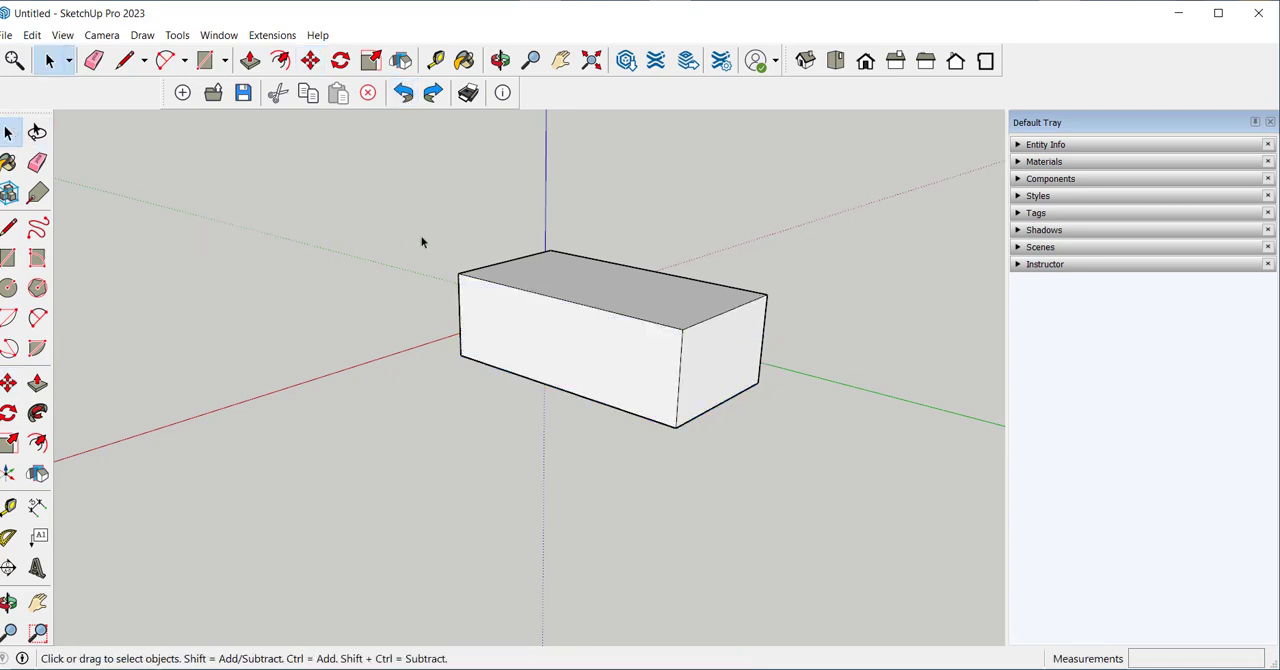
click(630, 364)
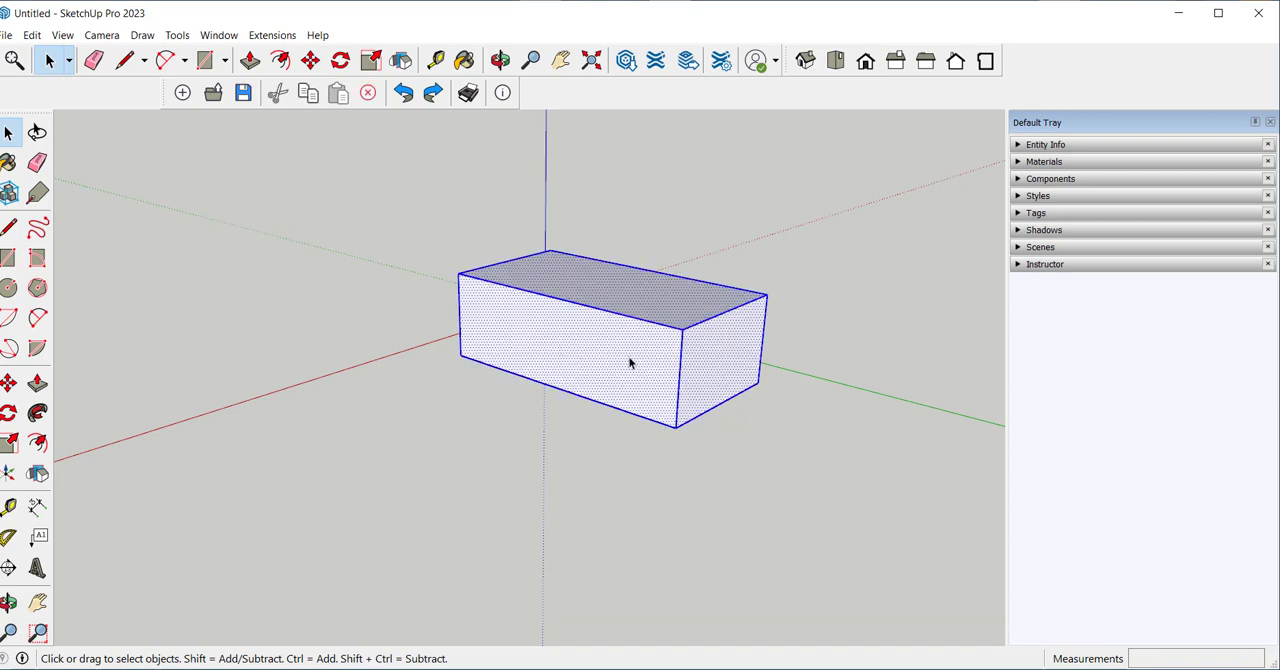
click(416, 238)
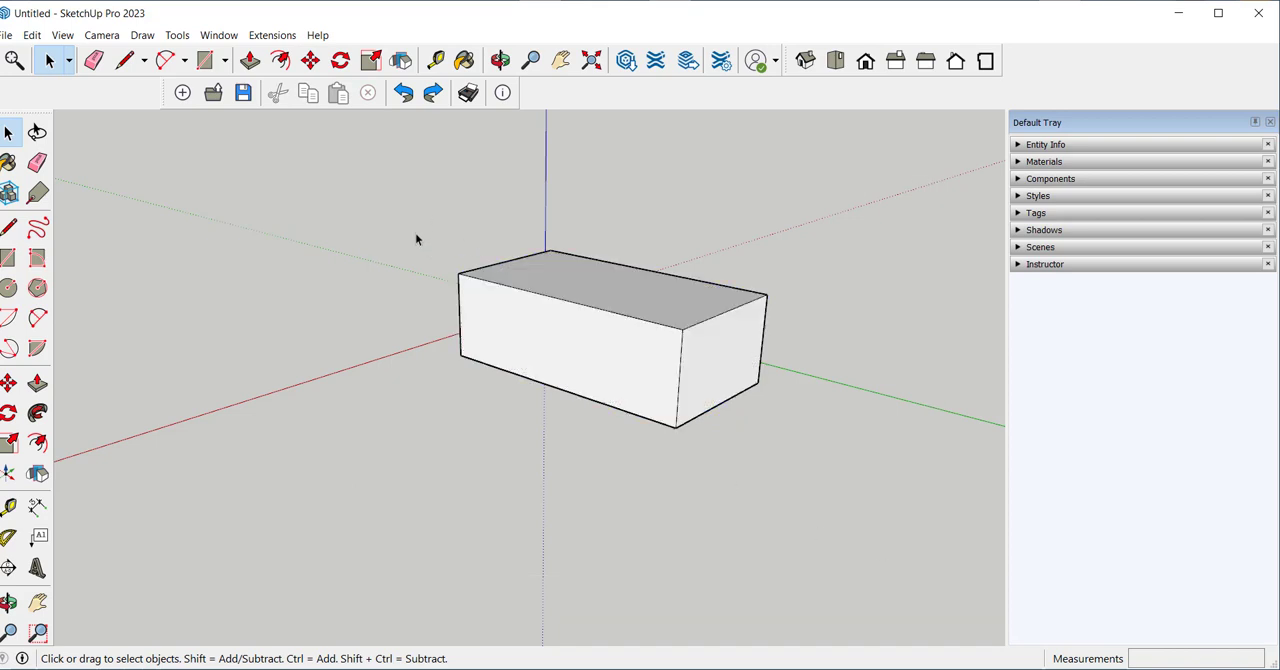
mouse_move(400, 176)
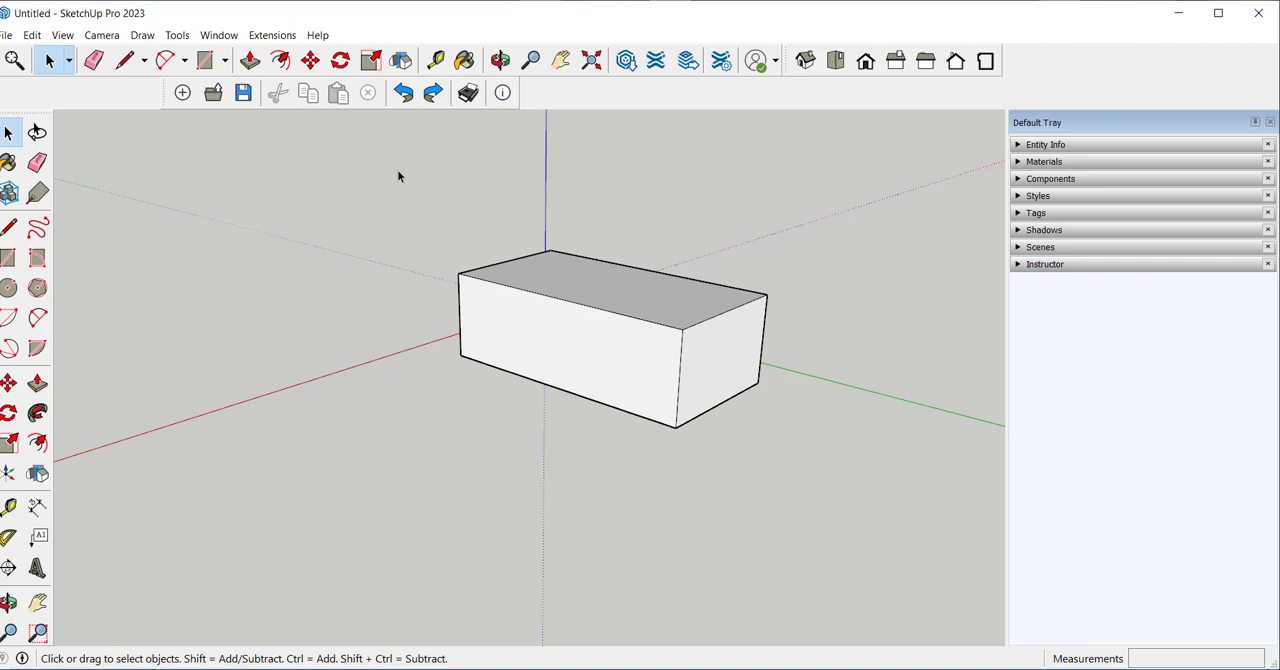
drag(398, 170, 828, 544)
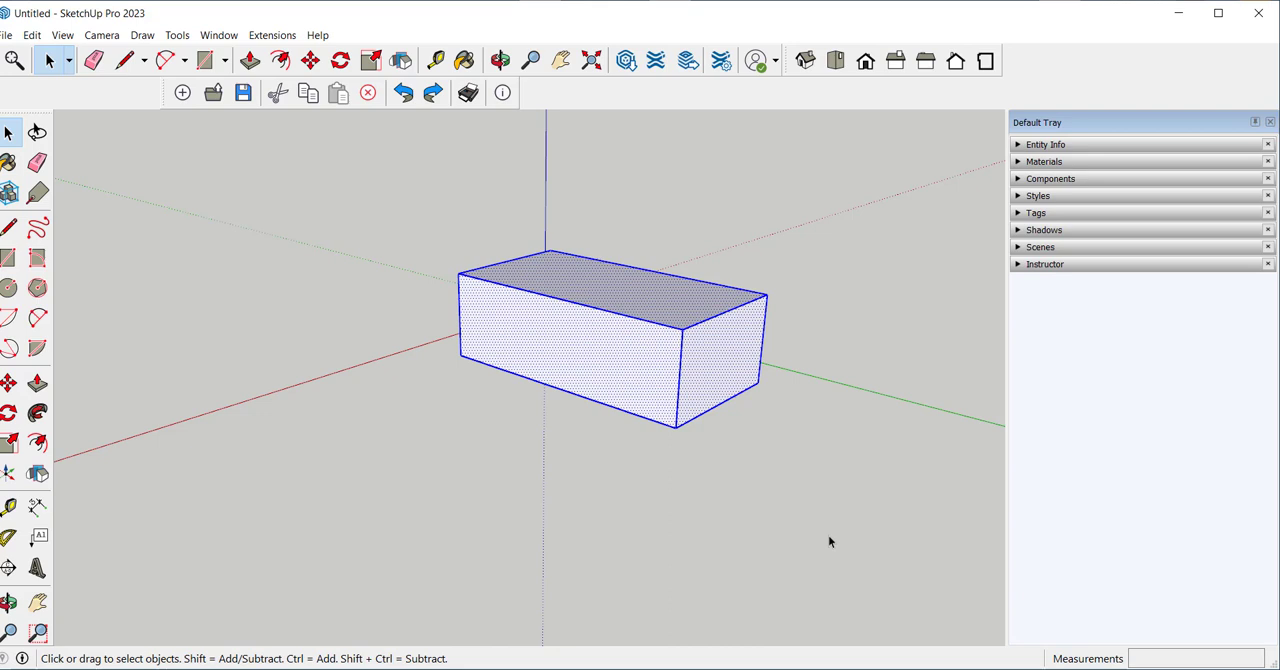
click(744, 456)
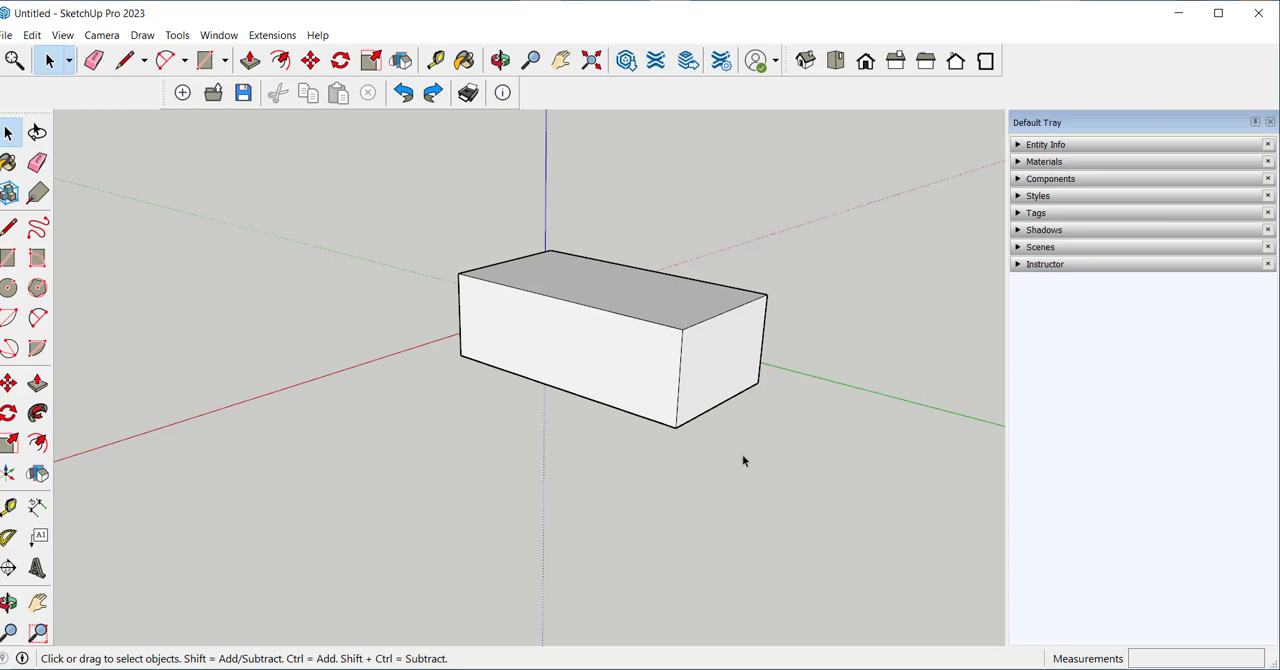
click(600, 350)
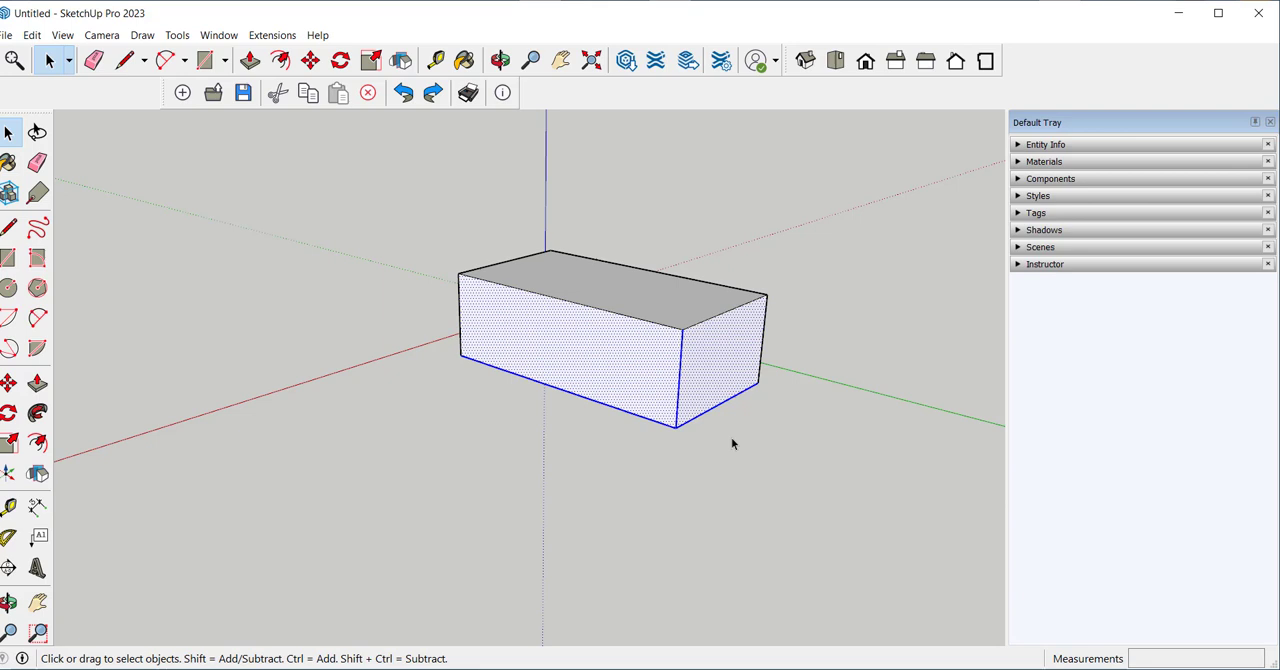
click(442, 226)
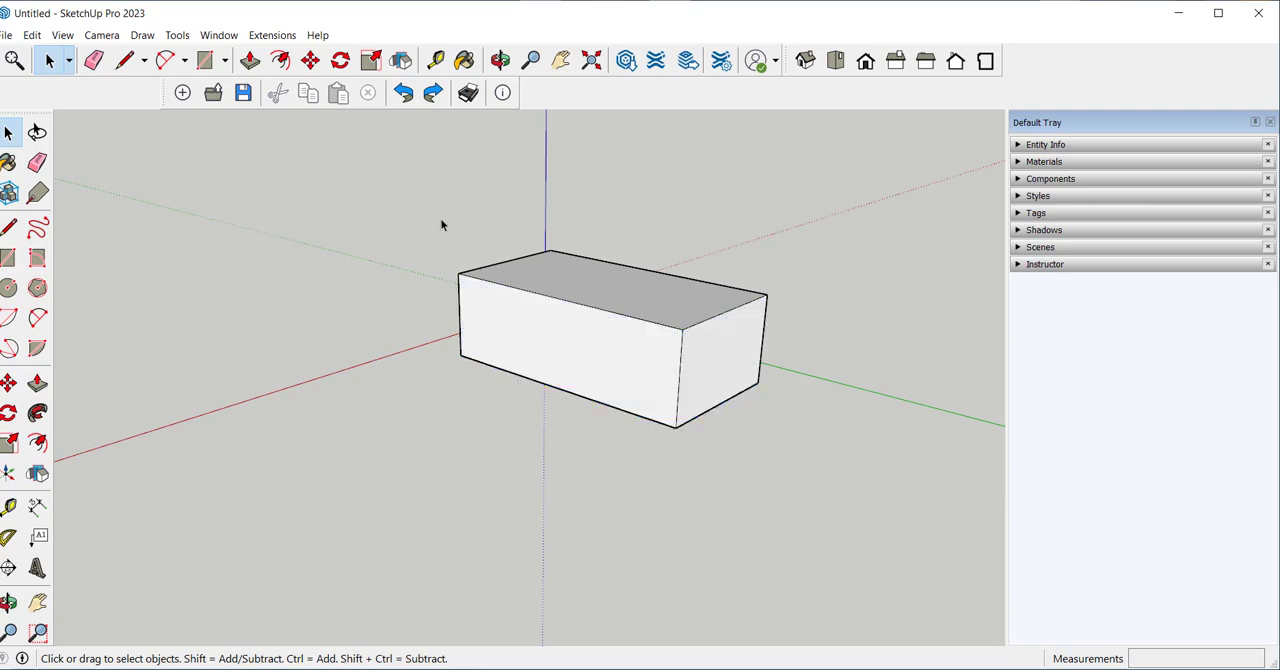
click(594, 362)
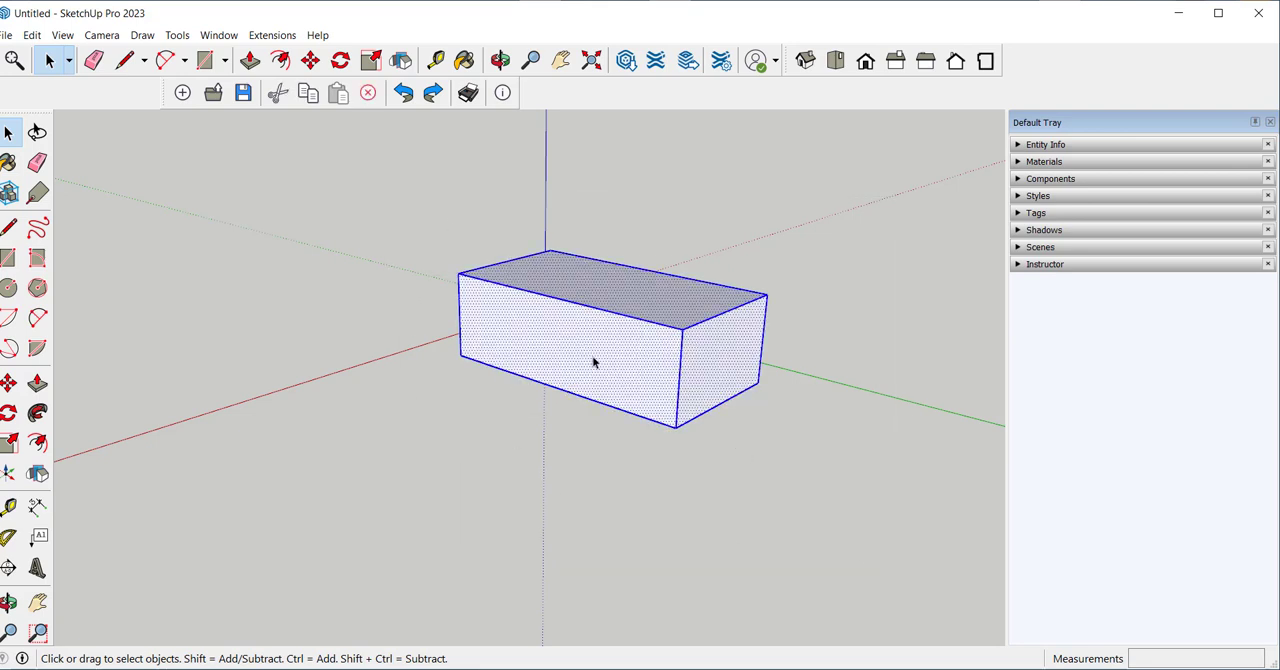
right_click(592, 360)
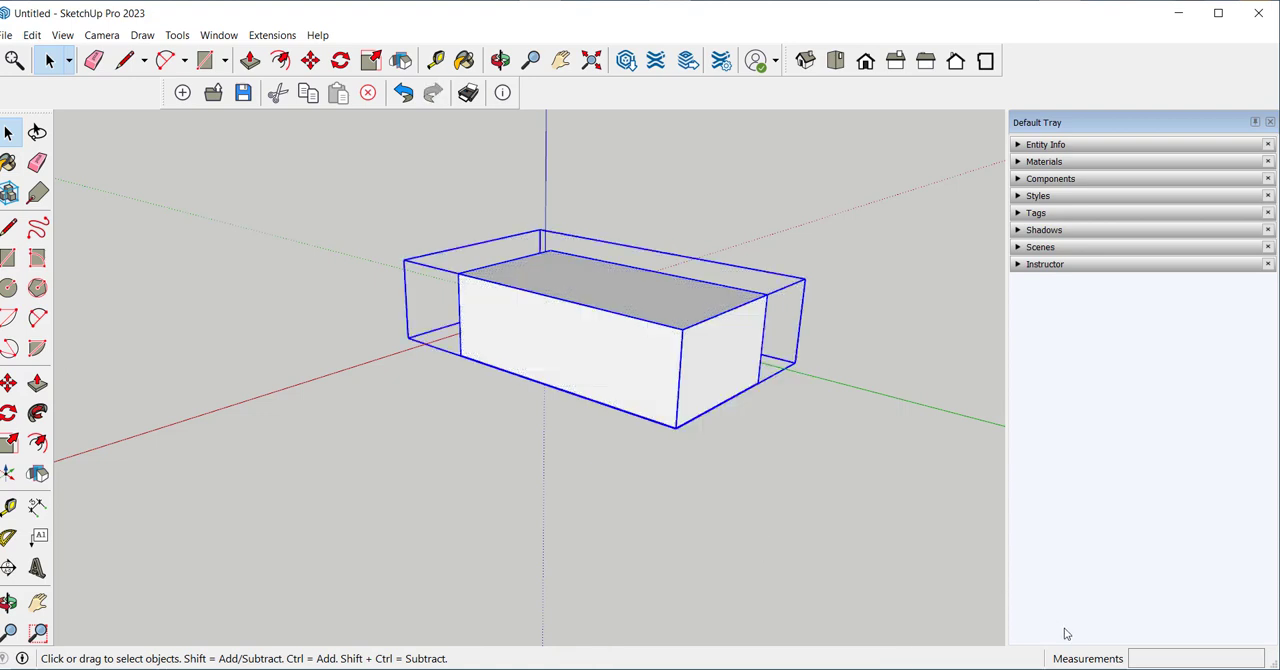
mouse_move(844, 508)
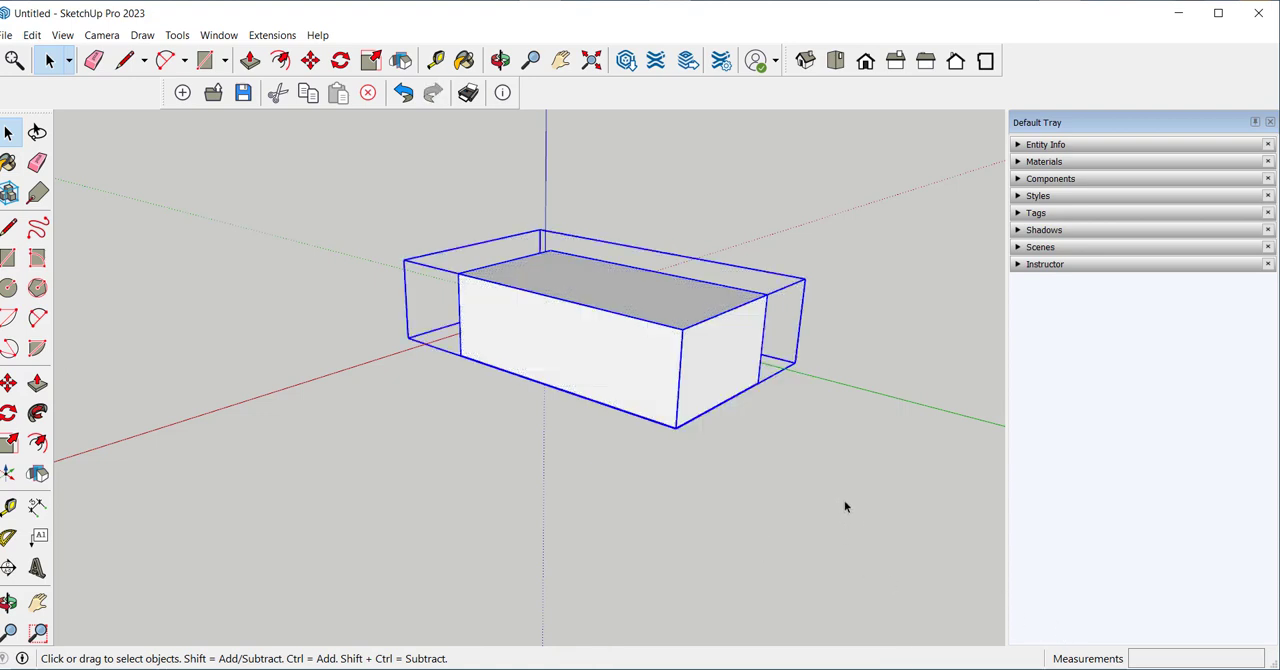
mouse_move(816, 460)
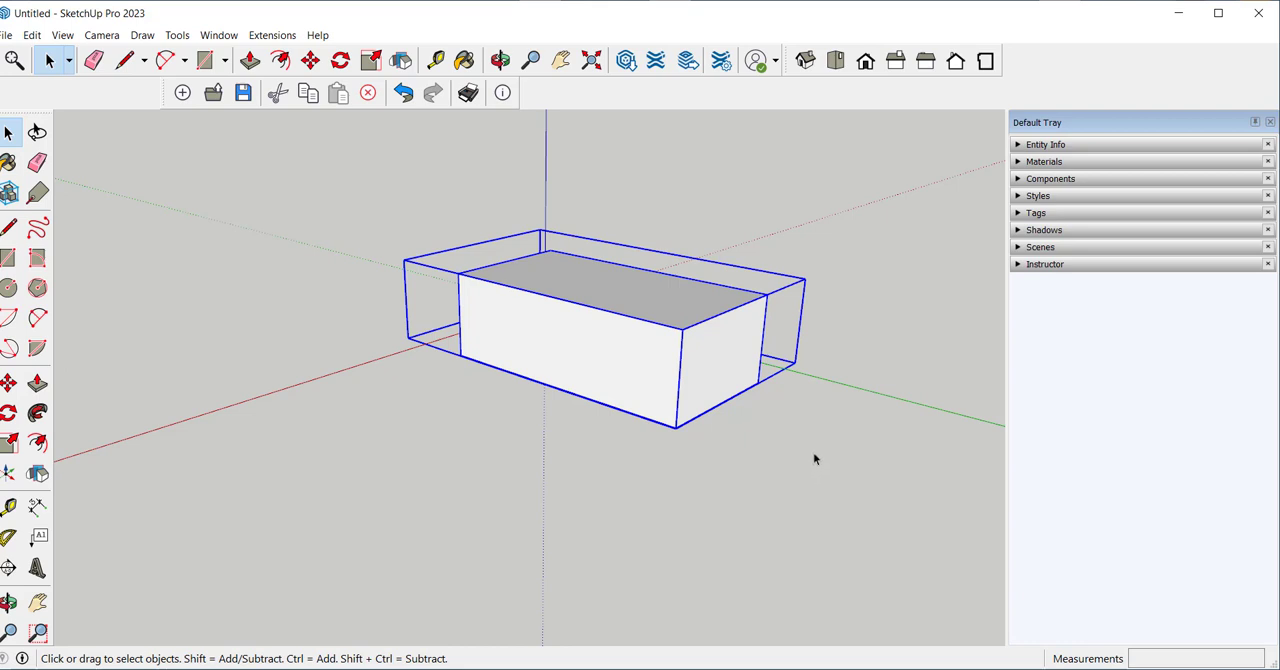
Step: Finish the box on the ground and Zoom Extents so it fills the view
click(500, 60)
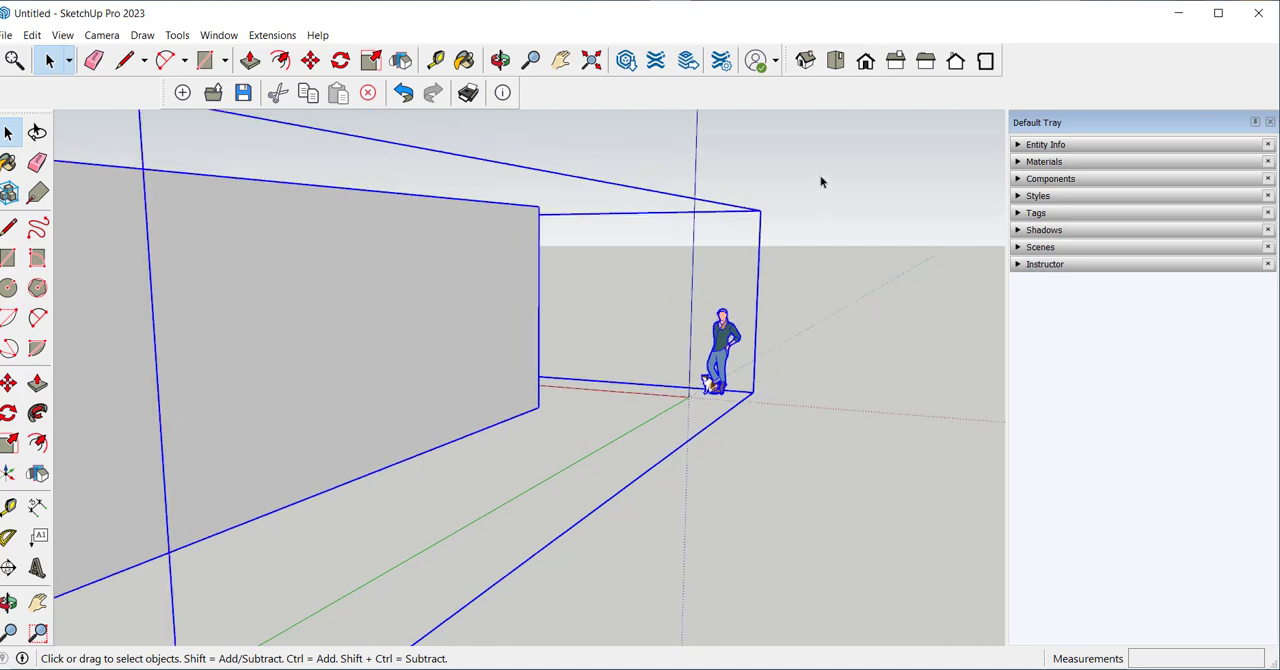
click(470, 296)
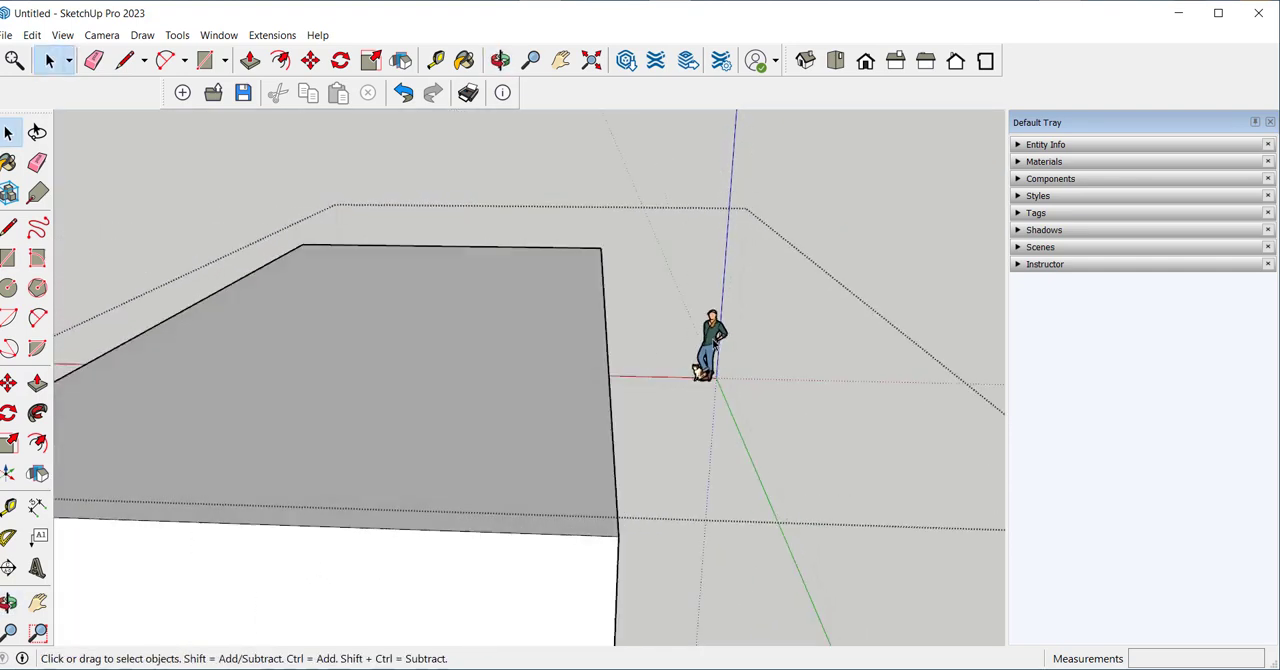
click(710, 346)
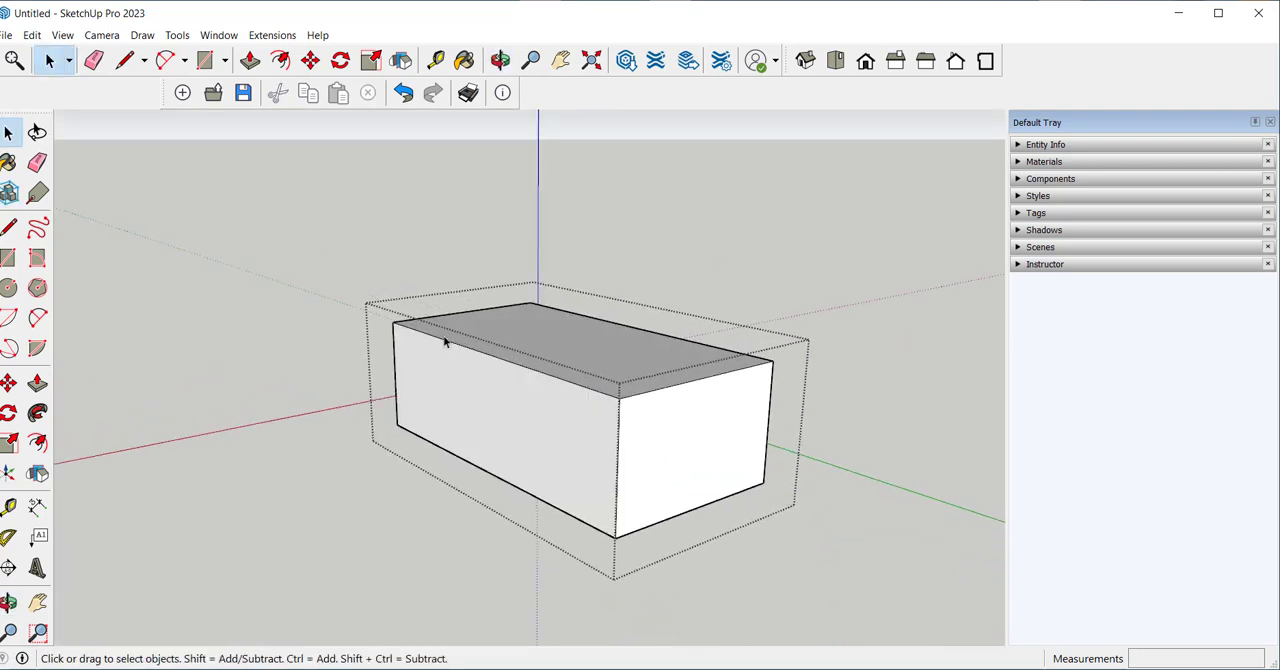
mouse_move(420, 296)
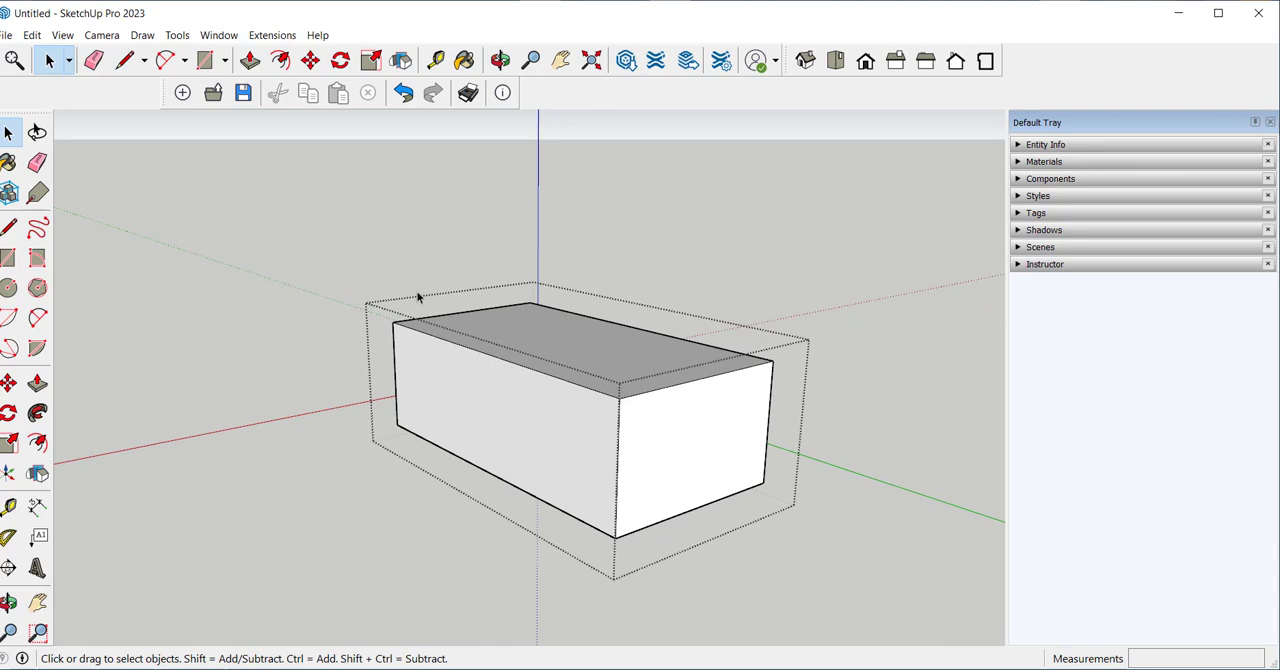
mouse_move(360, 268)
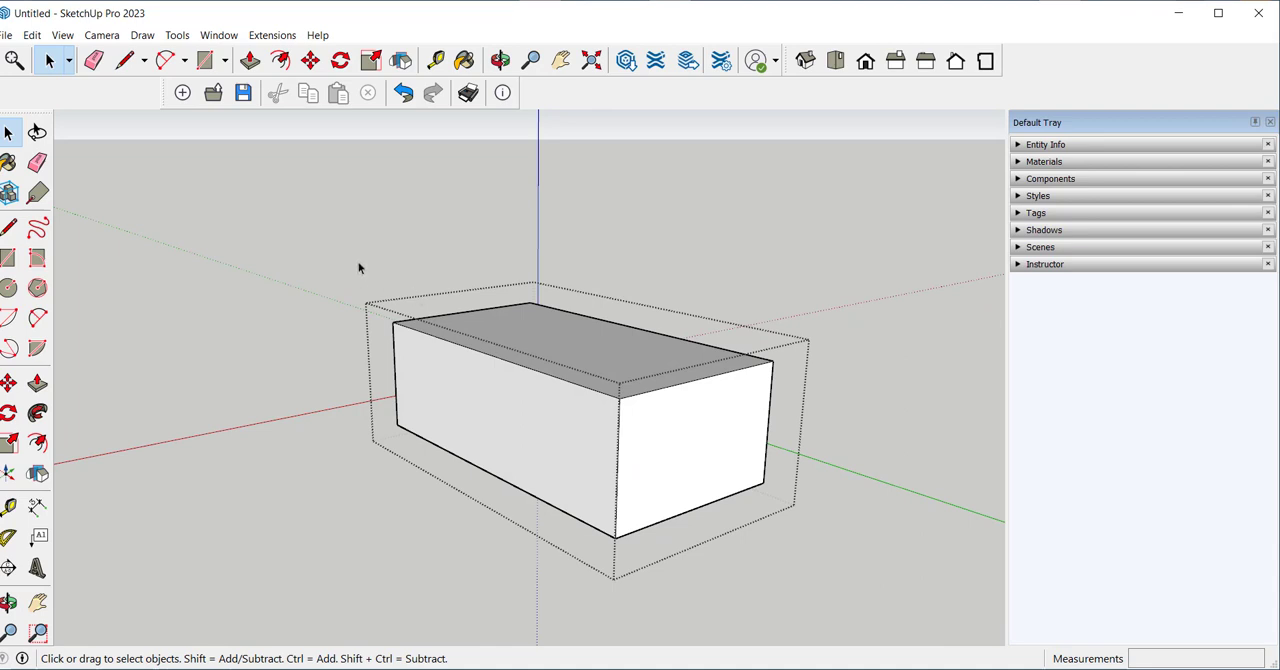
mouse_move(470, 246)
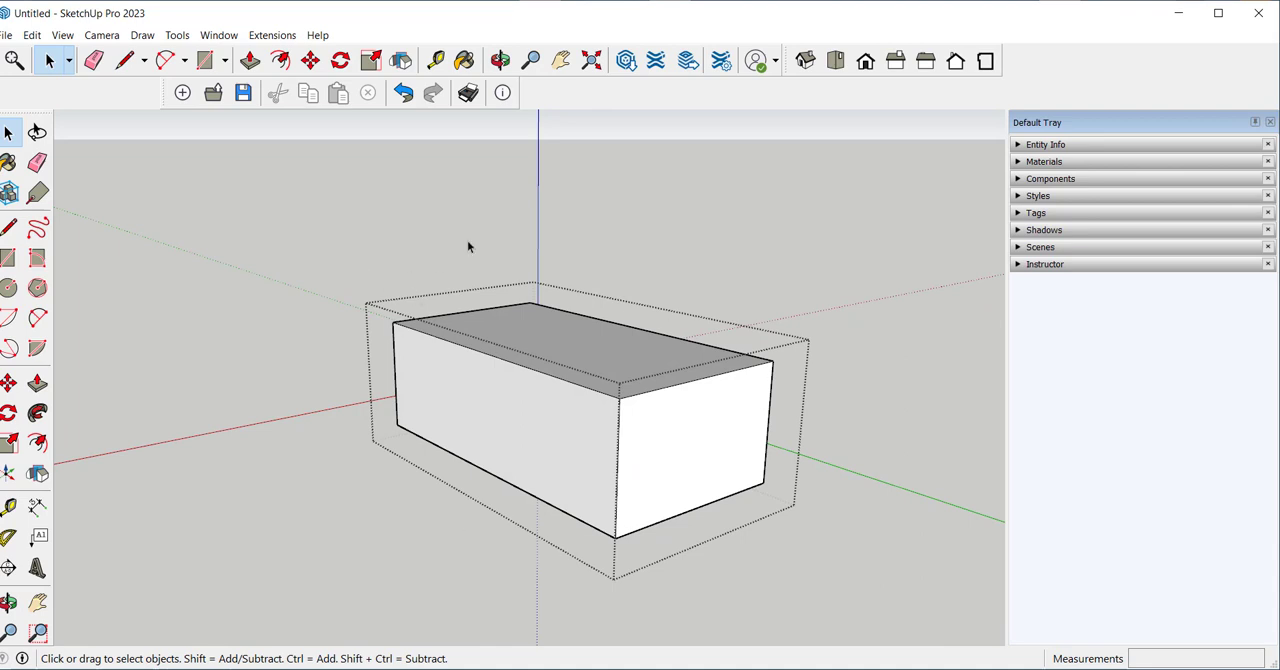
mouse_move(408, 232)
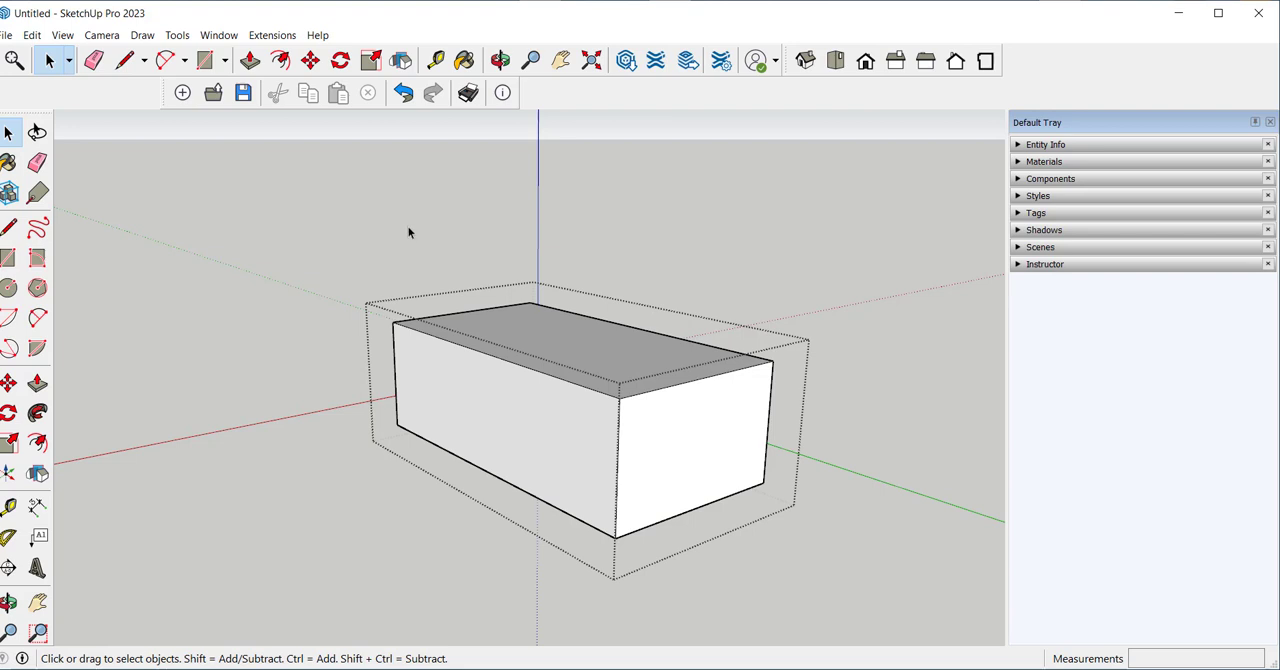
Step: Draw a horizontal edge across the box's front face partway up
click(500, 60)
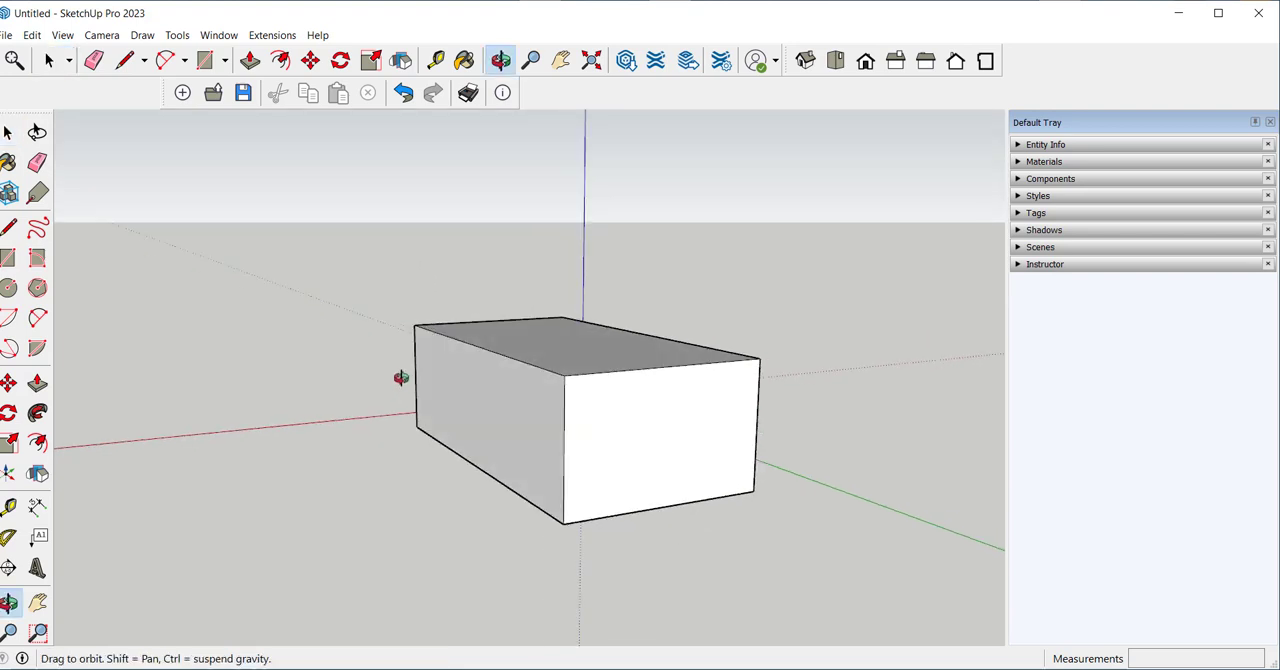
click(48, 60)
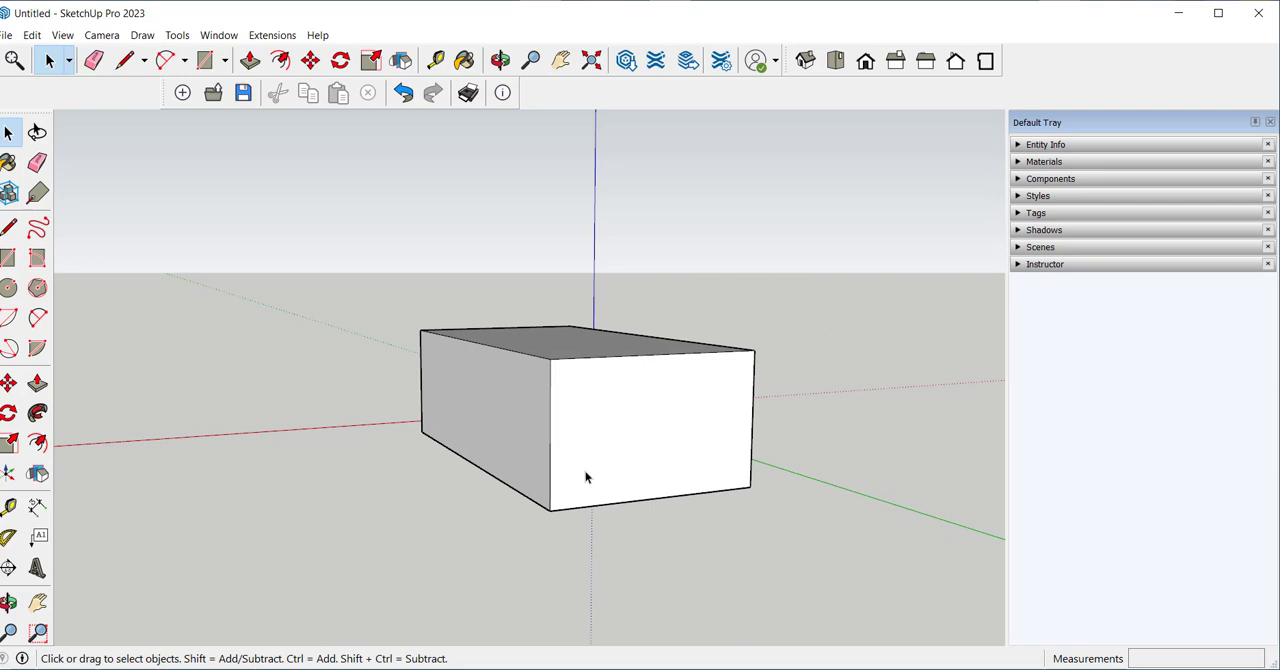
click(124, 60)
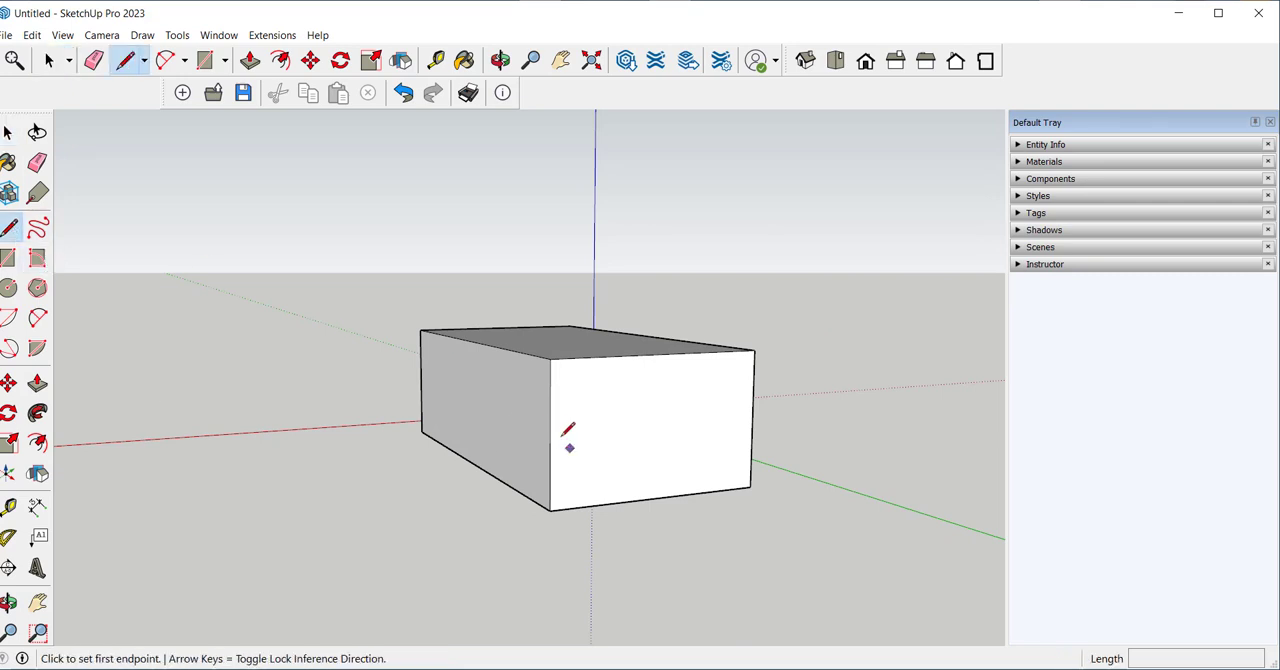
click(570, 428)
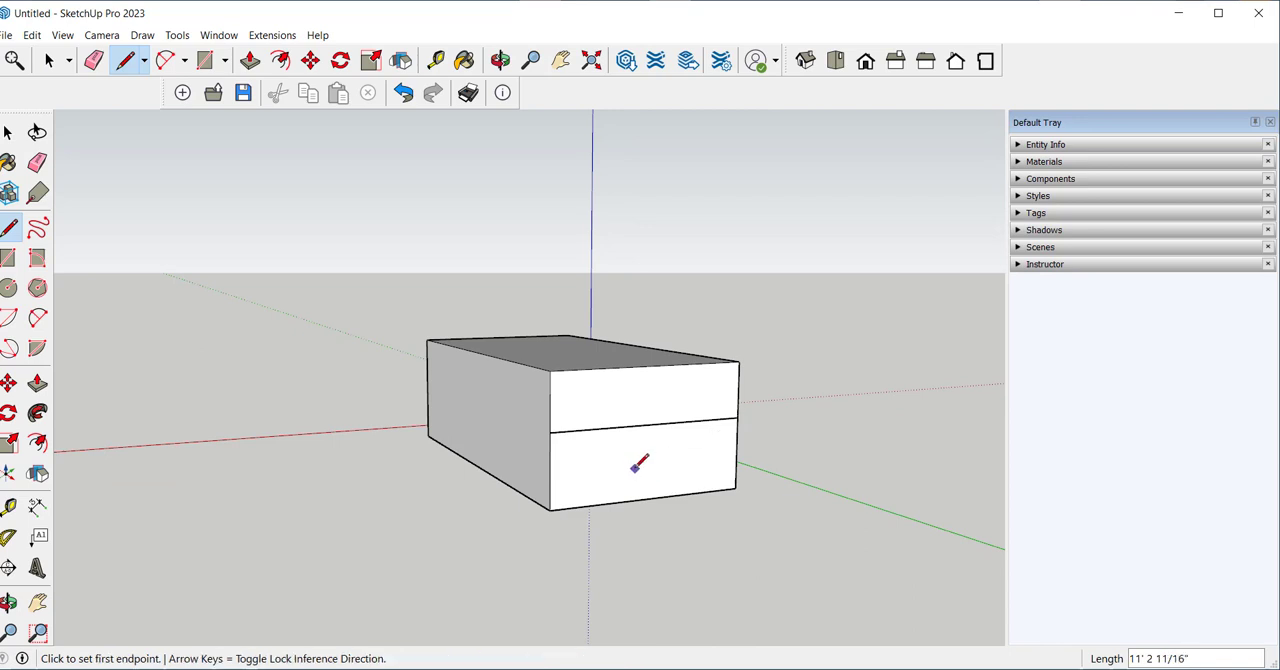
click(500, 60)
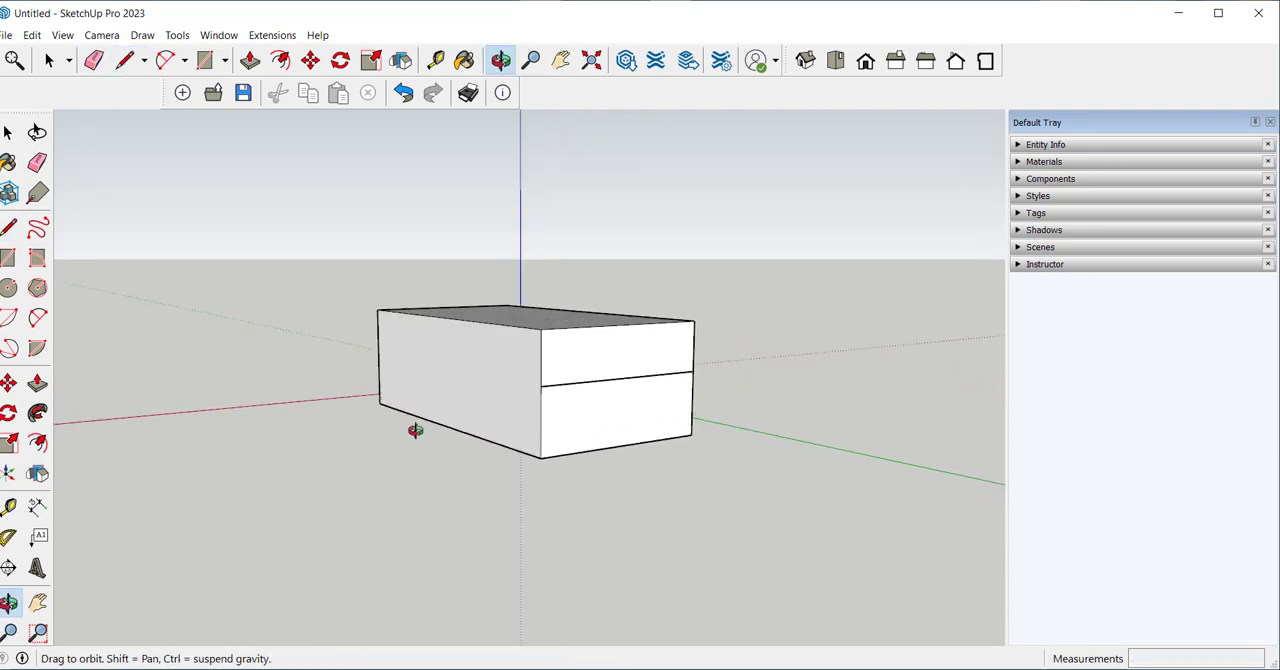
Step: Draw a matching horizontal edge across the box's side face
click(128, 60)
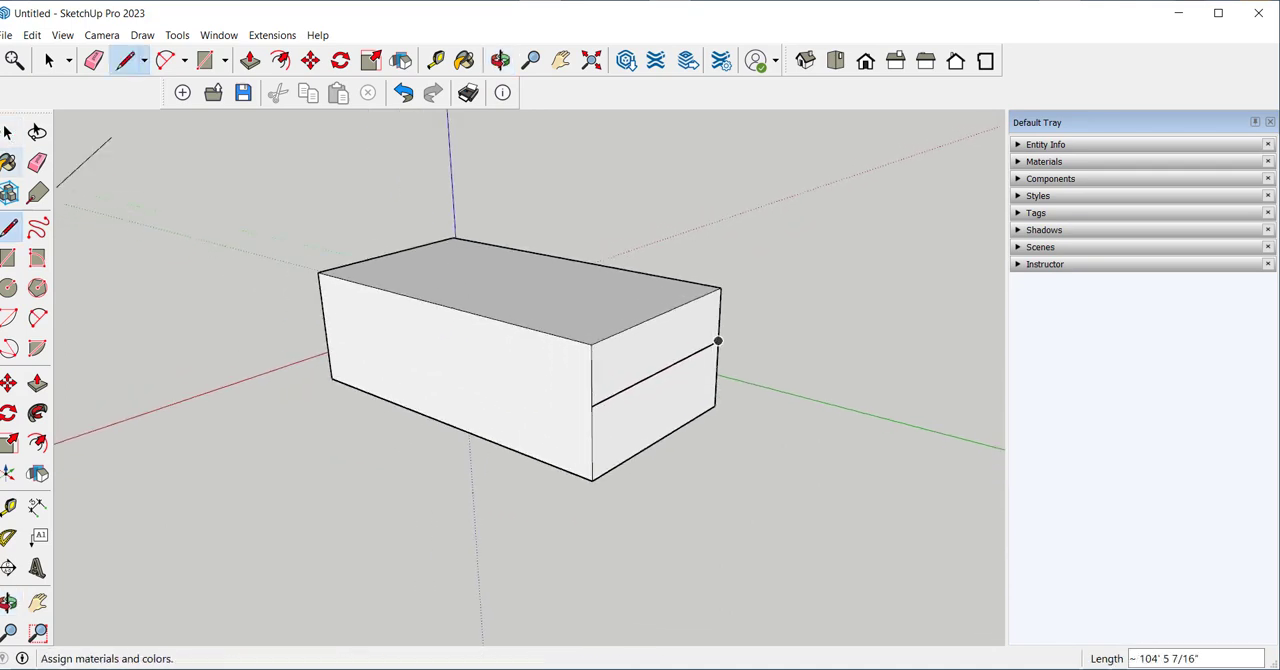
click(48, 60)
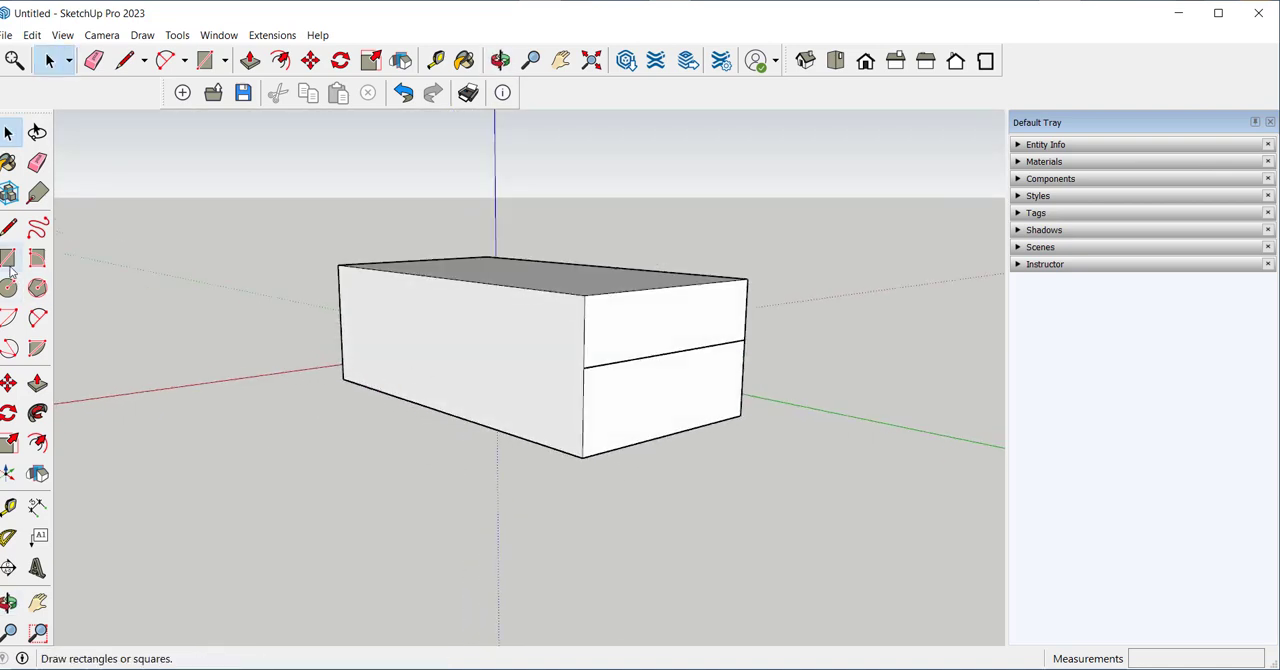
mouse_move(10, 258)
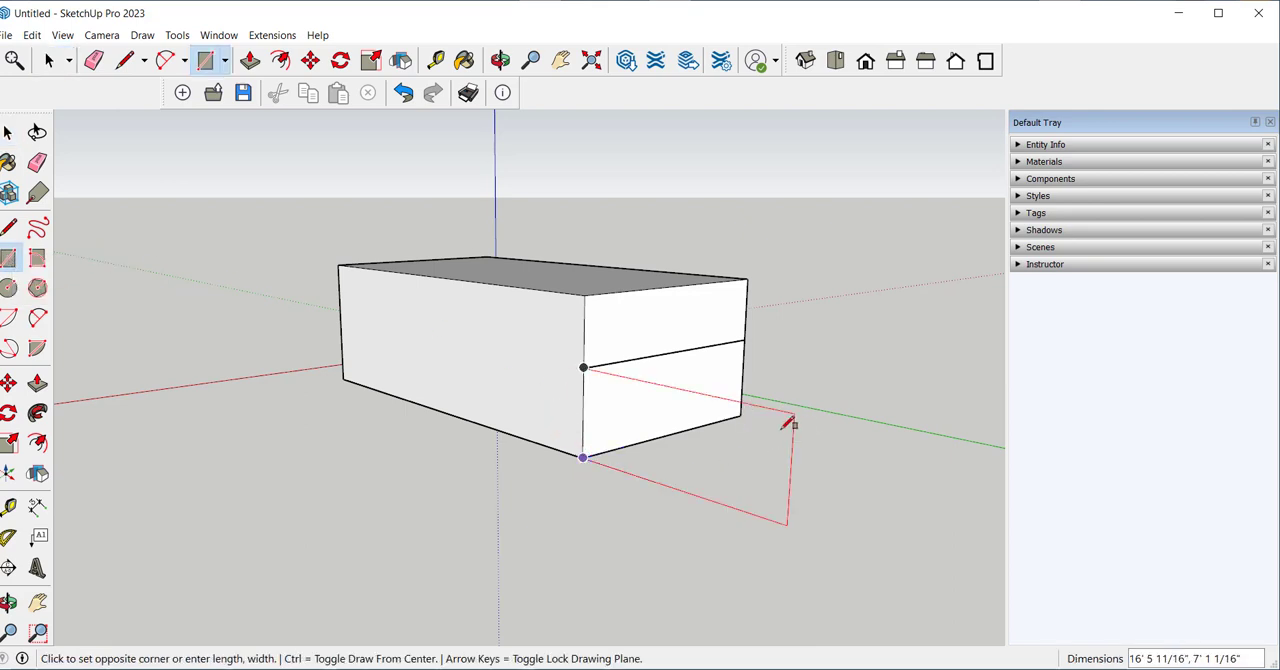
click(36, 260)
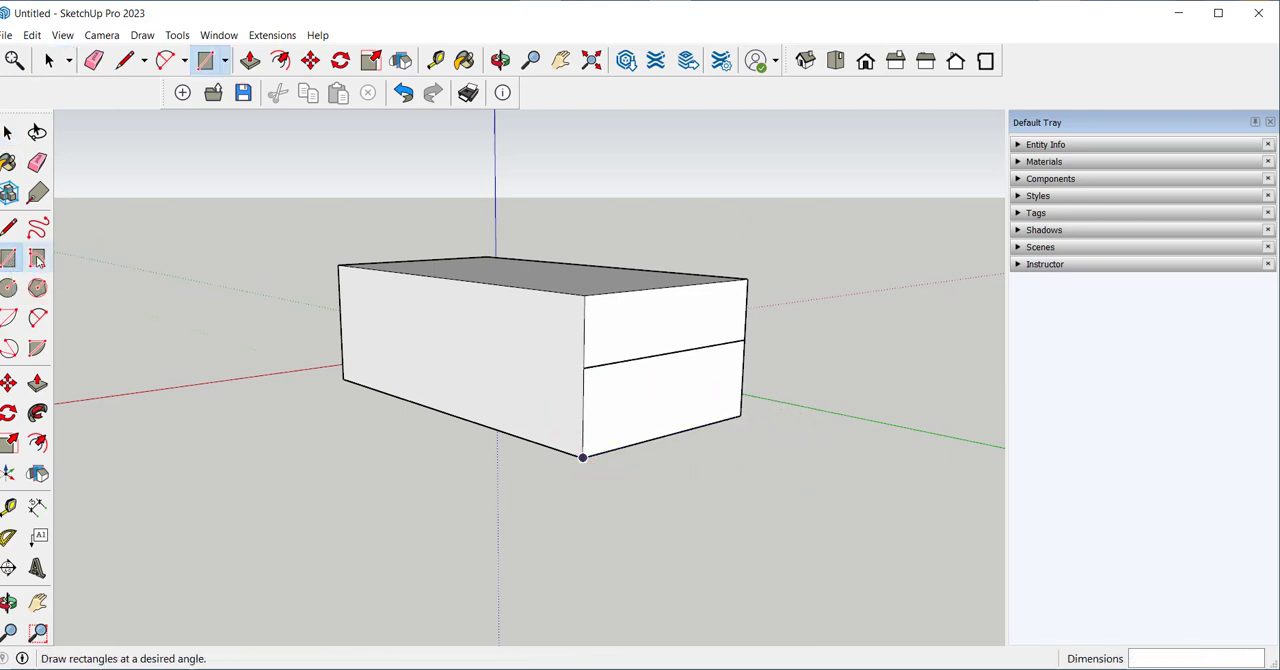
mouse_move(36, 258)
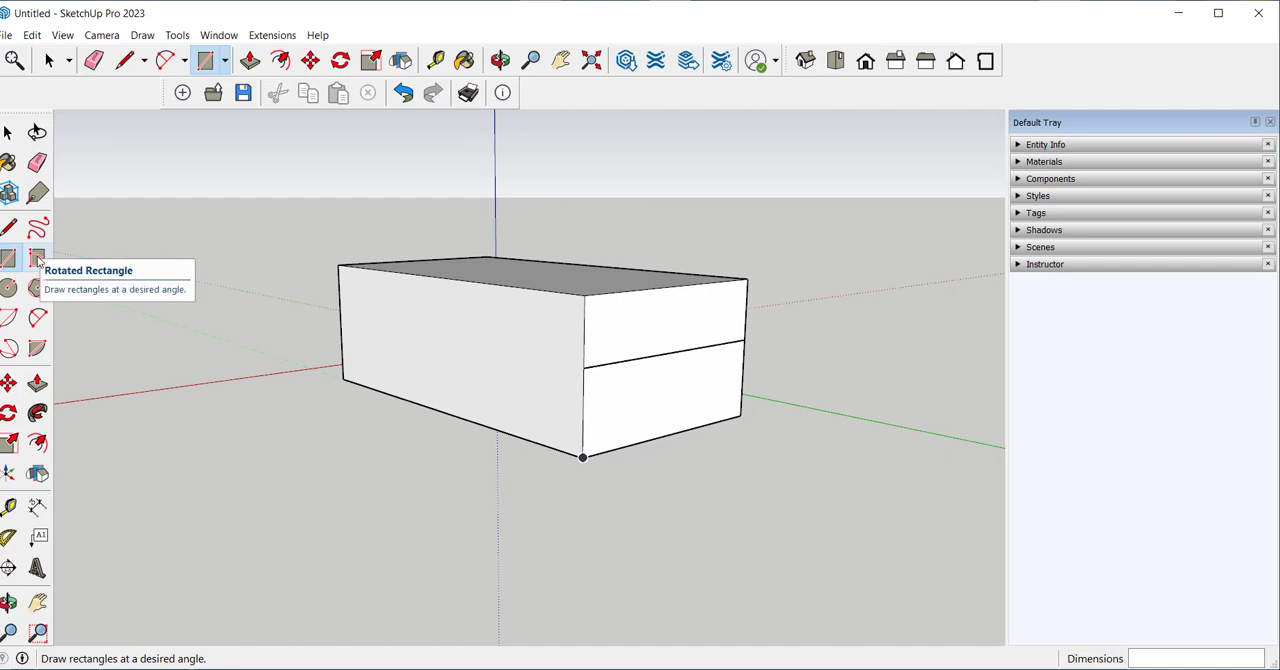
Step: Draw a rotated-rectangle footprint at the box's end and pull it up to the dividing edge
click(36, 258)
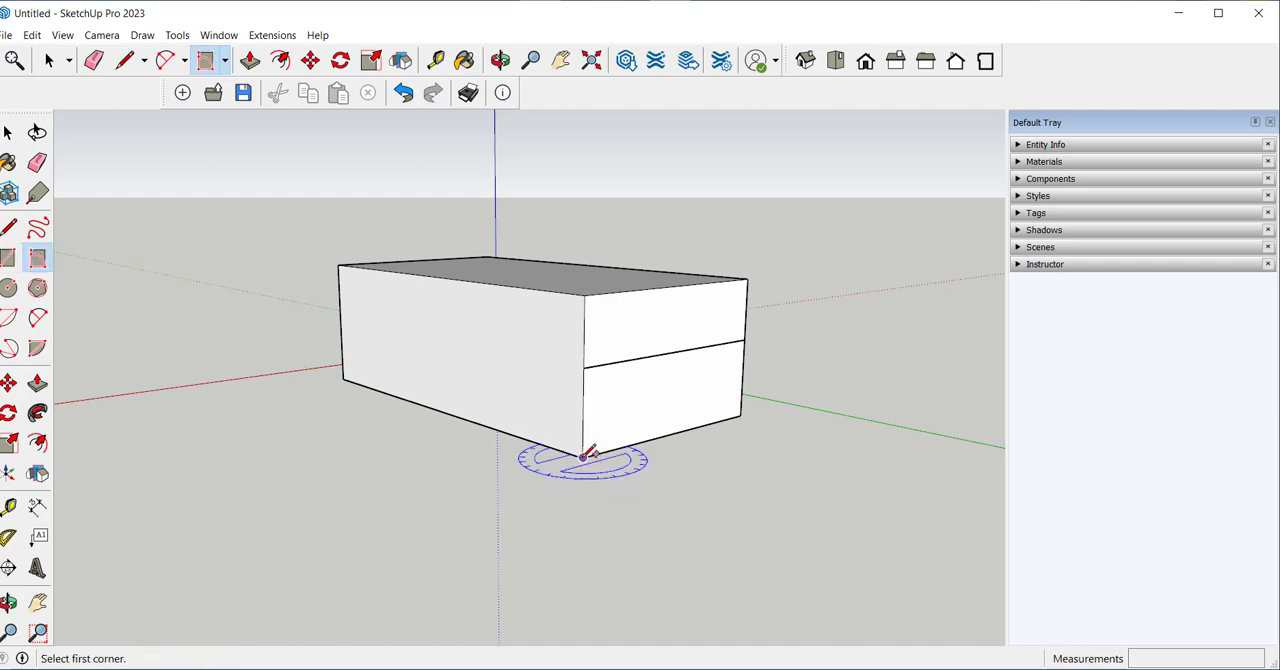
click(584, 456)
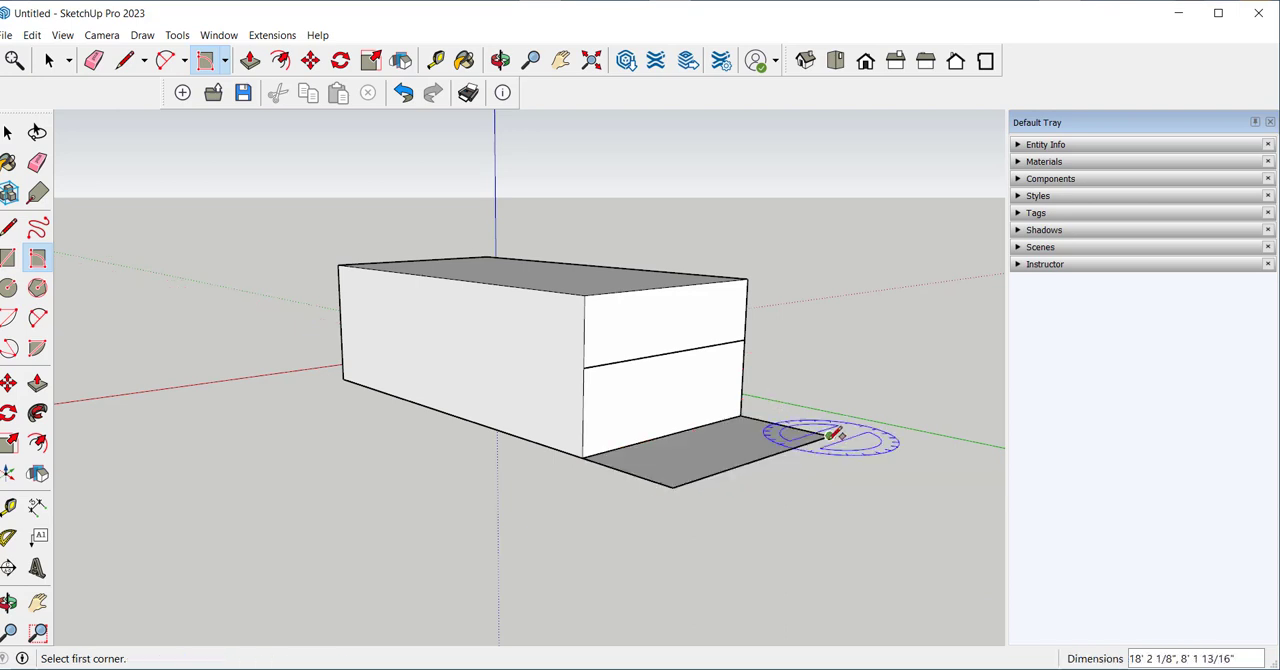
click(830, 436)
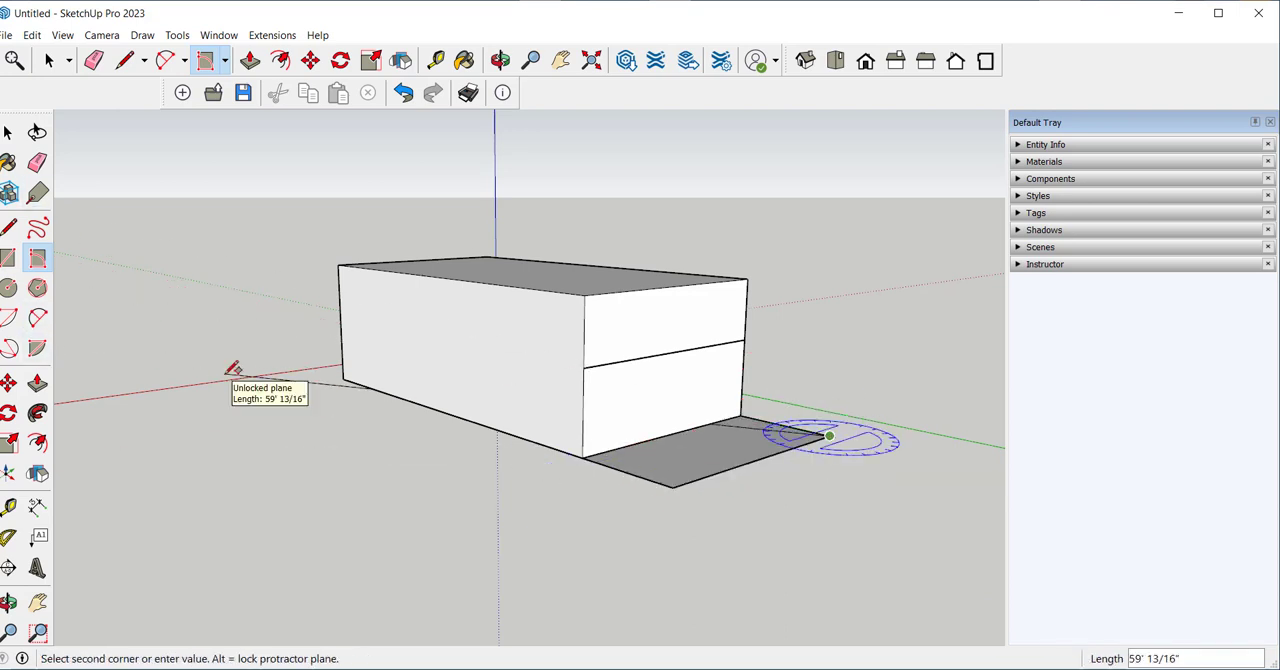
click(36, 384)
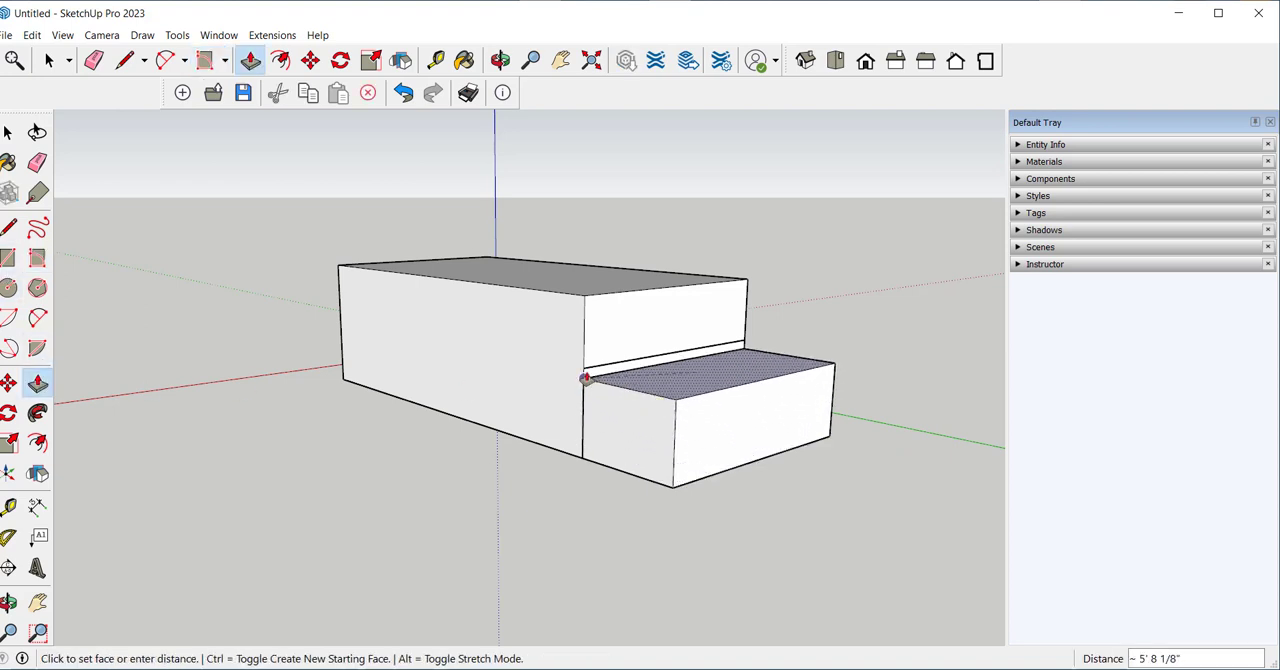
mouse_move(588, 372)
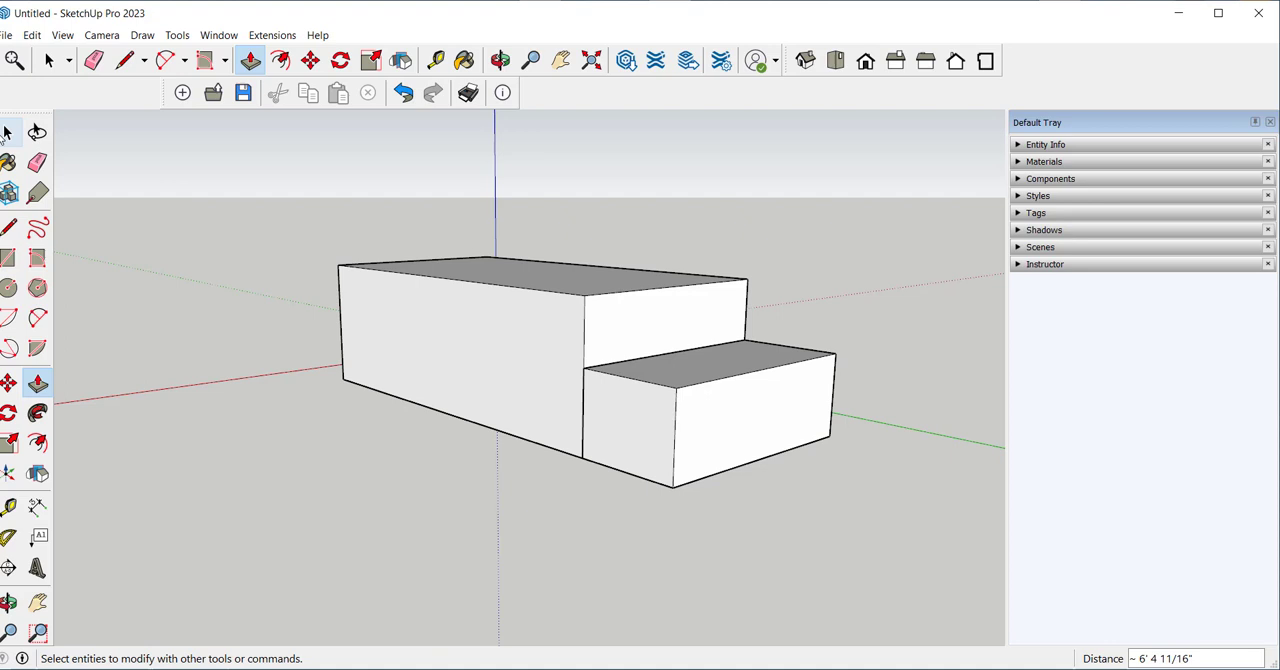
click(48, 60)
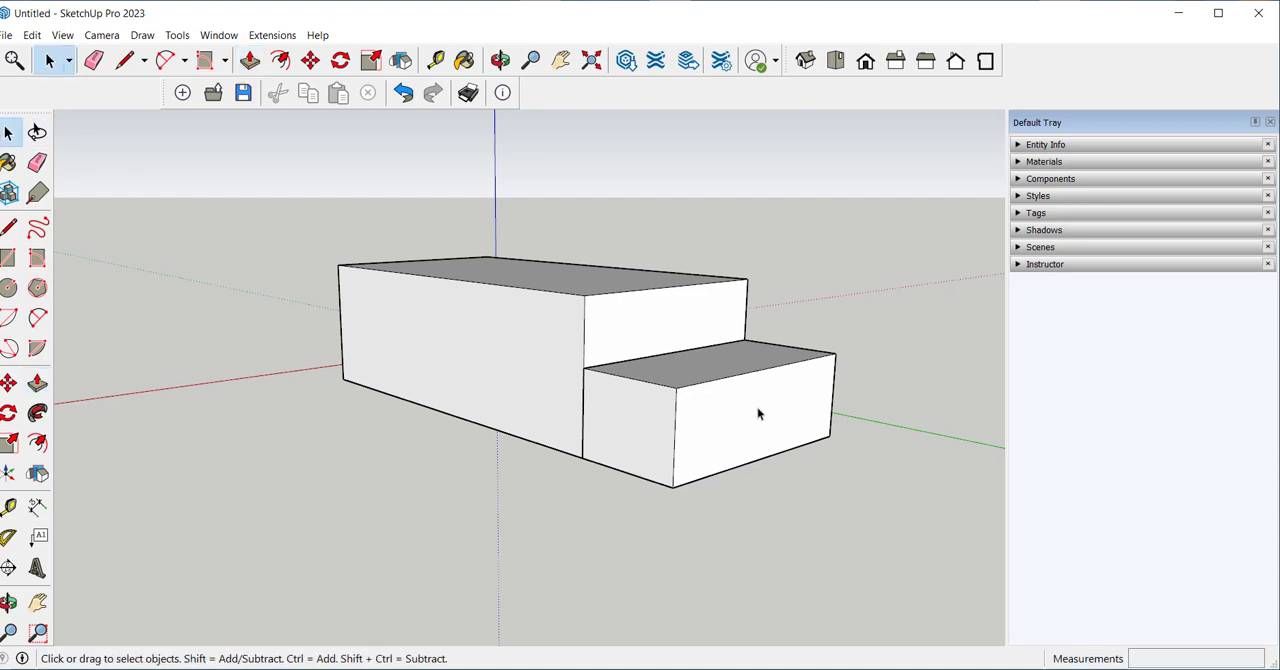
Step: Move the lower stepped block away from the main box
click(760, 412)
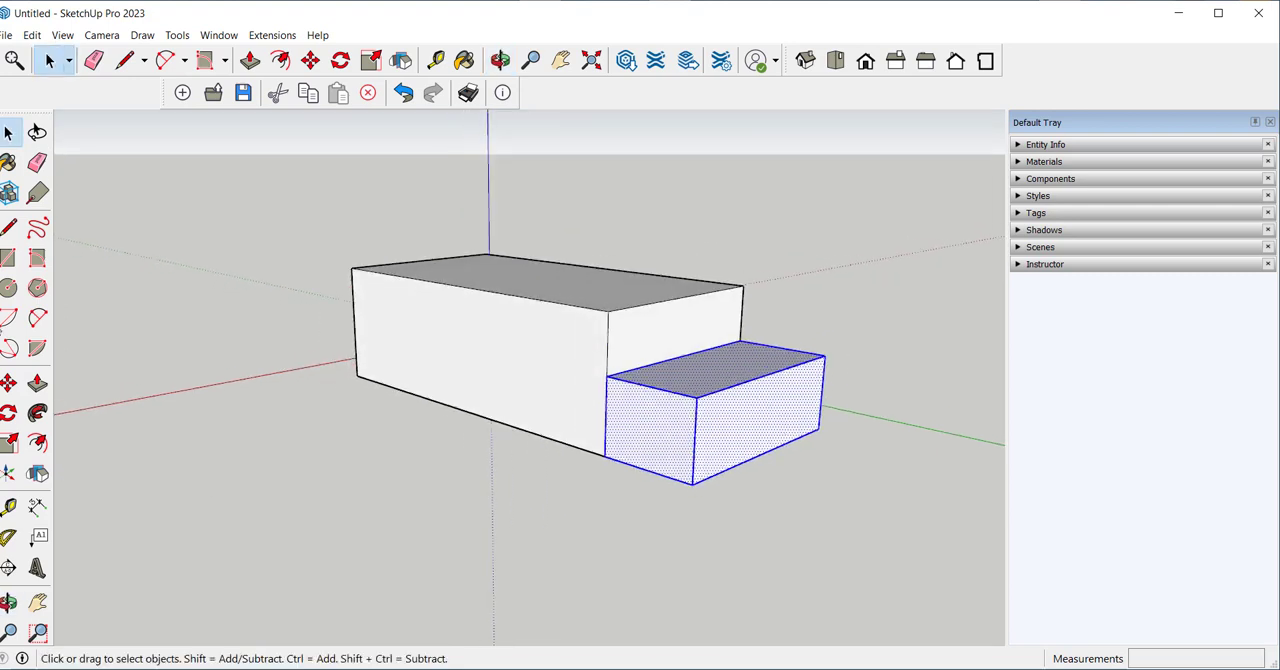
click(310, 60)
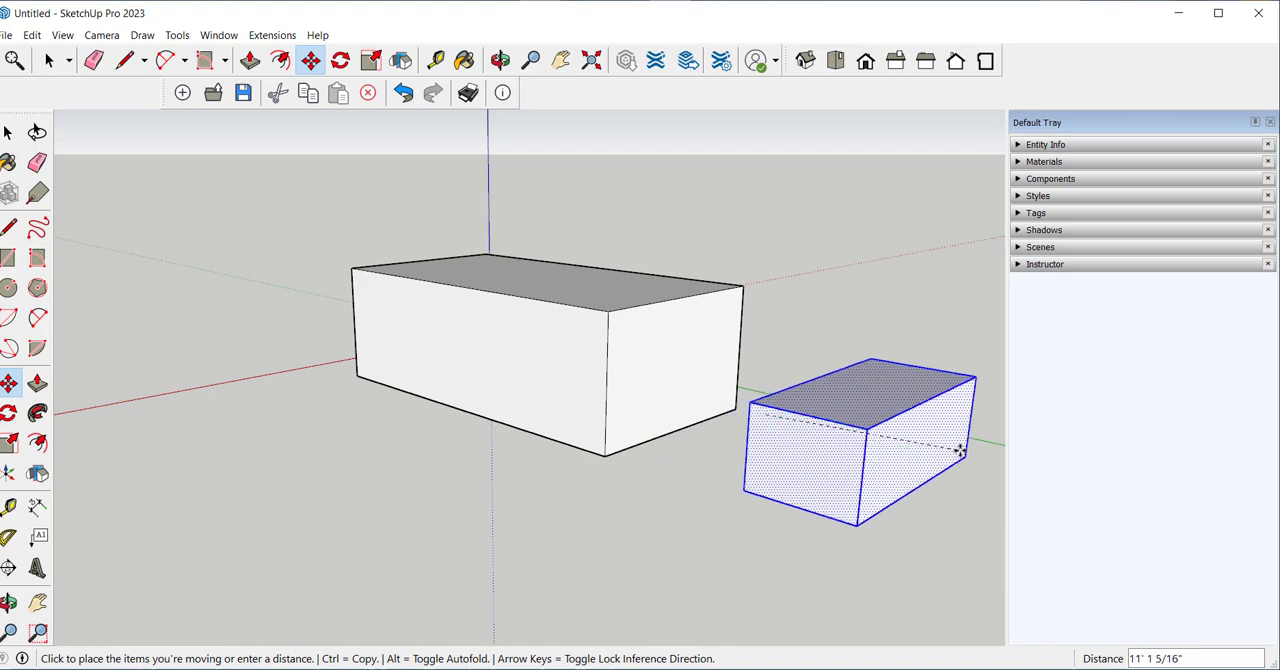
mouse_move(970, 458)
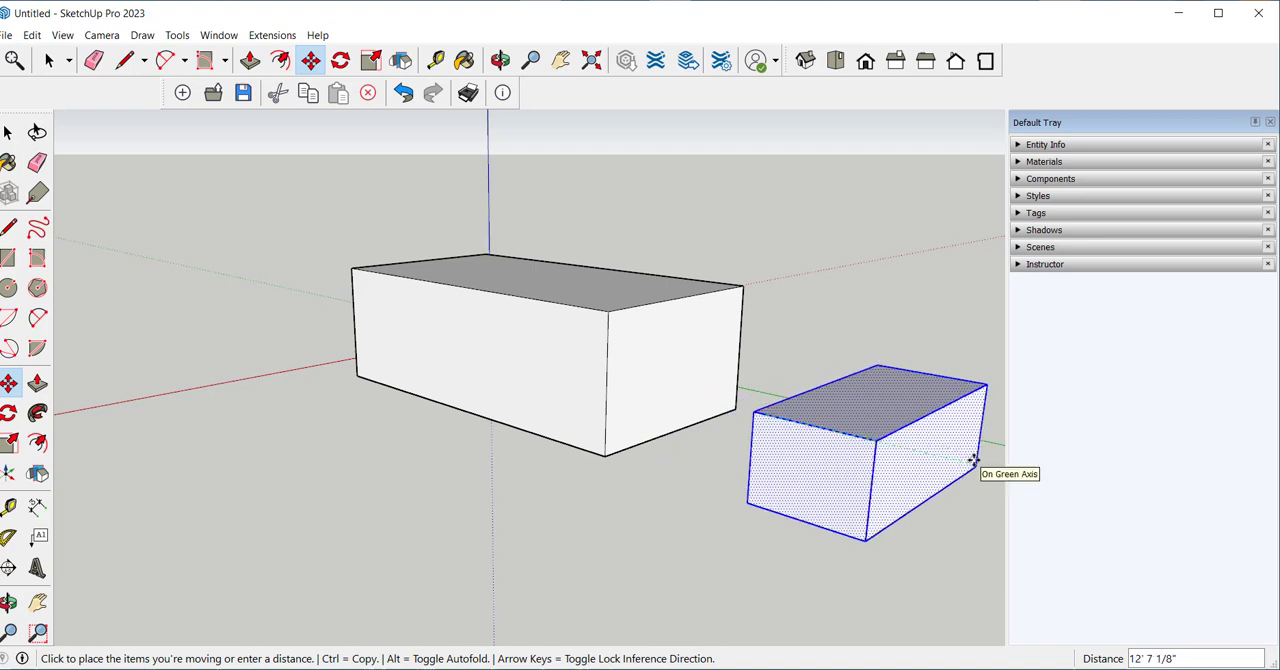
click(976, 458)
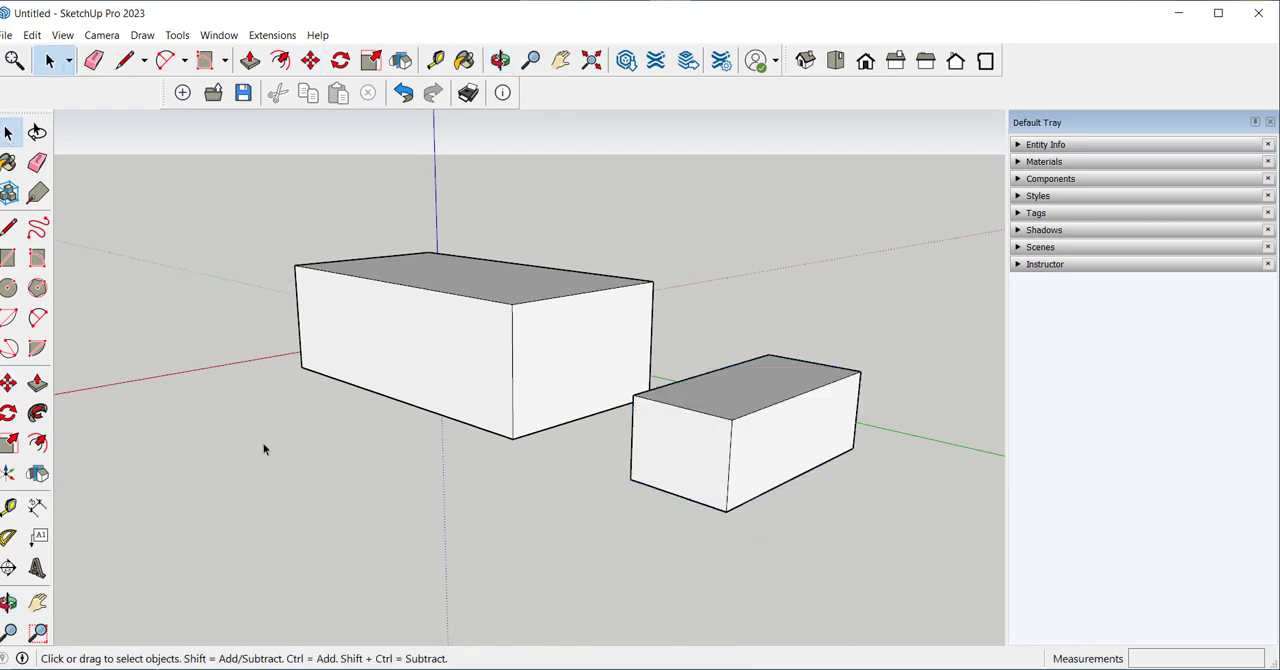
mouse_move(294, 444)
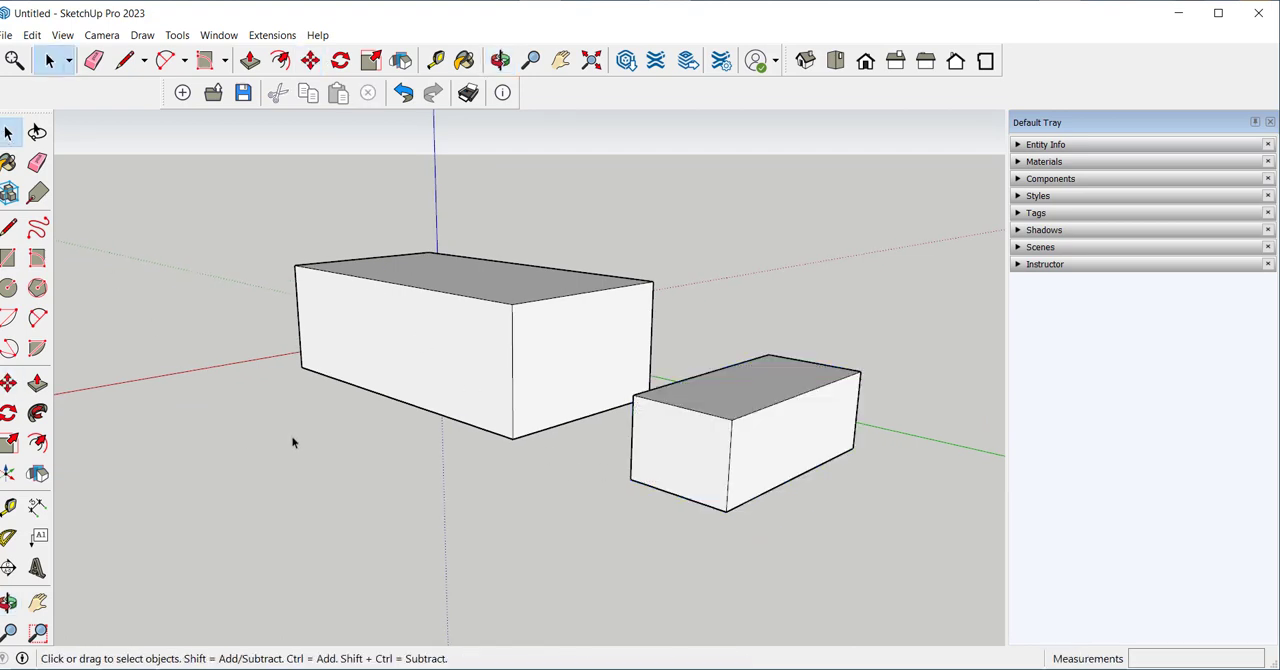
mouse_move(430, 472)
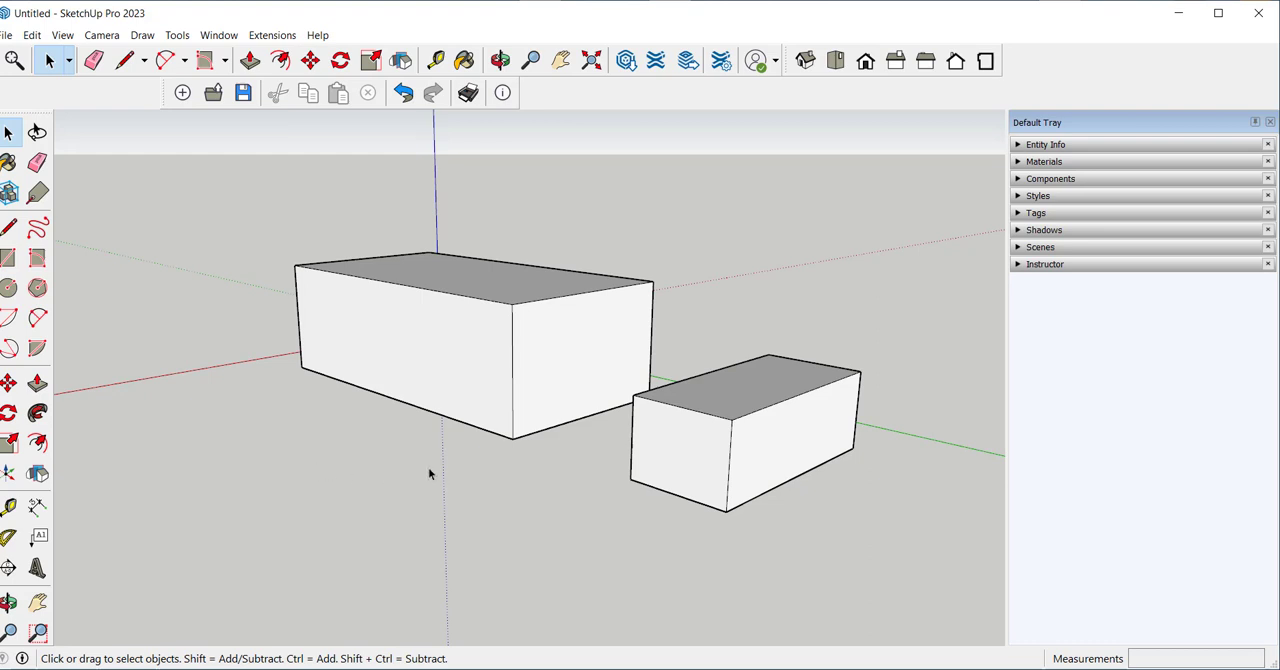
mouse_move(544, 452)
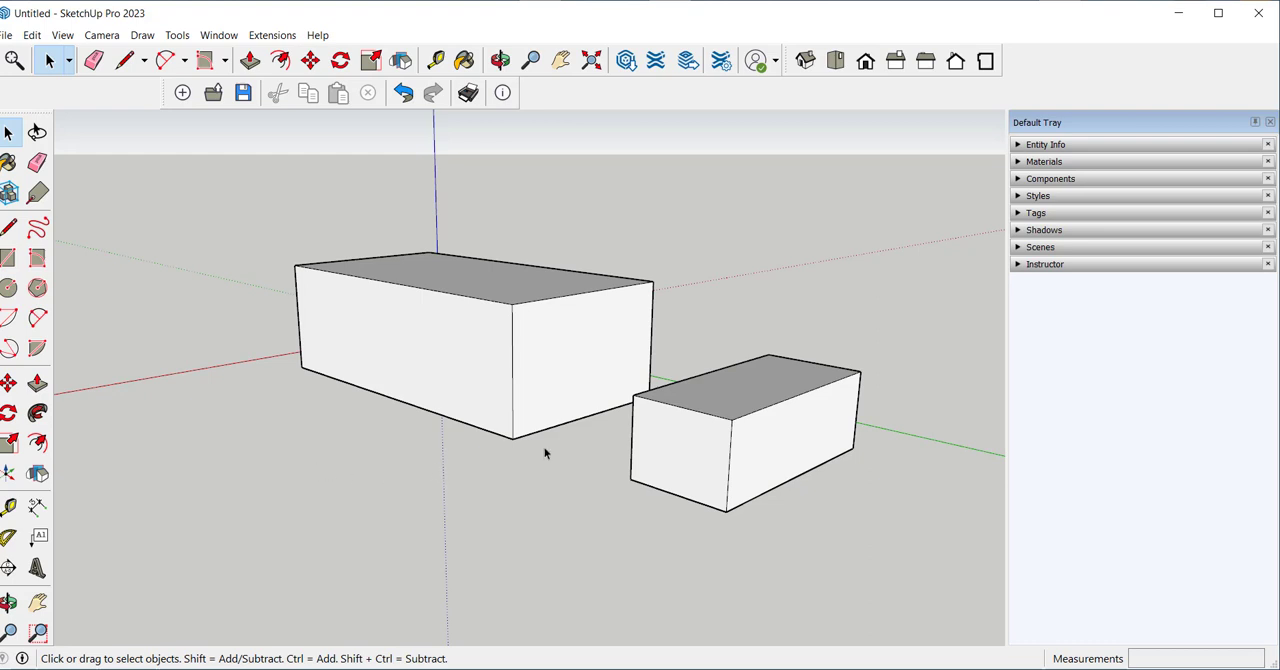
Step: Undo the move so the block sits back against the box
click(402, 92)
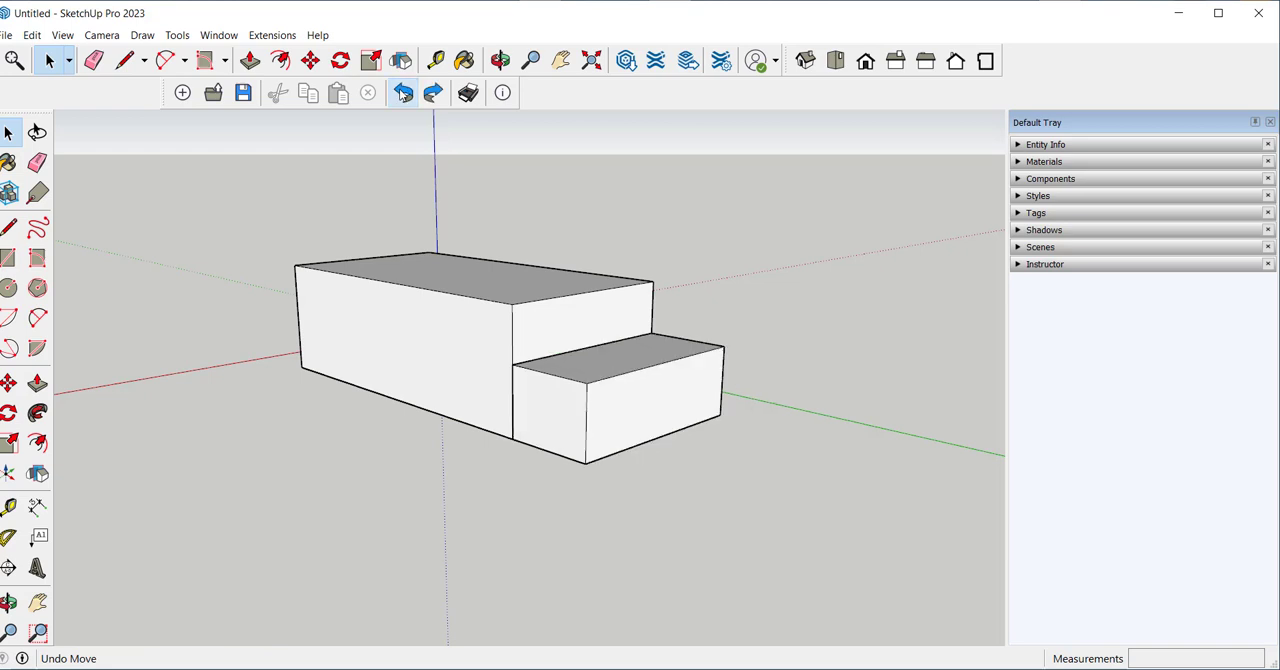
click(404, 92)
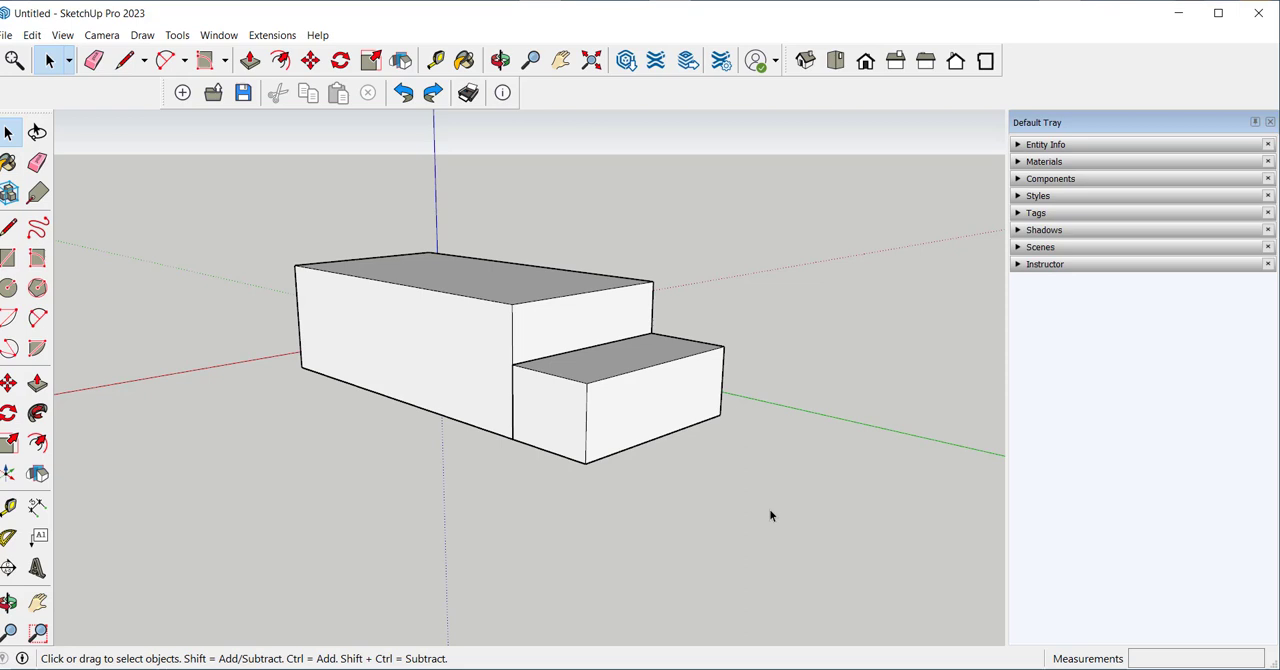
mouse_move(770, 516)
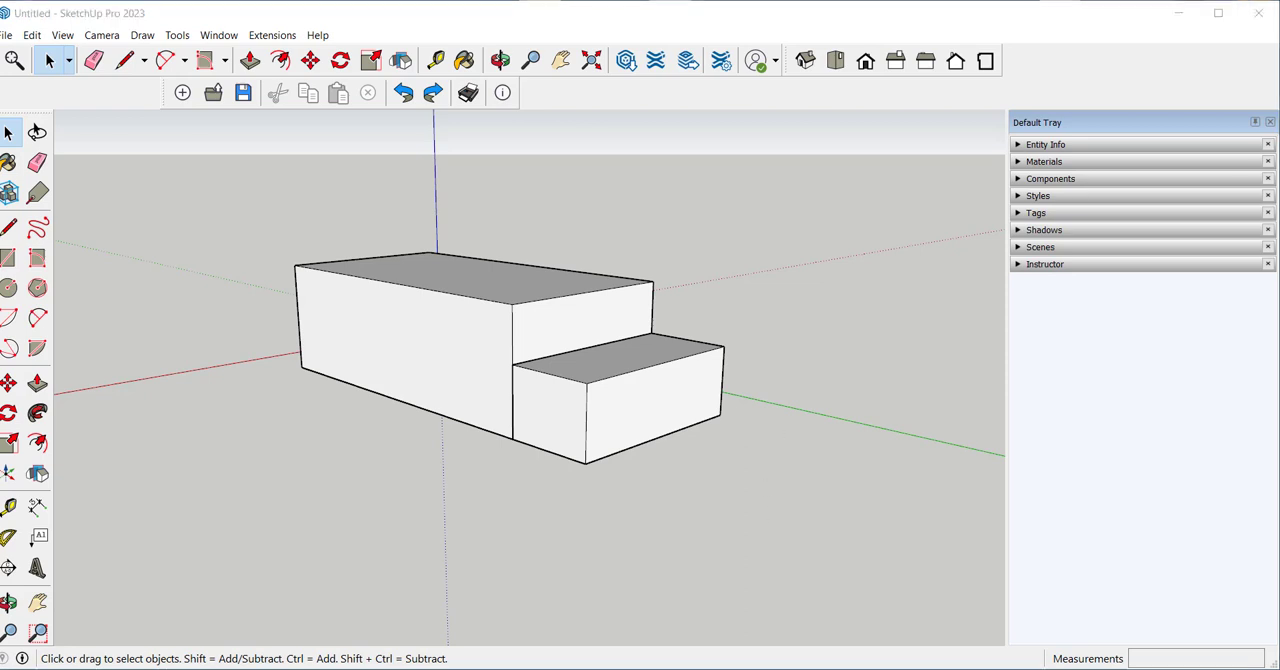
Step: Cut the smaller stepped lower block out of the model
click(680, 392)
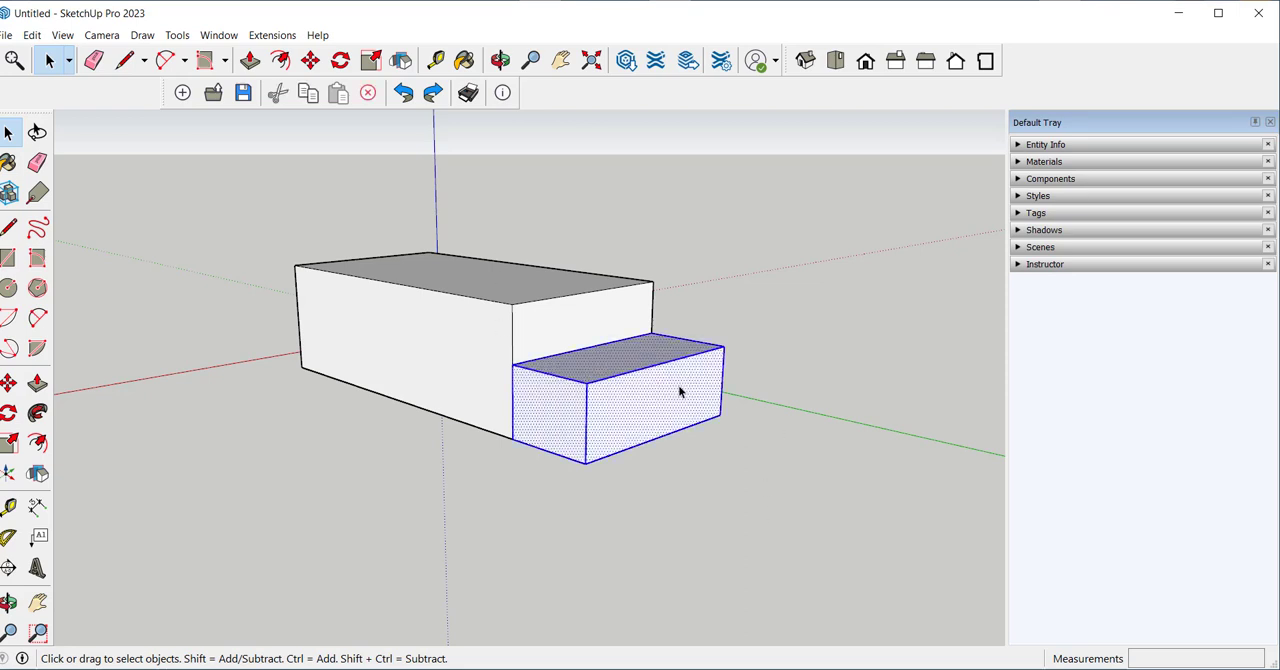
mouse_move(460, 384)
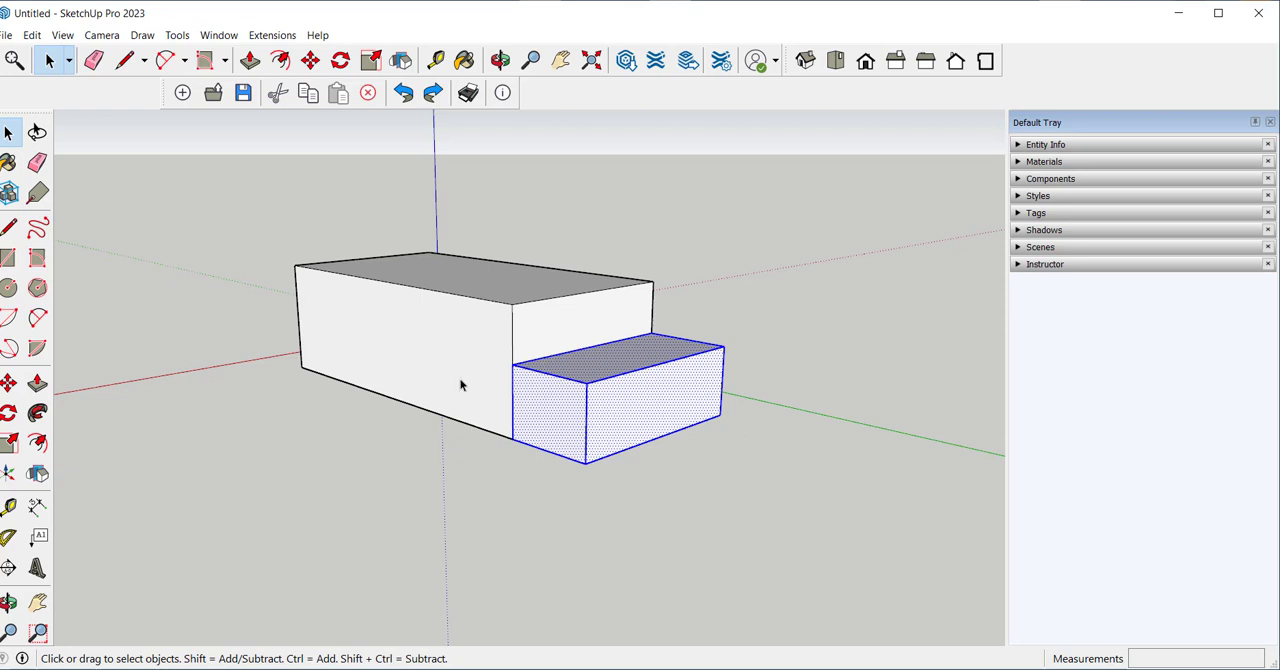
click(32, 36)
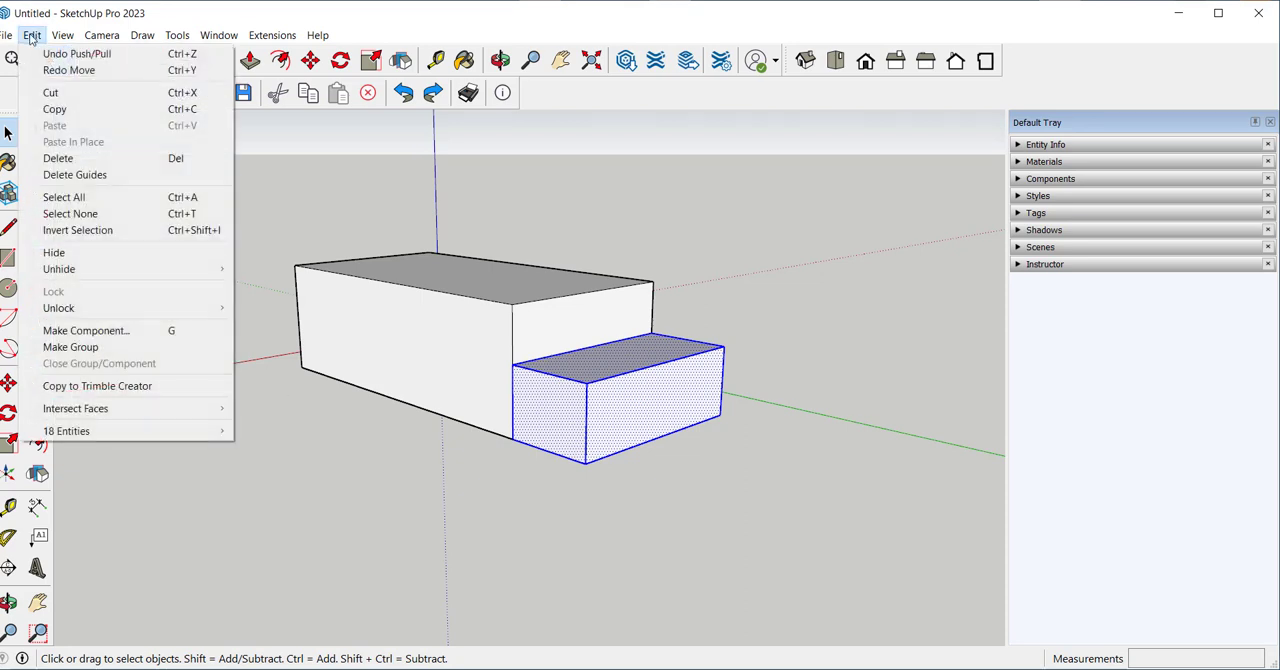
click(58, 158)
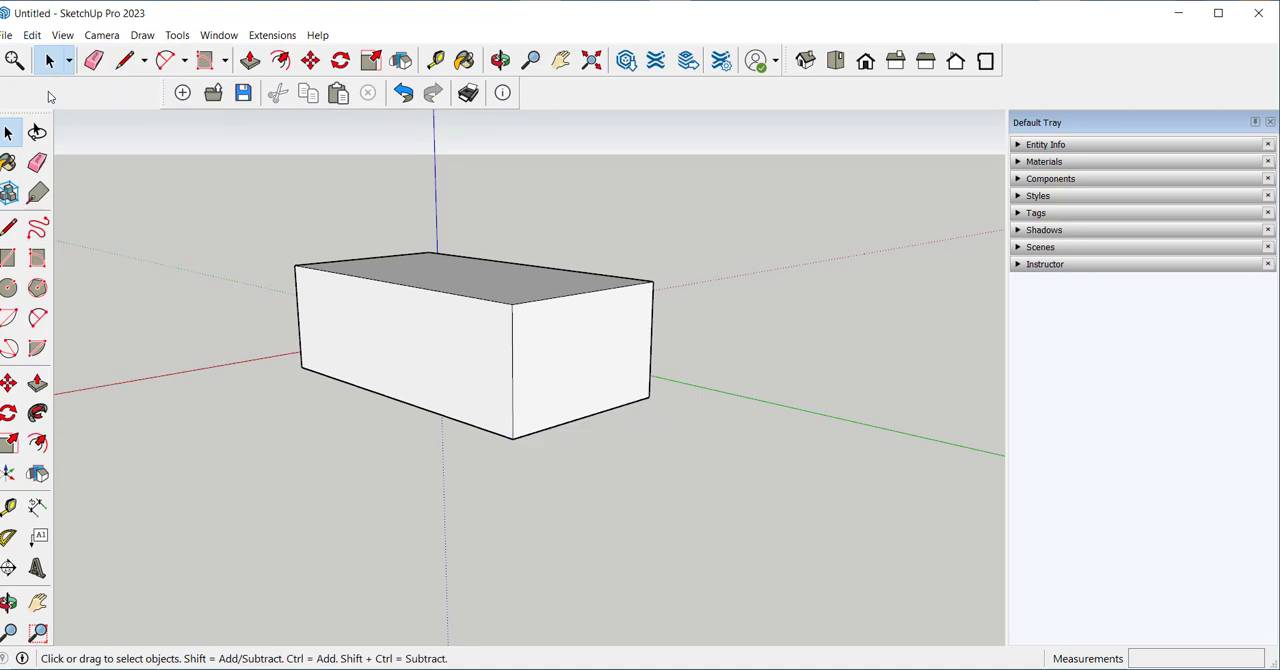
Step: Enter the larger box's group and paste the block back in its original position
click(464, 344)
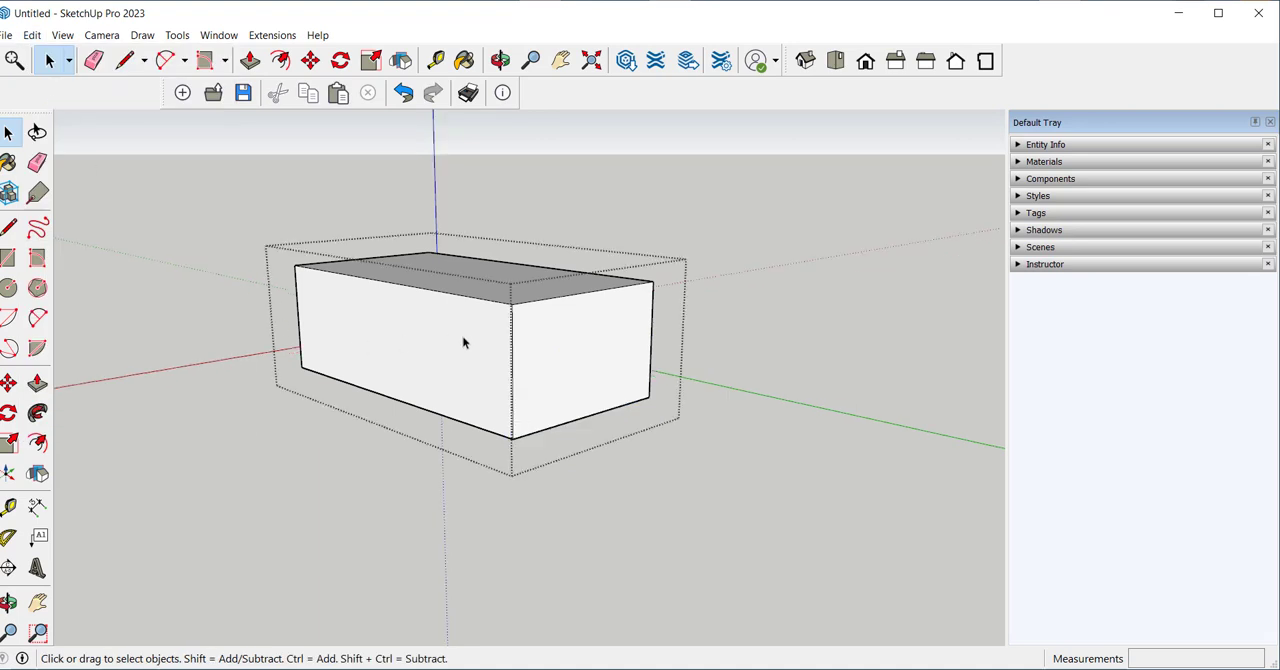
mouse_move(48, 60)
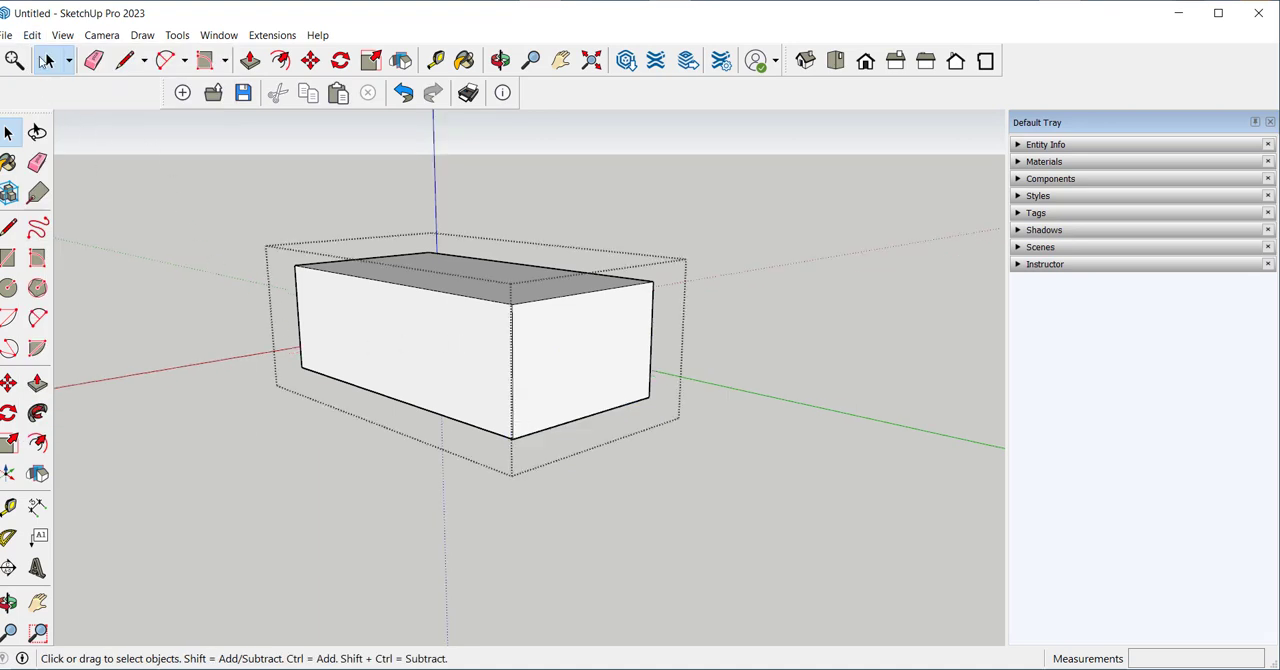
click(32, 36)
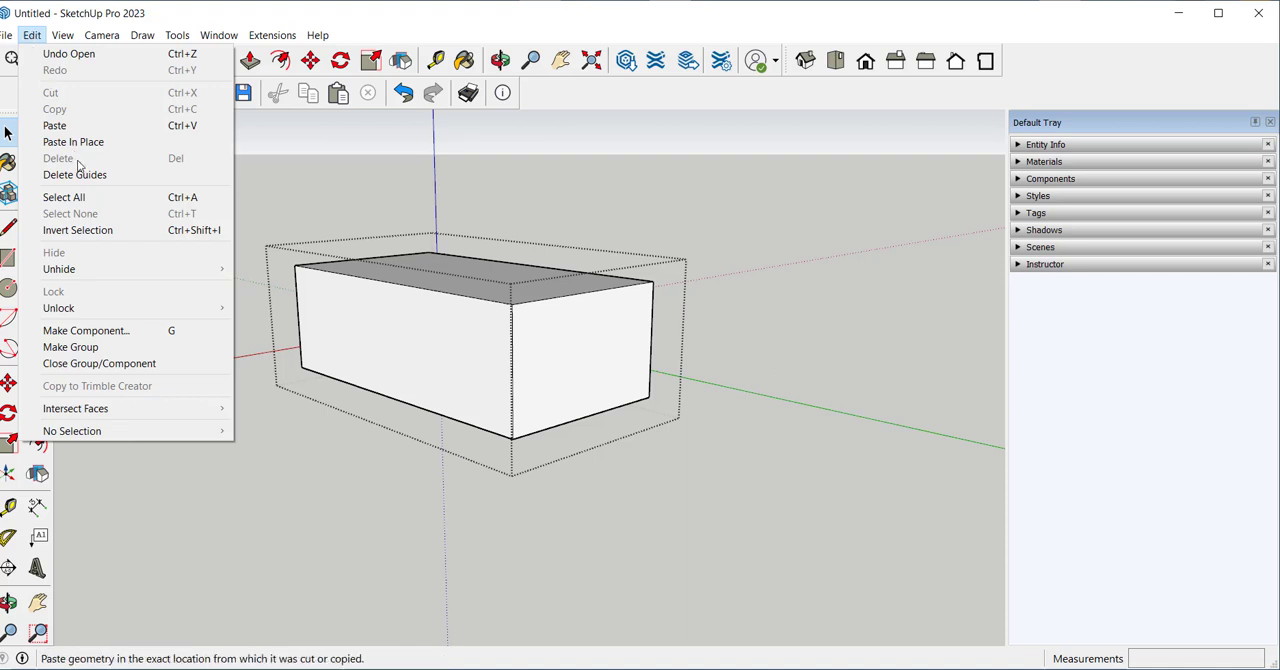
click(72, 140)
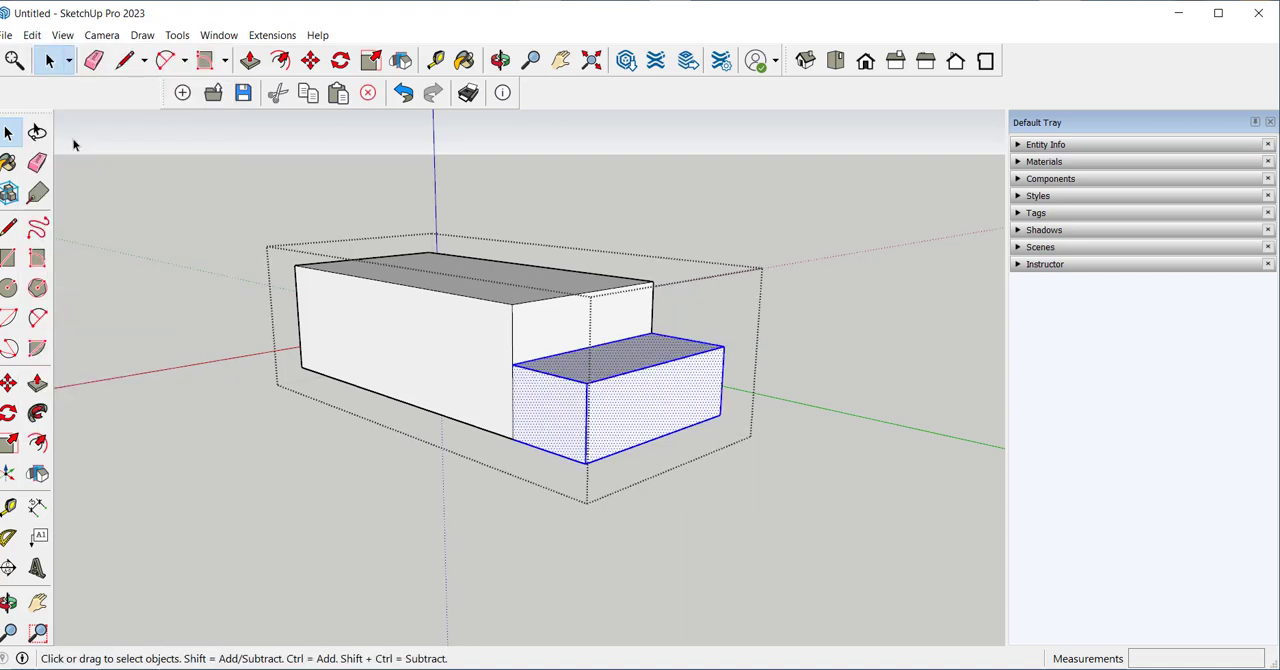
click(102, 36)
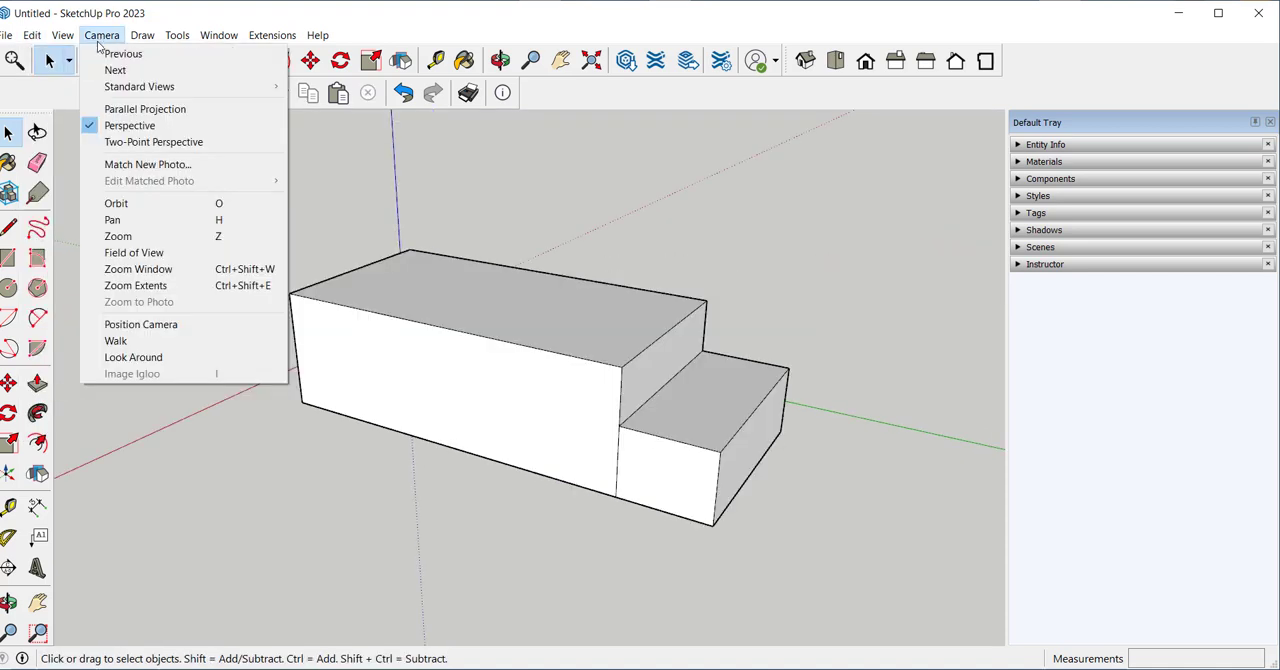
mouse_move(130, 126)
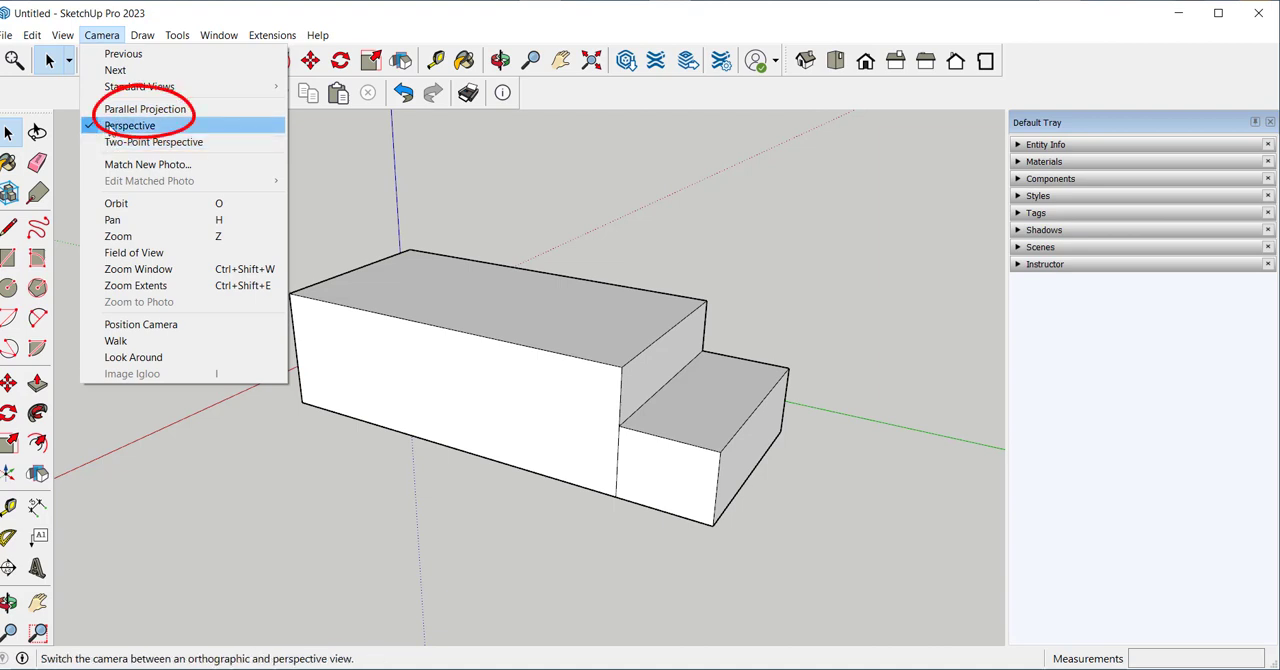
mouse_move(154, 142)
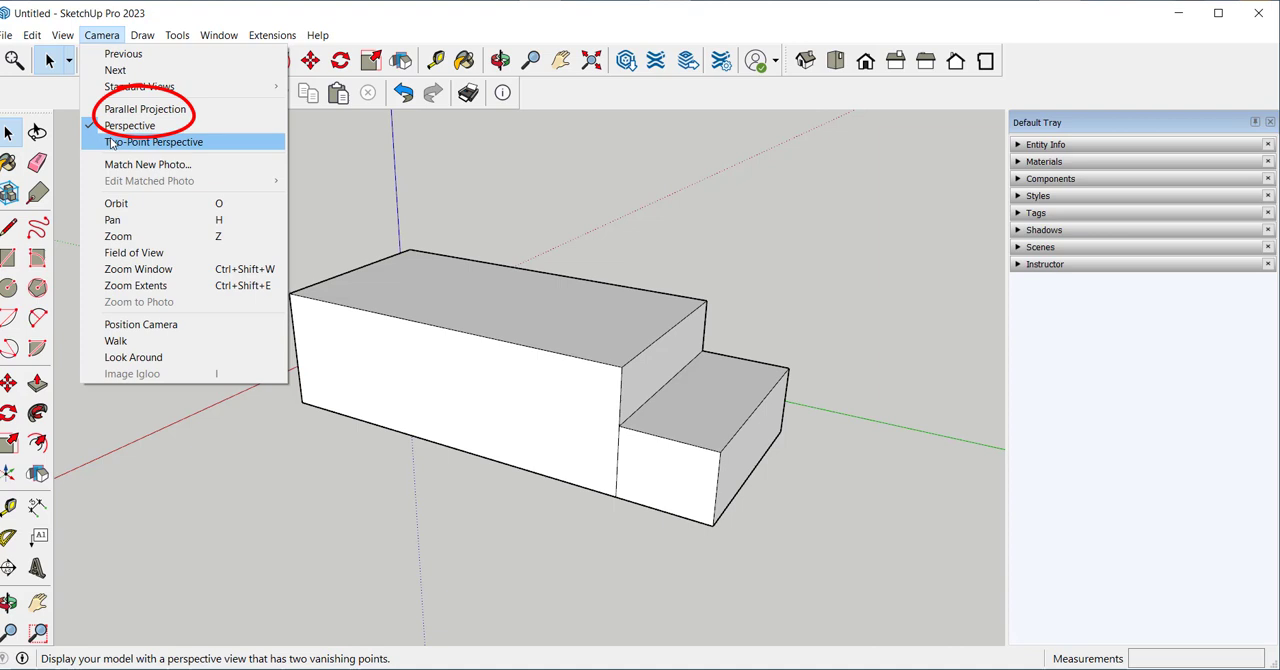
Step: Switch through two-point perspective to parallel projection, then show top, right and isometric views
click(152, 140)
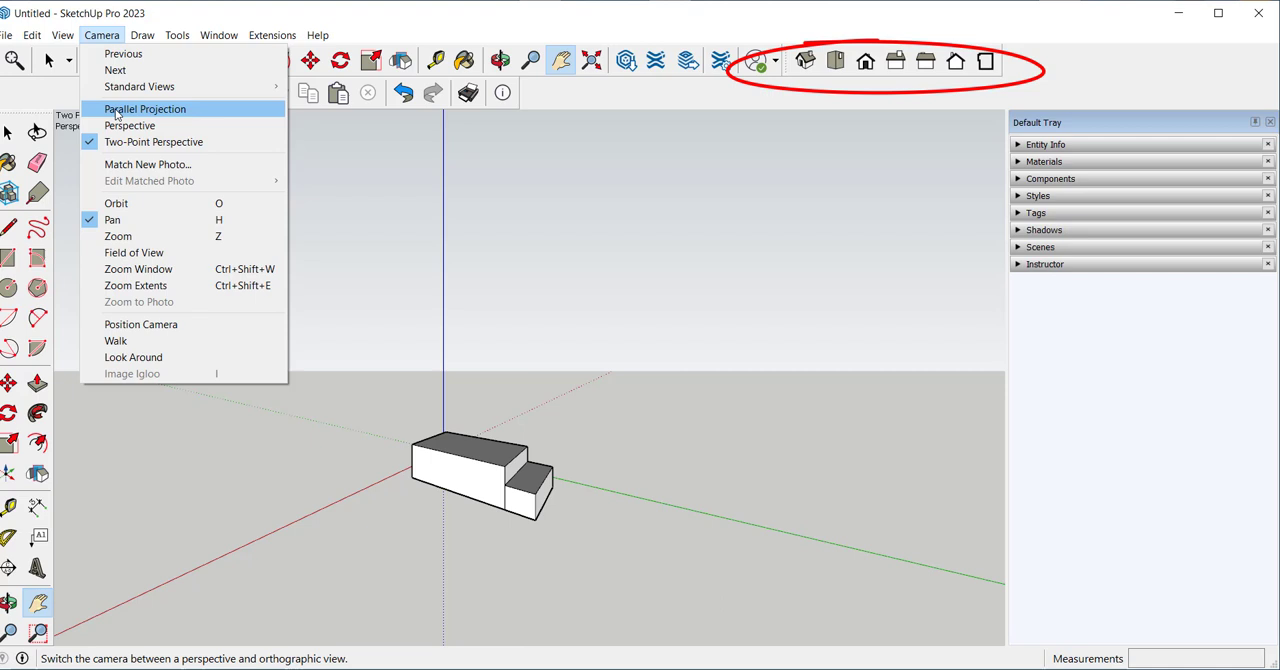
click(144, 108)
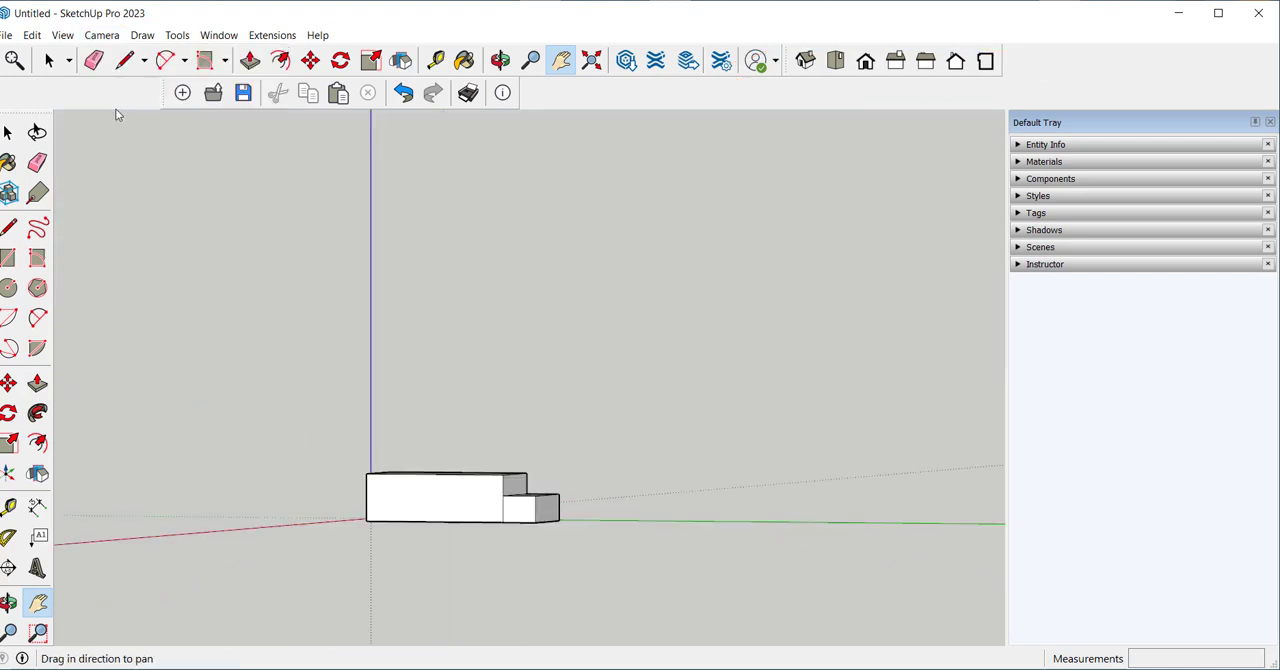
mouse_move(836, 60)
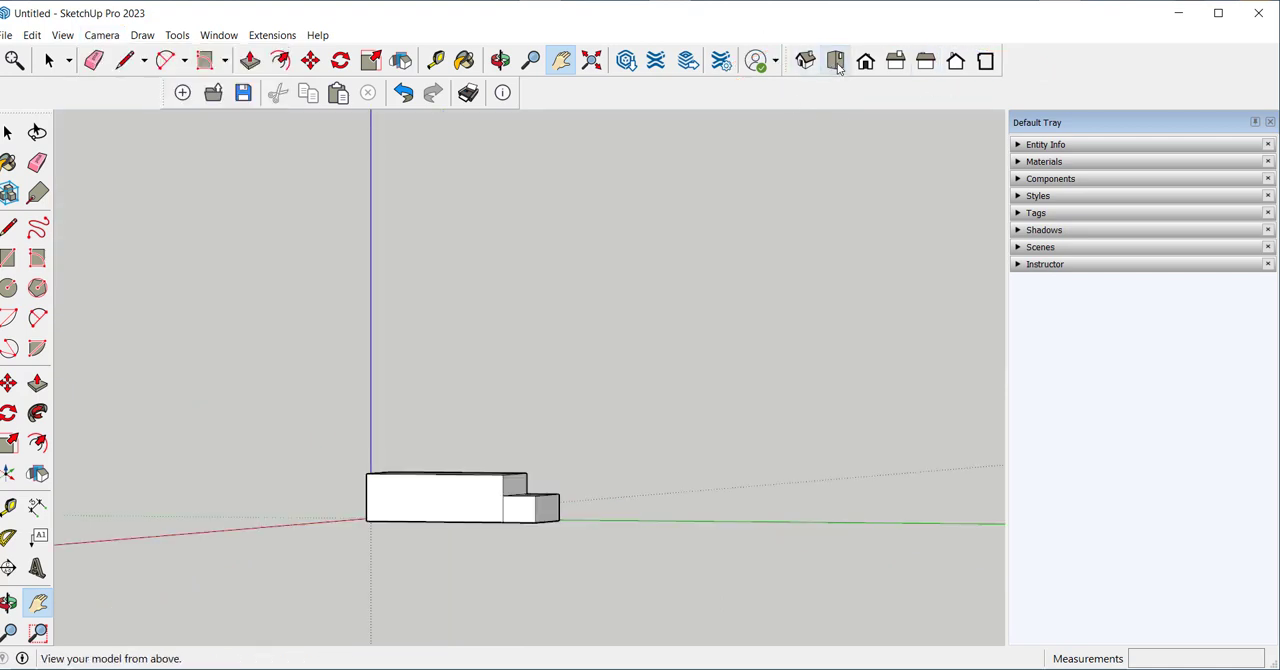
click(836, 60)
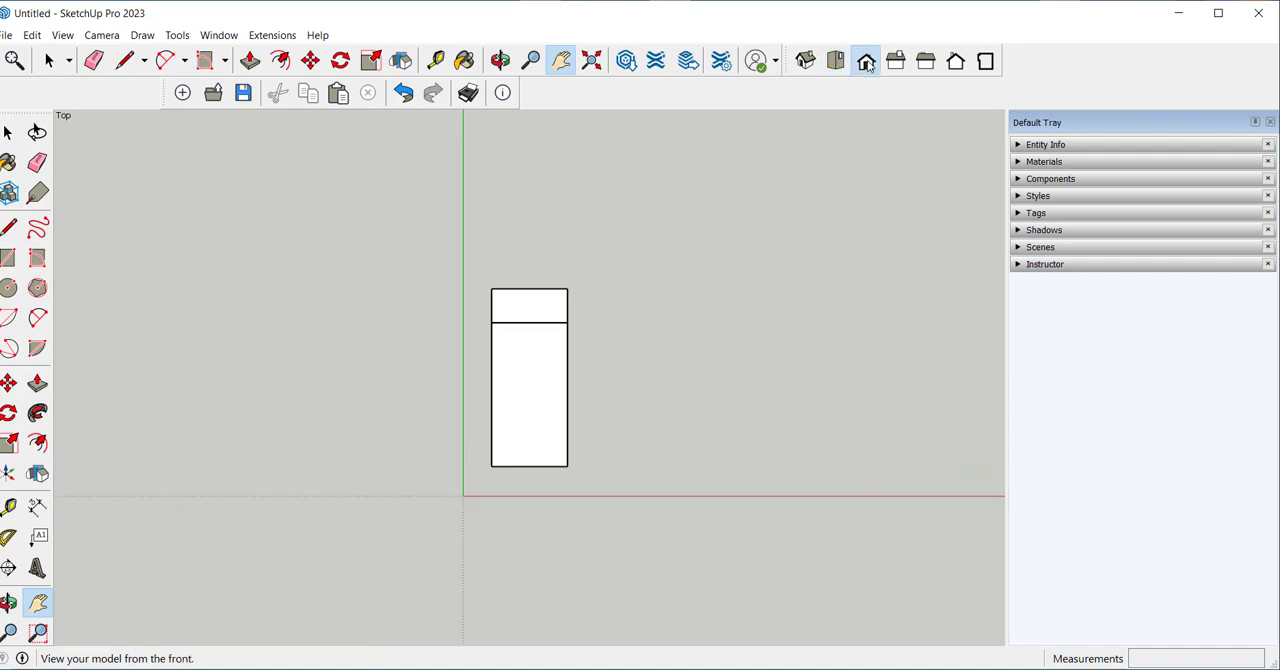
click(924, 60)
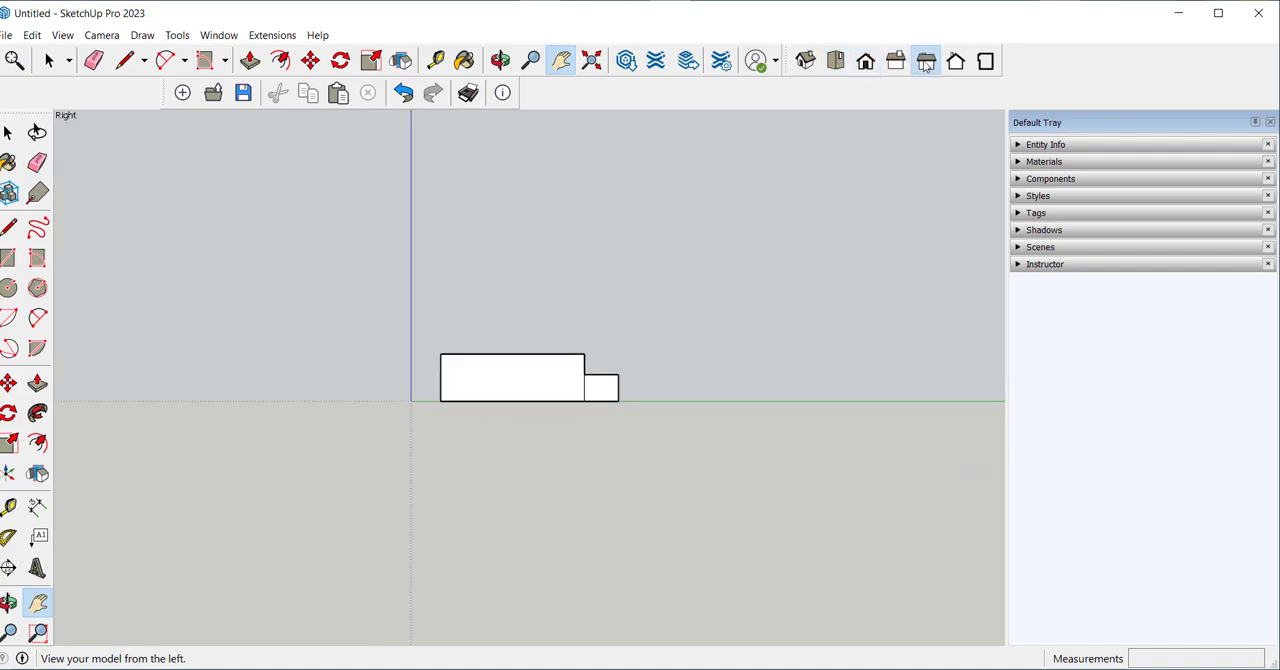
click(804, 60)
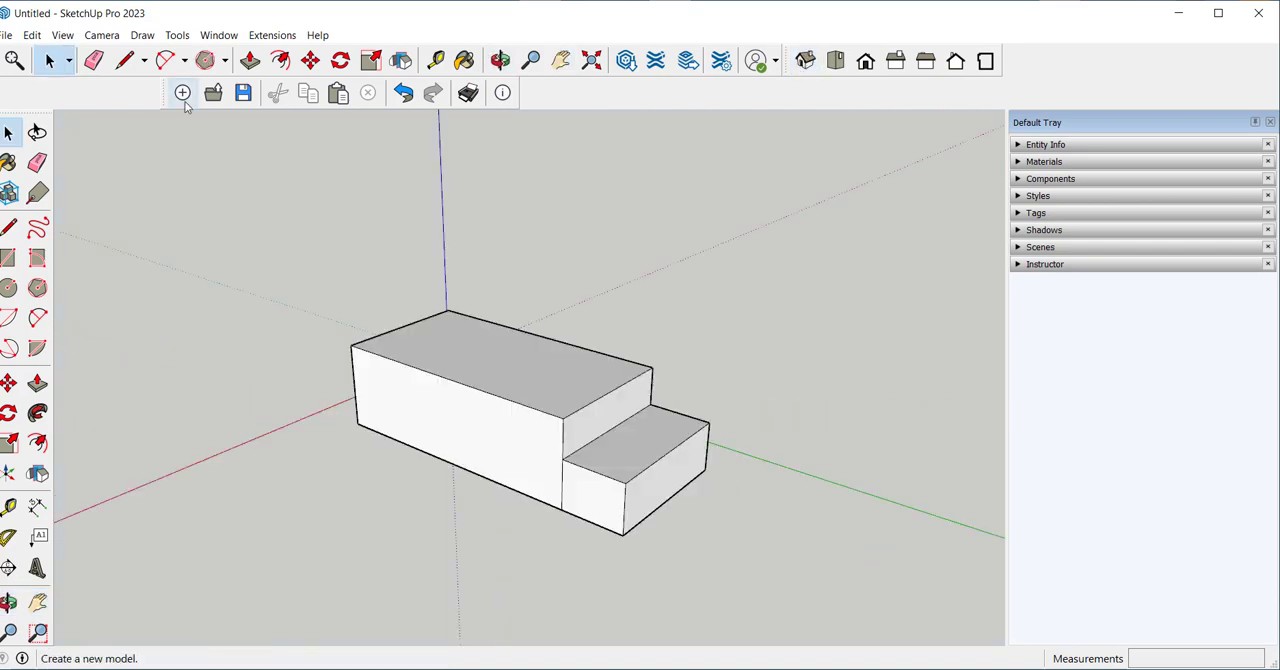
click(188, 60)
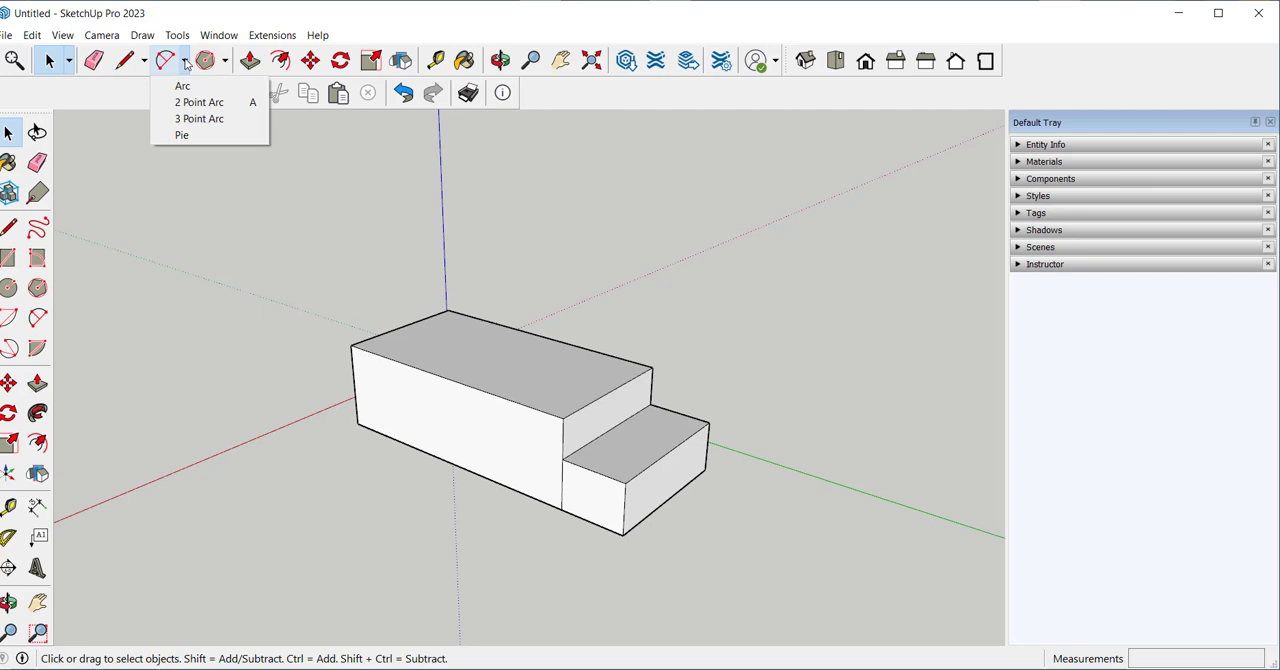
mouse_move(182, 136)
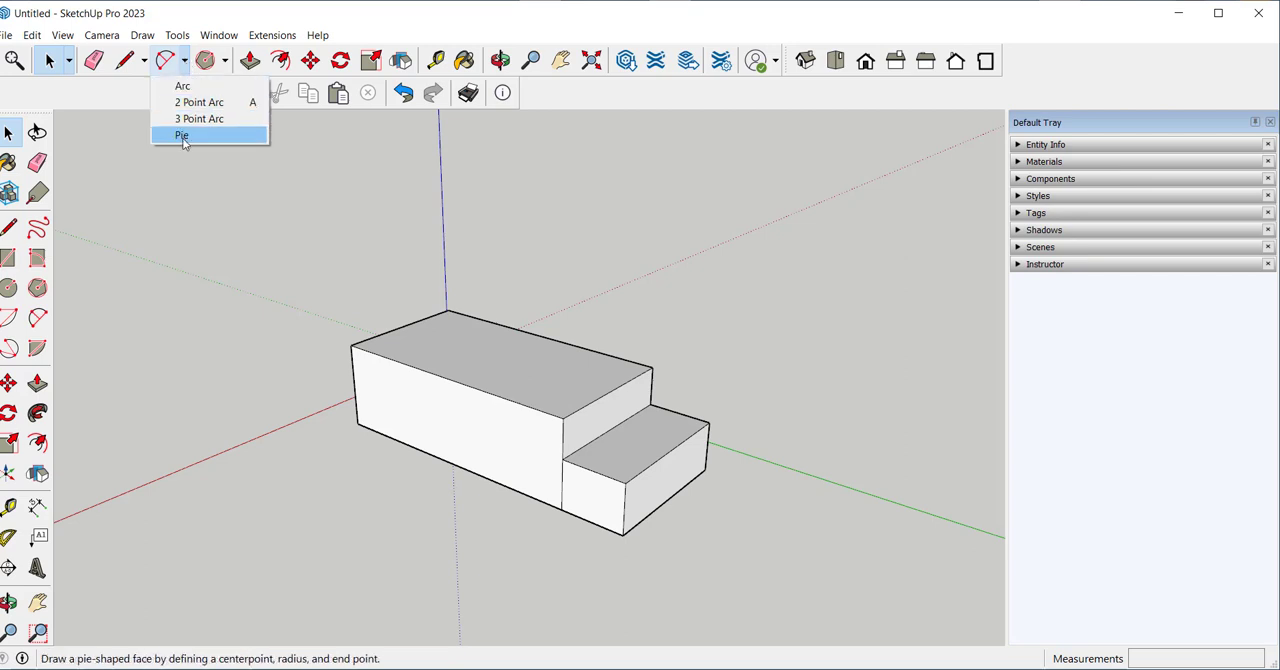
mouse_move(184, 84)
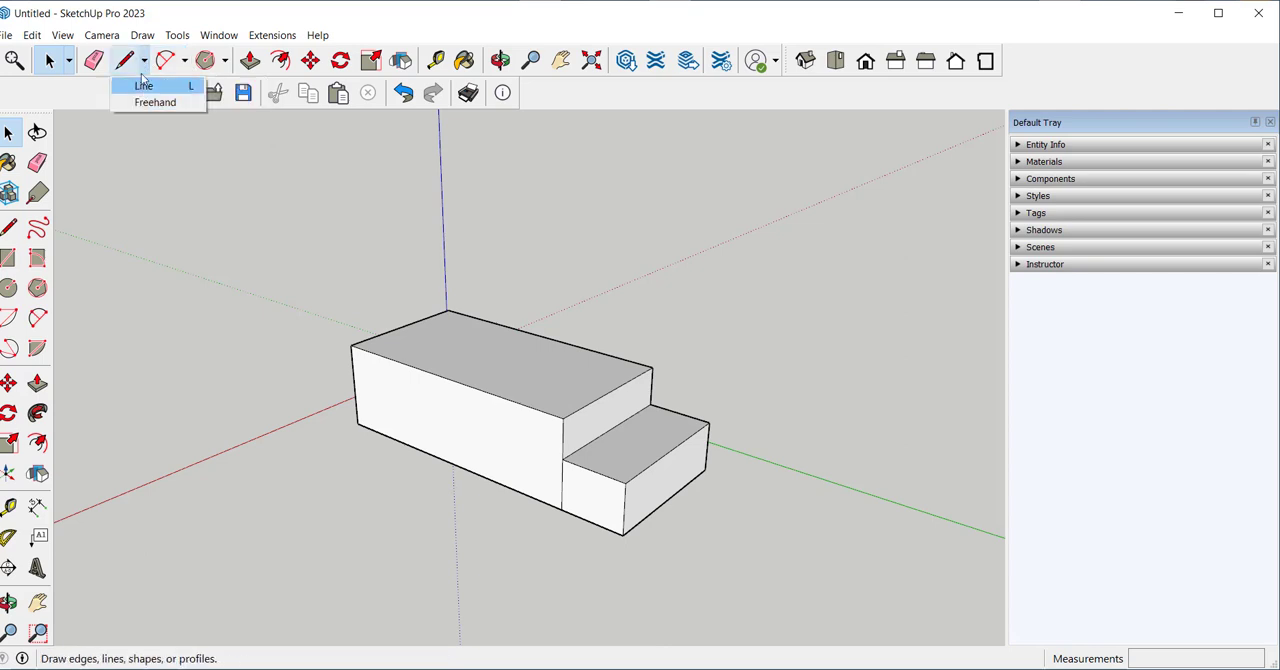
click(48, 60)
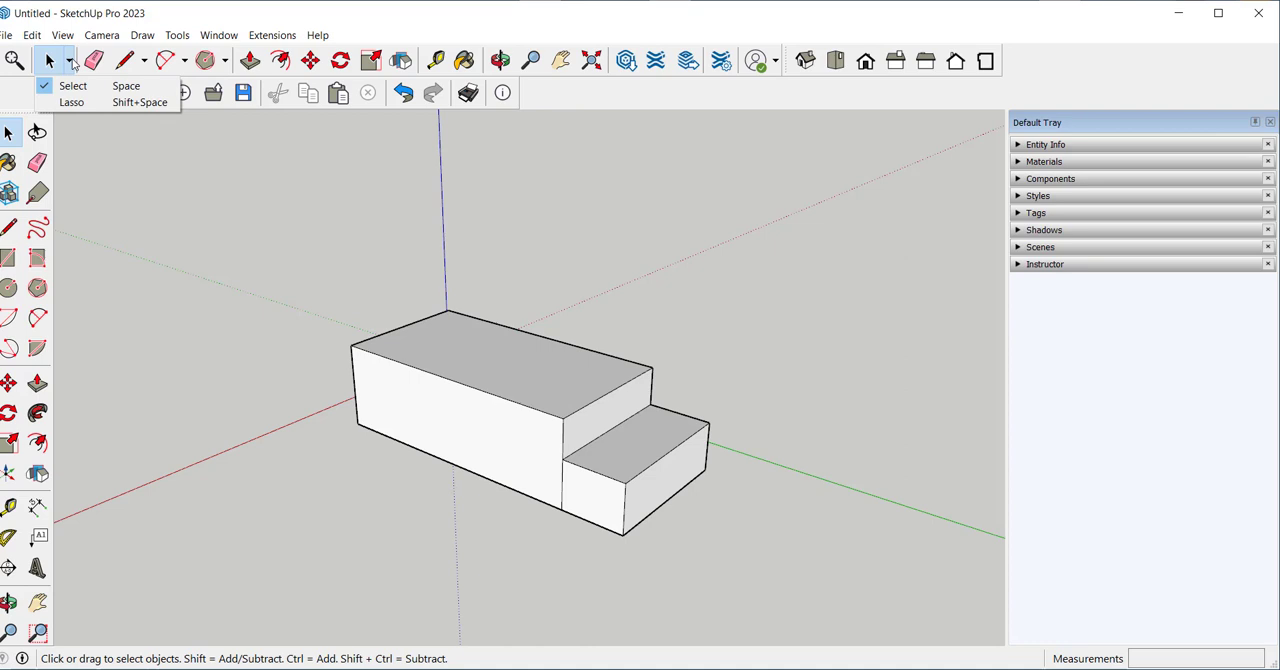
mouse_move(100, 84)
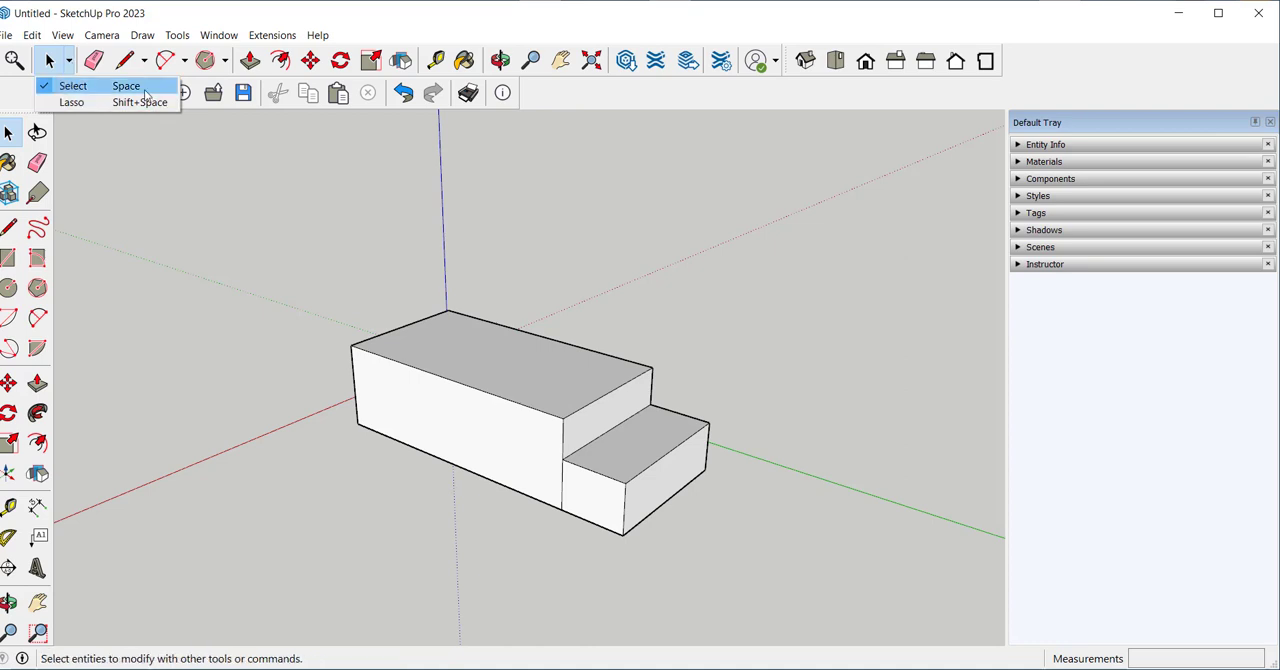